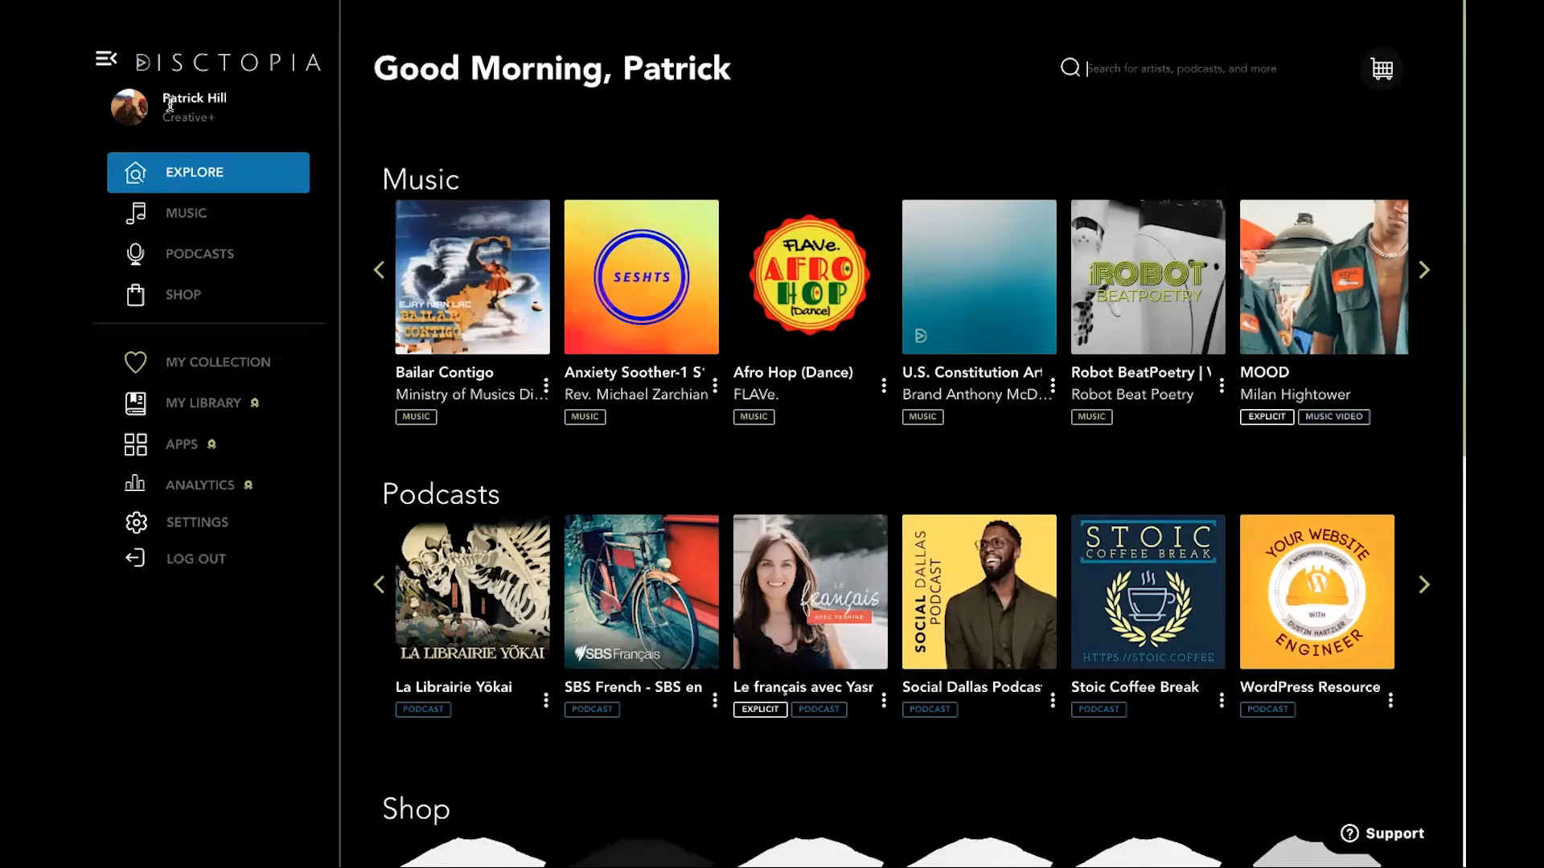
mouse_move(253, 730)
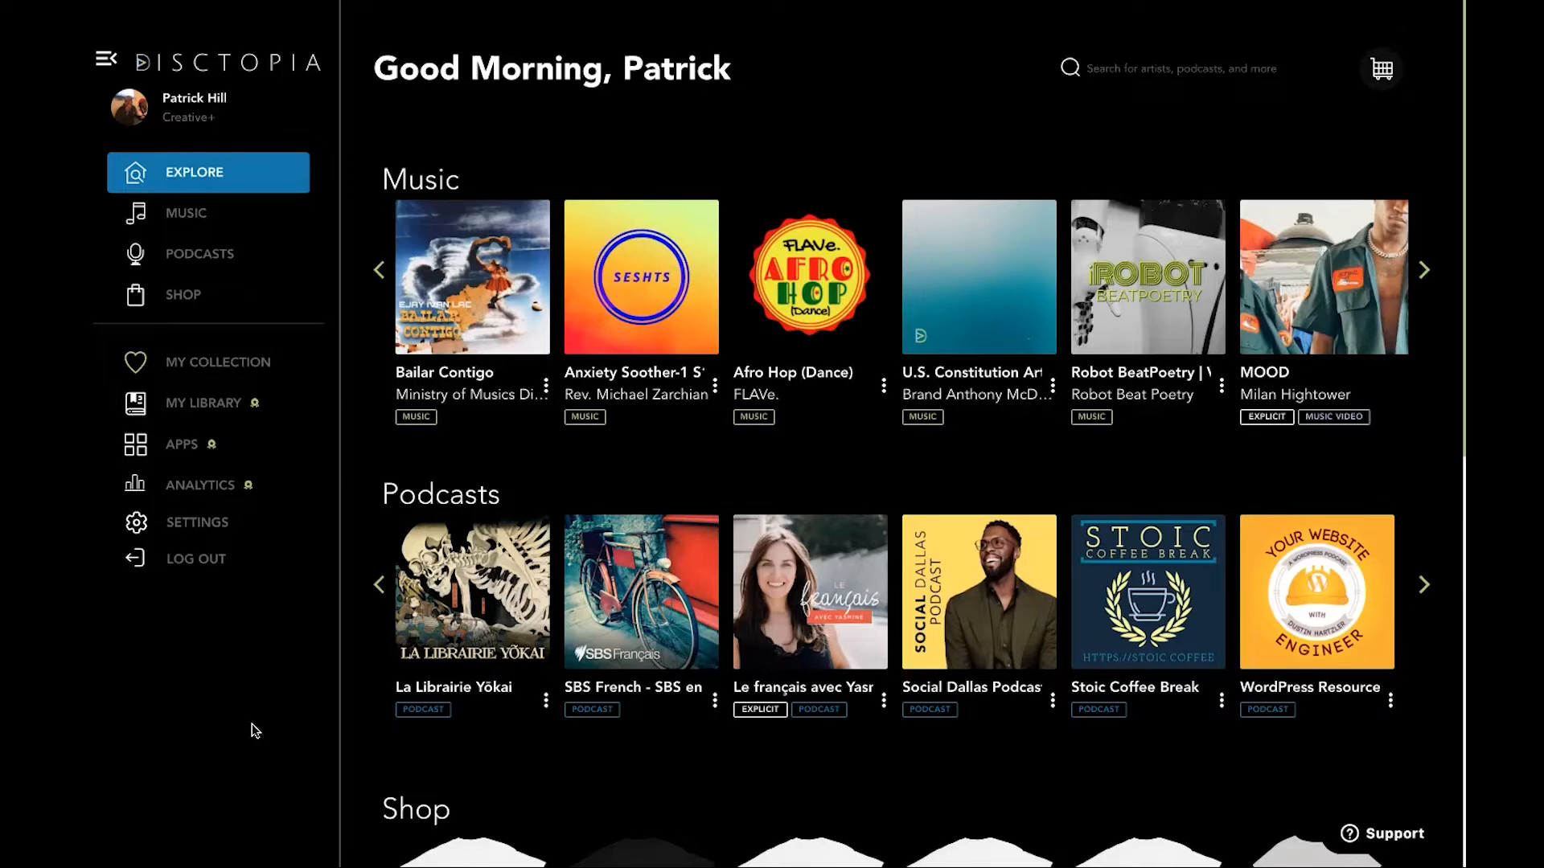
Step: Browse the home feed, paging through the Music and Podcasts rows
click(1161, 68)
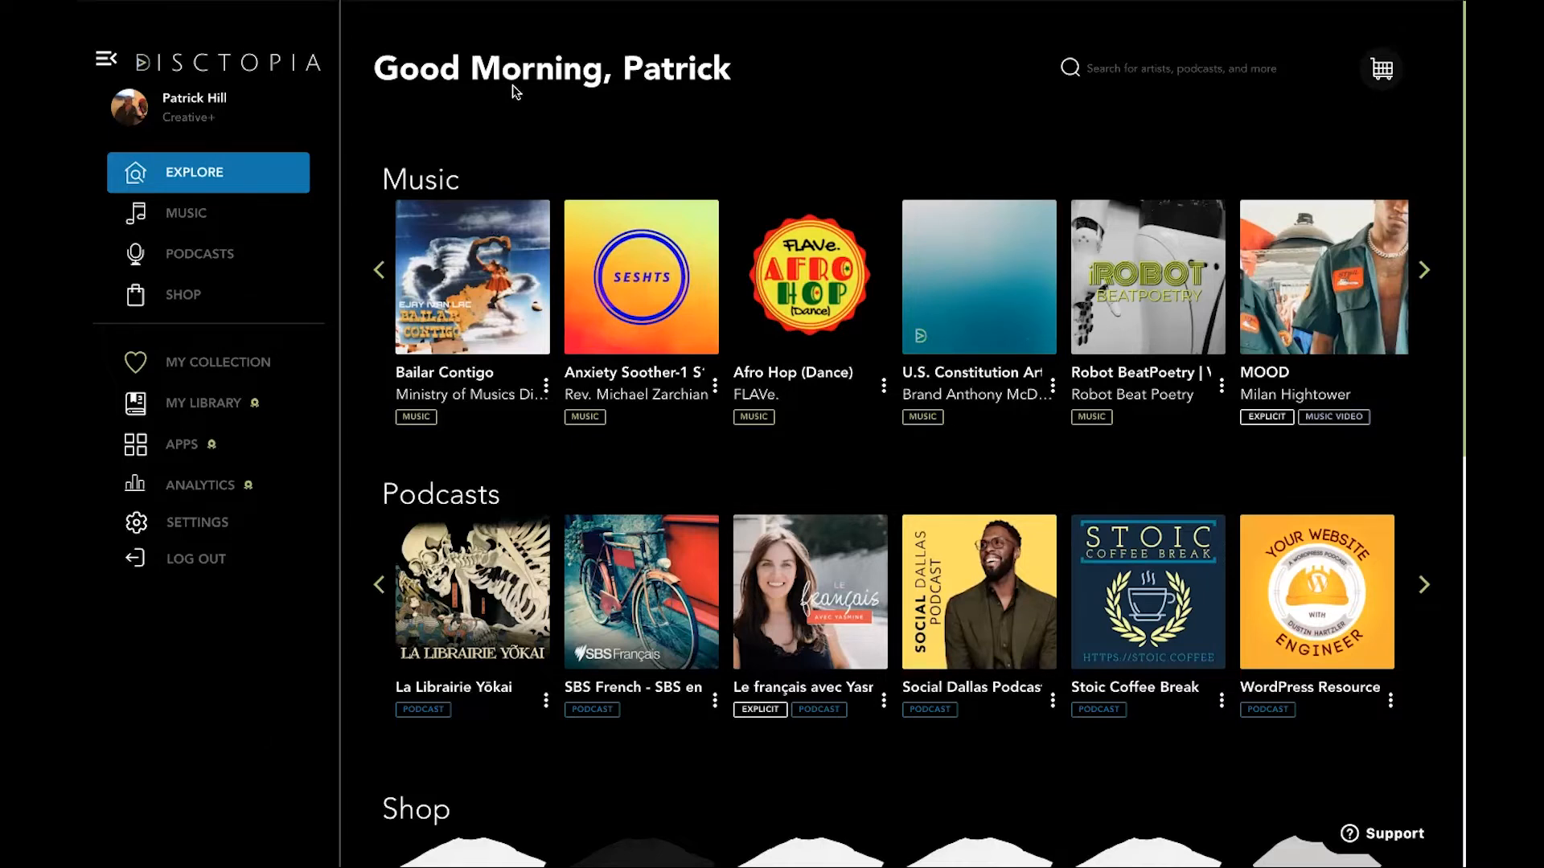
mouse_move(483, 126)
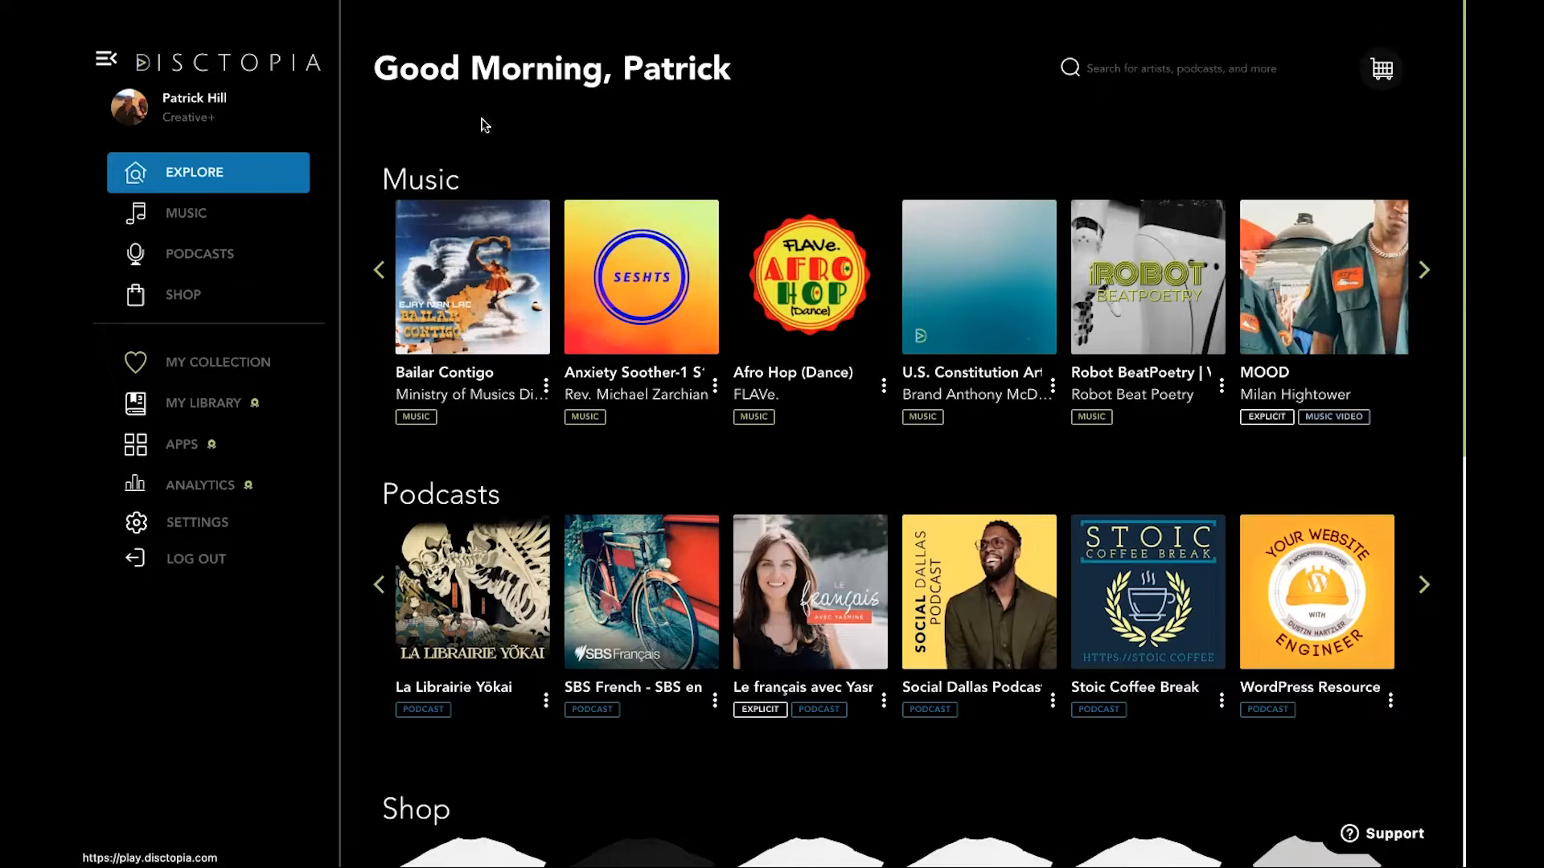
mouse_move(629, 312)
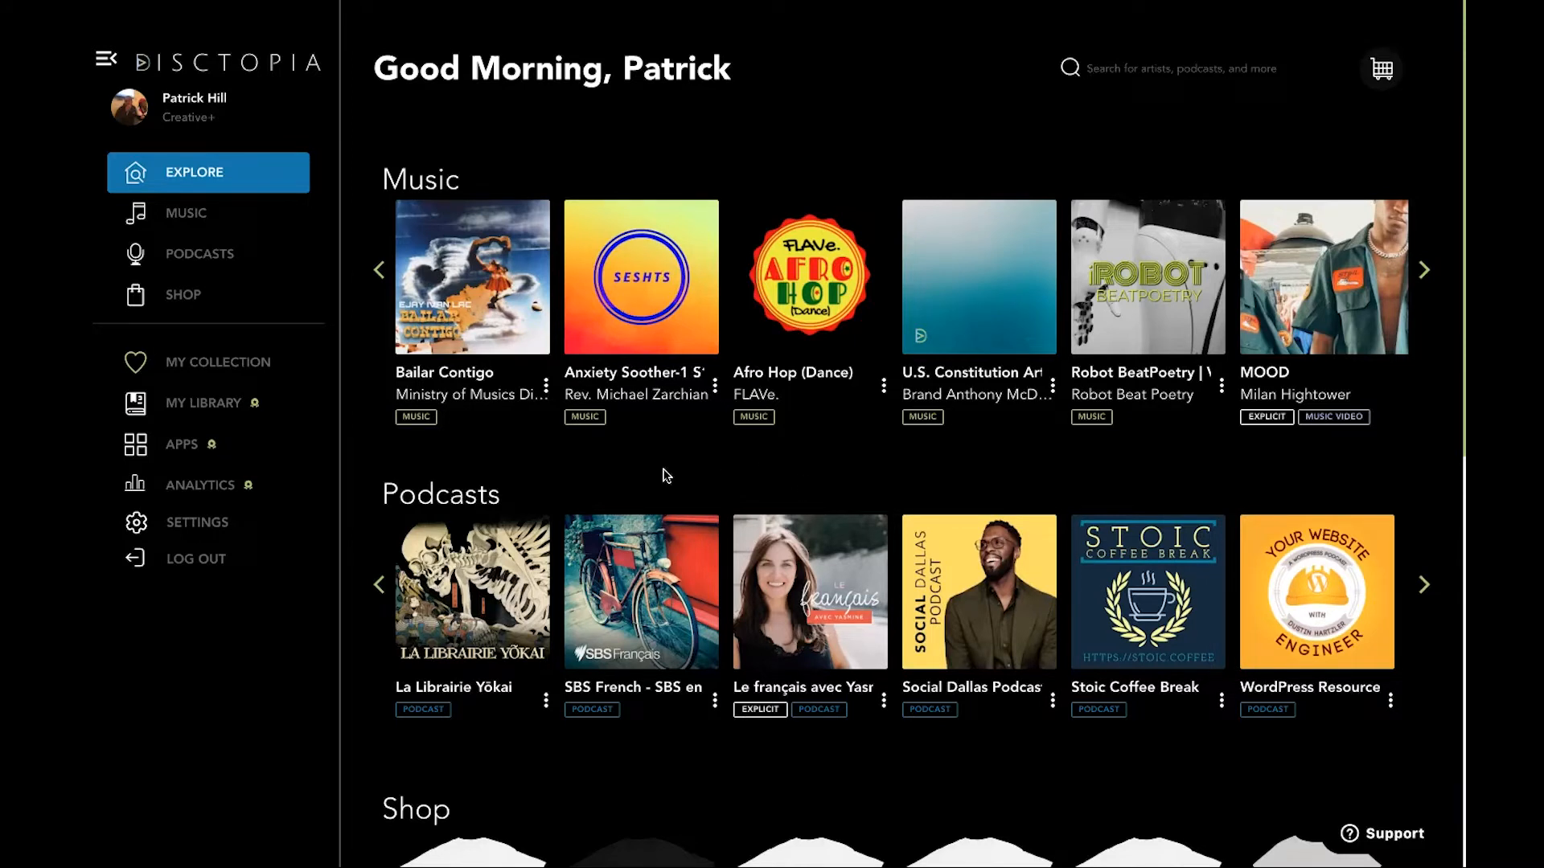
click(1170, 68)
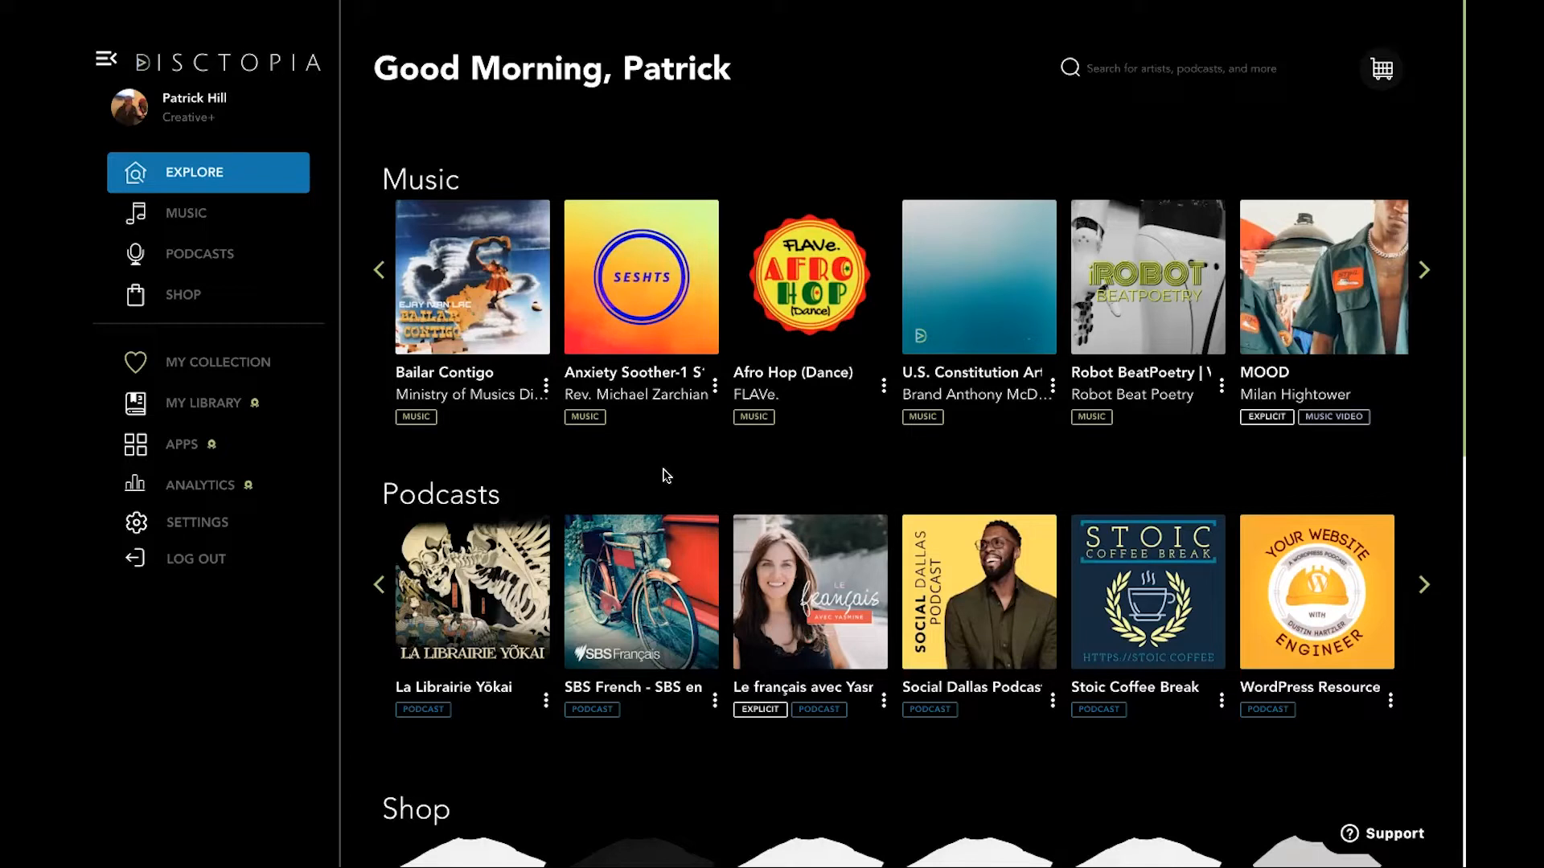
mouse_move(766, 238)
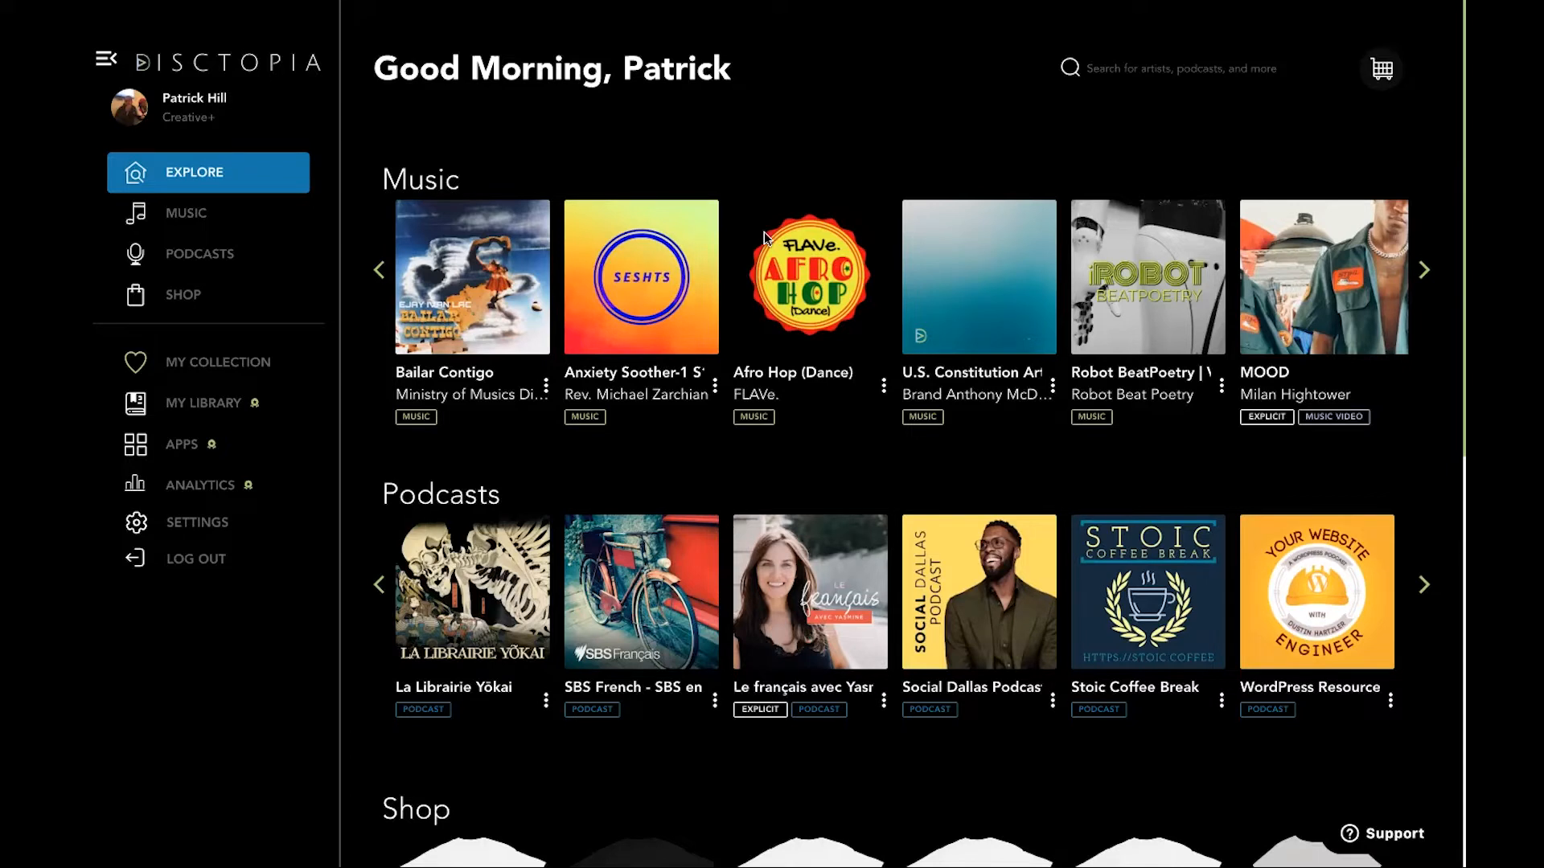
mouse_move(644, 114)
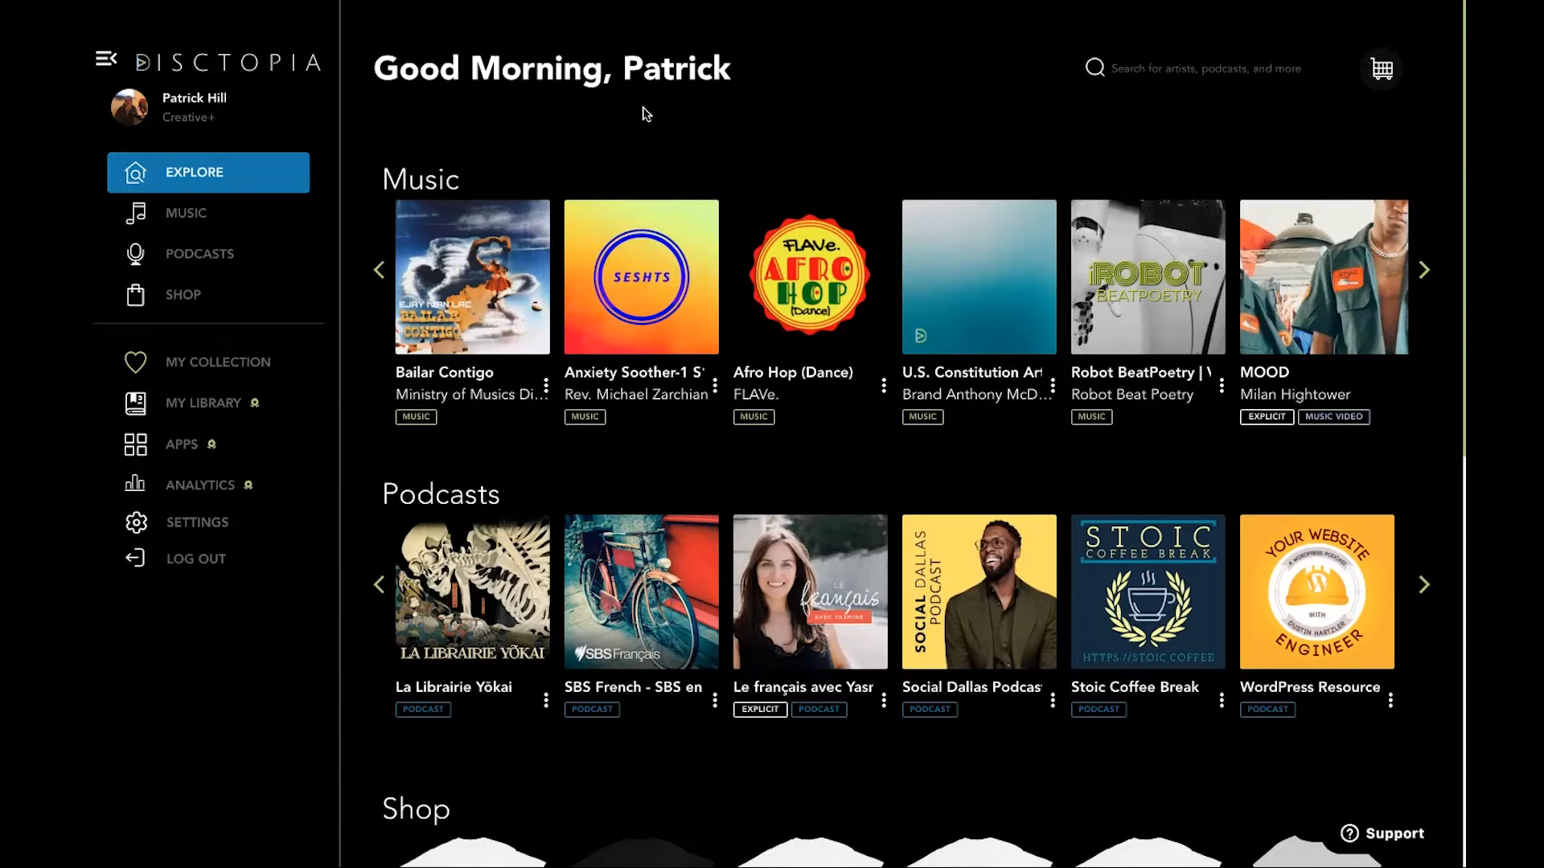
mouse_move(238, 301)
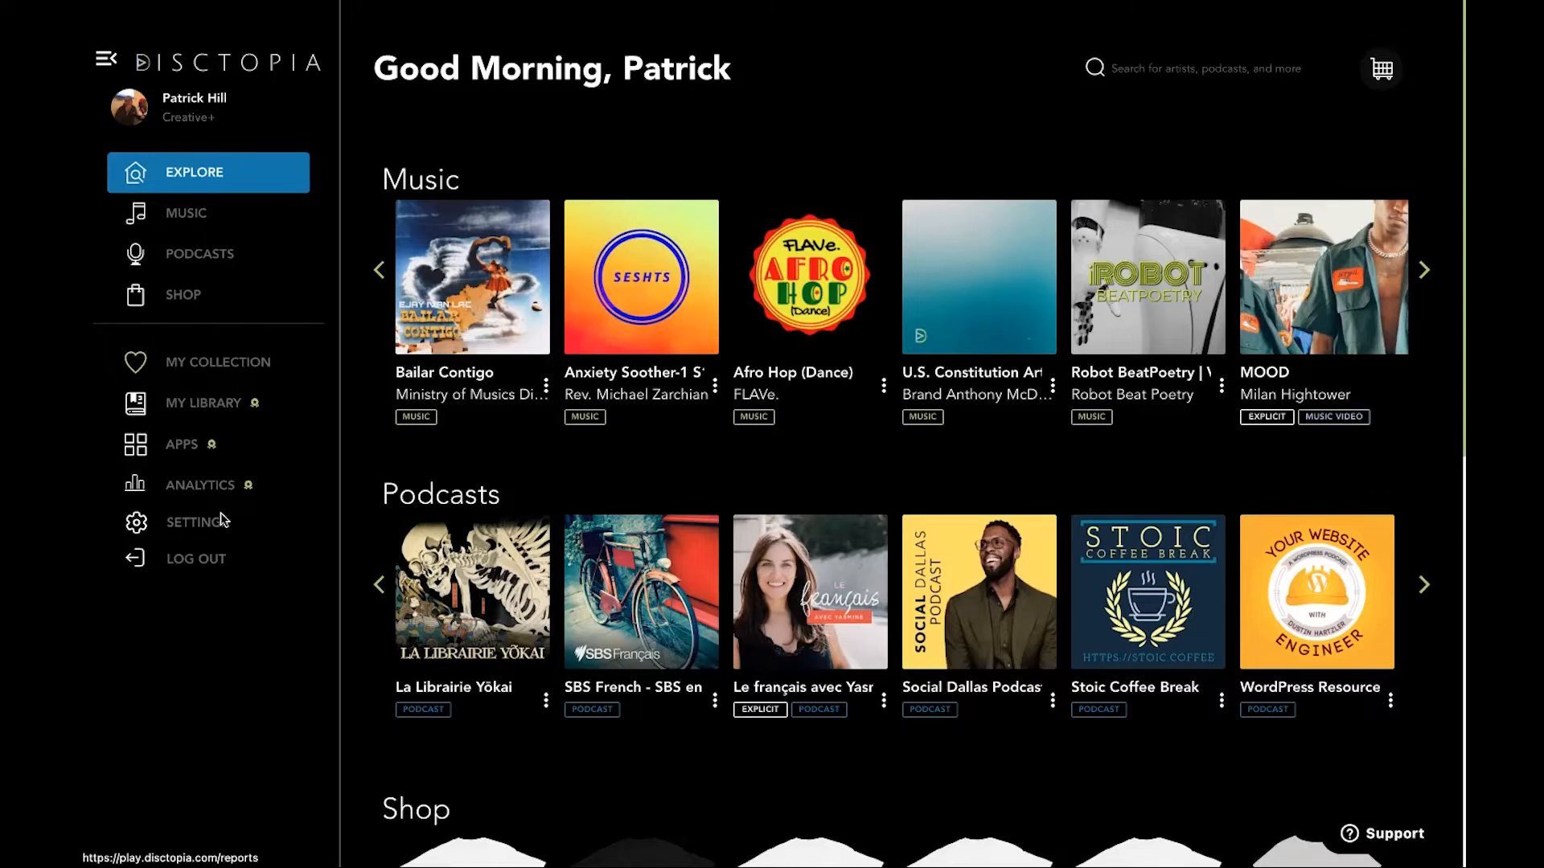
scroll(down, 3)
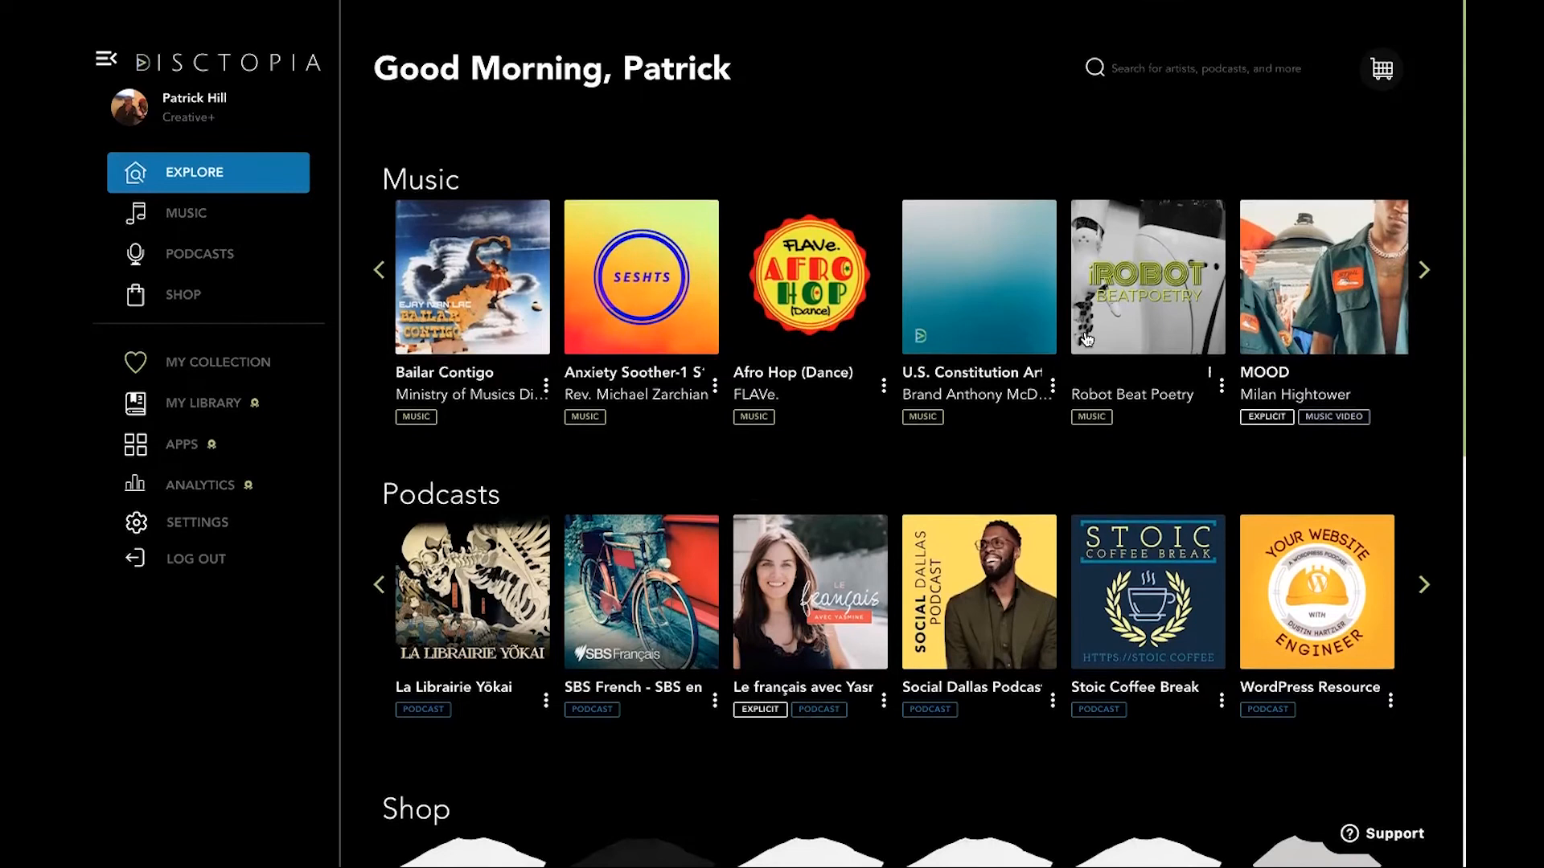
click(1424, 269)
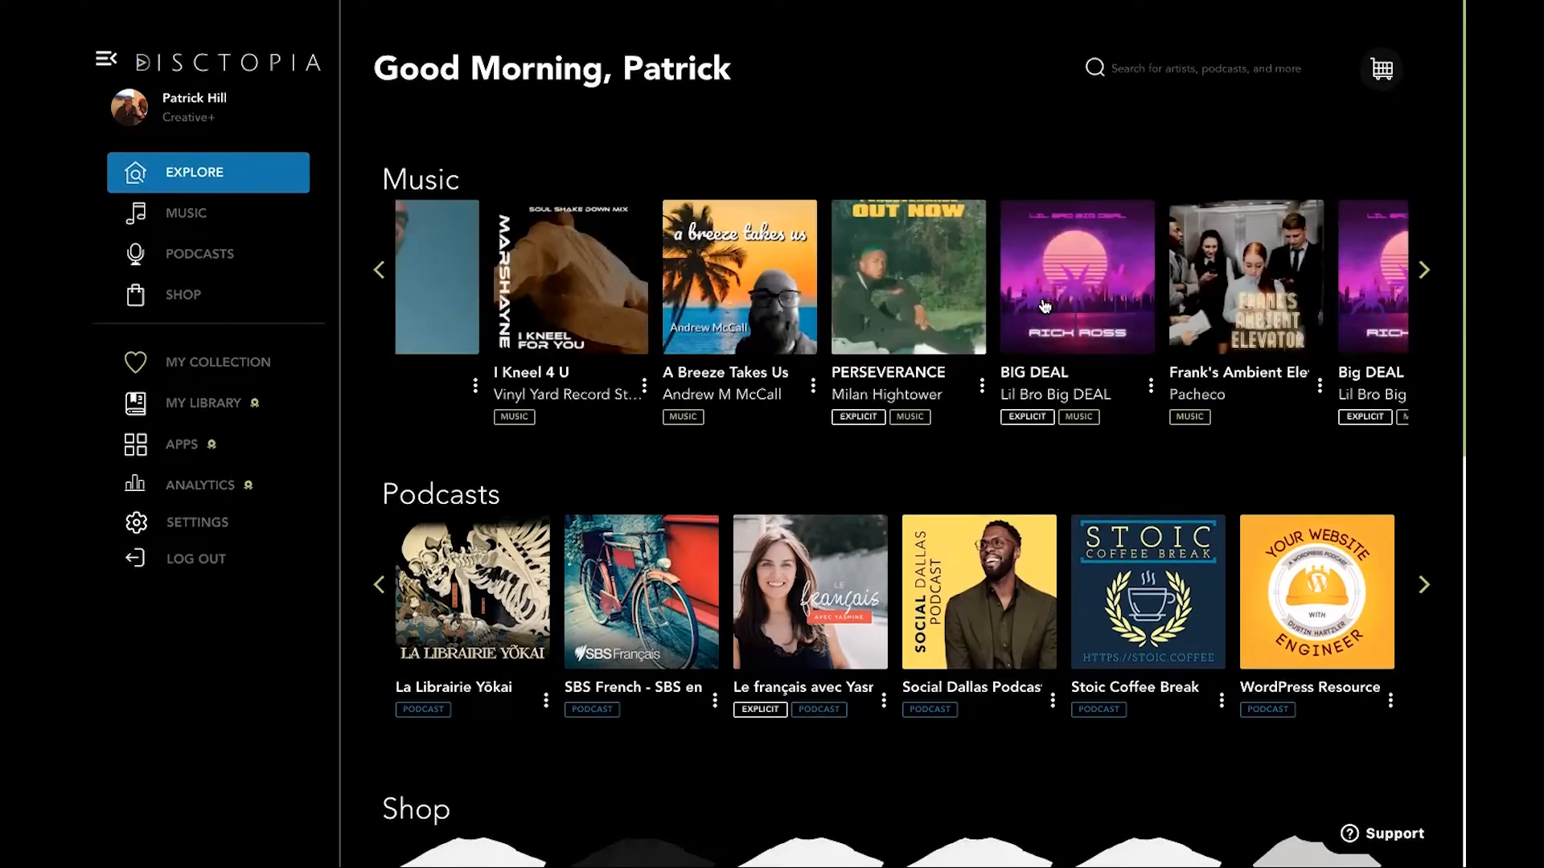
click(380, 268)
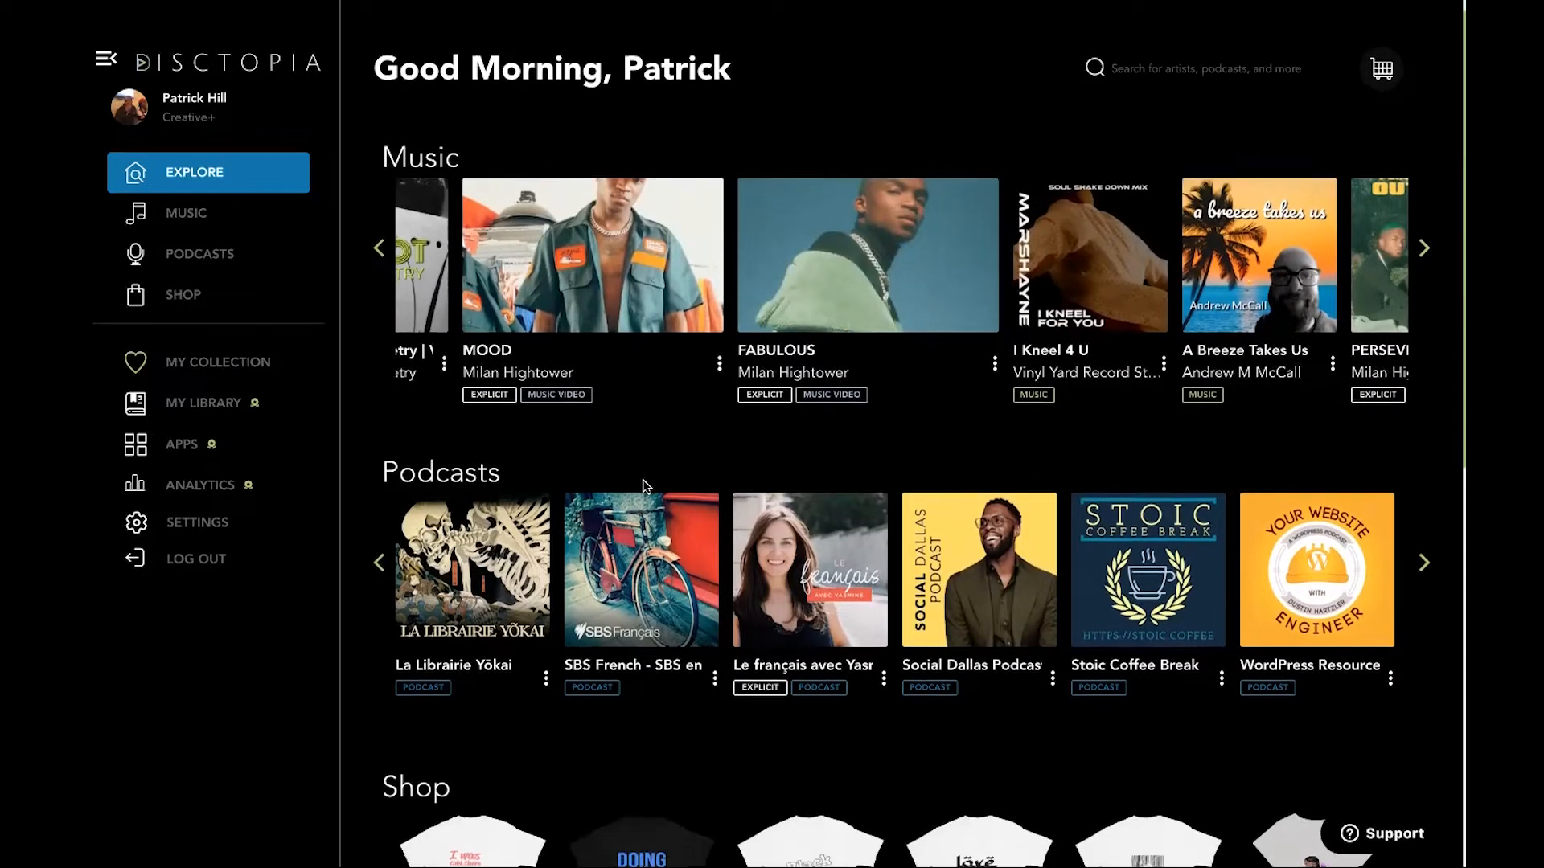
scroll(down, 3)
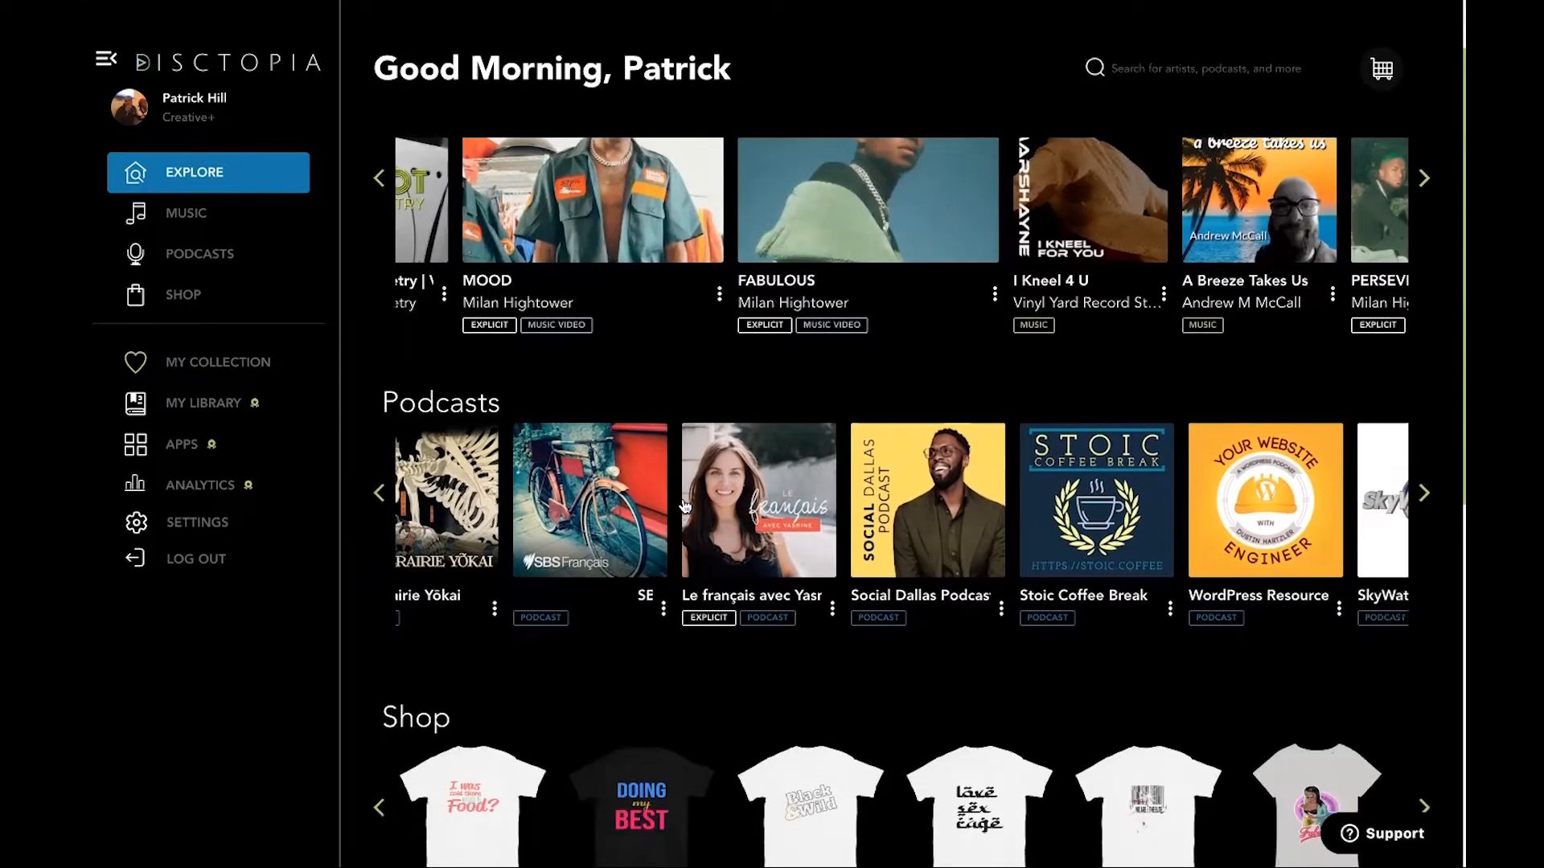
click(1423, 492)
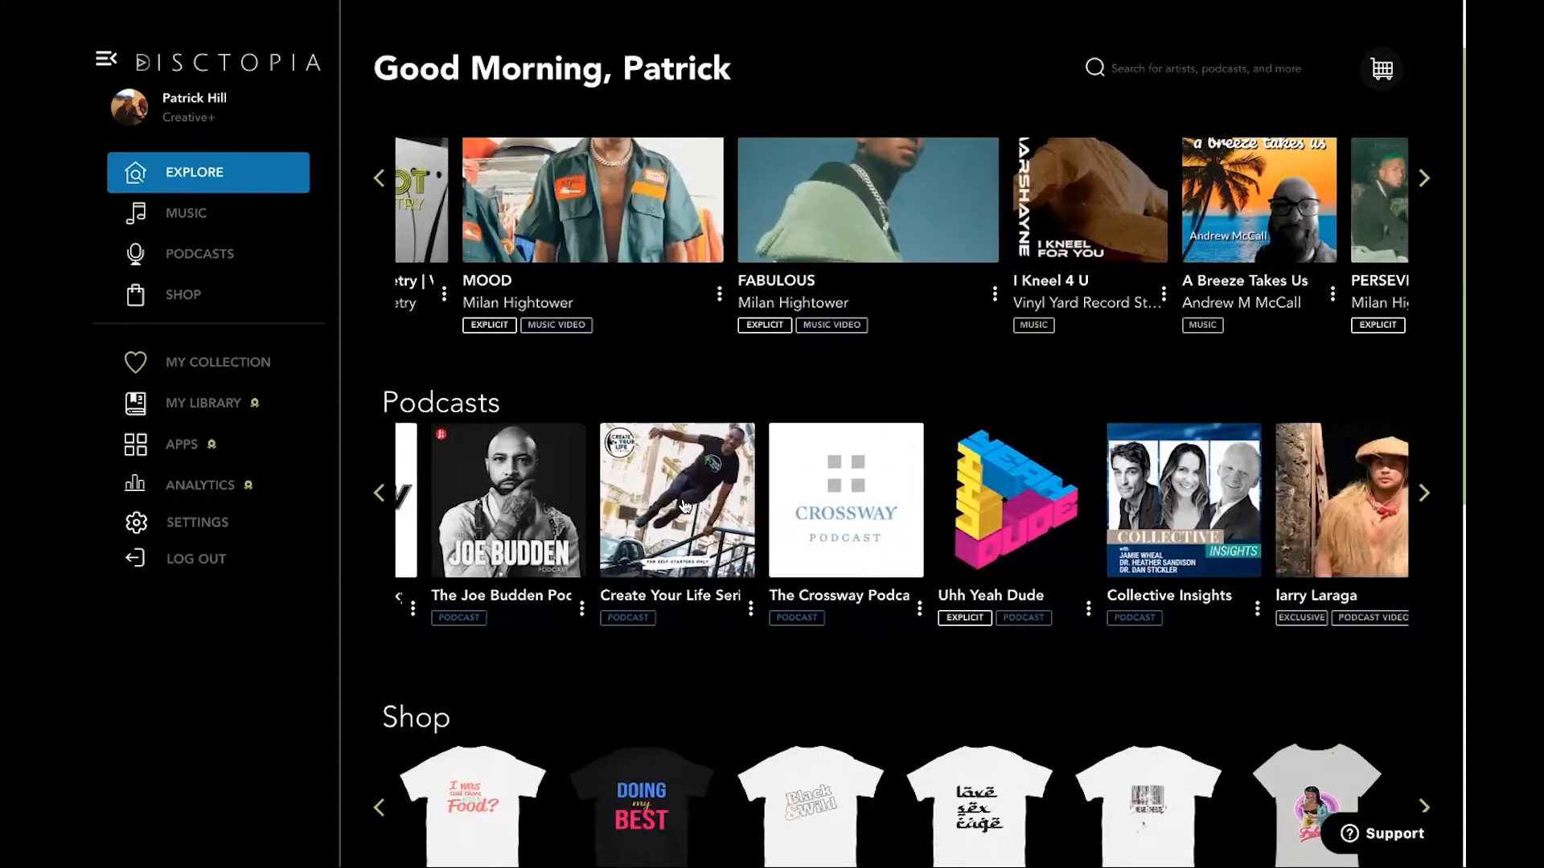
click(1424, 492)
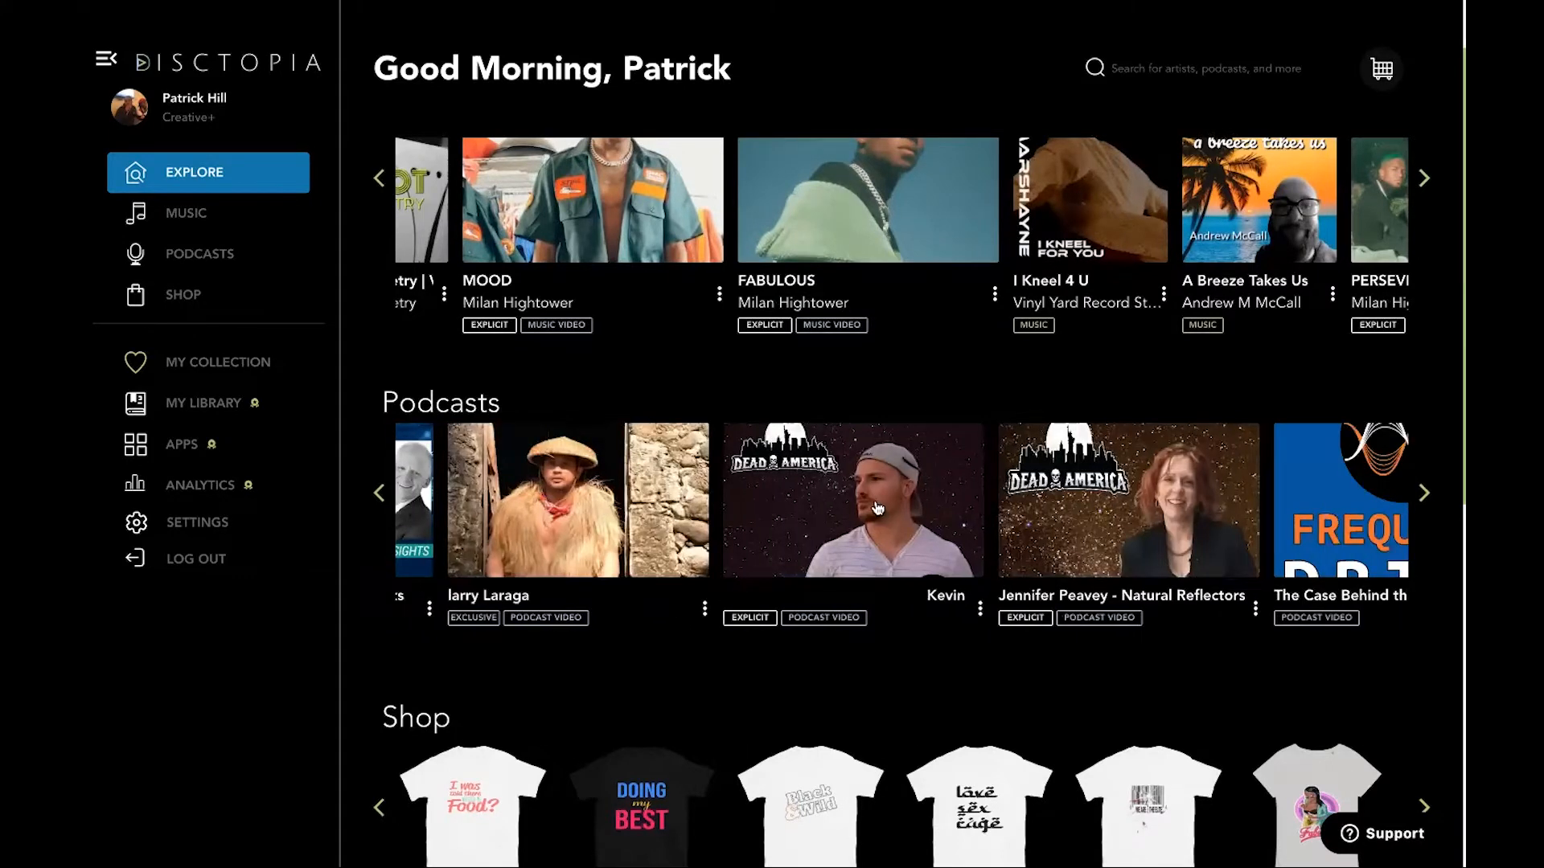
click(1423, 492)
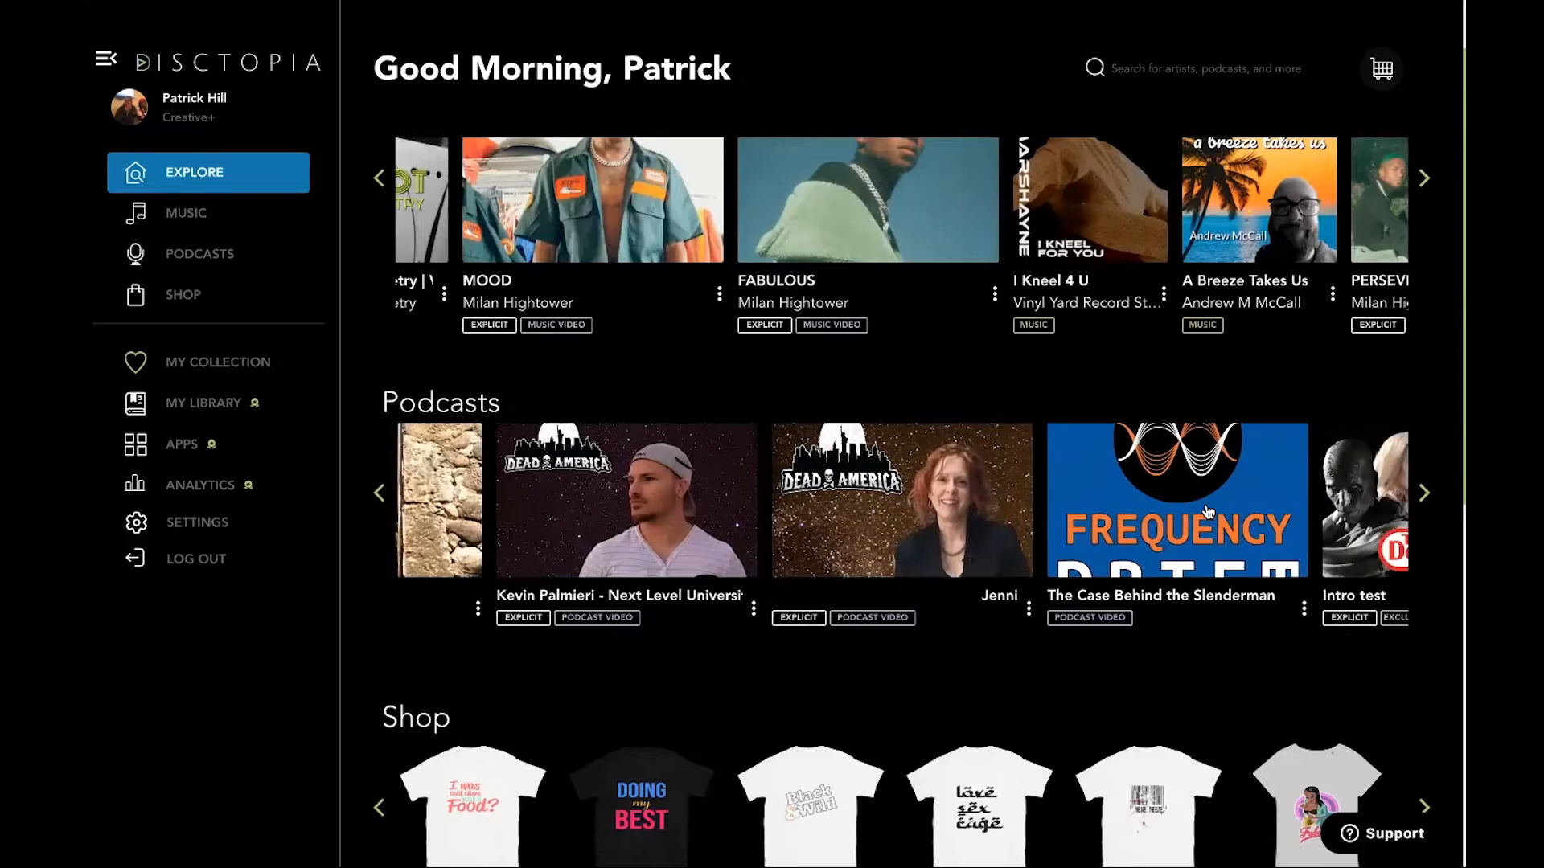
Step: Page through the Shop merchandise row, then return the Shop, Music and Podcasts rows to their first items
scroll(down, 3)
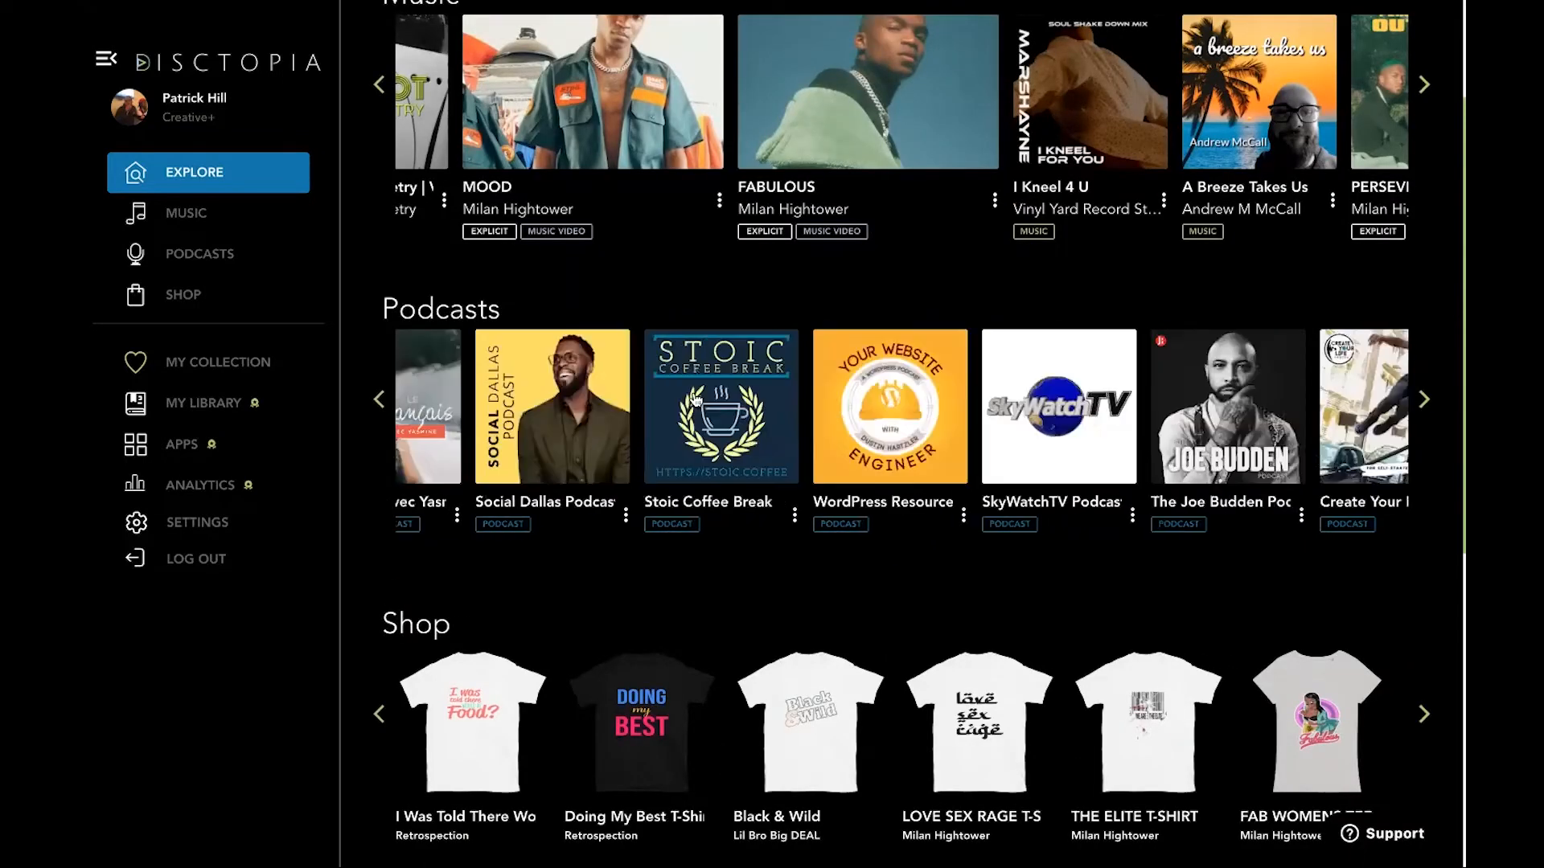
scroll(down, 3)
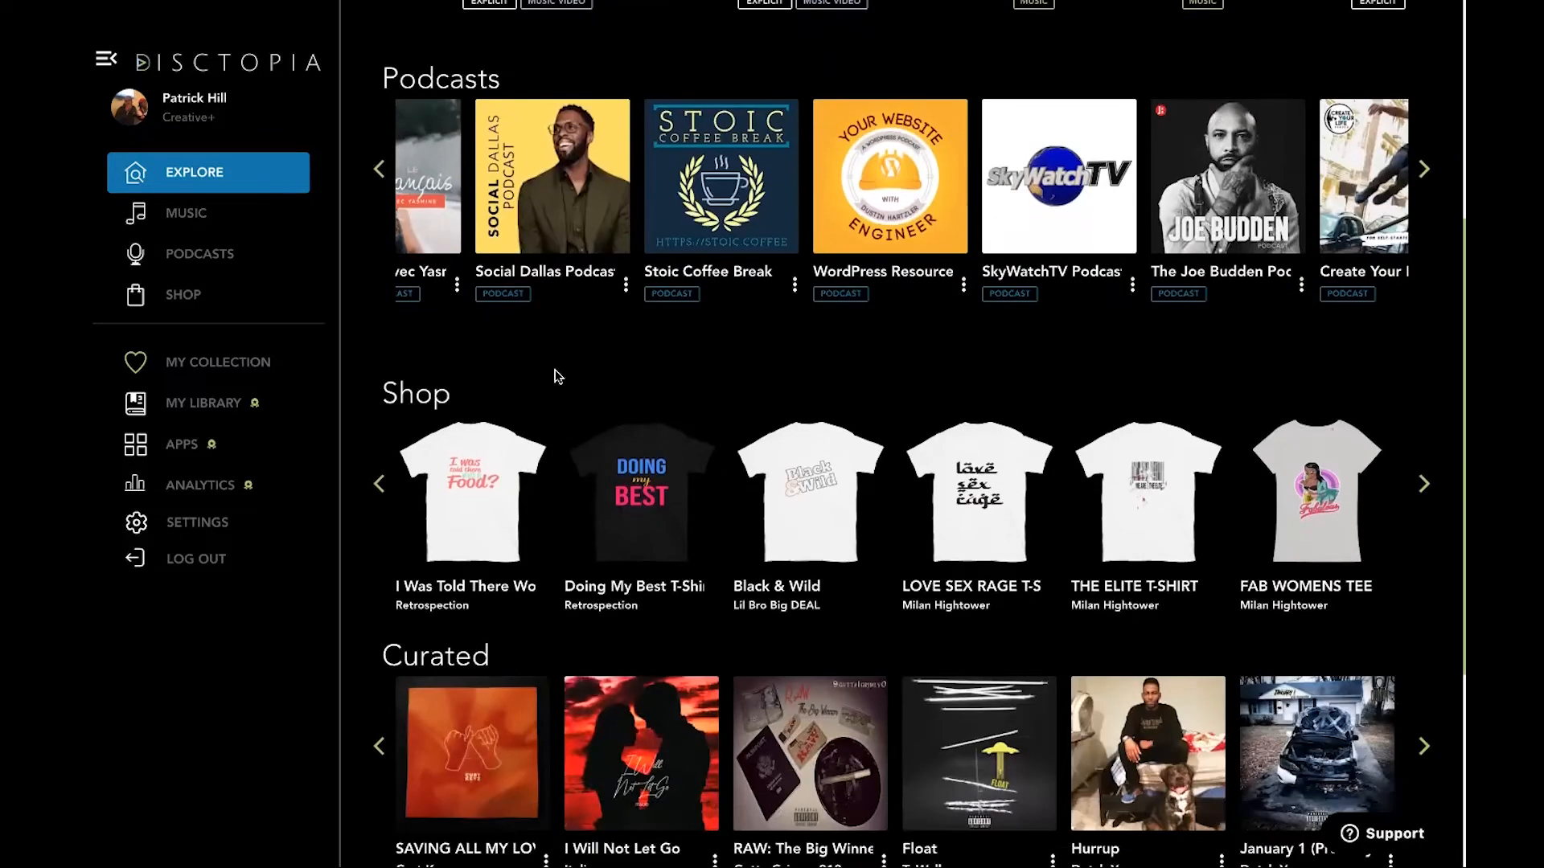
click(1423, 484)
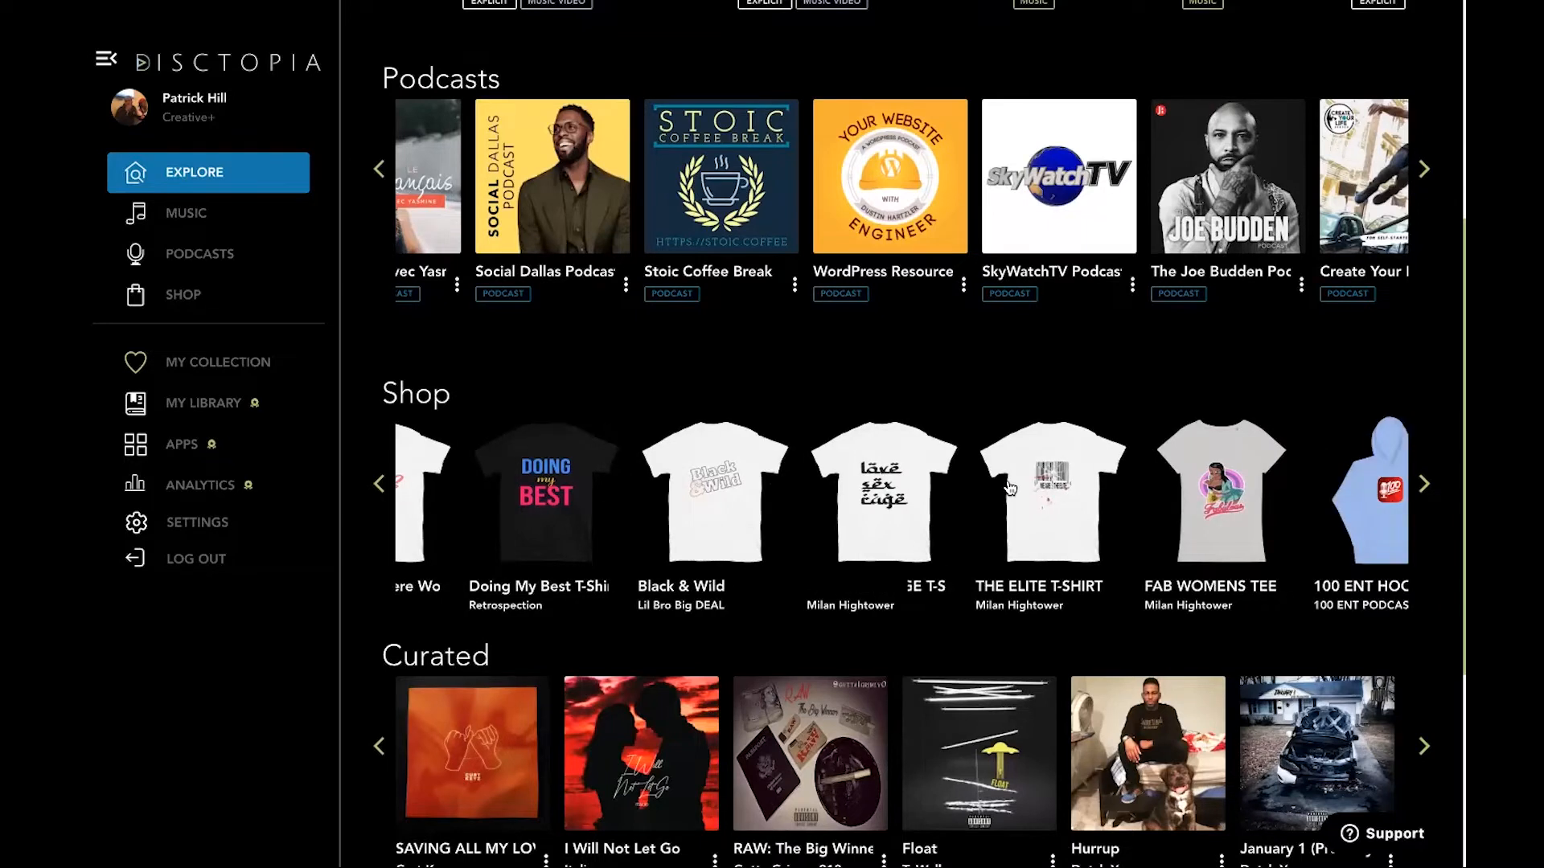
click(1423, 484)
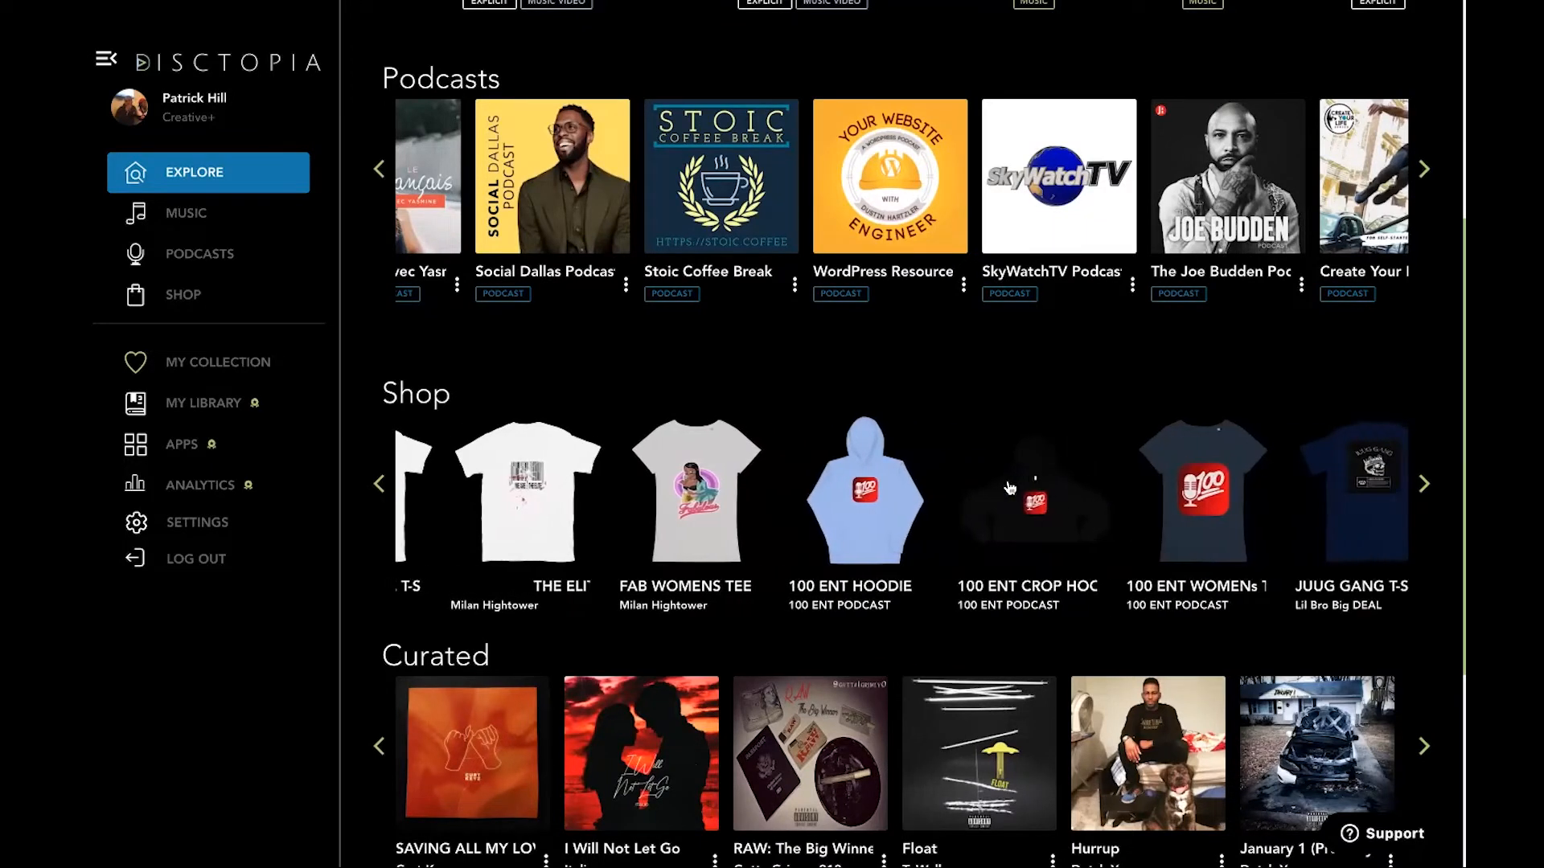
click(380, 482)
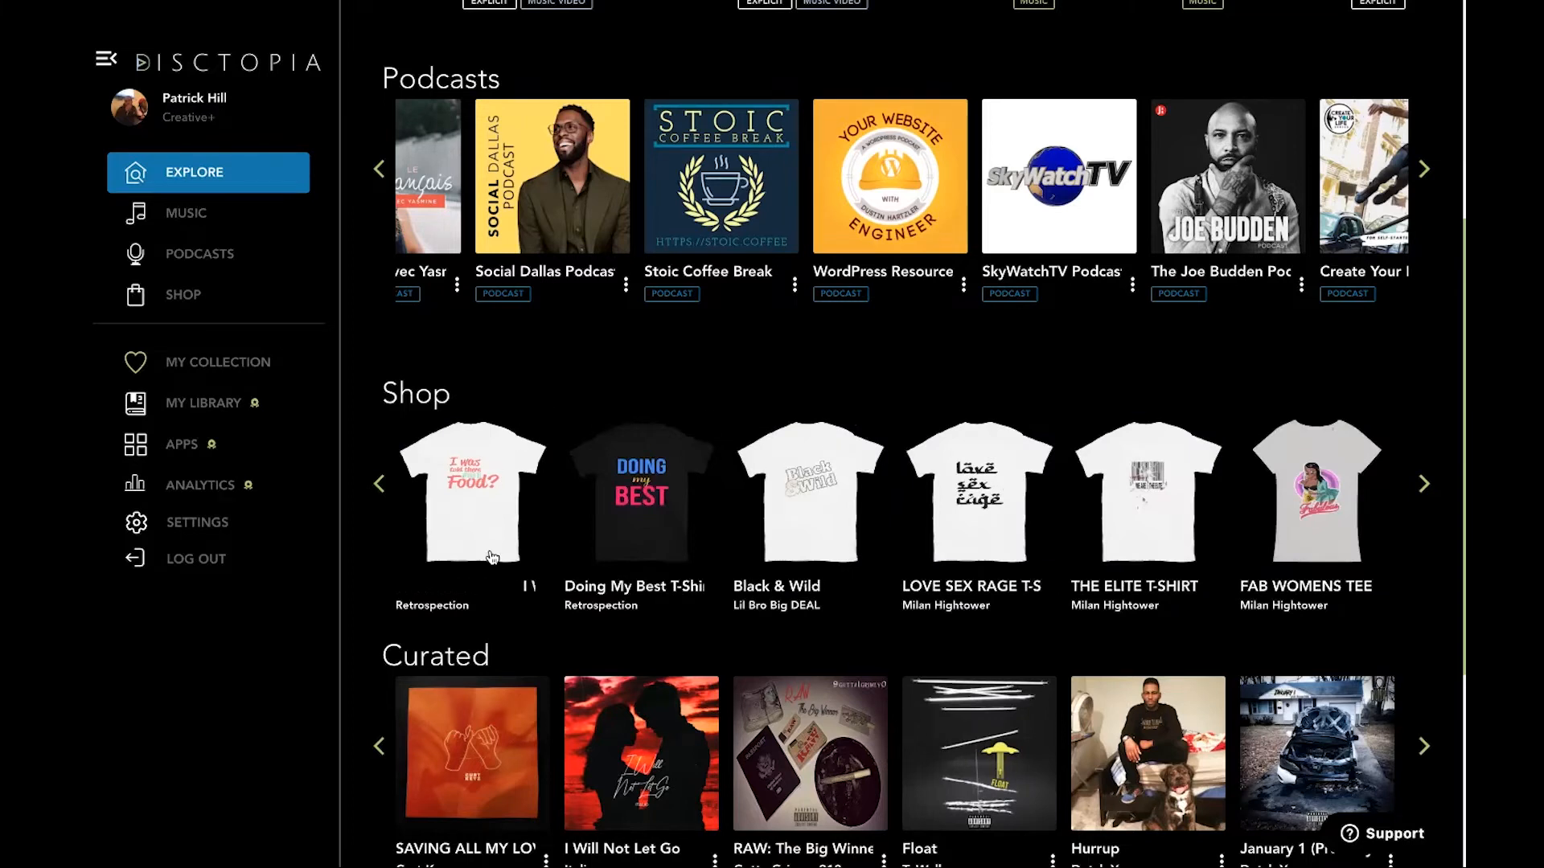
mouse_move(566, 355)
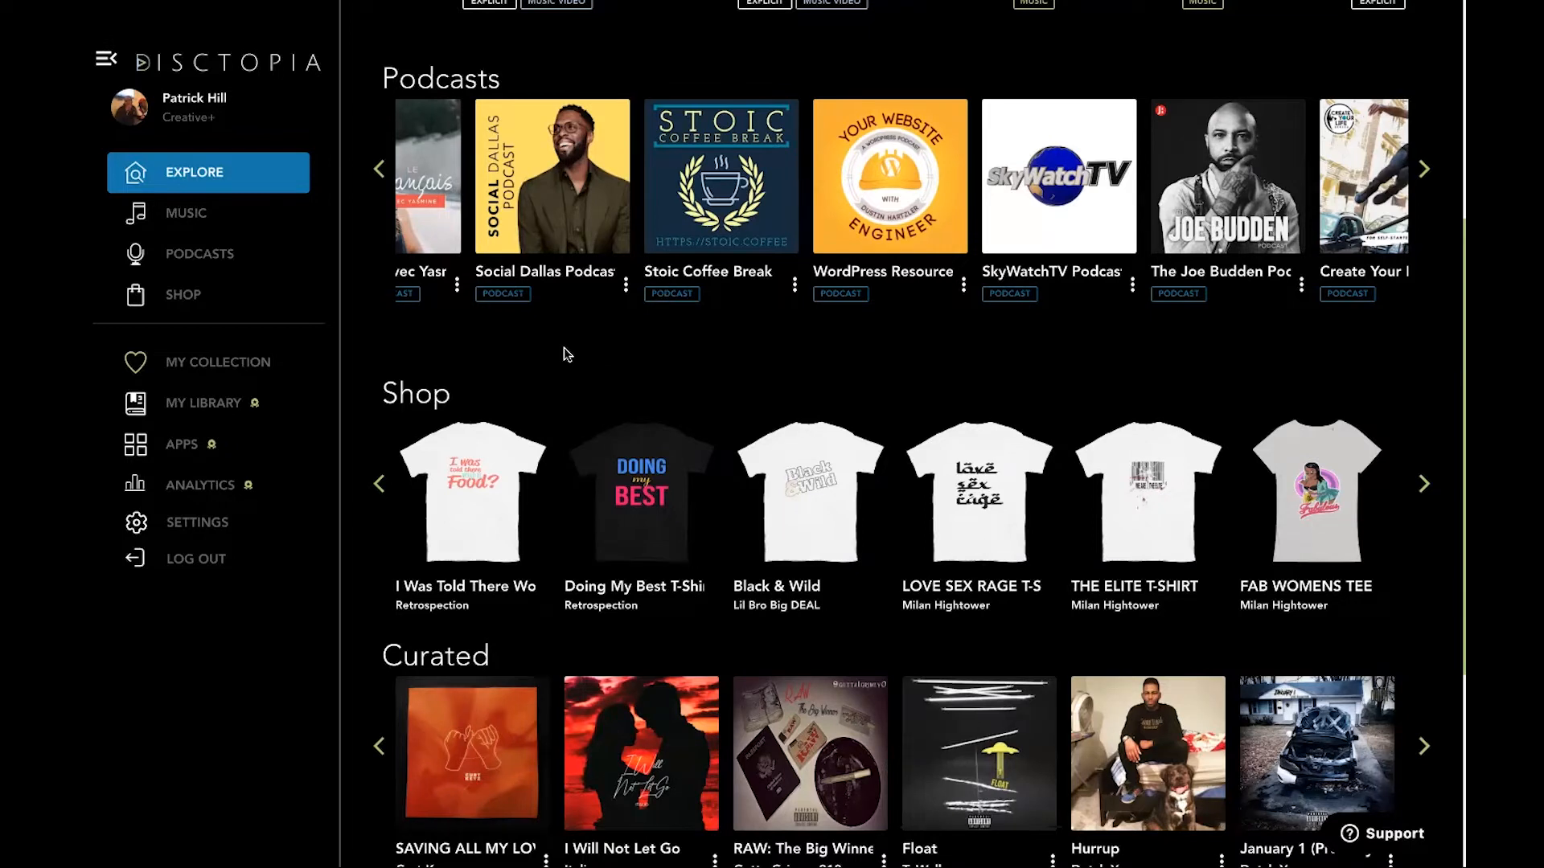
scroll(up, 3)
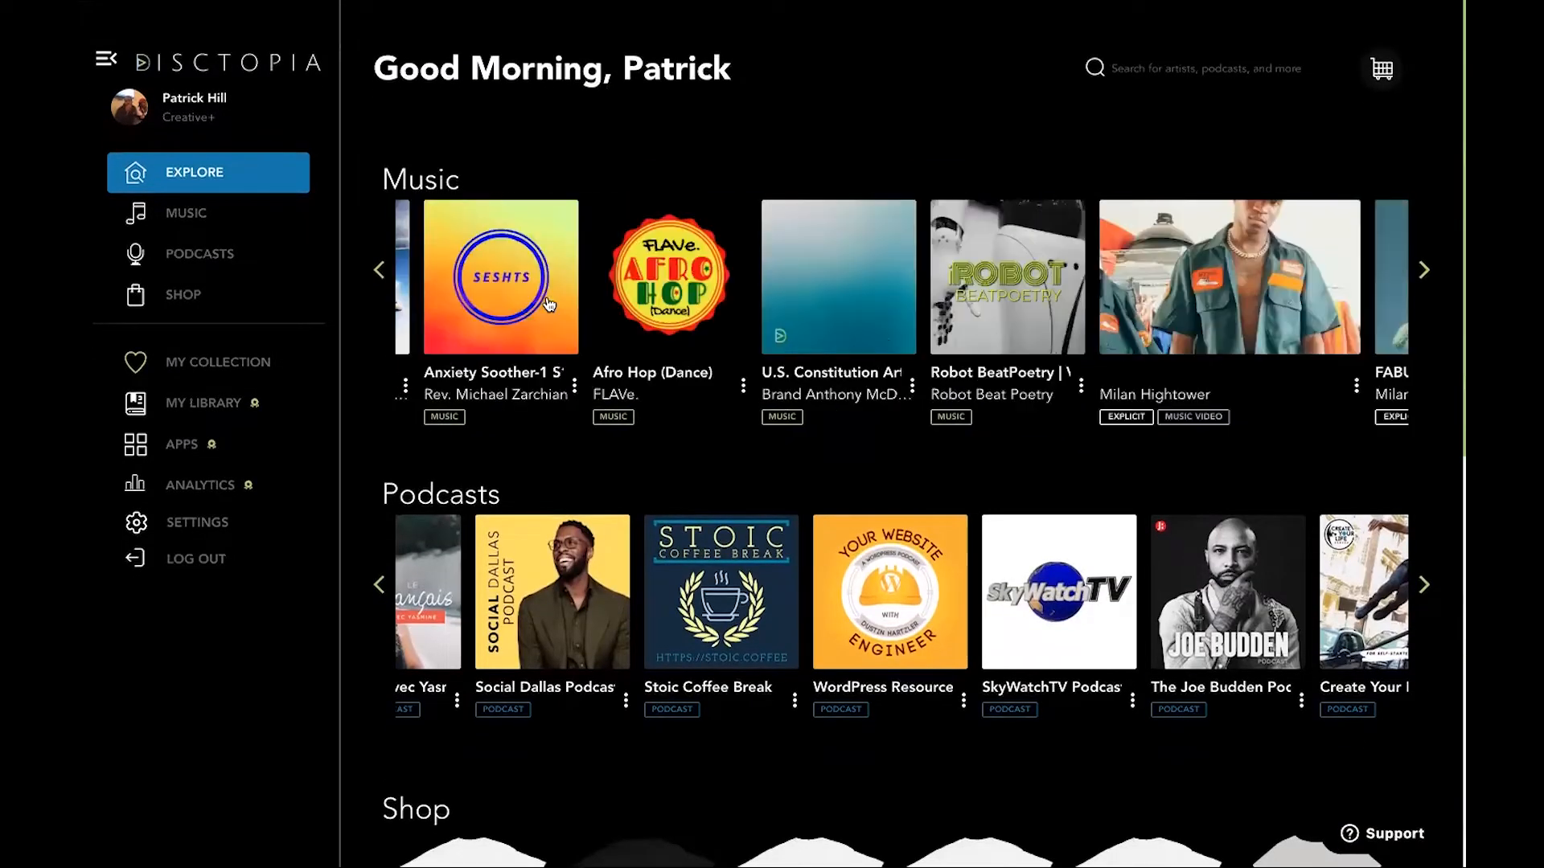
click(380, 270)
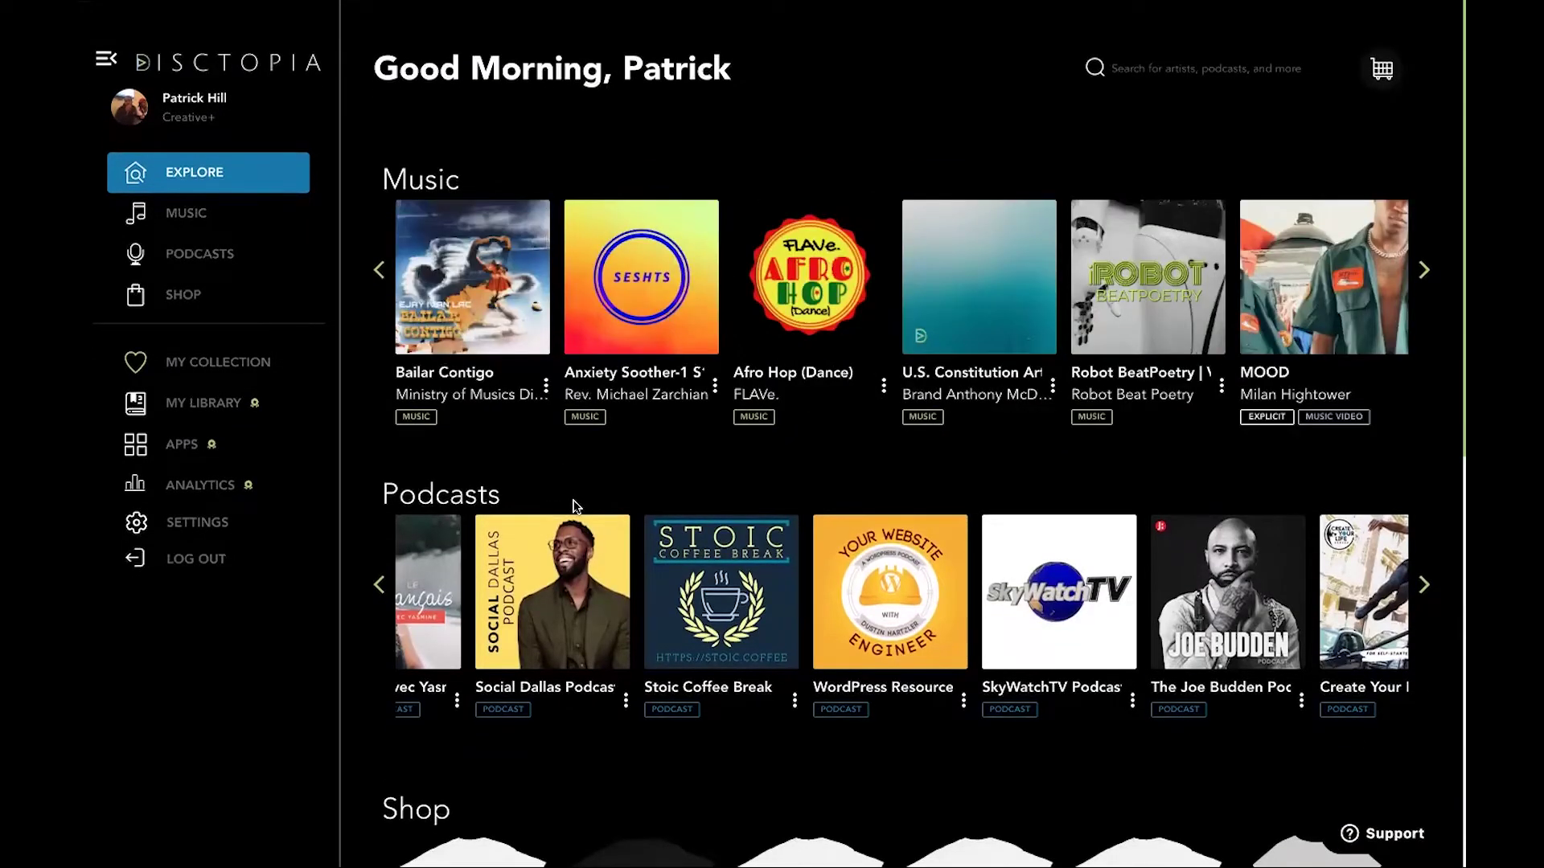
click(380, 582)
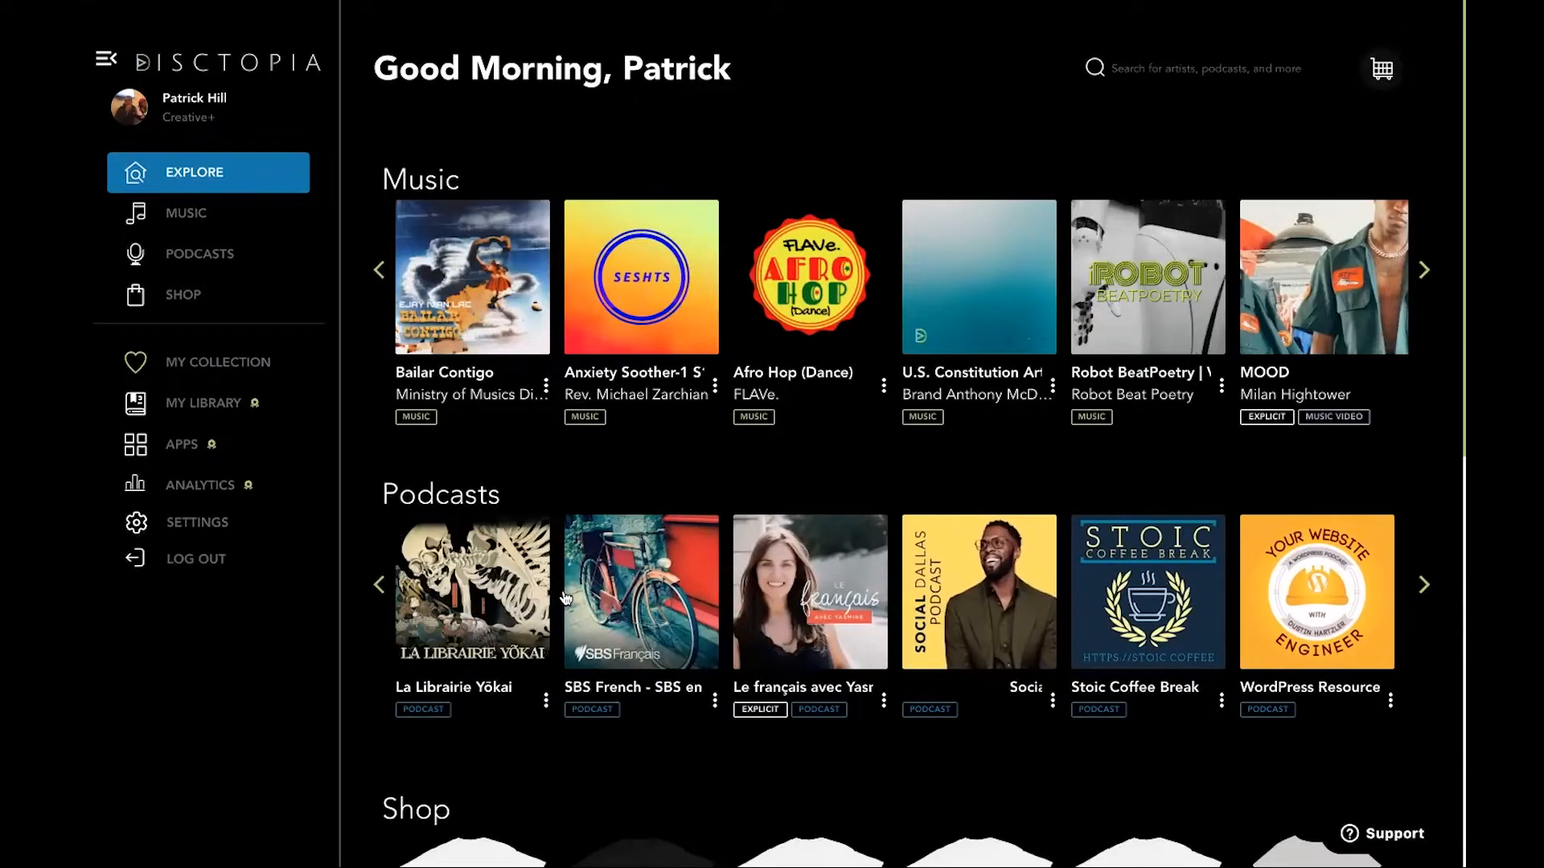
Step: Scroll the rest of the home feed and go to the Podcasts section
scroll(down, 3)
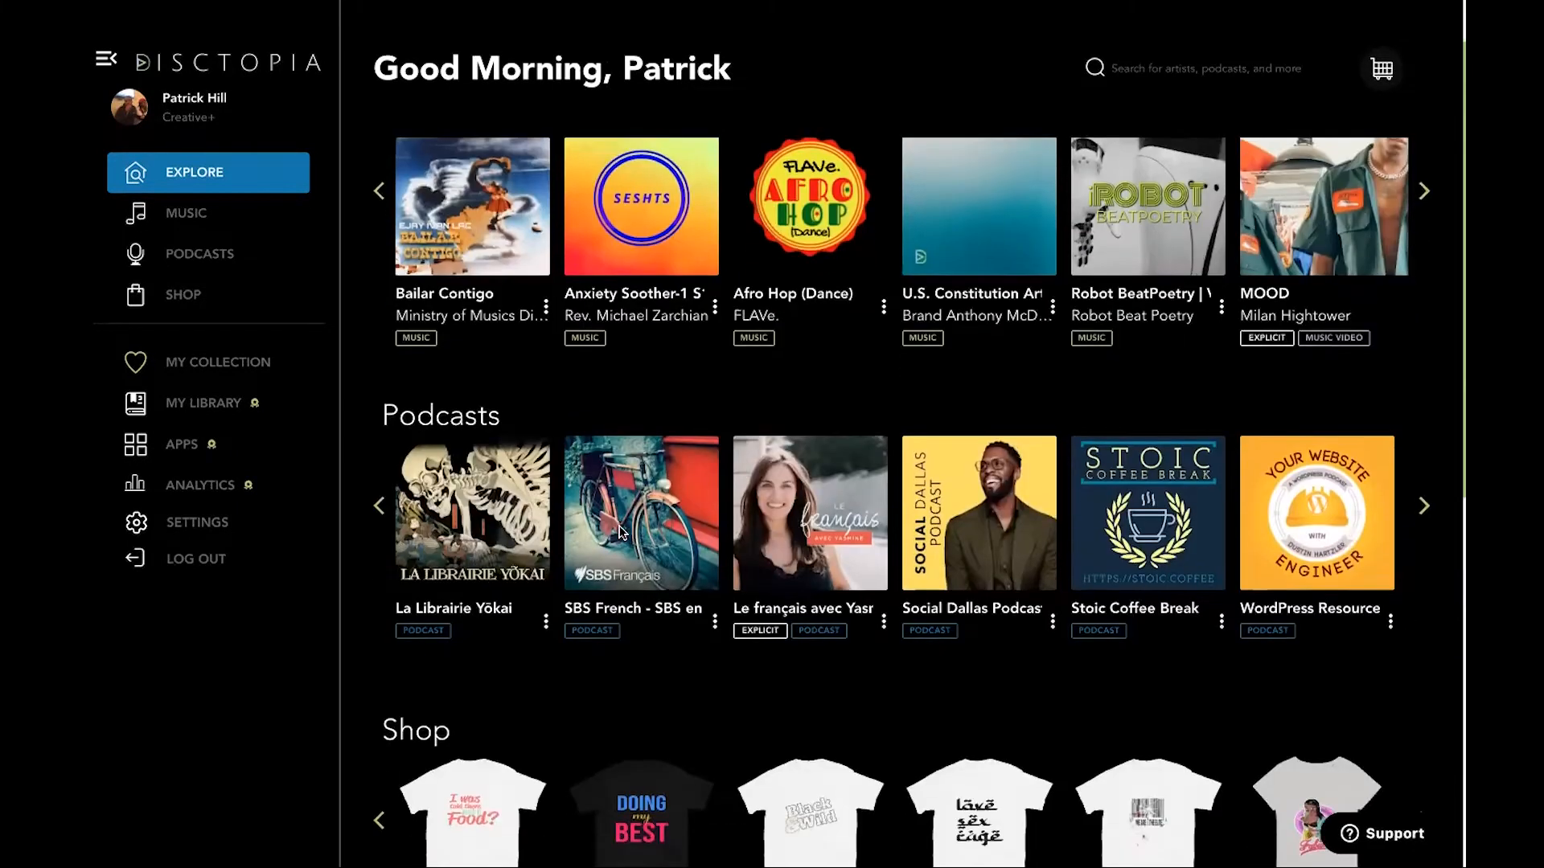
scroll(down, 3)
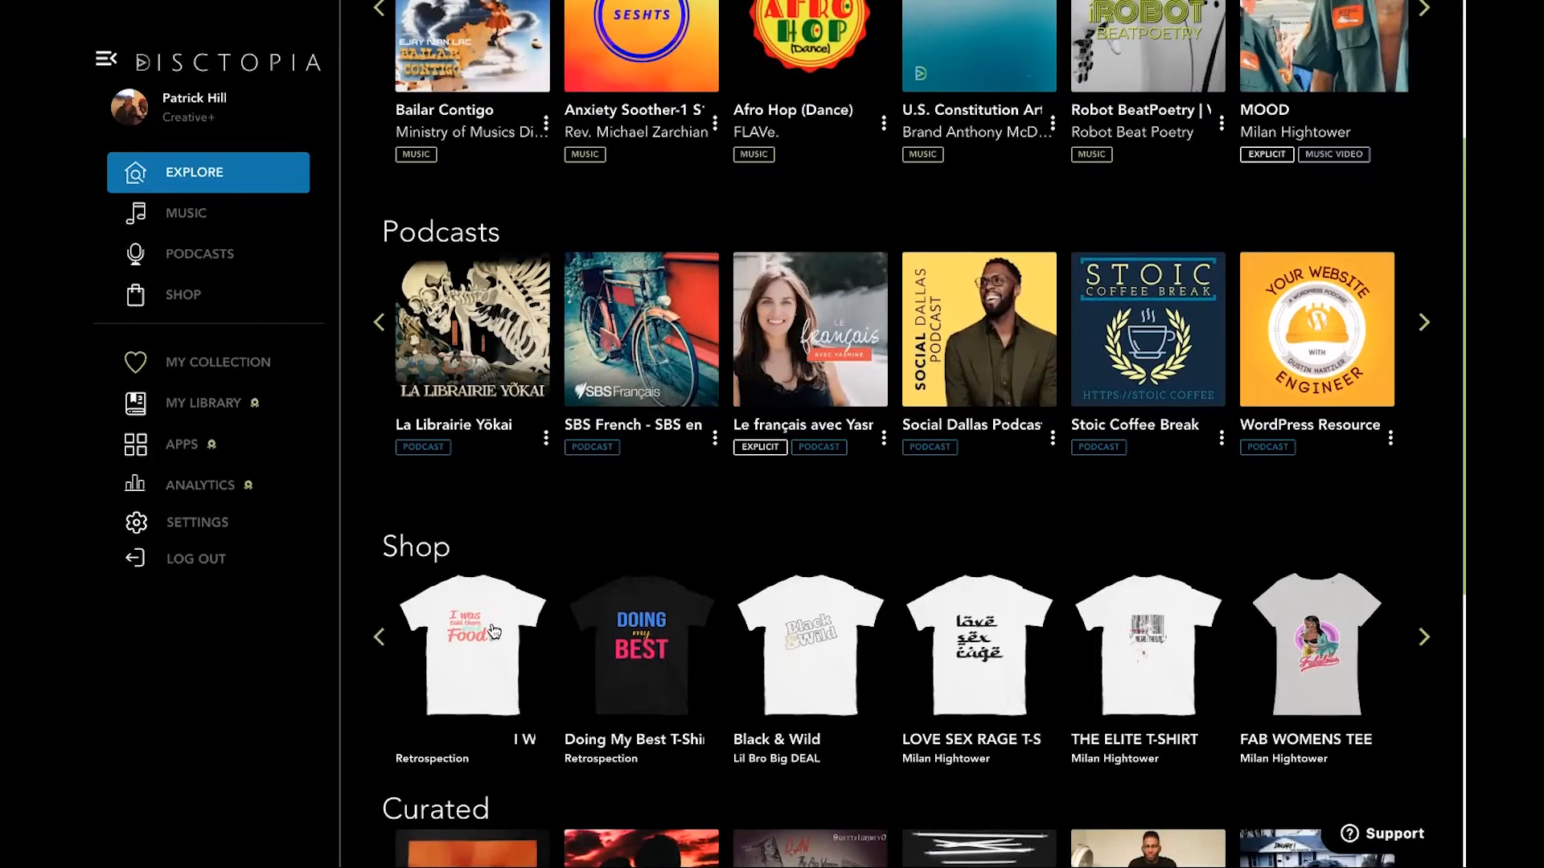
scroll(down, 3)
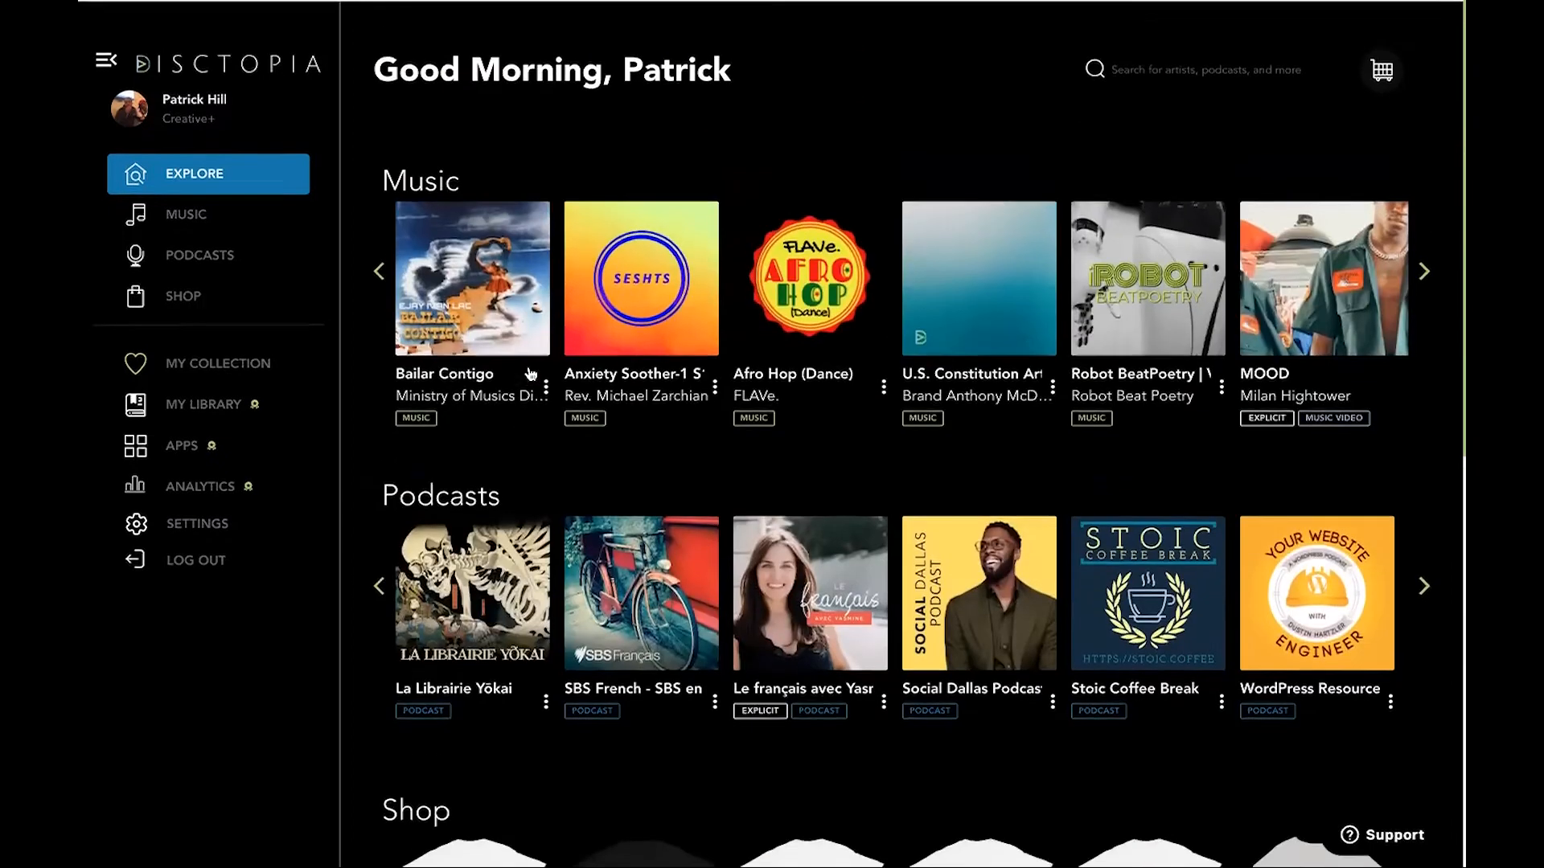
scroll(down, 3)
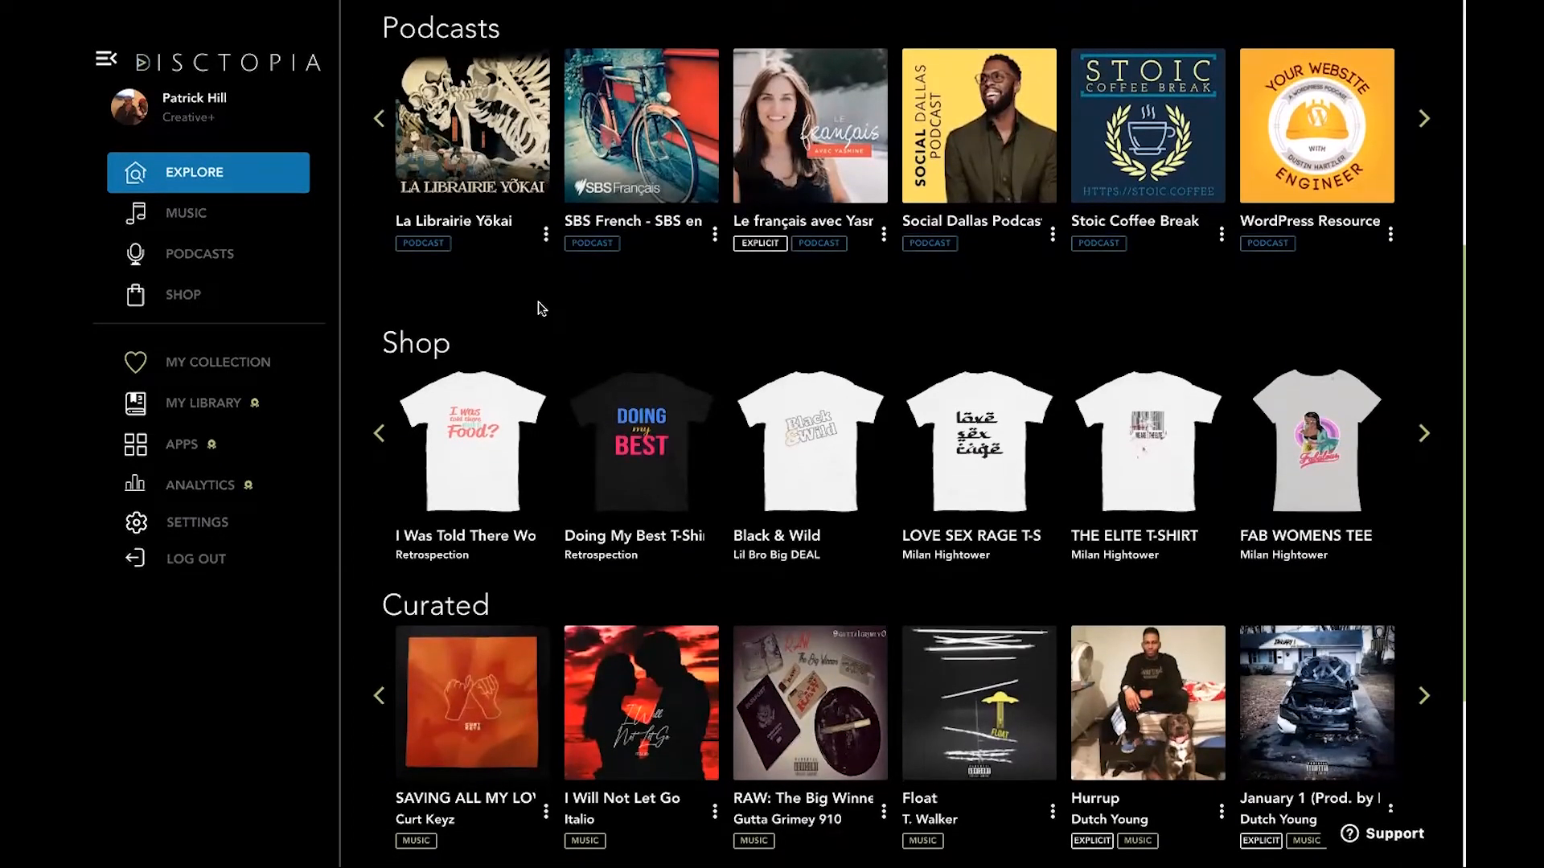
scroll(up, 3)
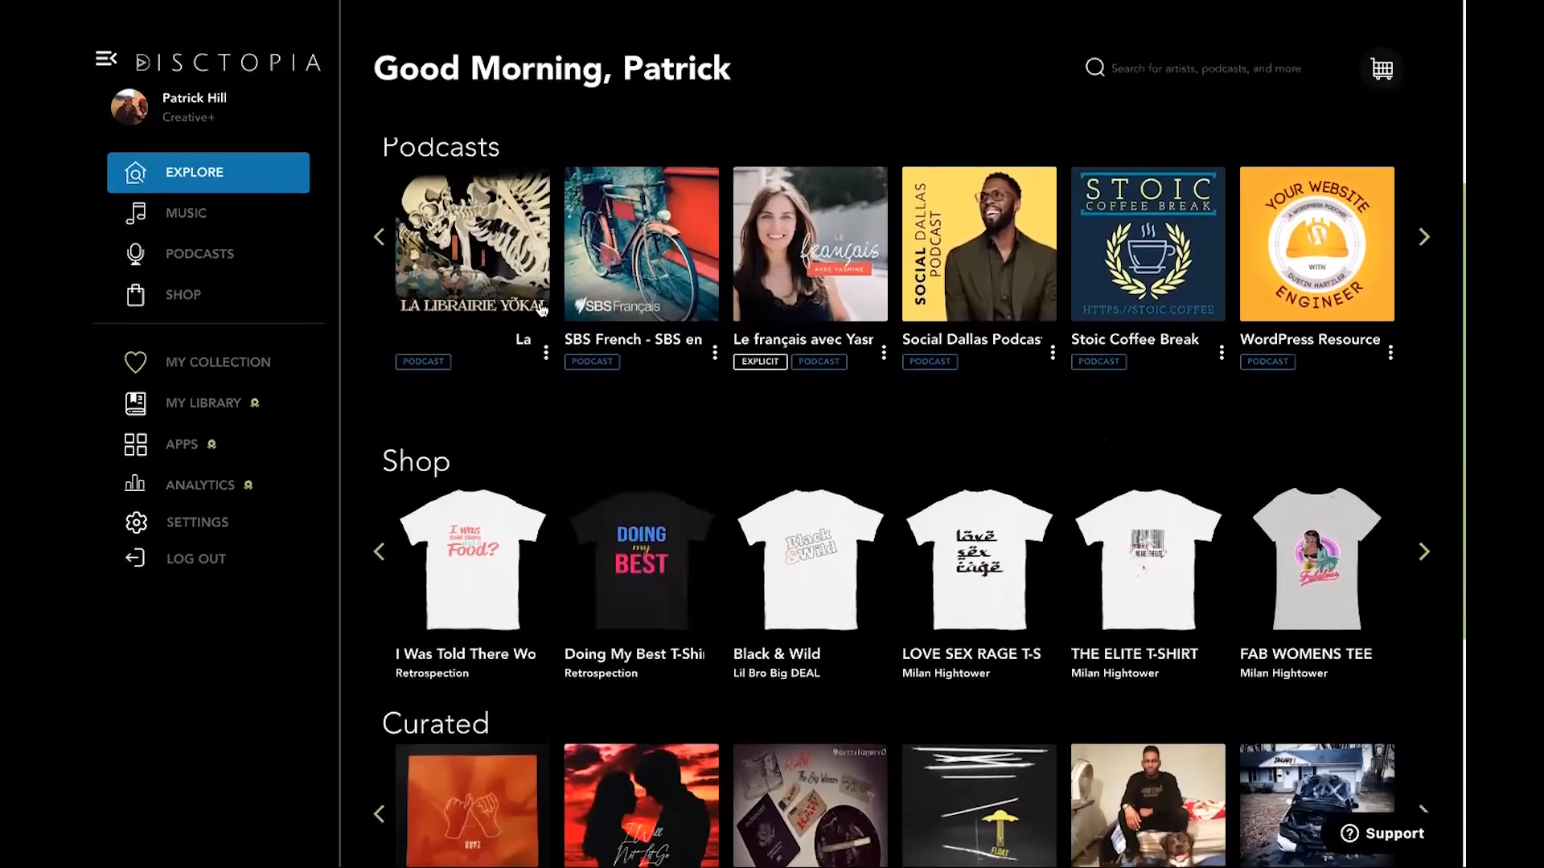
click(200, 254)
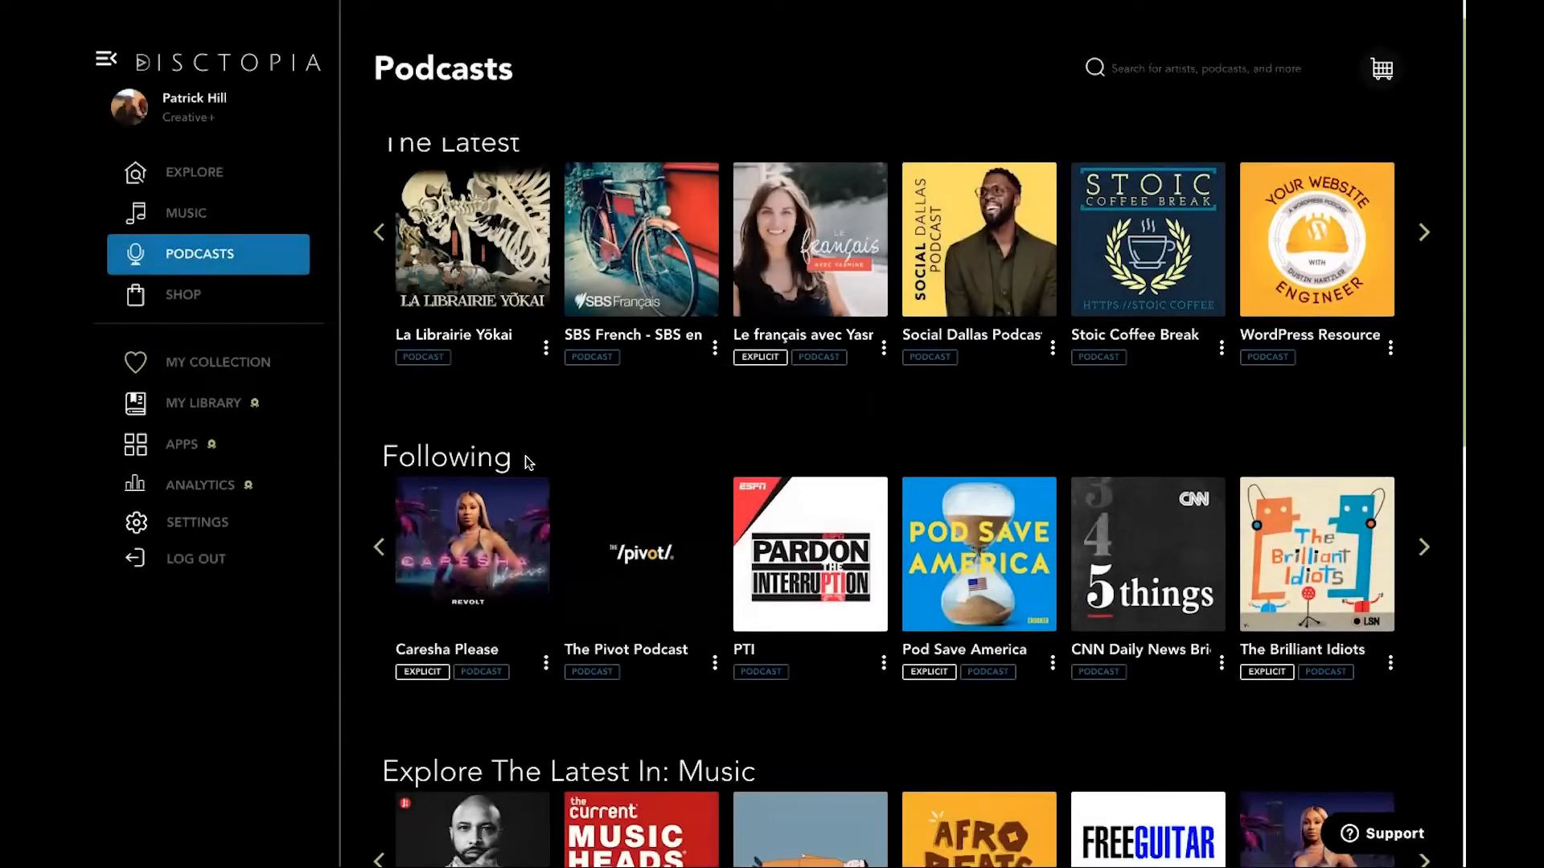
Step: Look over the Podcasts page and the Following carousel, then go to My Library
scroll(down, 3)
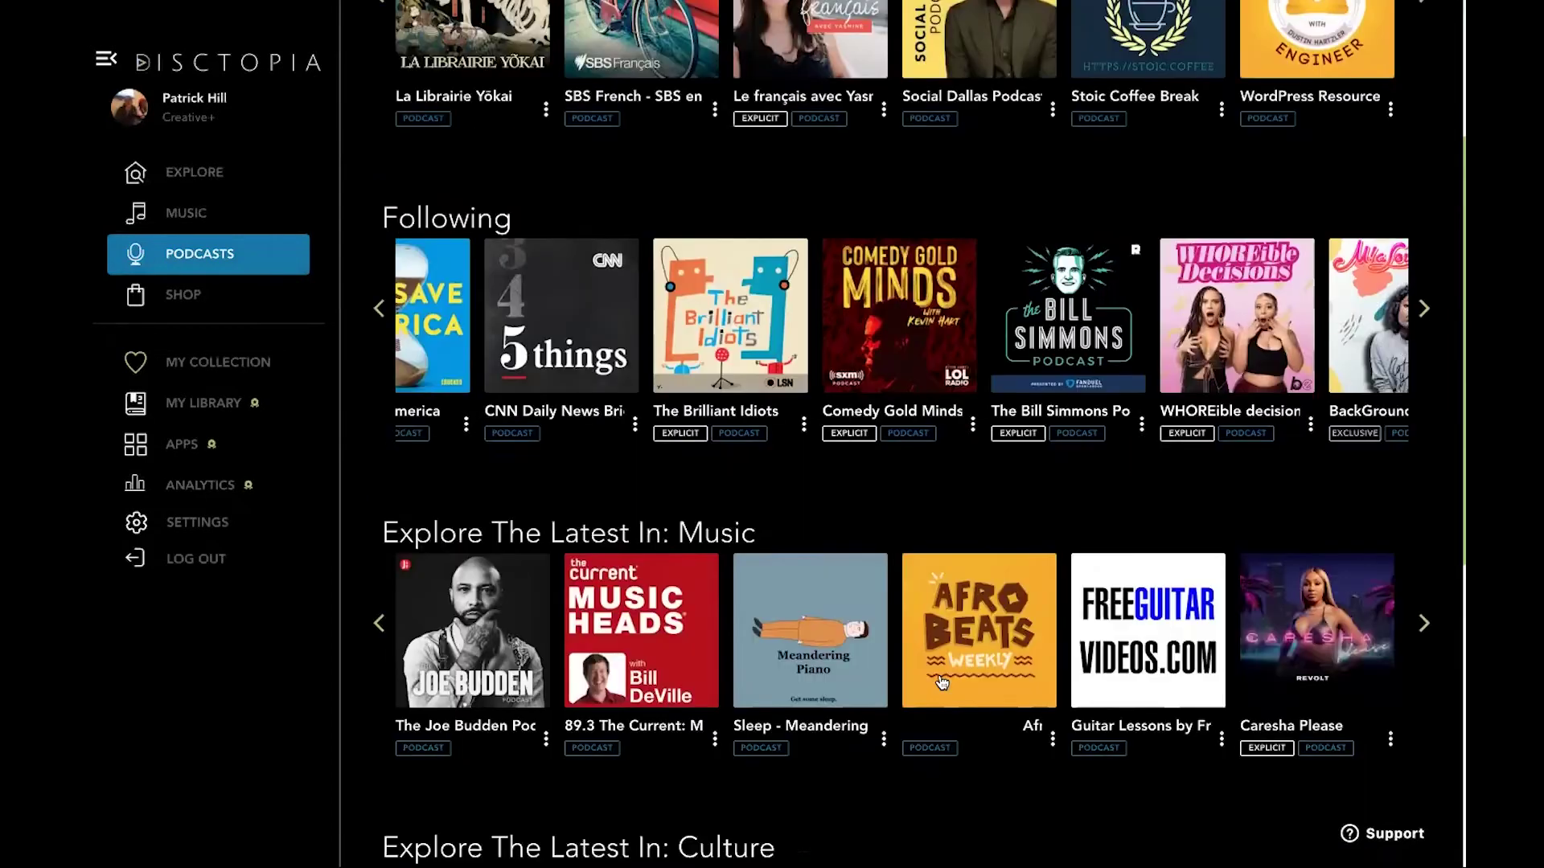
scroll(up, 3)
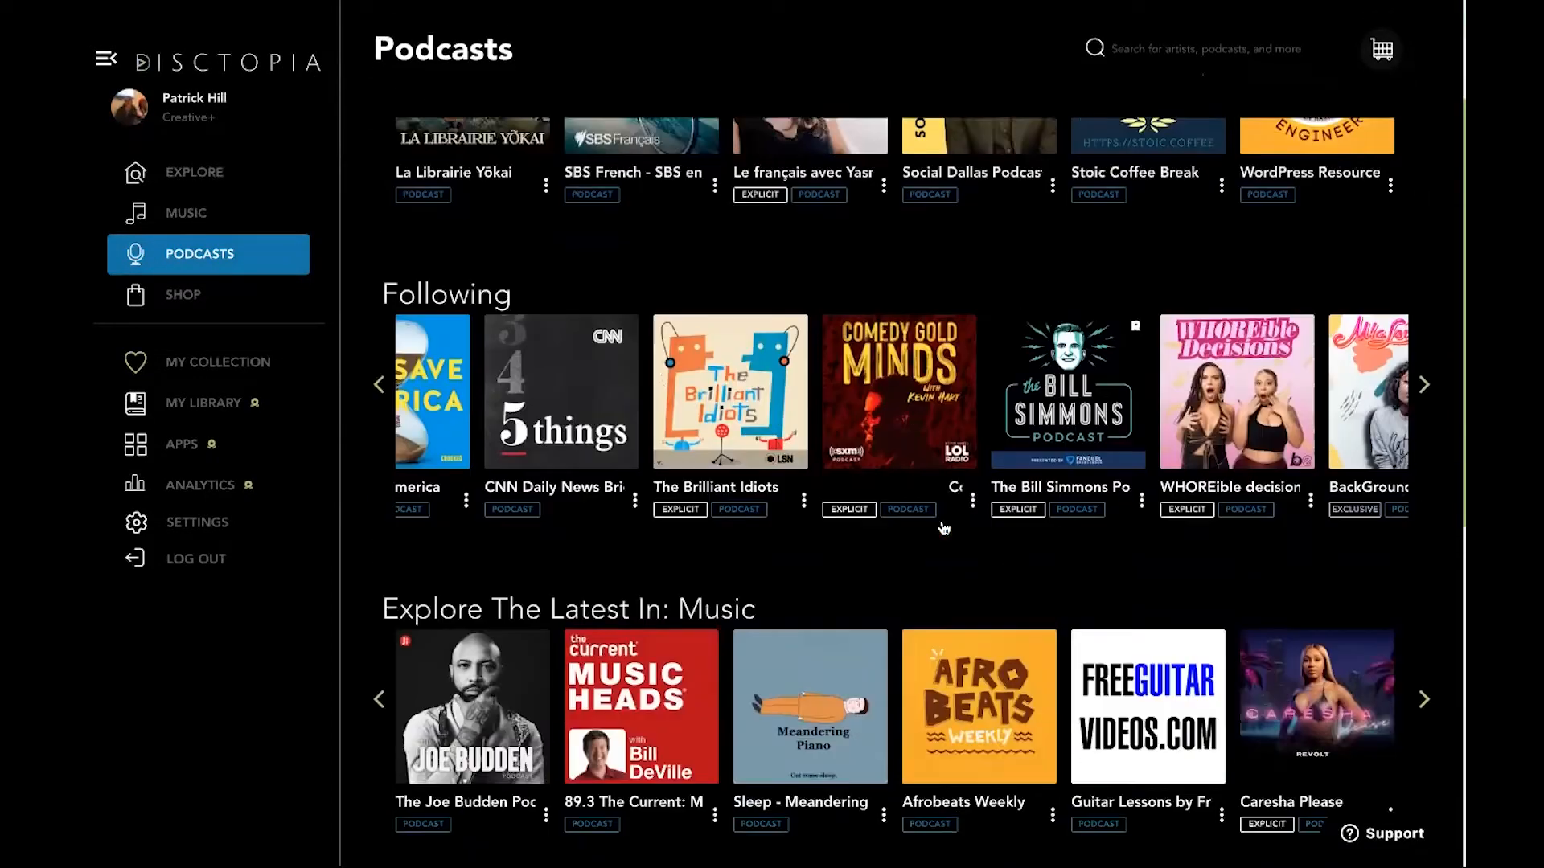
scroll(down, 3)
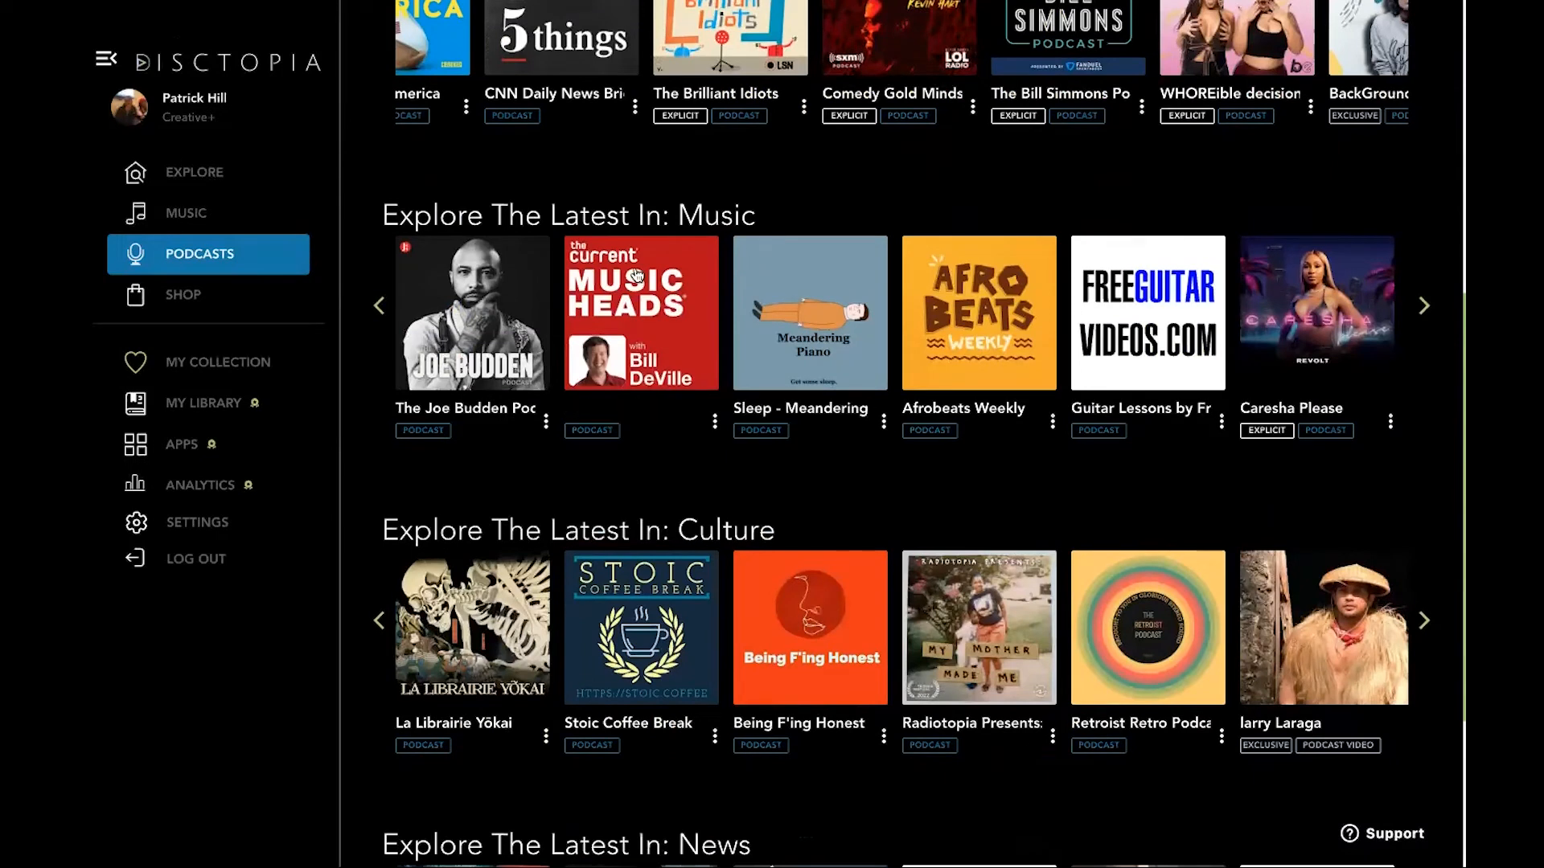
scroll(down, 3)
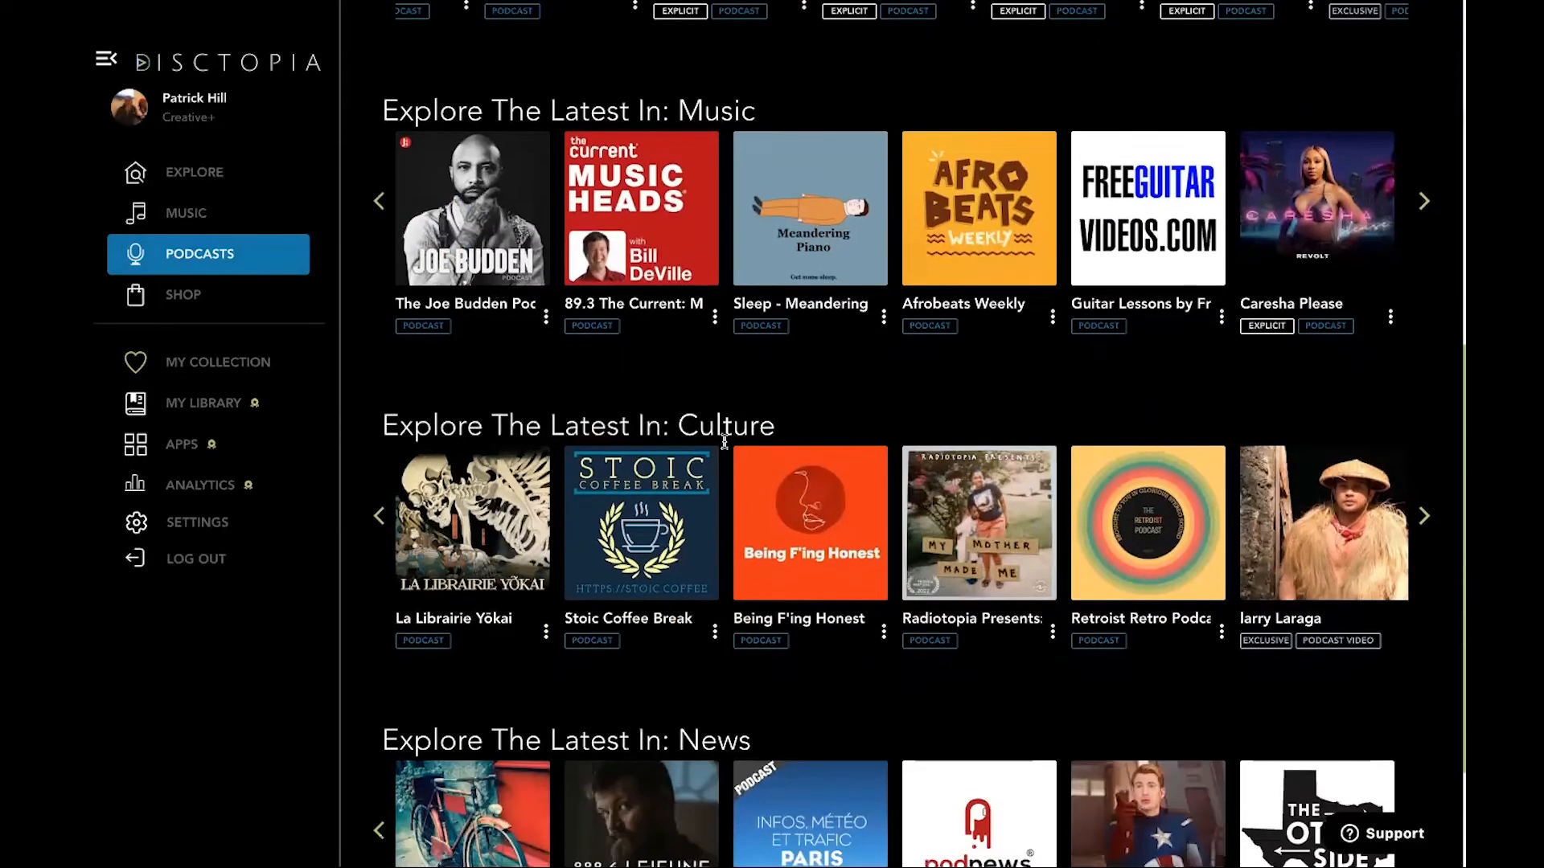
scroll(up, 3)
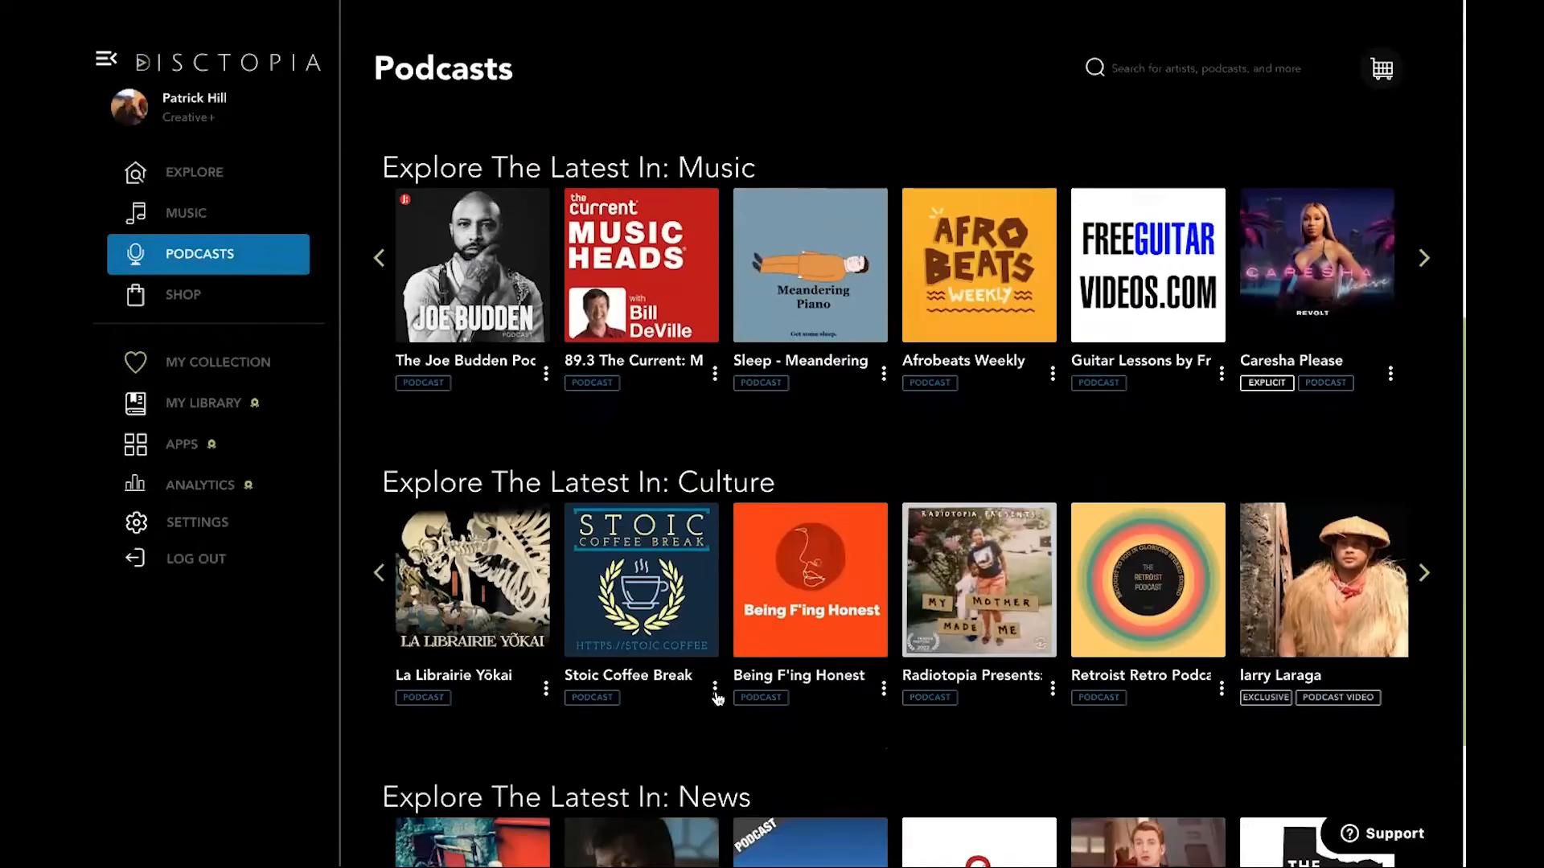
scroll(up, 3)
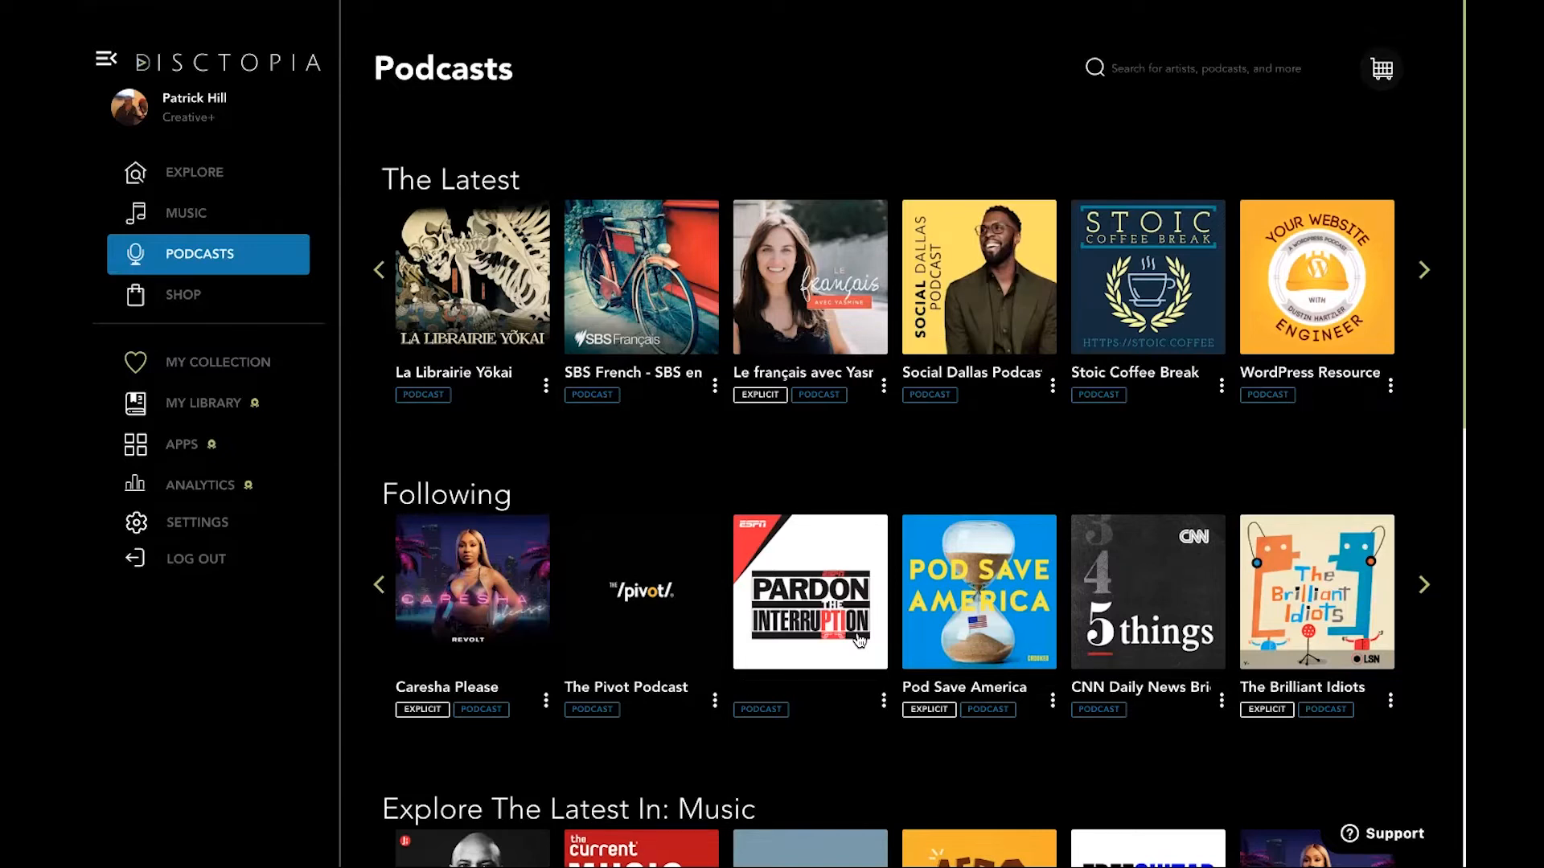
click(1423, 558)
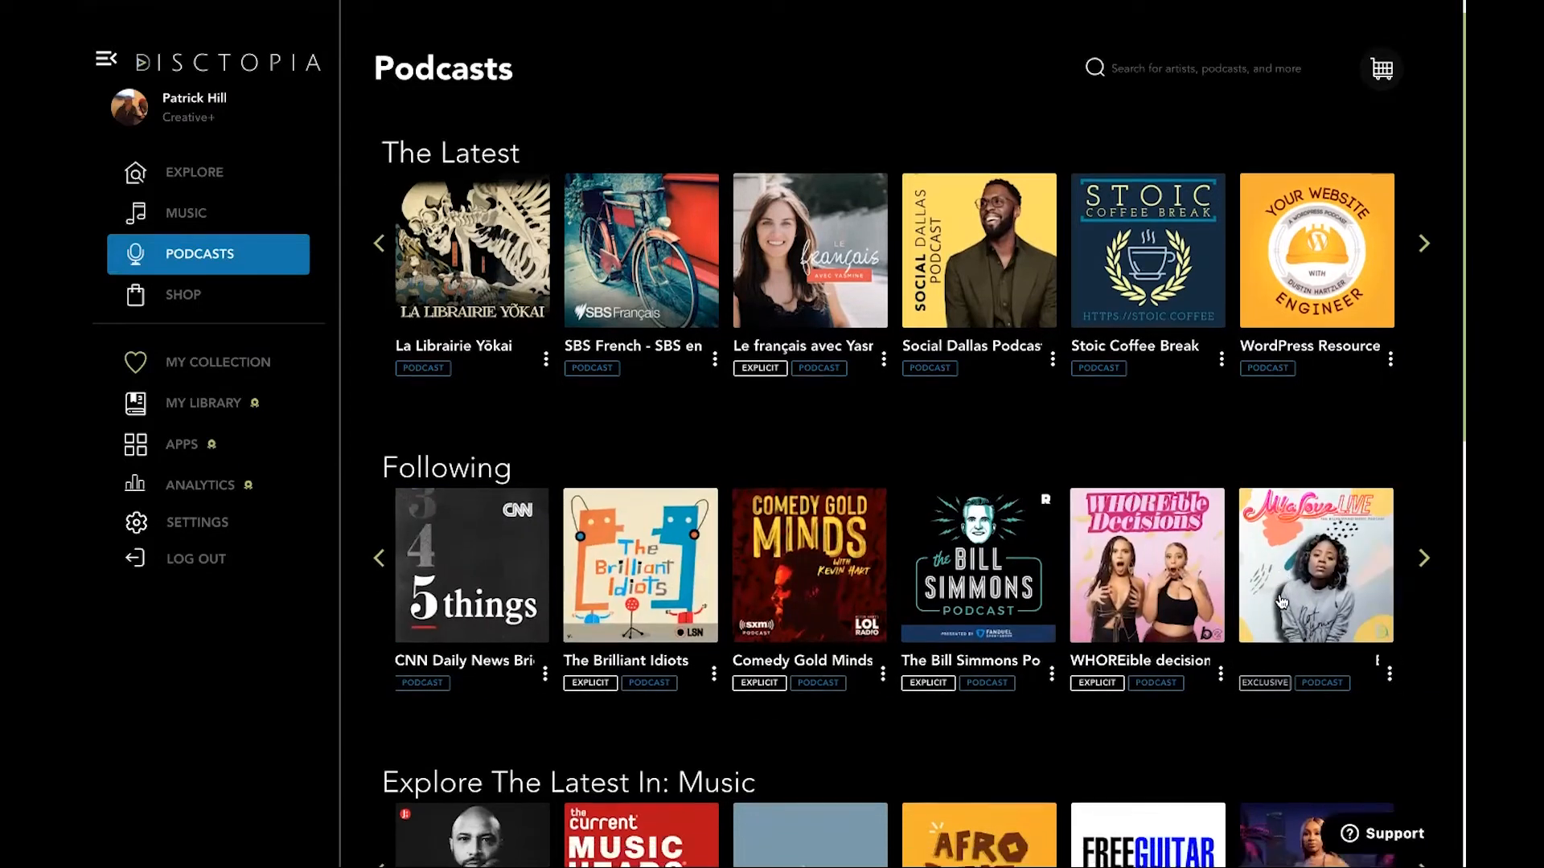
click(204, 402)
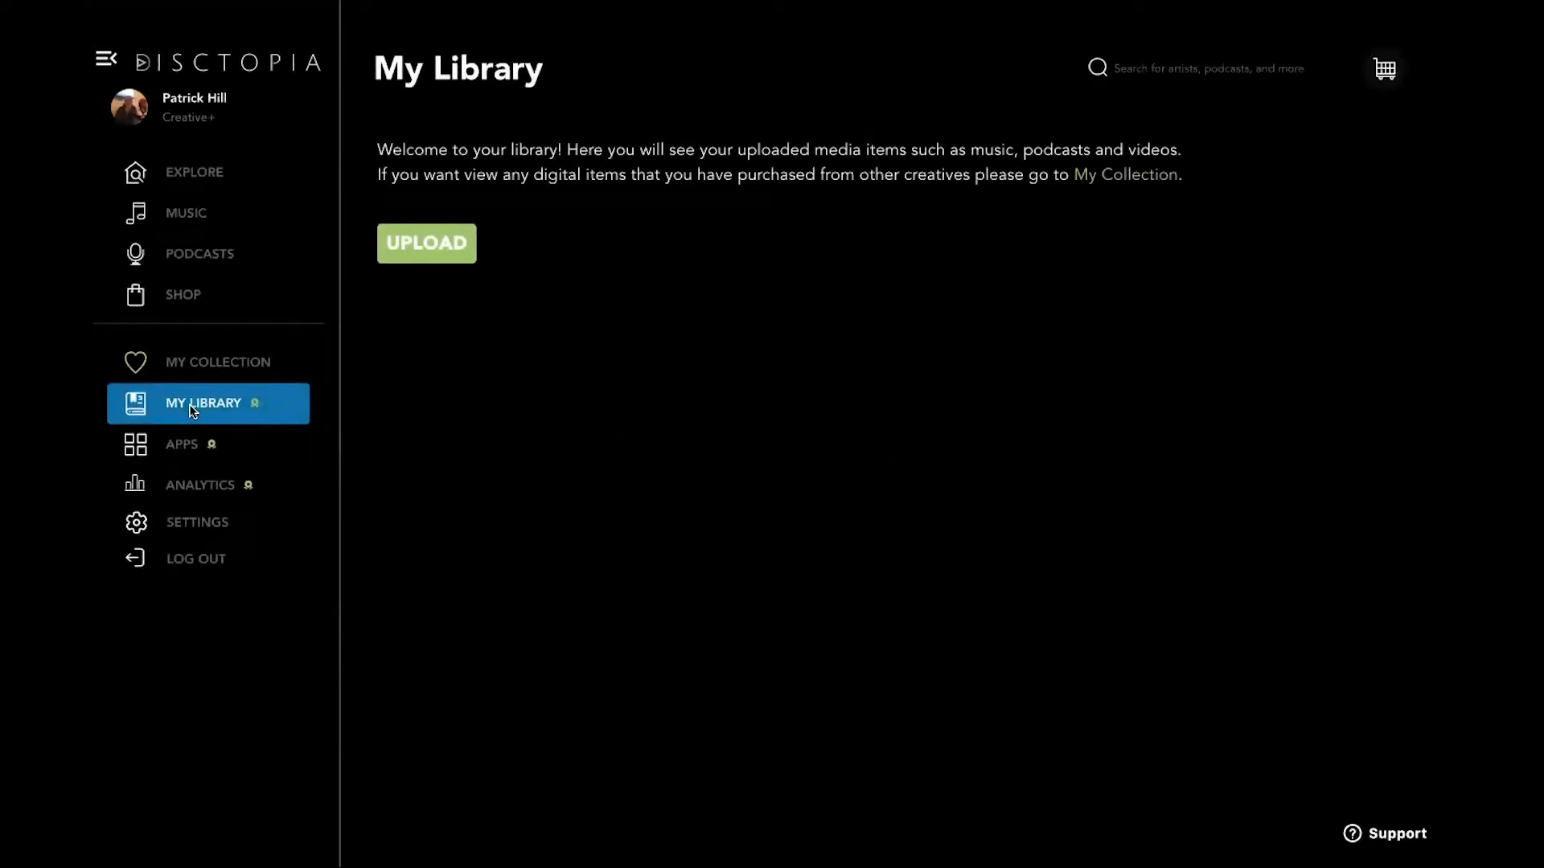
mouse_move(852, 463)
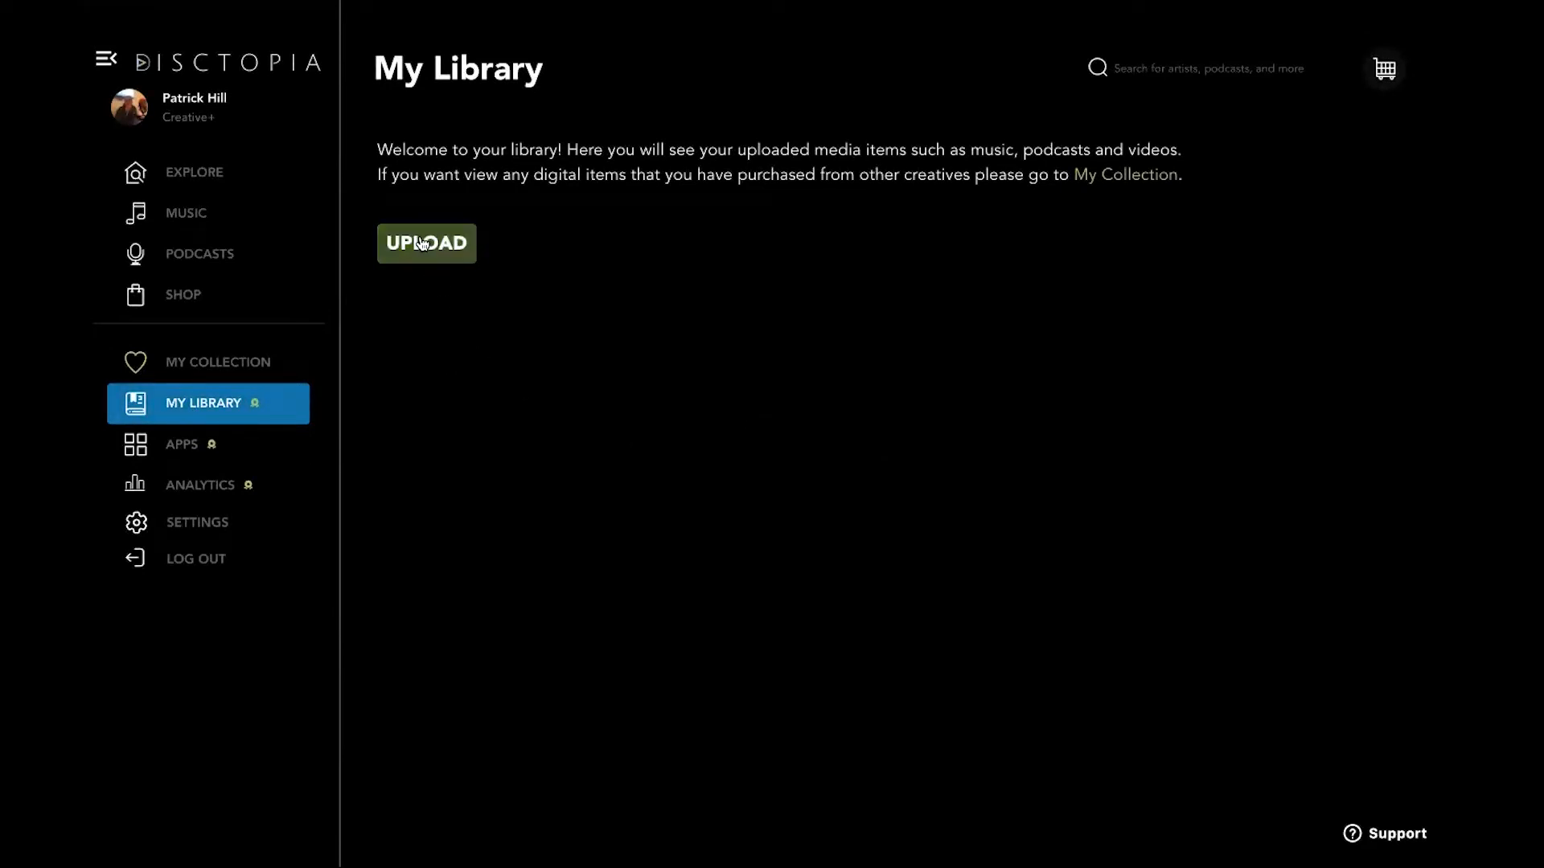
mouse_move(497, 322)
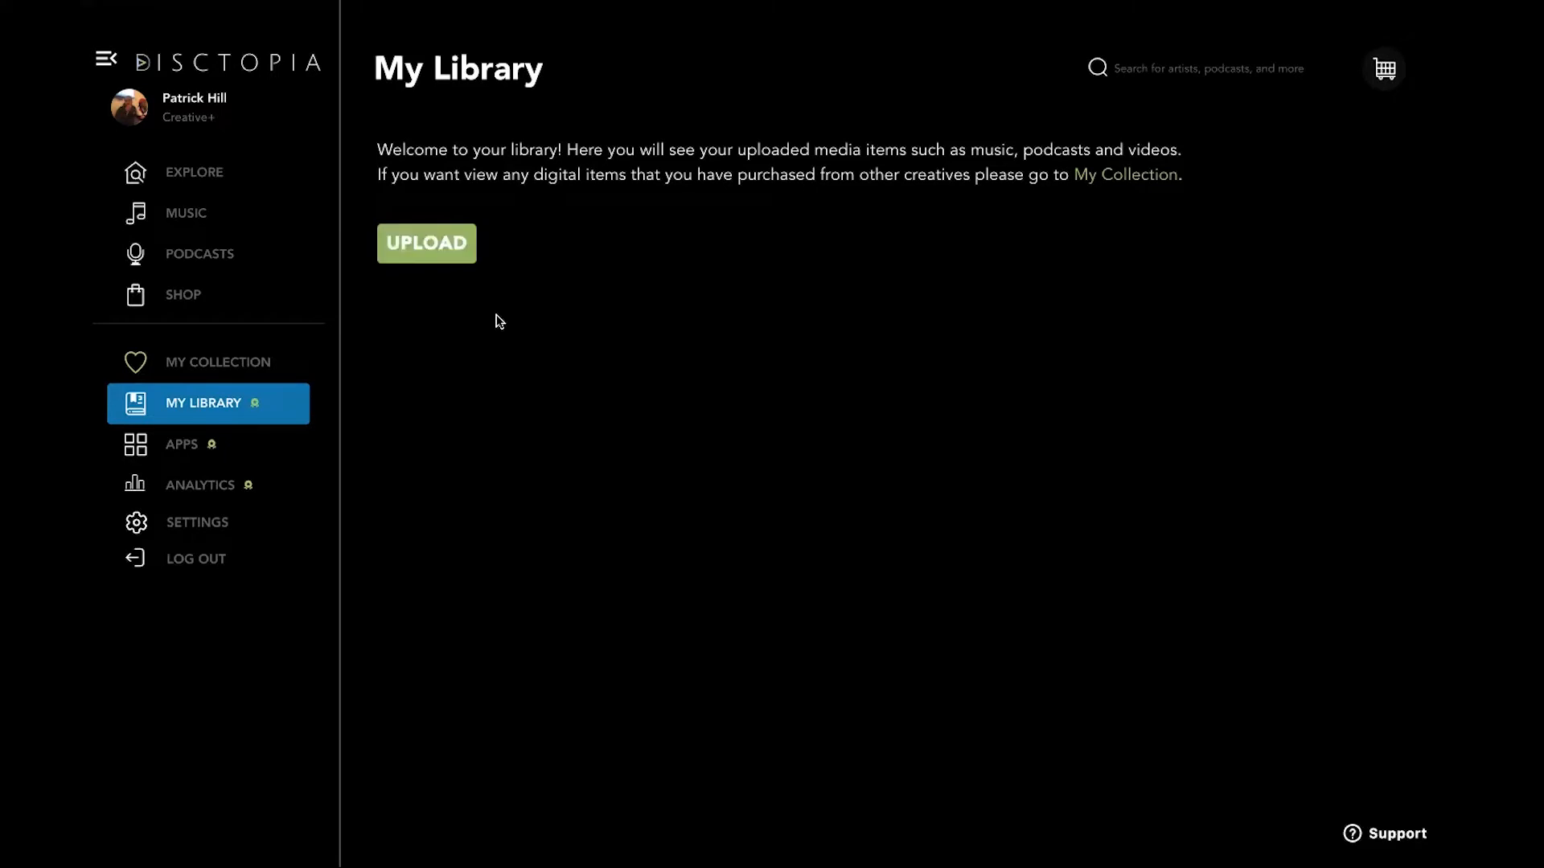
Step: Start an upload and preview the Video, Merch, Podcast and Audiobook upload types
click(426, 242)
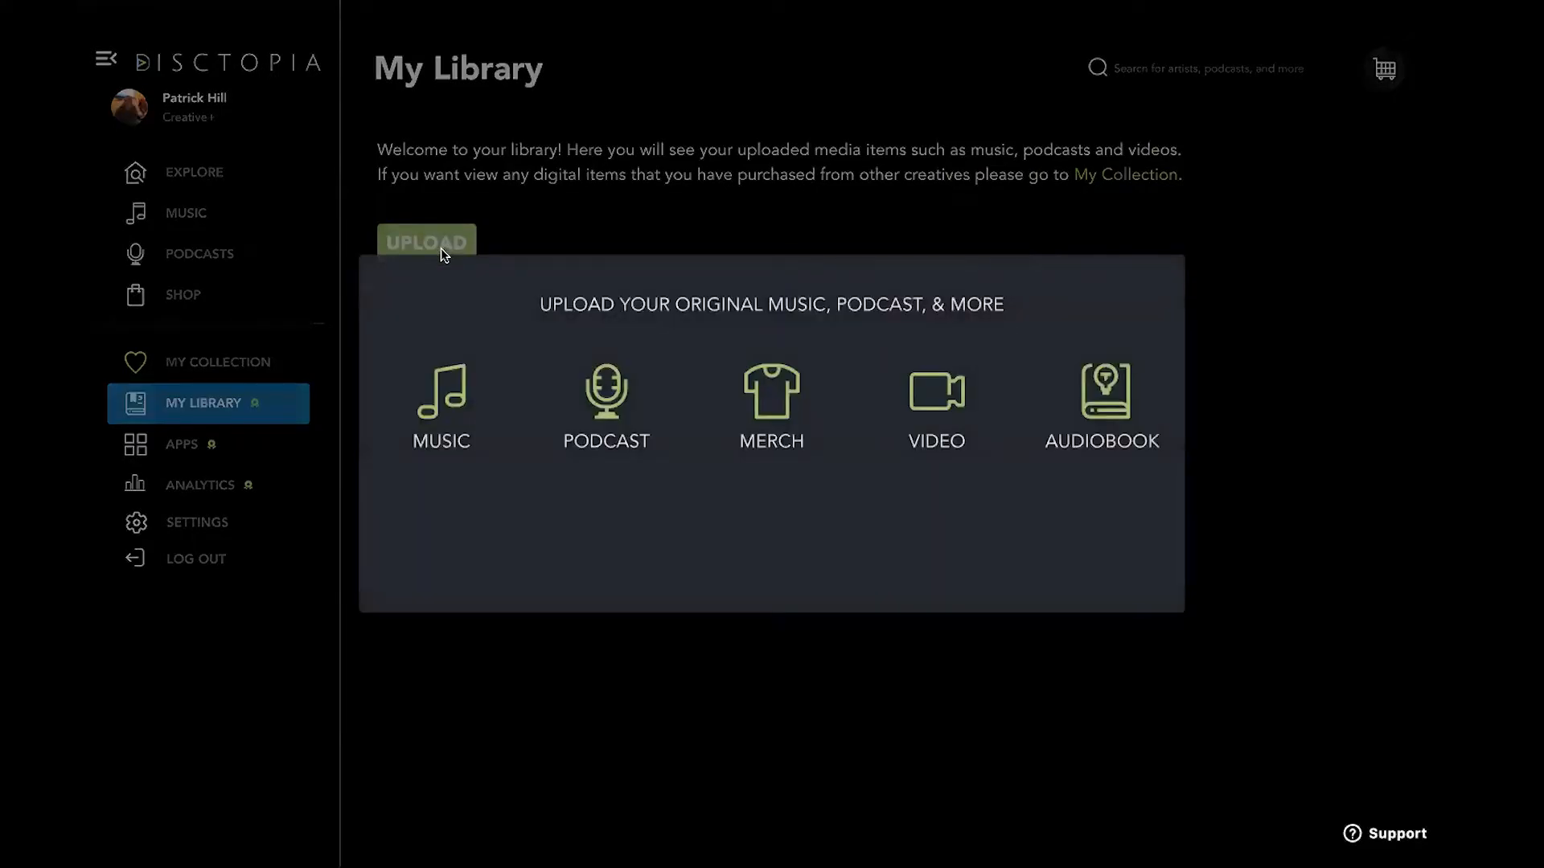
click(936, 407)
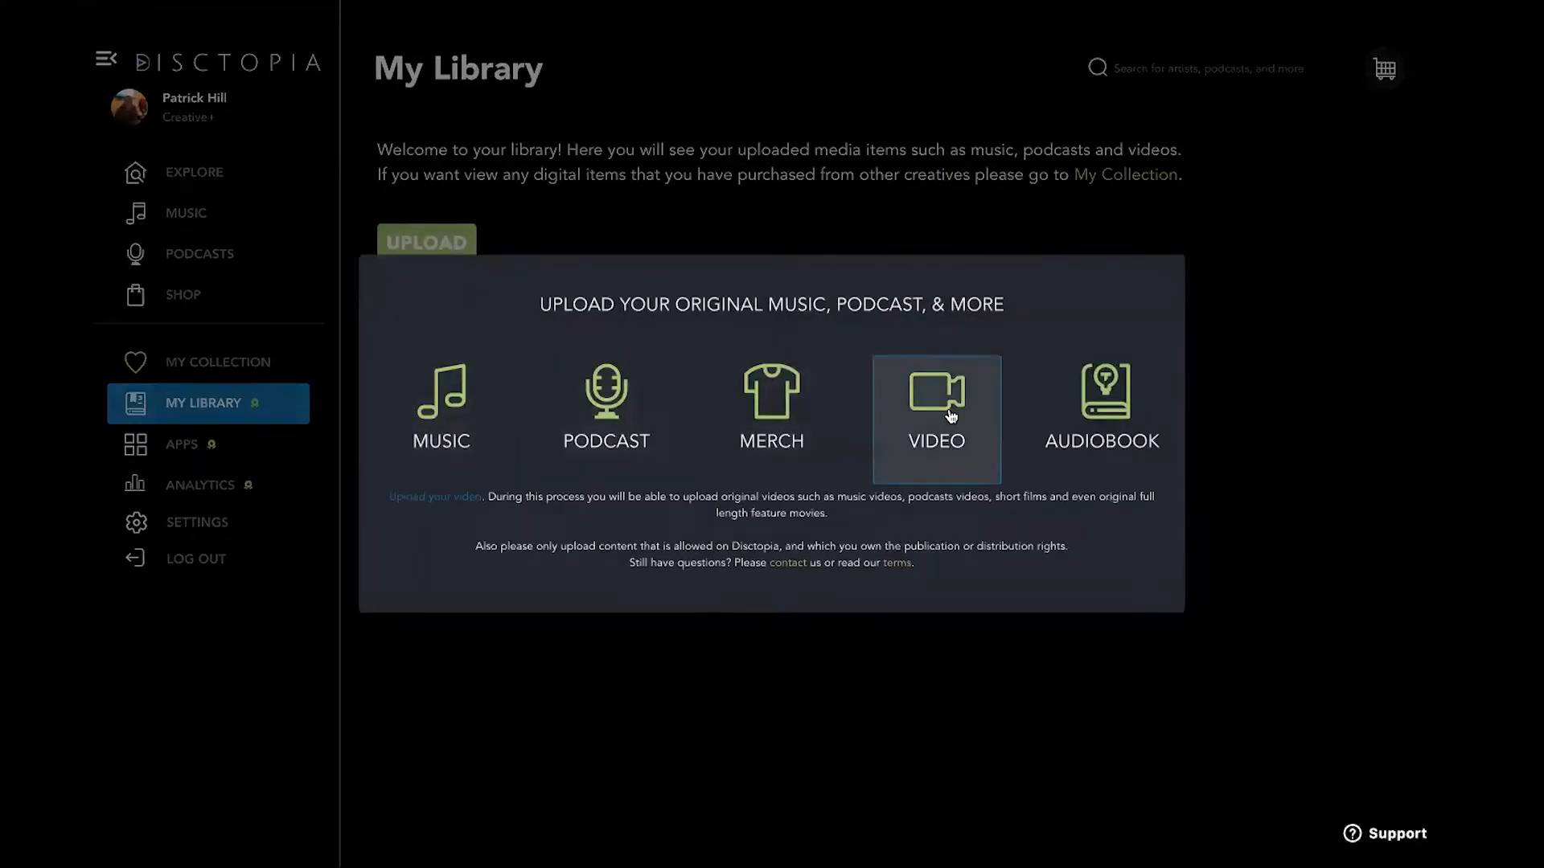
click(770, 404)
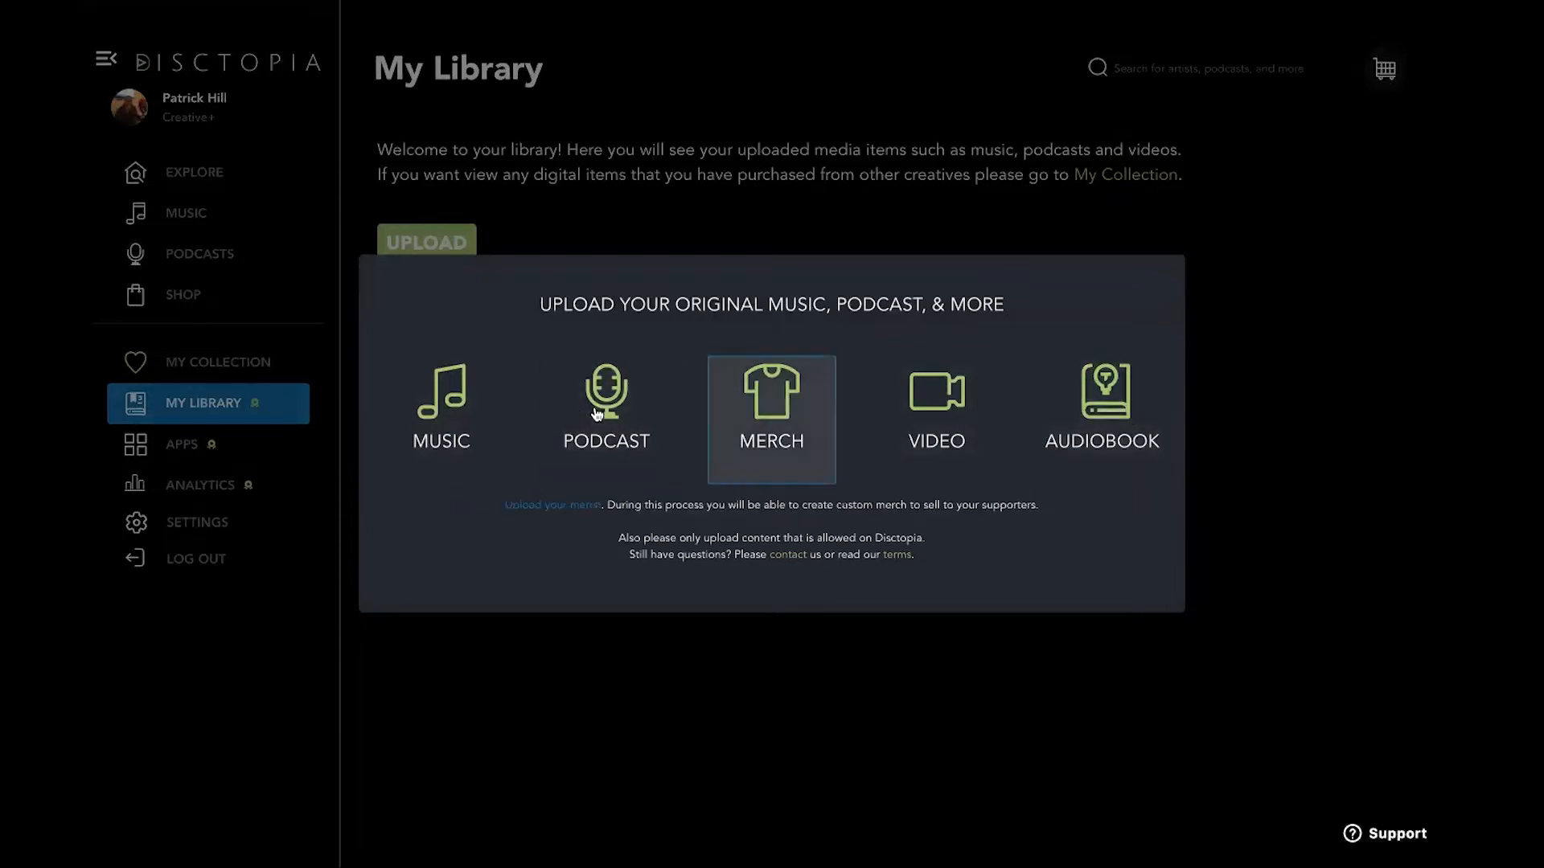
click(606, 406)
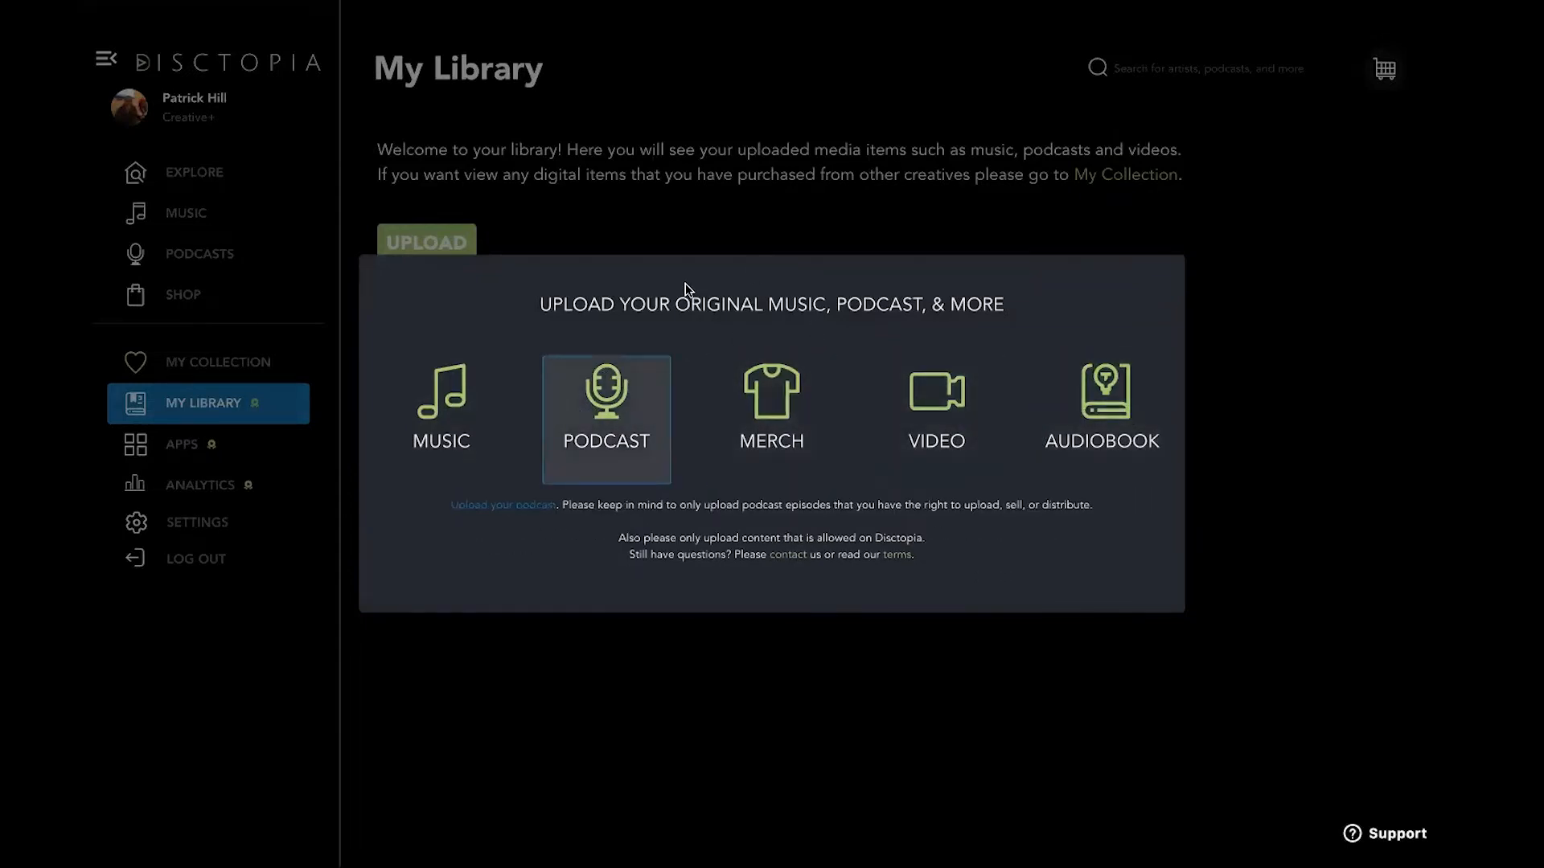
mouse_move(1230, 340)
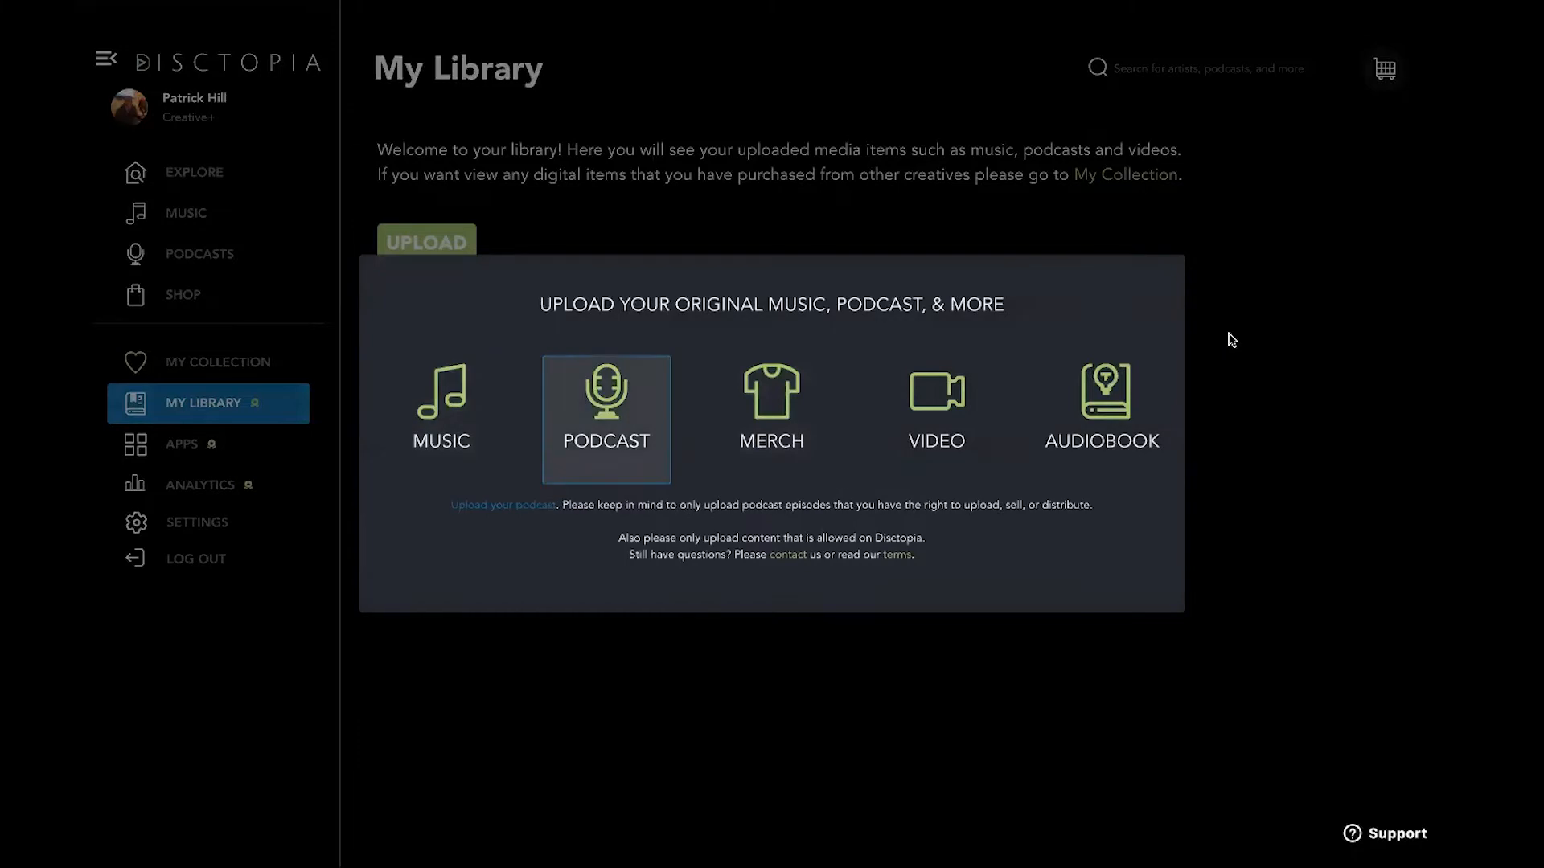
click(1100, 418)
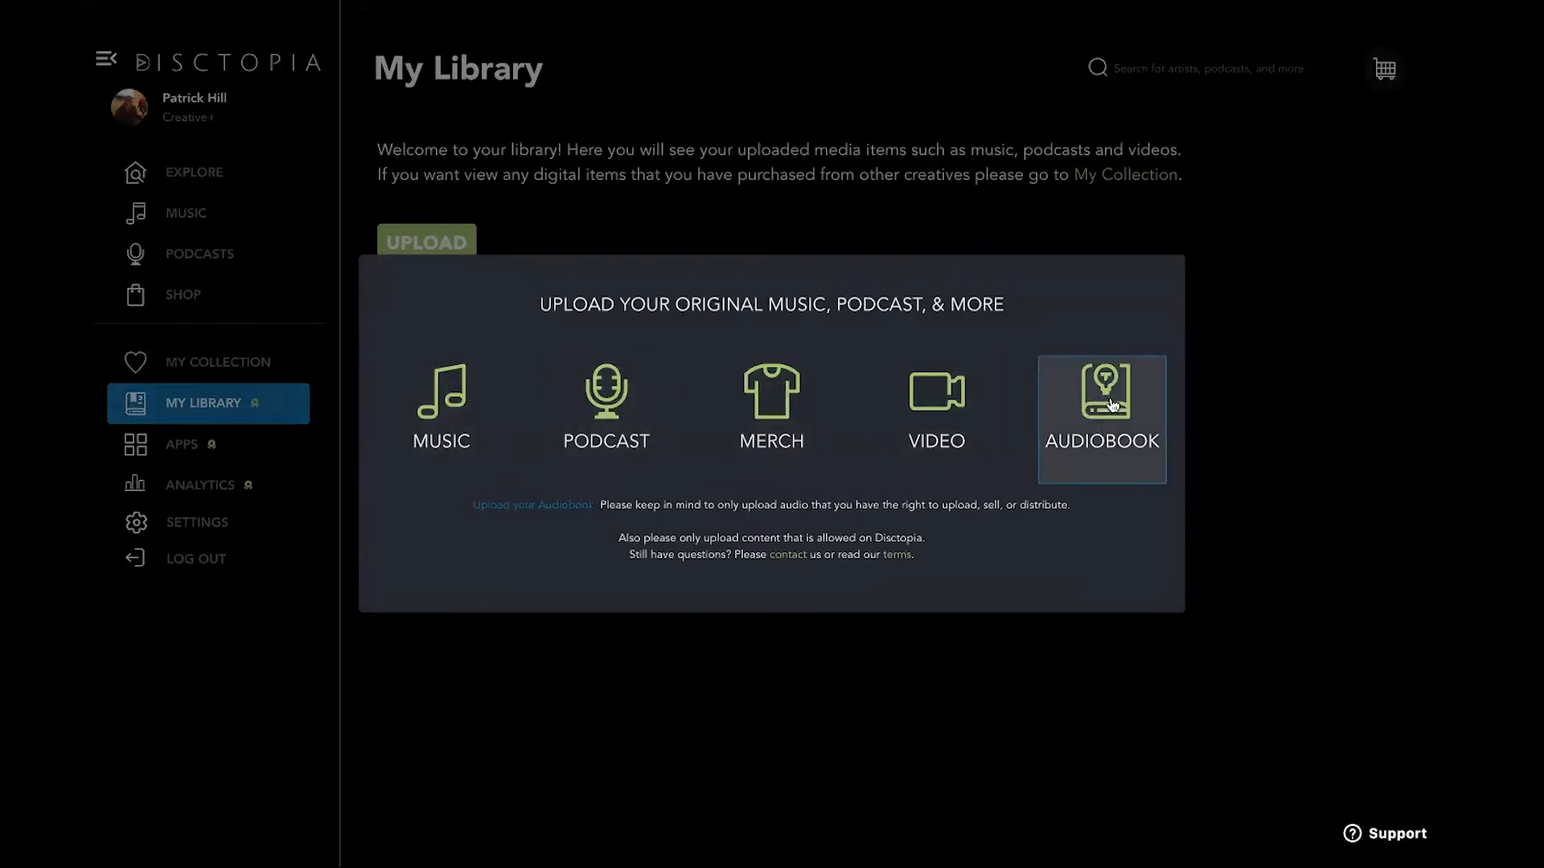
Step: Review the Merch and Music upload details, then choose Podcast as the upload type
click(607, 406)
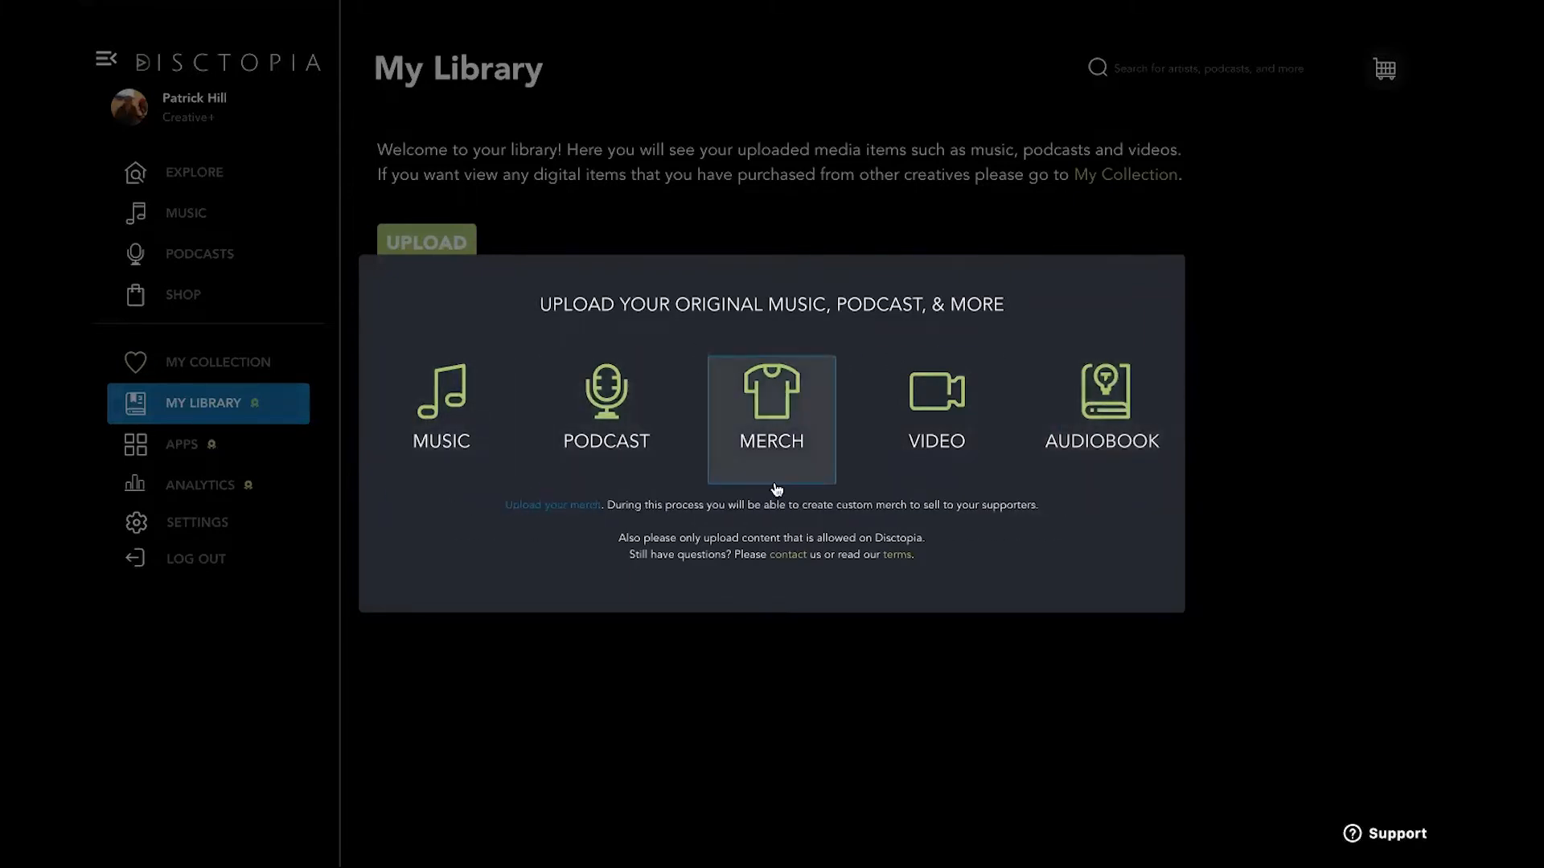
mouse_move(812, 445)
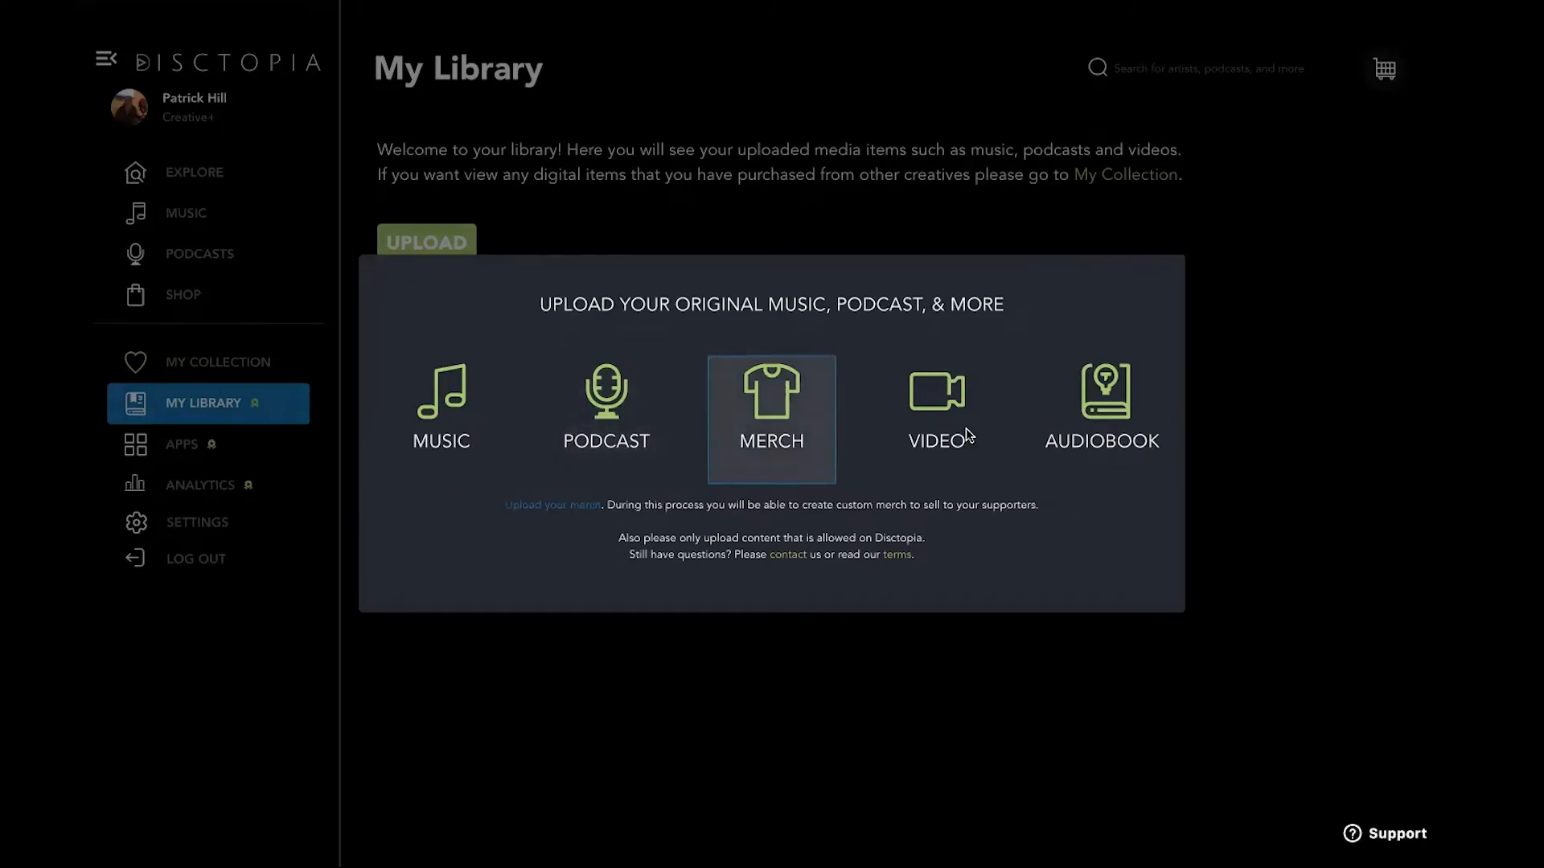
click(441, 418)
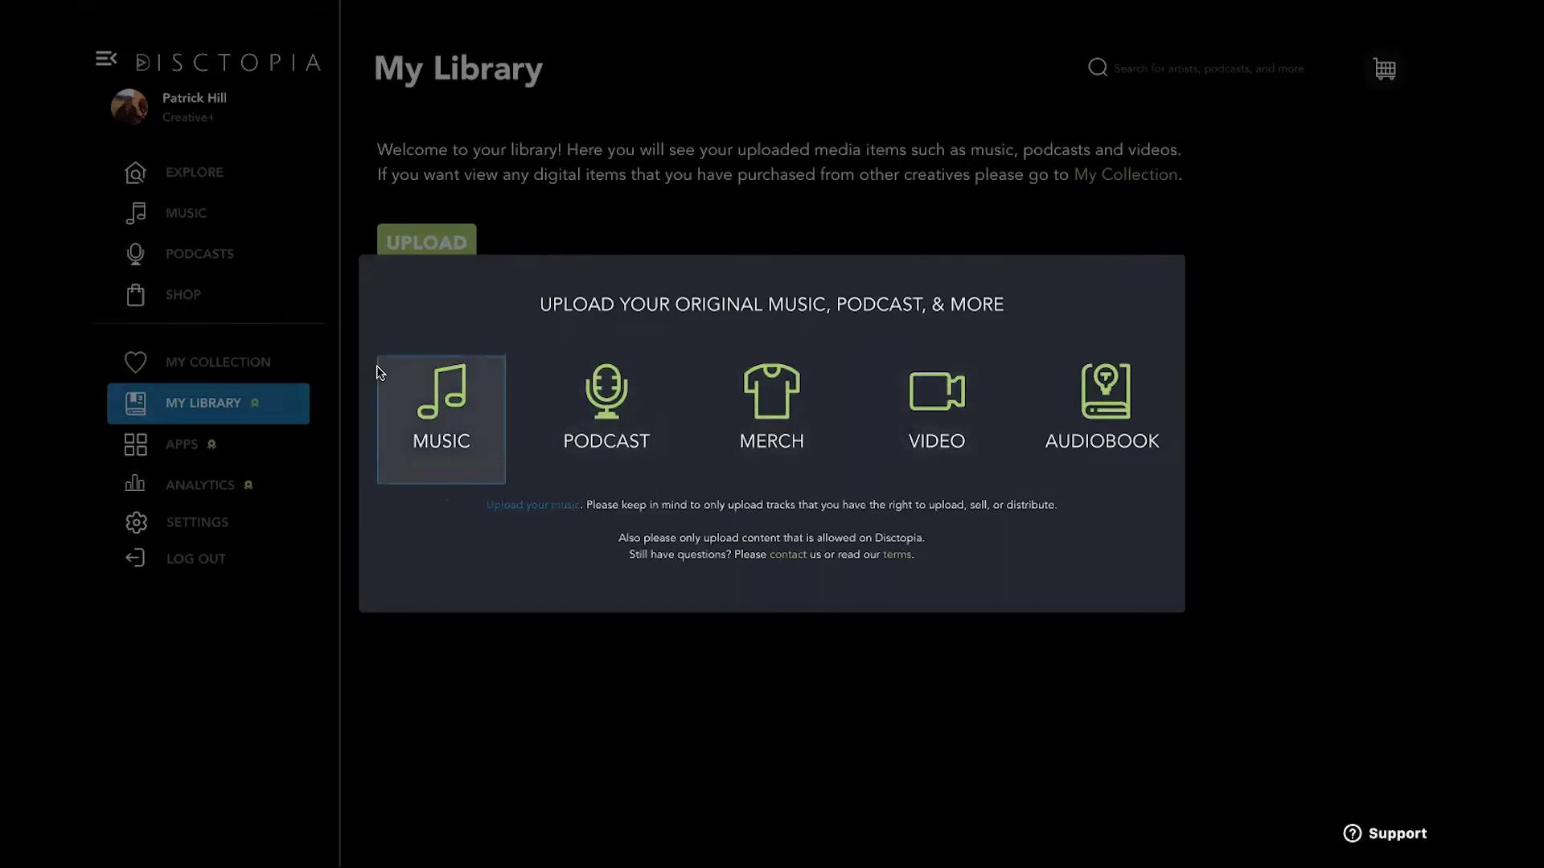
click(607, 407)
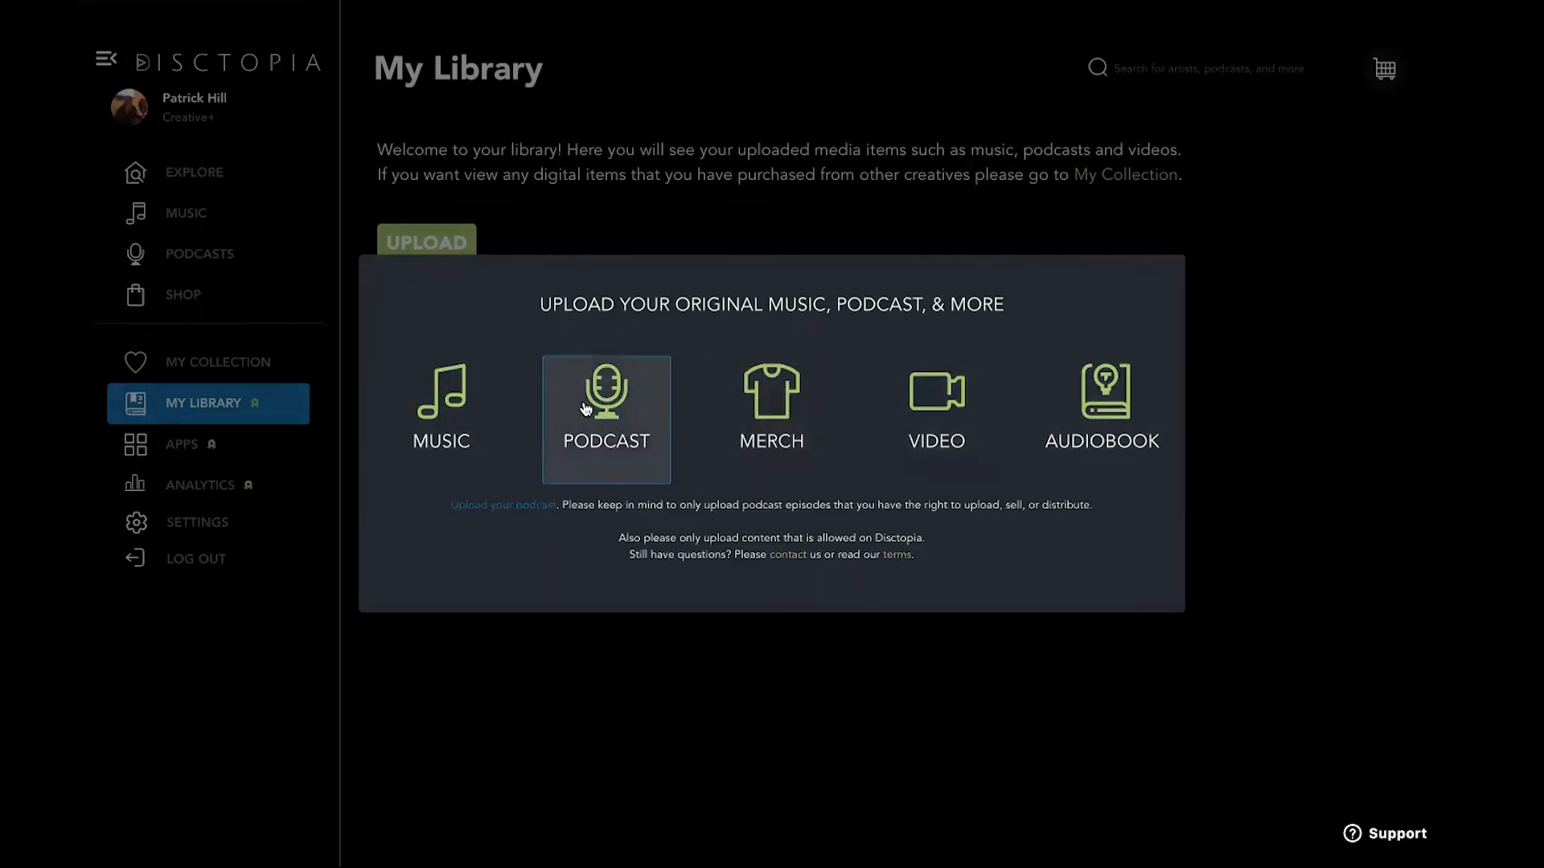
Step: Begin a new podcast titled 'Ben Test' and fill its description, author and keywords
click(606, 407)
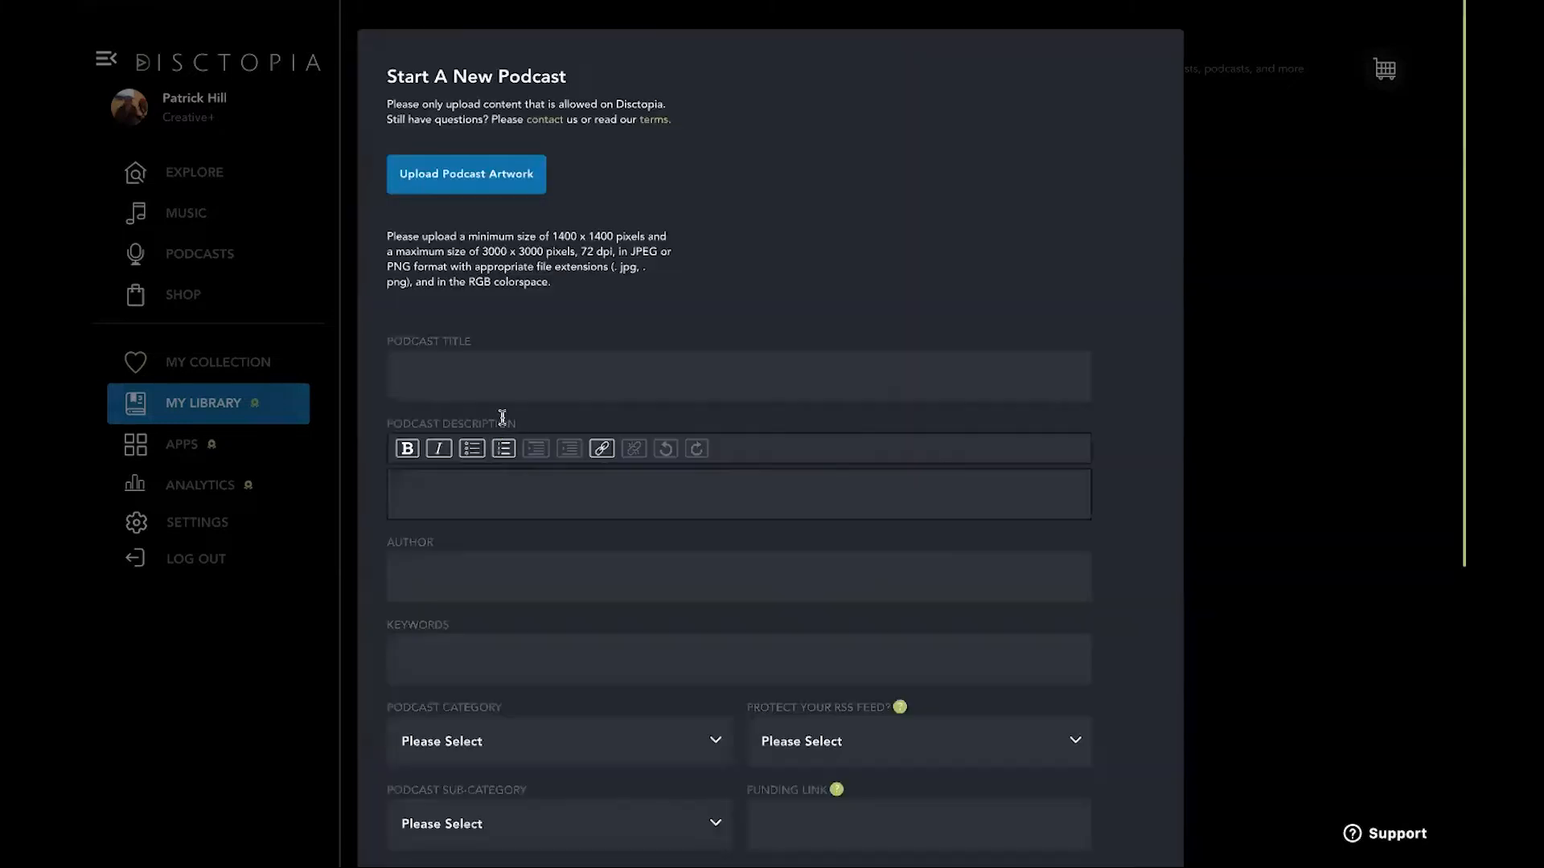
text(Ben T)
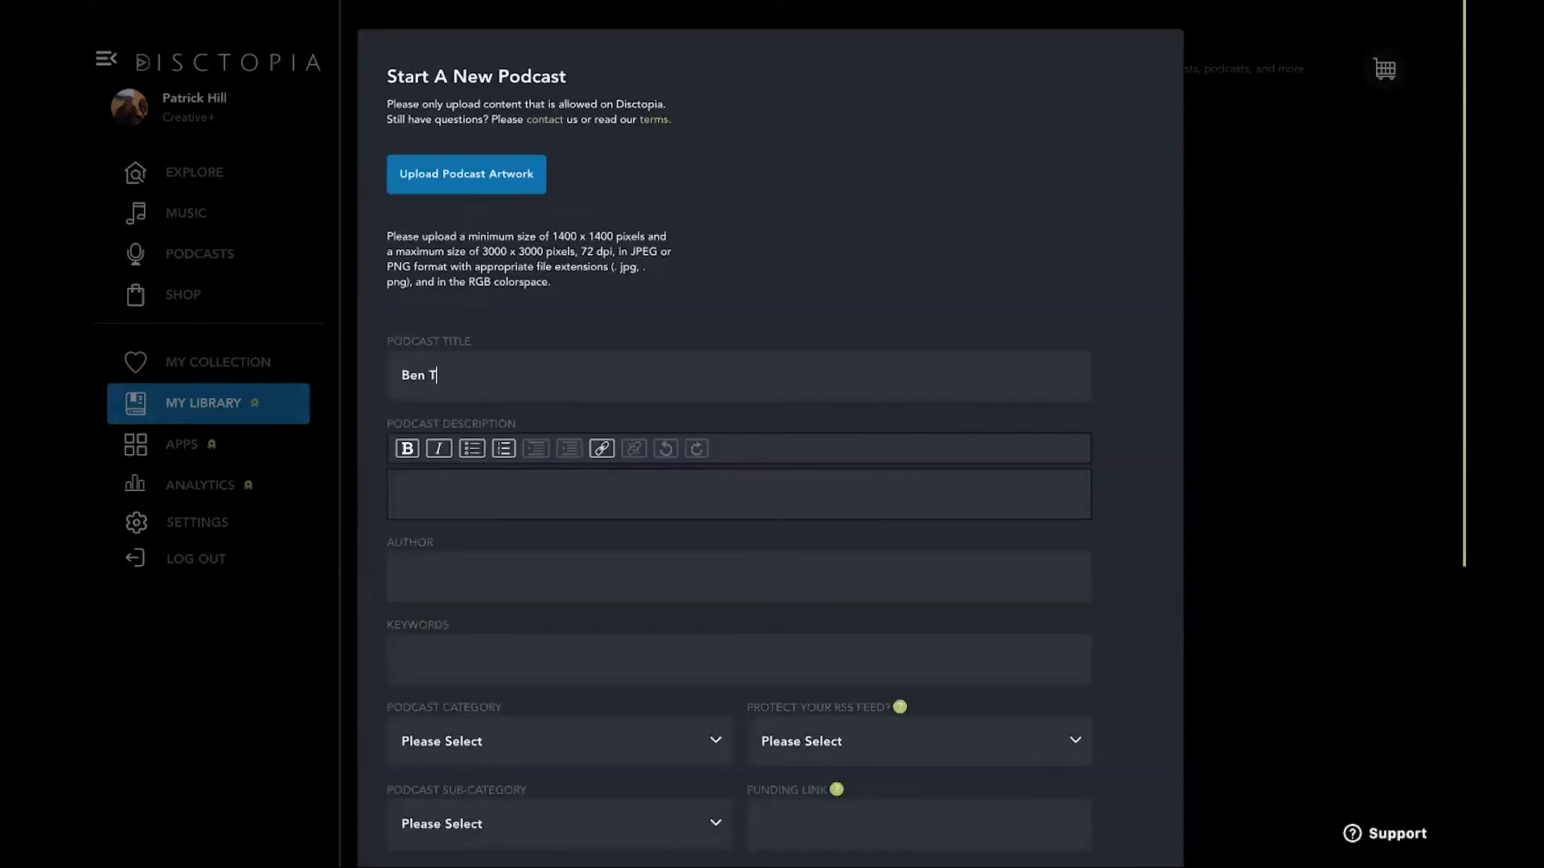
scroll(down, 3)
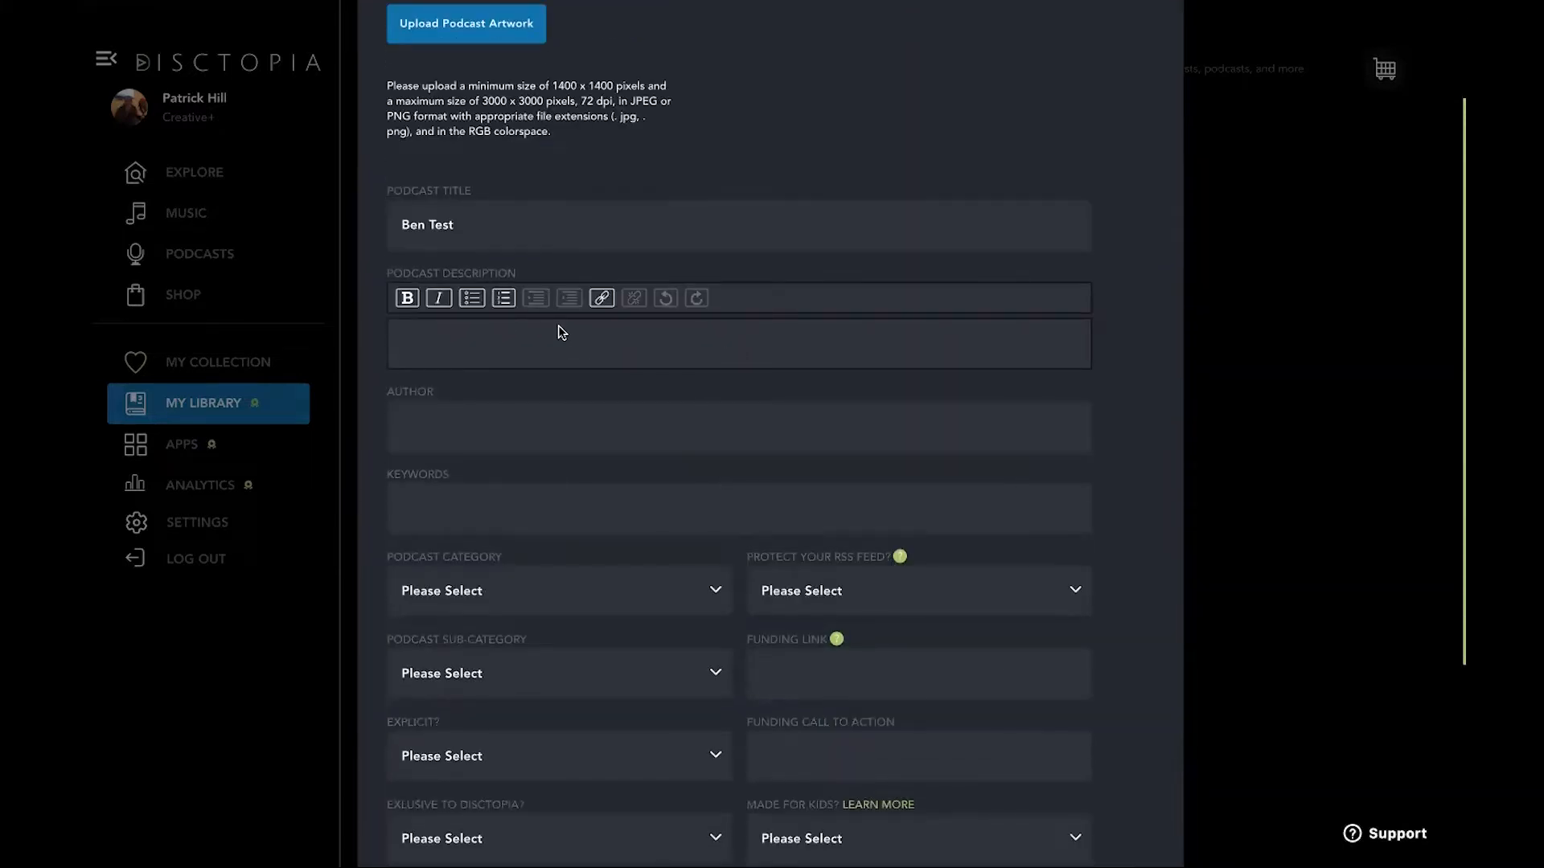
text(Test)
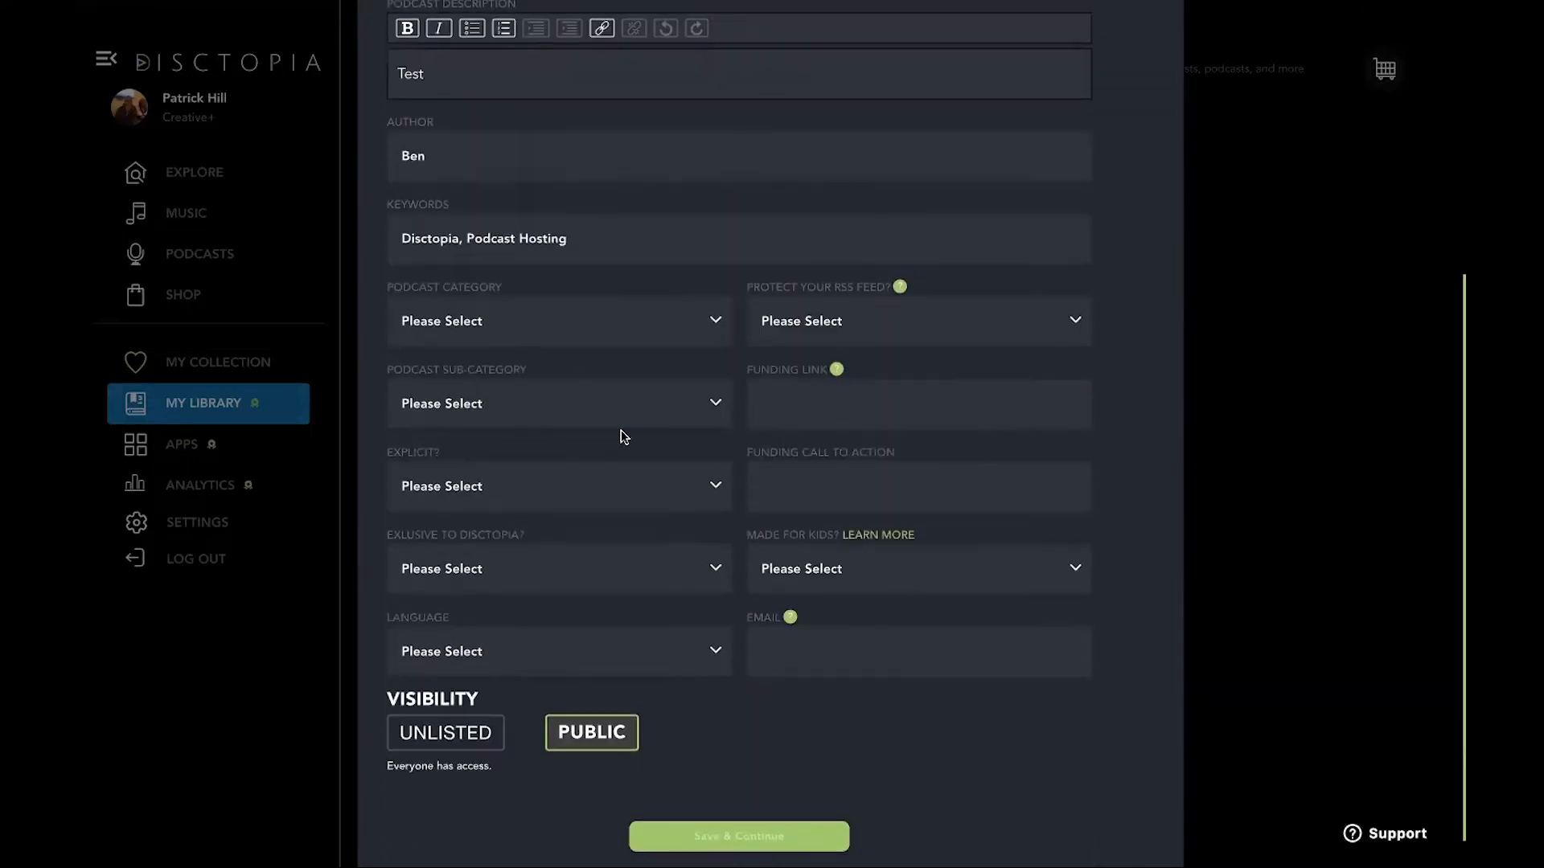
Step: Set the category to Health & Fitness and mark the podcast not explicit
click(558, 320)
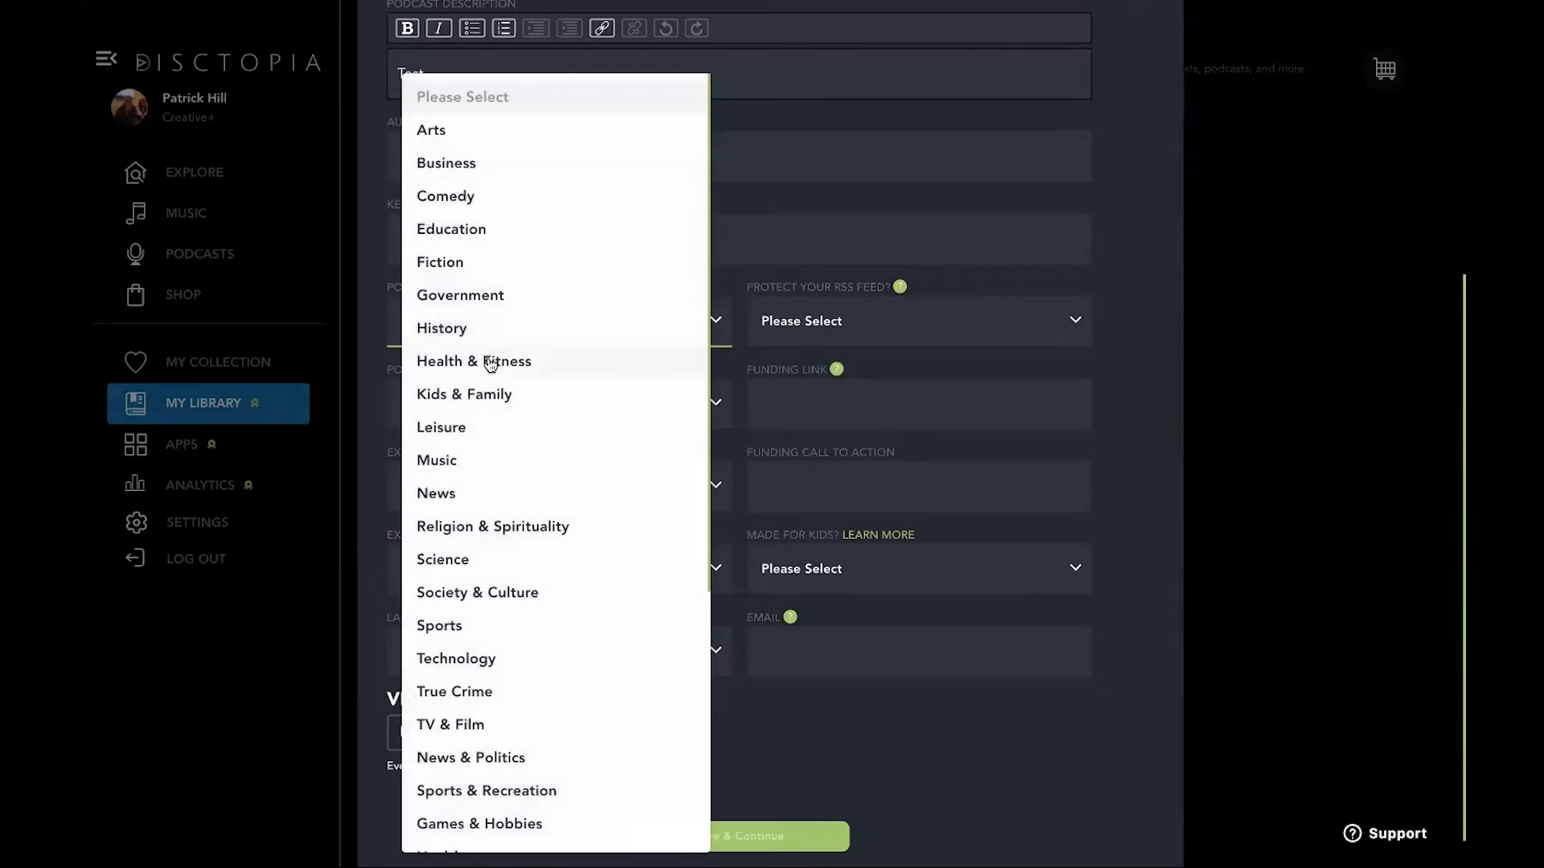
click(473, 360)
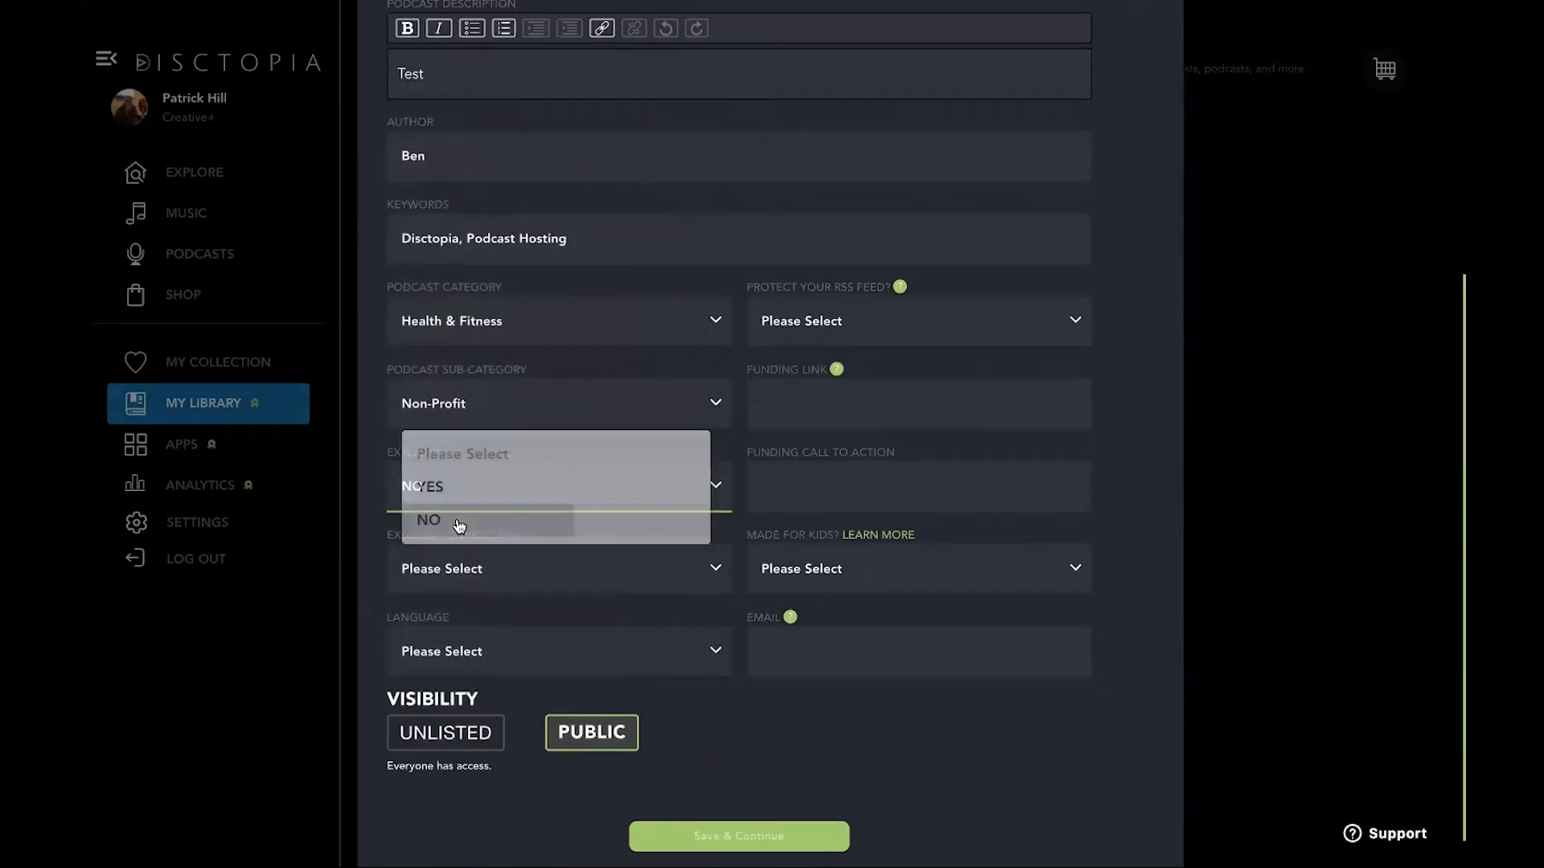
click(428, 519)
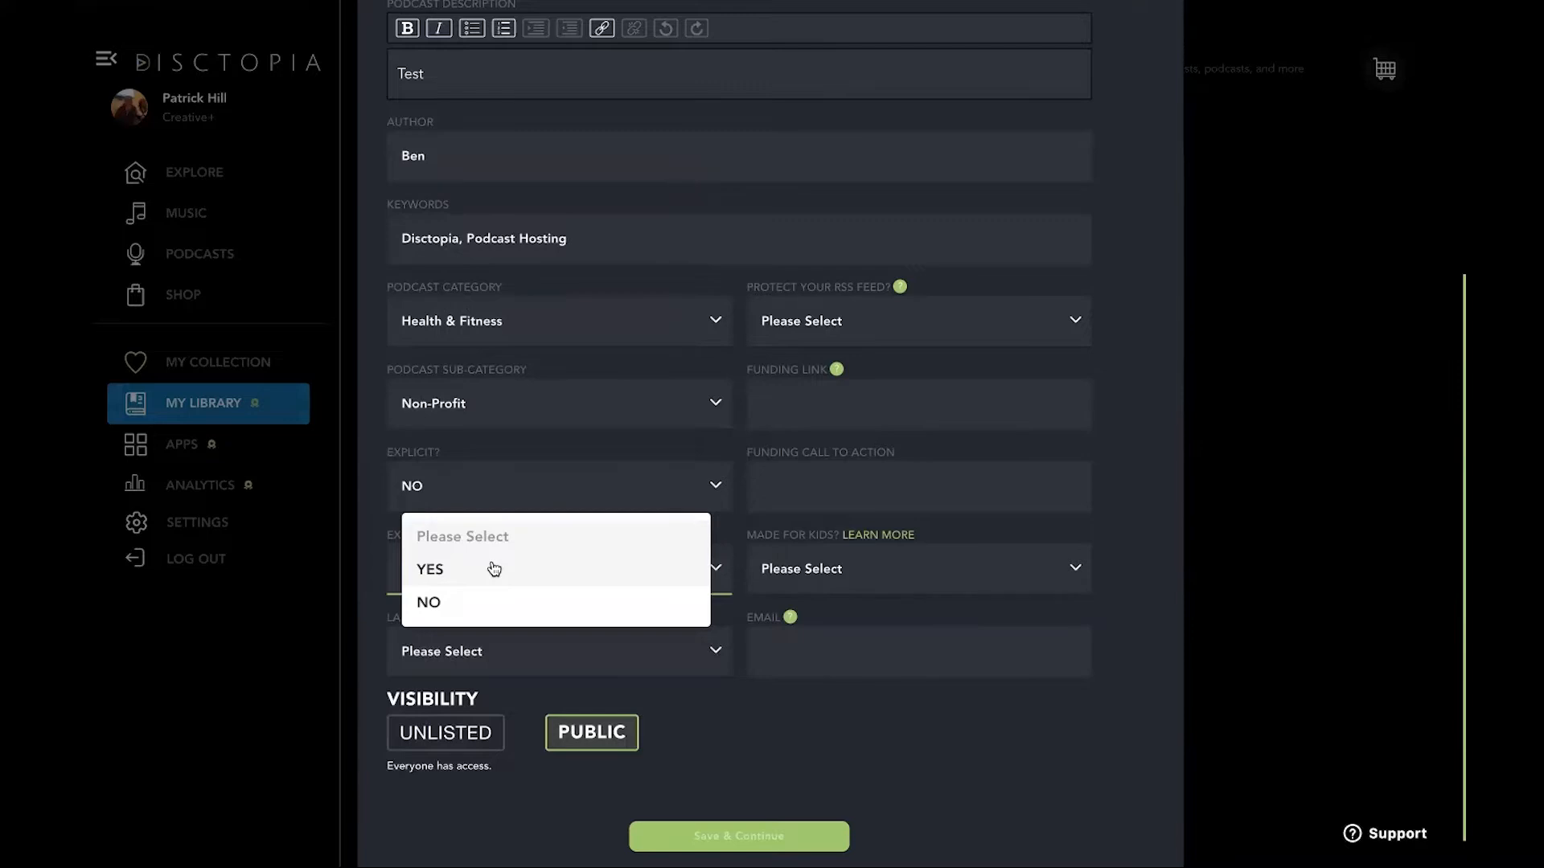
mouse_move(491, 597)
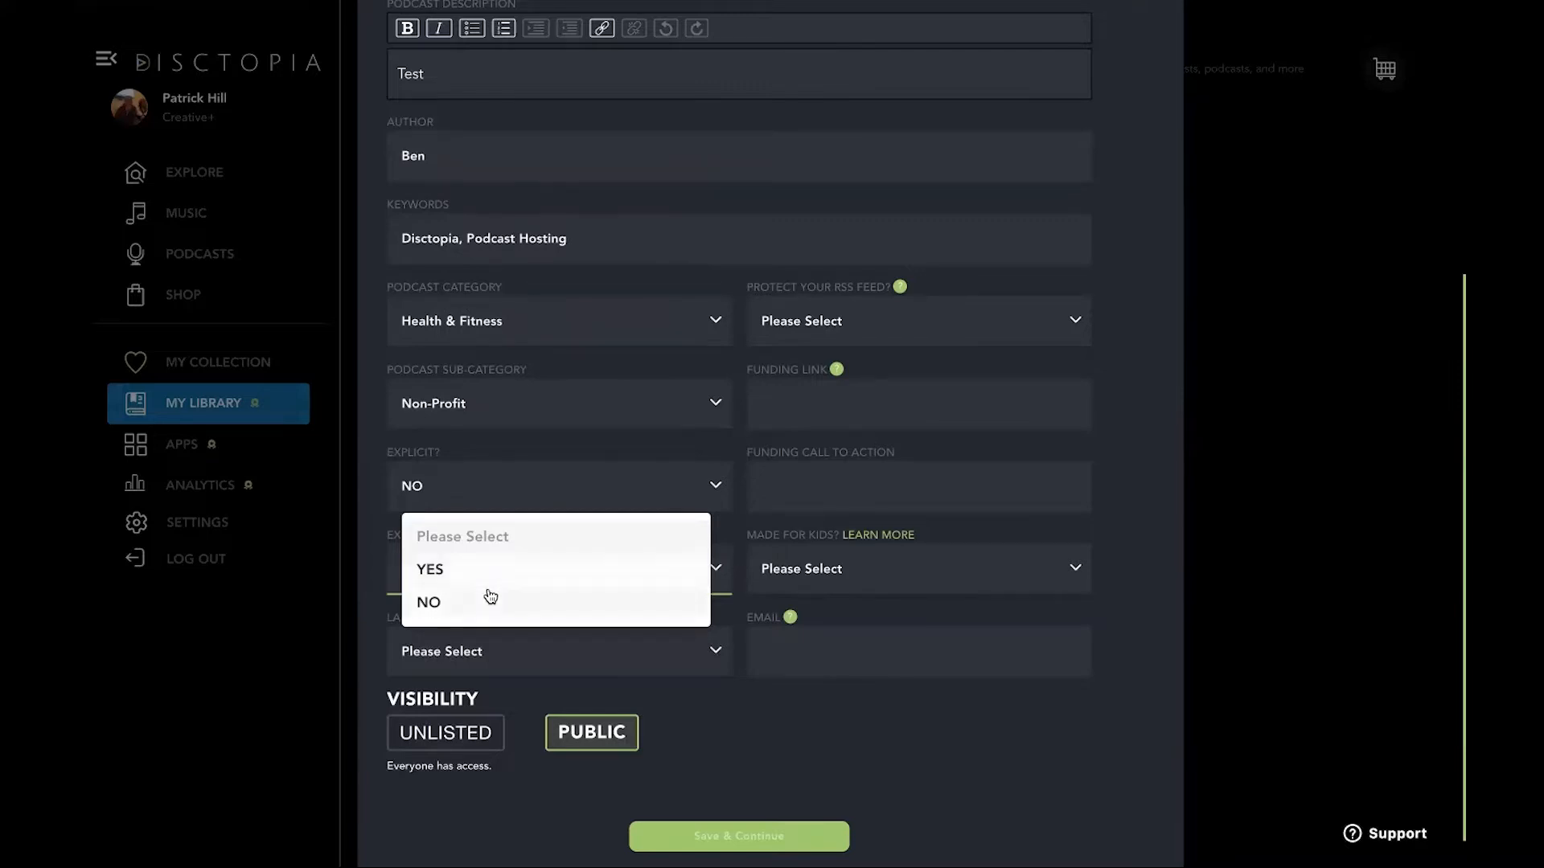
Step: Mark the podcast exclusive to Disctopia and set its language to Arabic
click(429, 569)
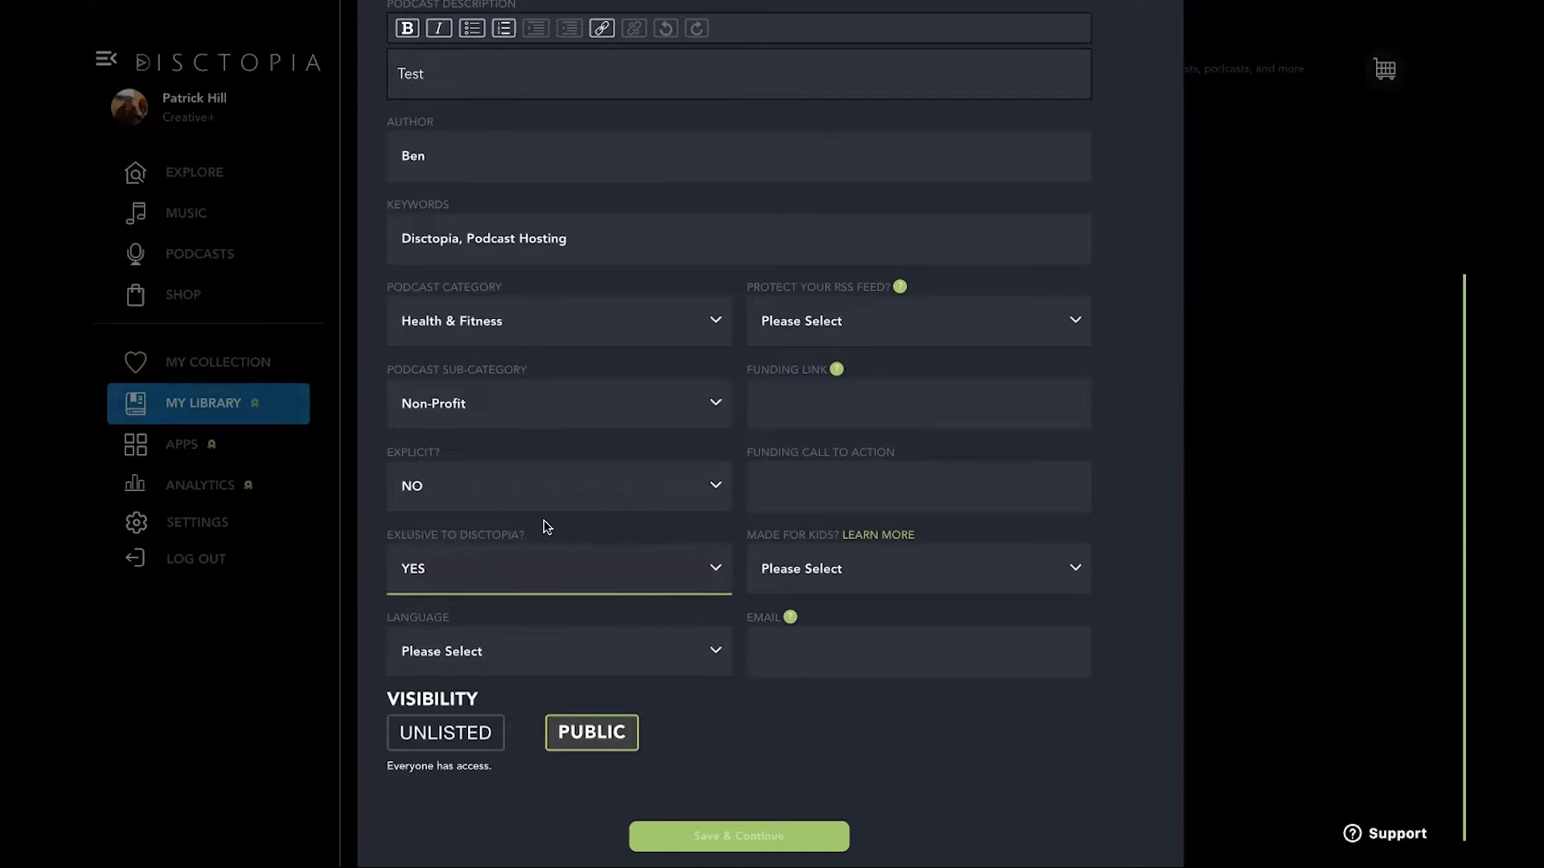
mouse_move(532, 570)
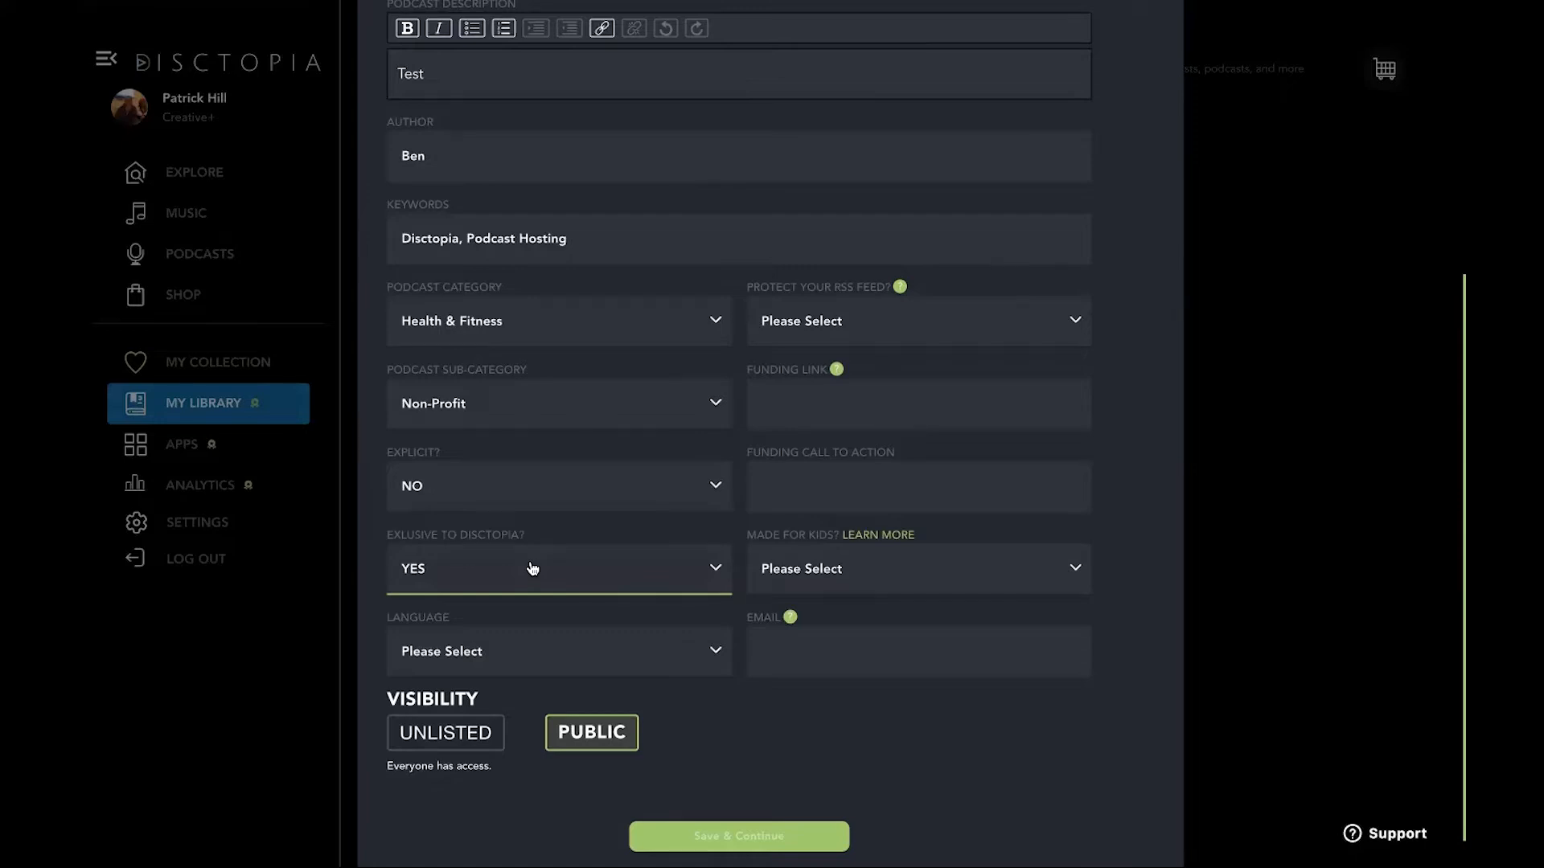
mouse_move(418, 569)
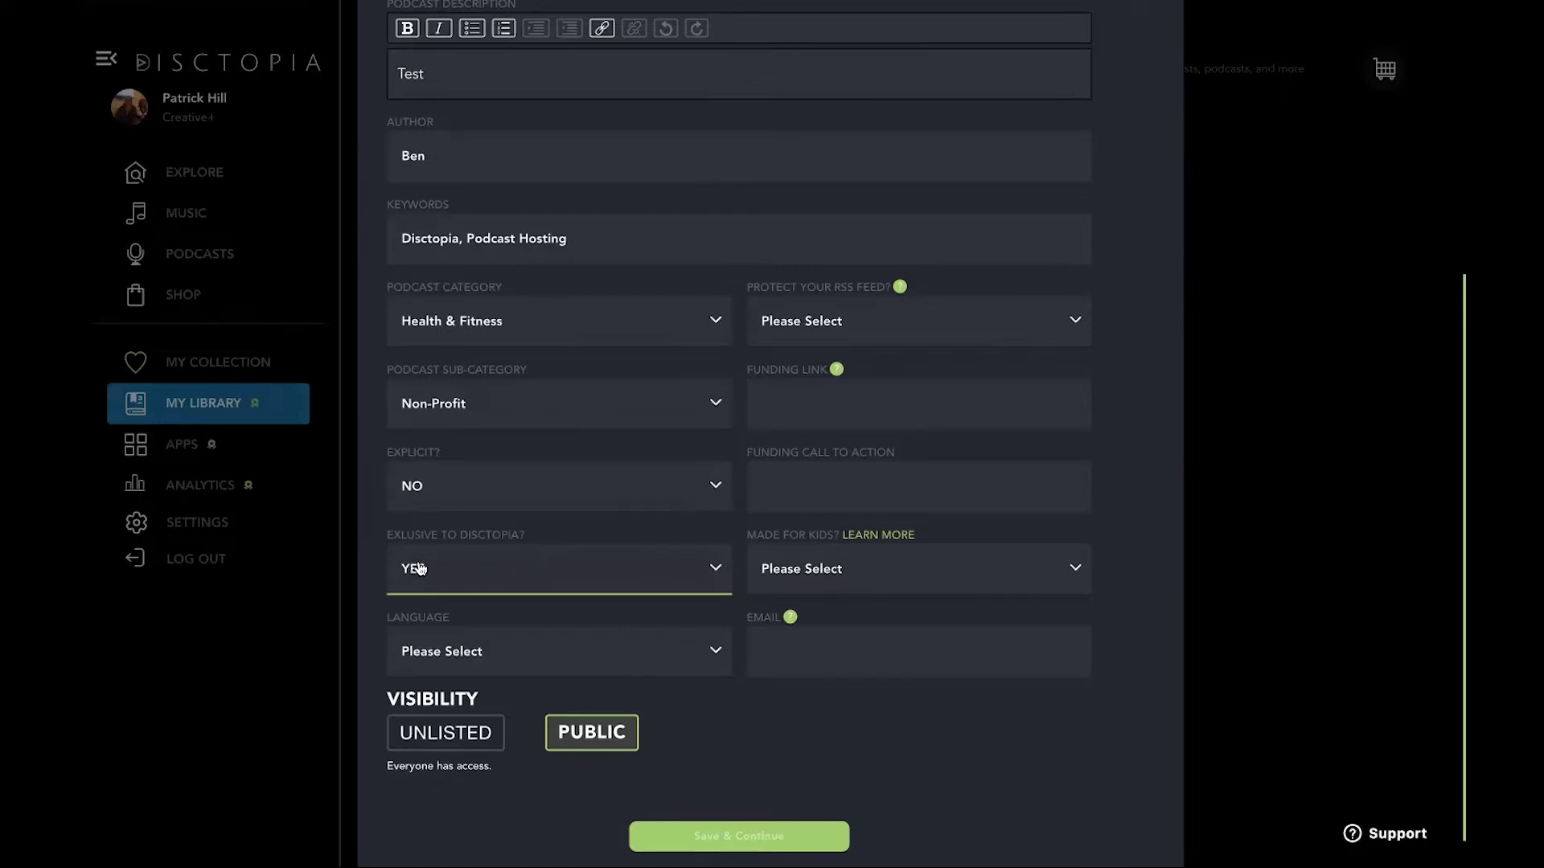
click(558, 652)
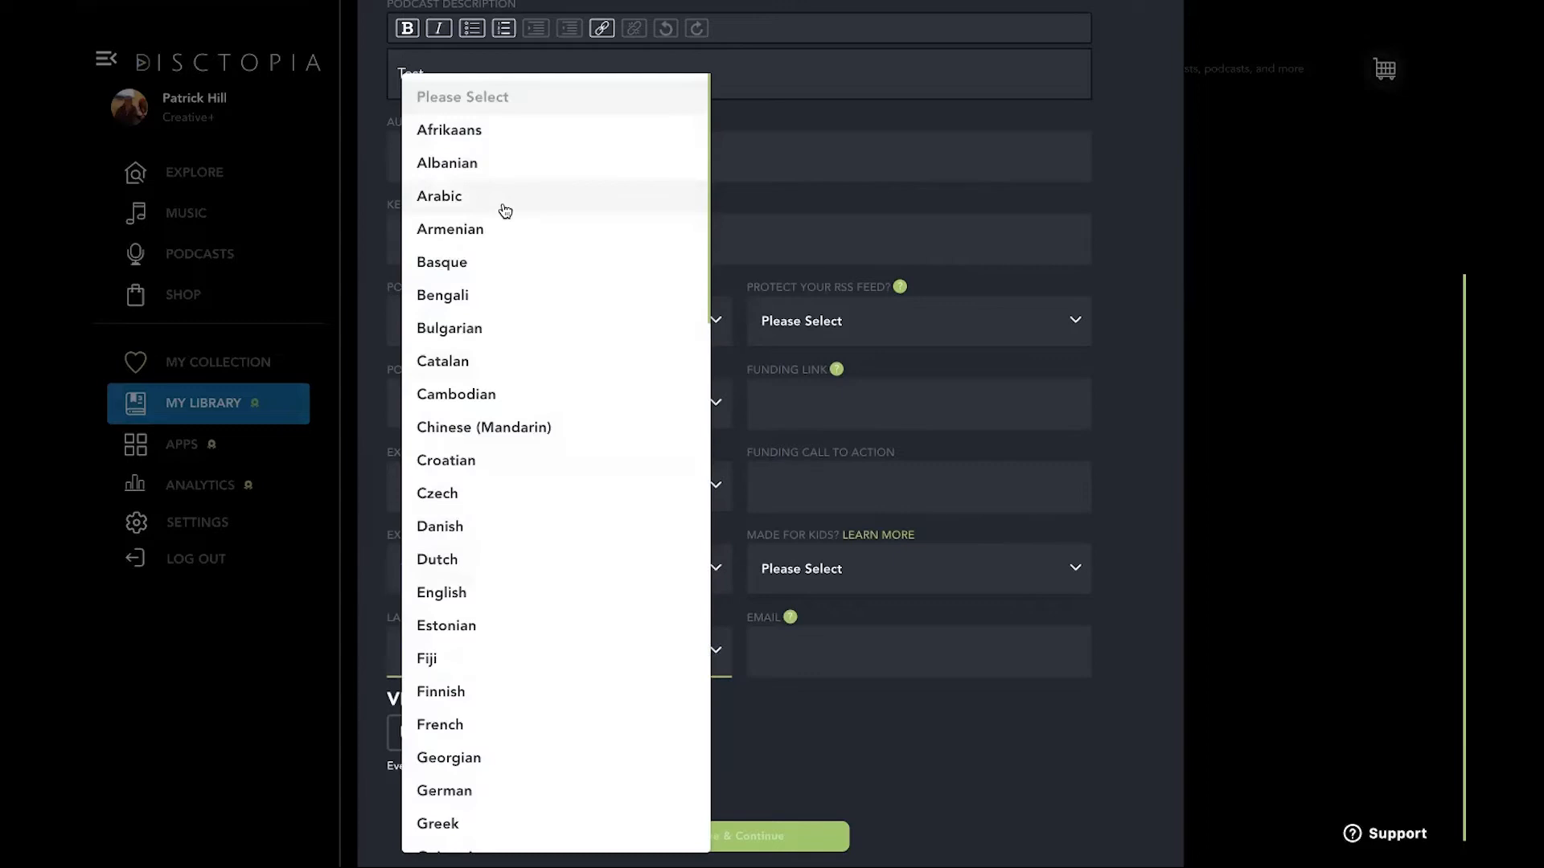
click(439, 197)
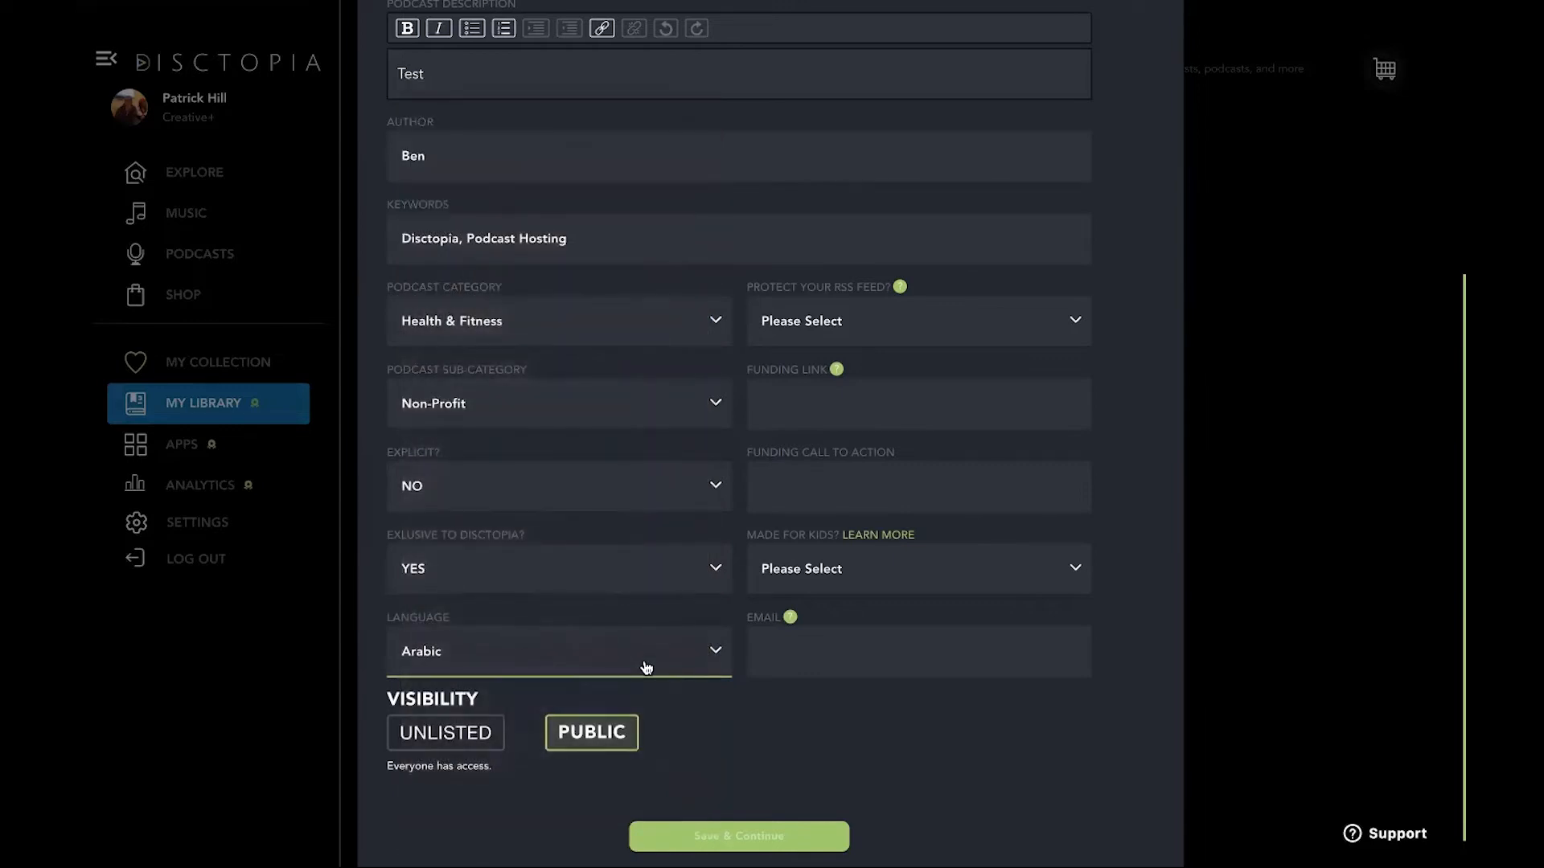
mouse_move(480, 577)
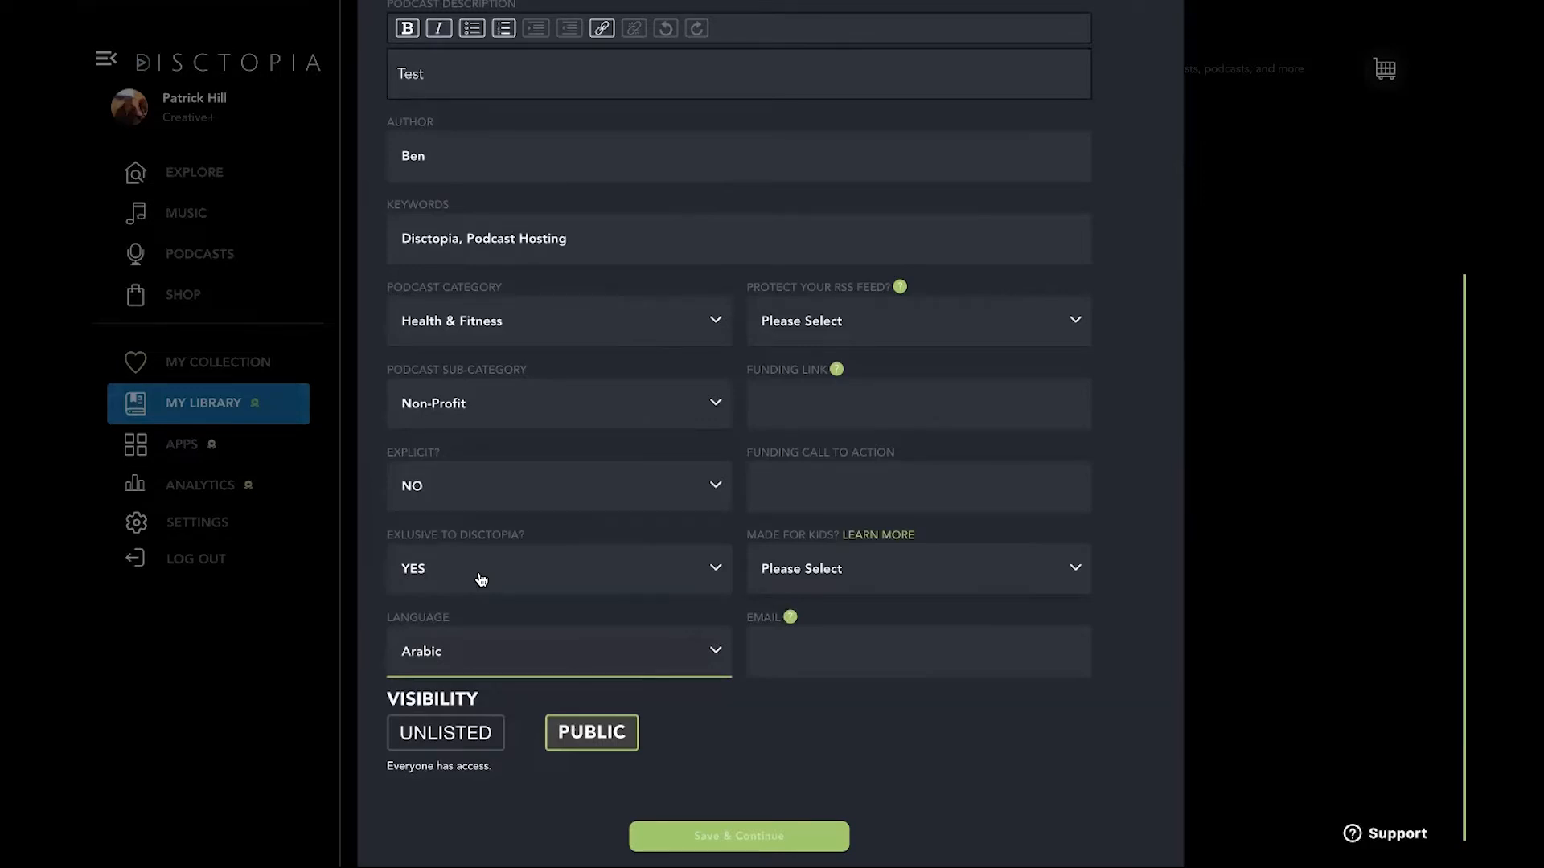
mouse_move(608, 510)
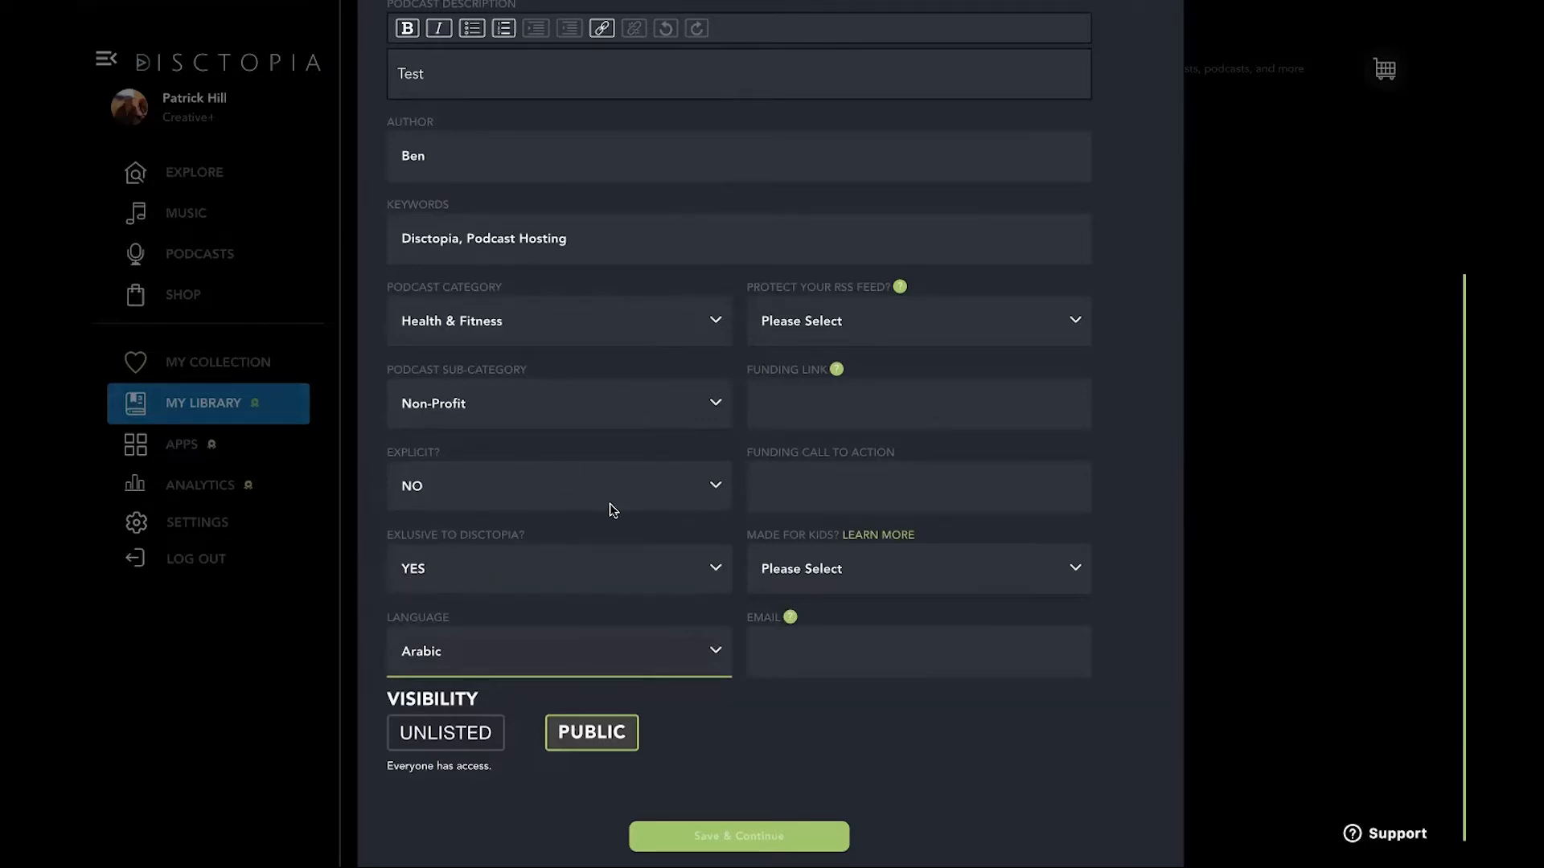
mouse_move(578, 573)
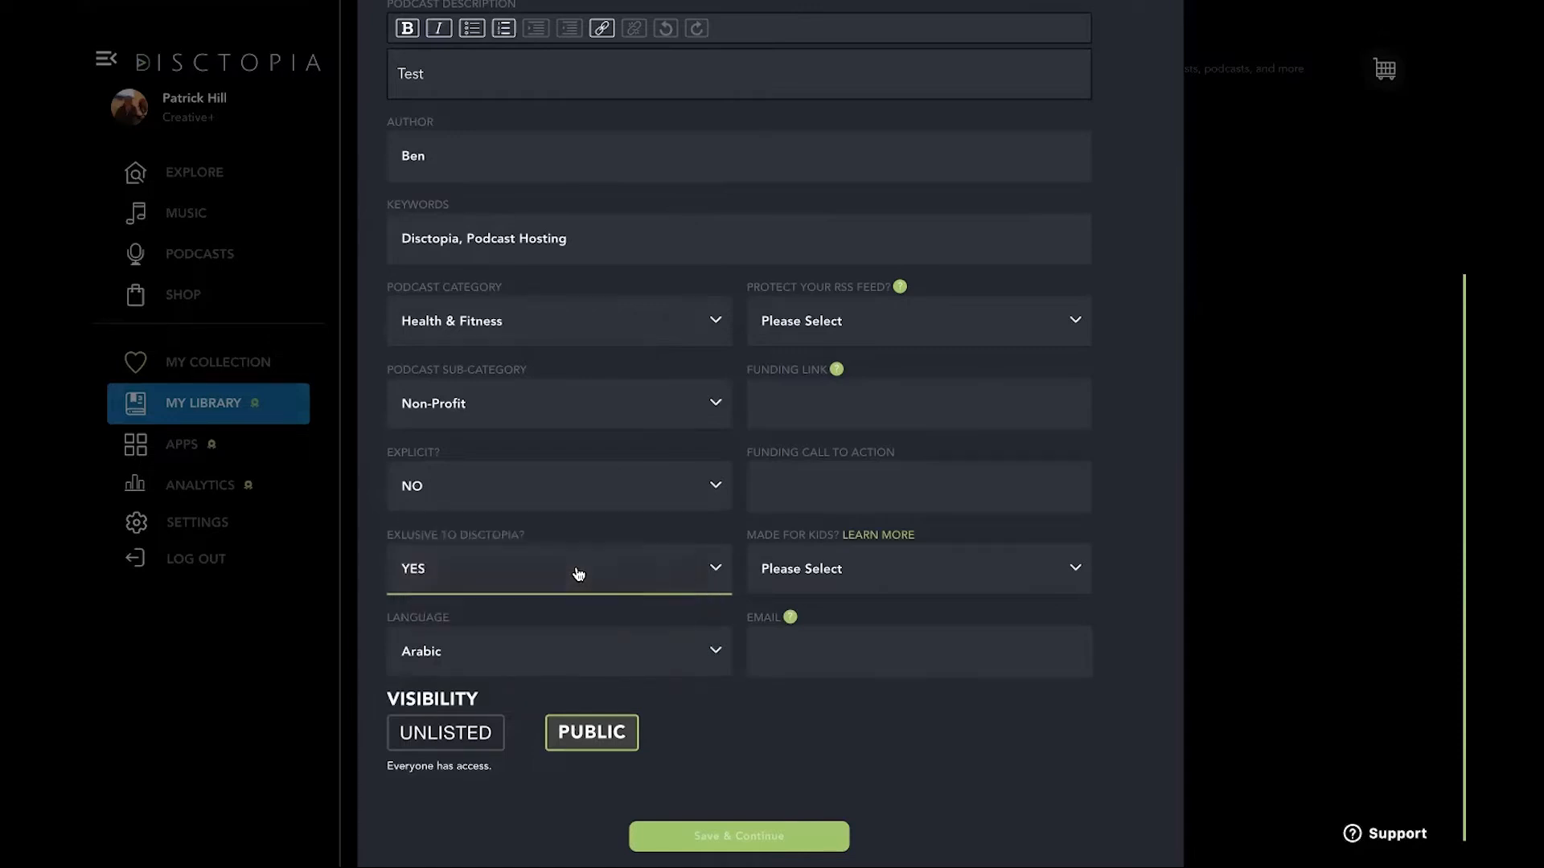
mouse_move(733, 224)
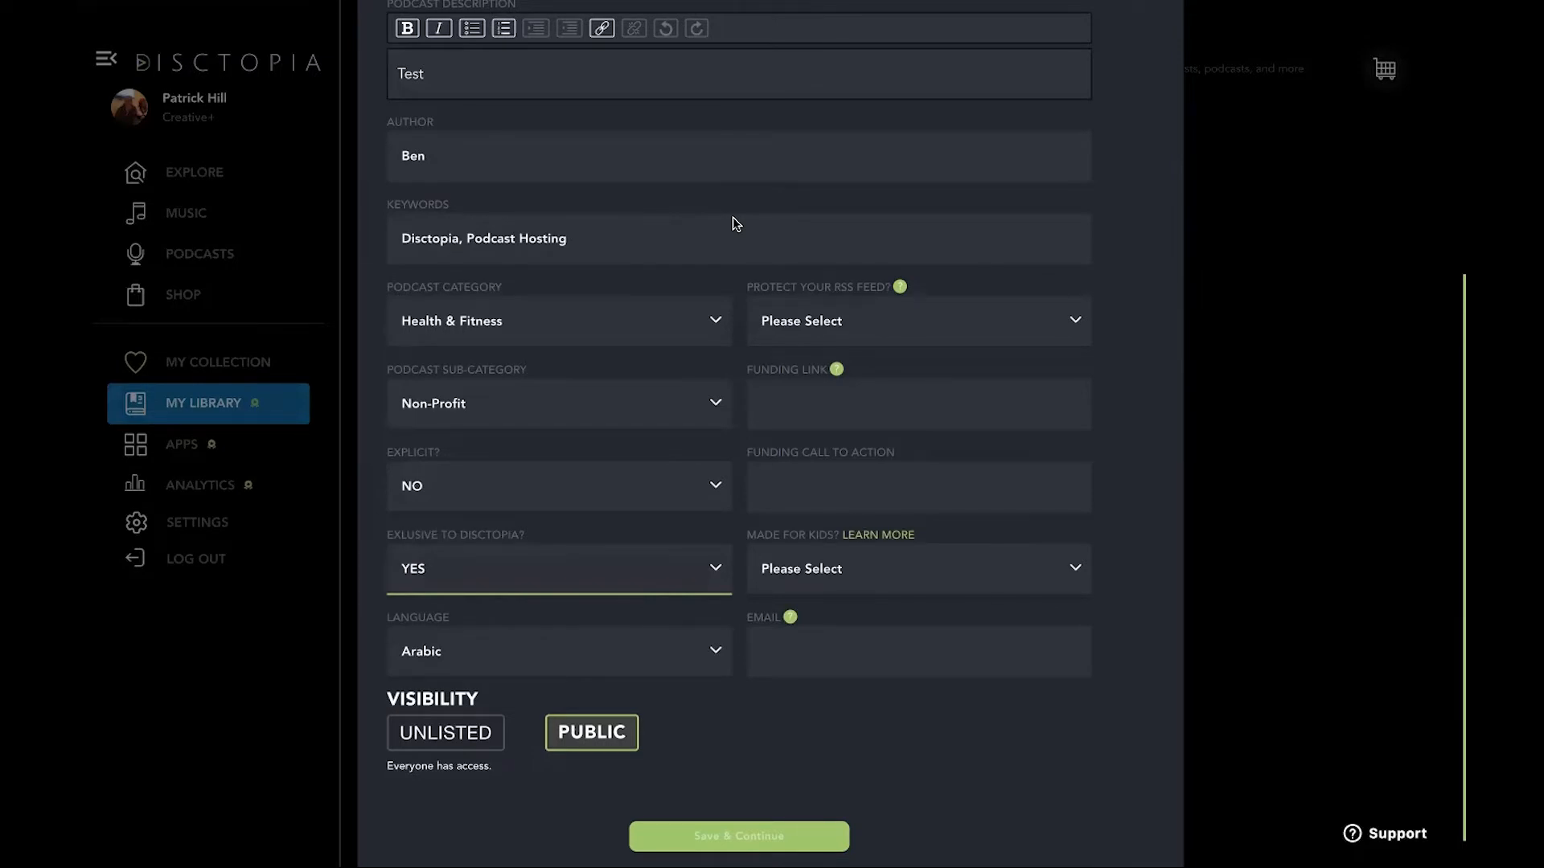
Step: Mark the podcast not exclusive to Disctopia and not made for kids
scroll(up, 3)
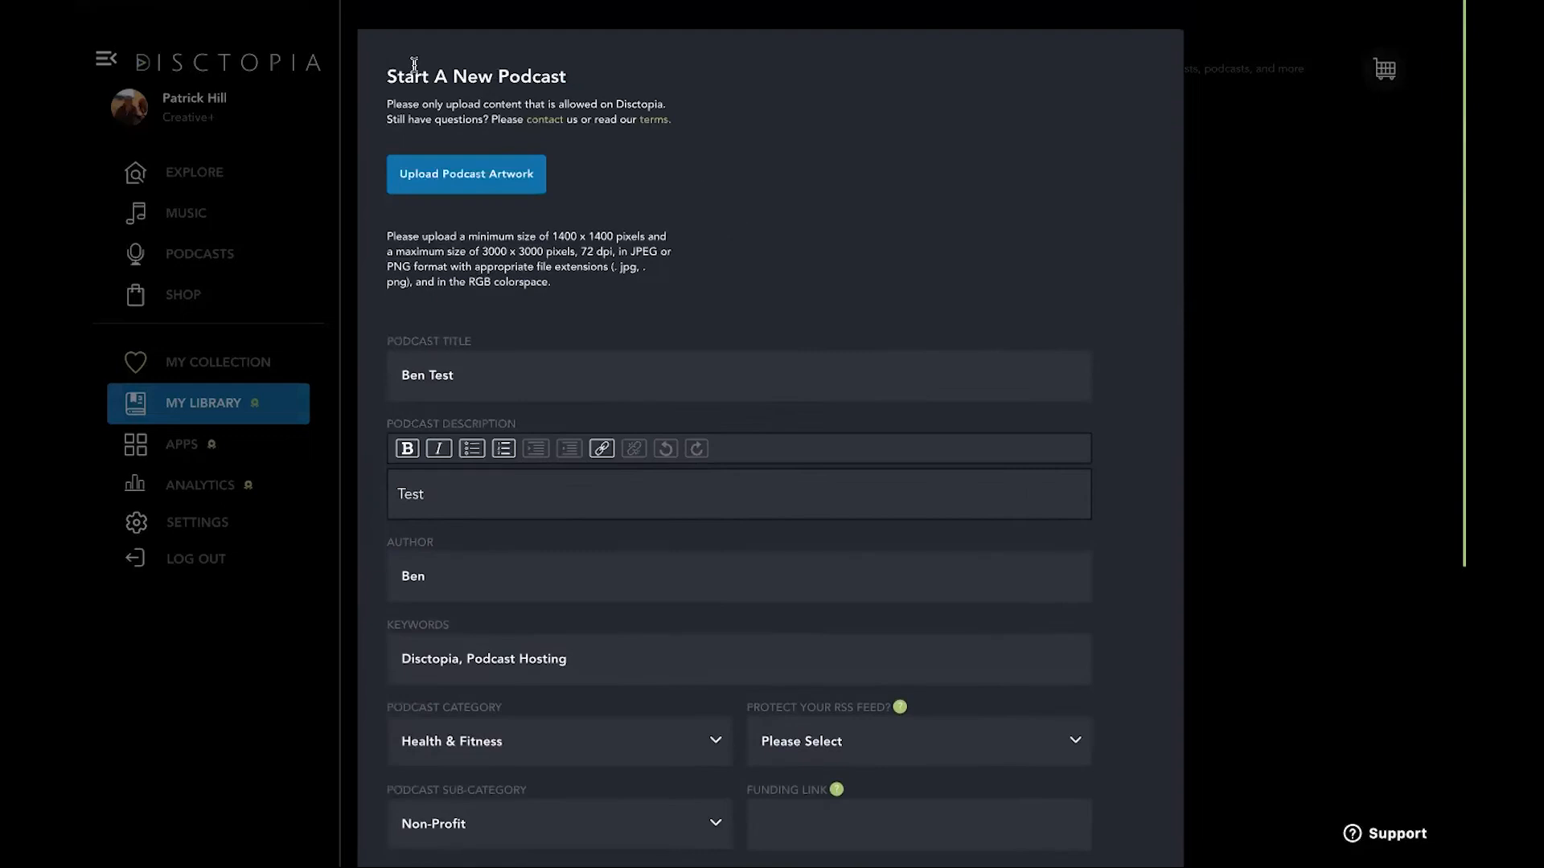
scroll(down, 3)
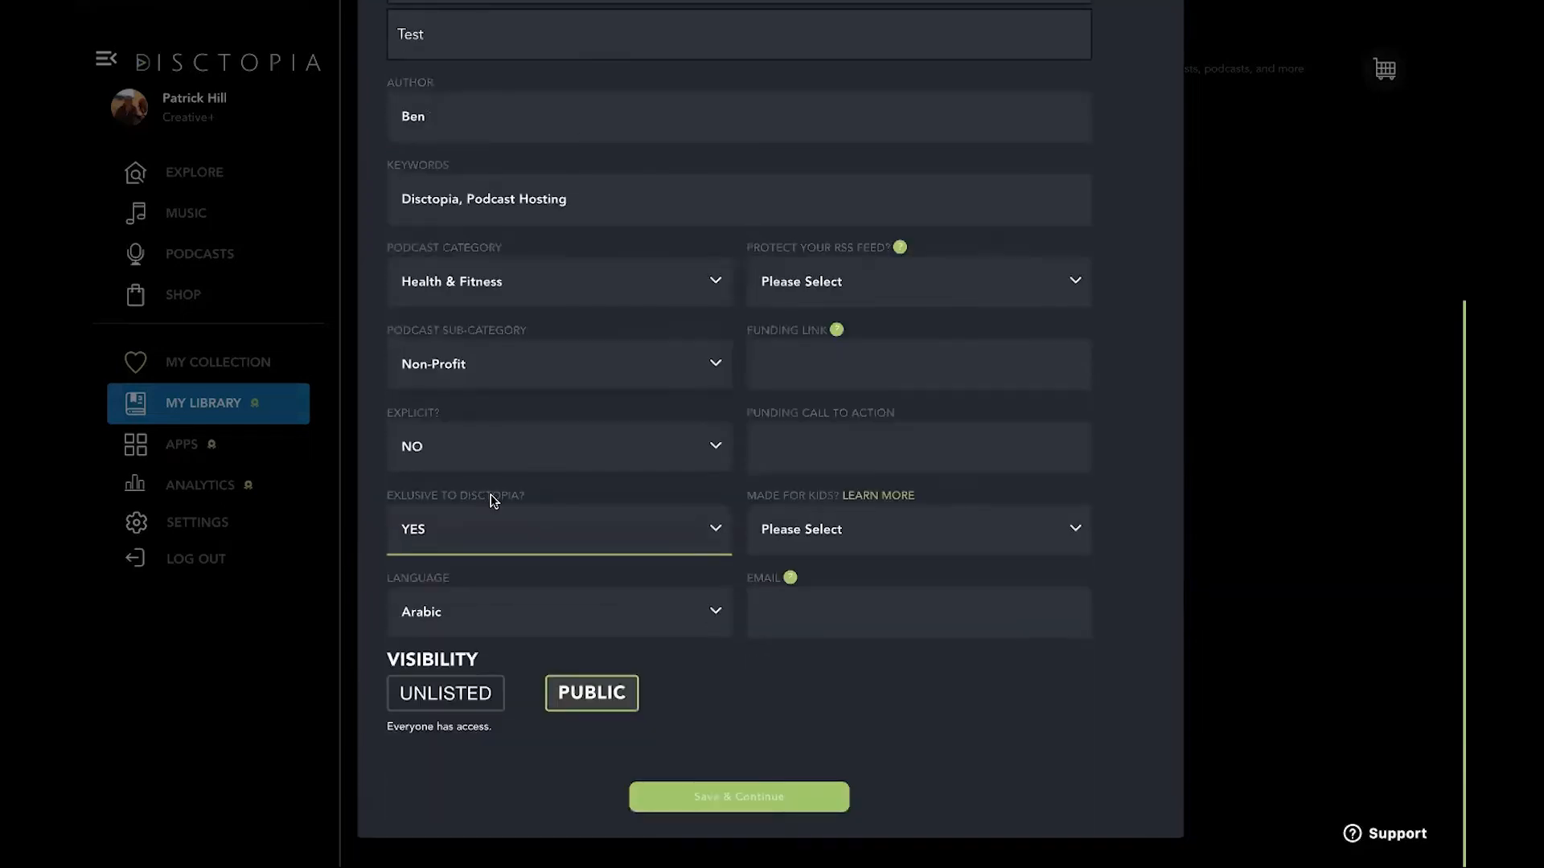
mouse_move(459, 534)
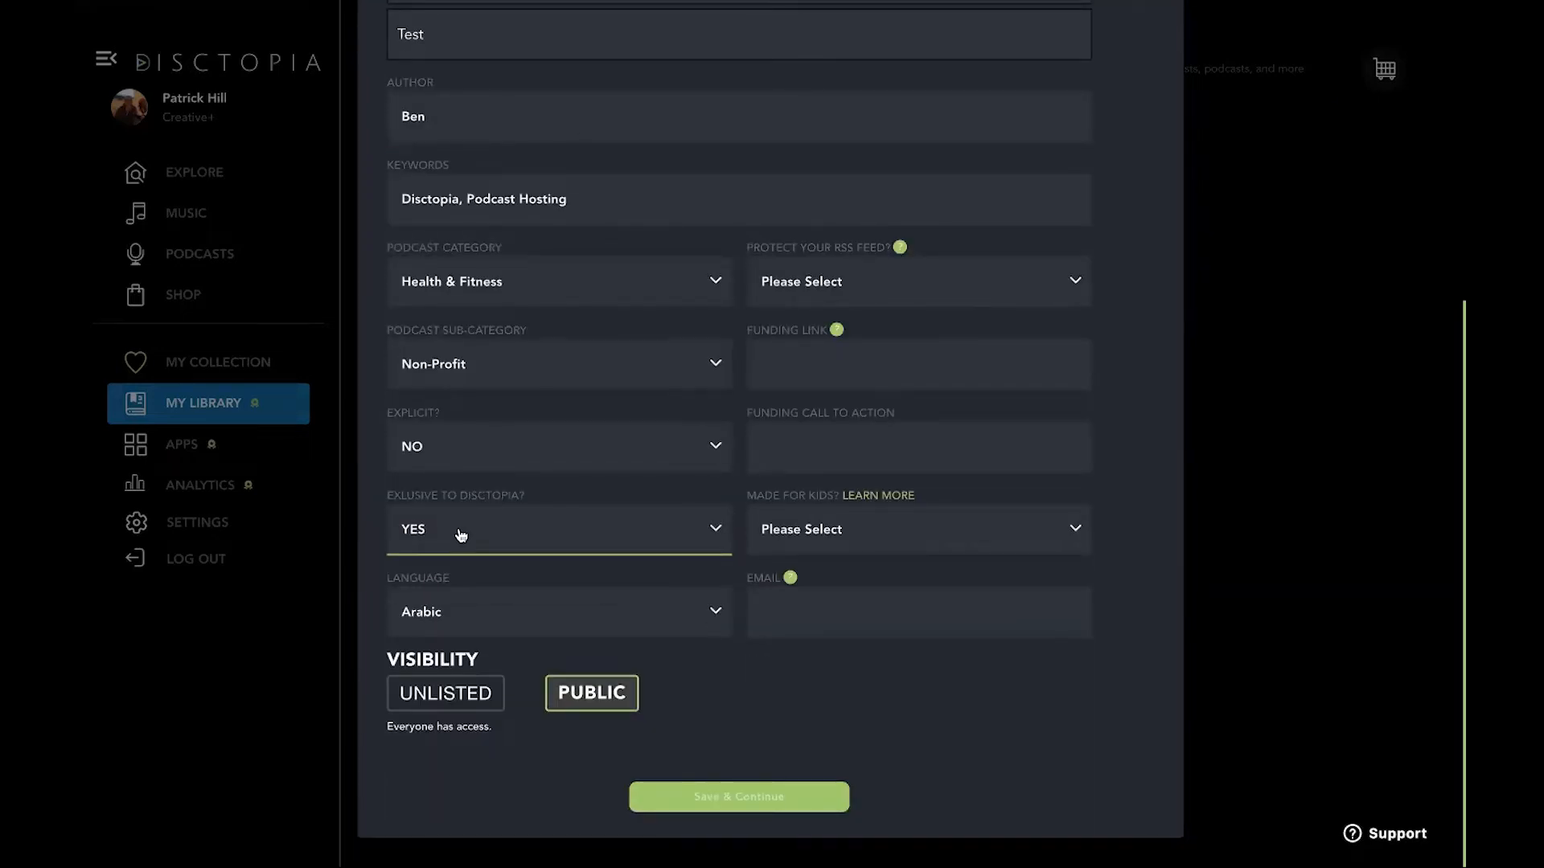
click(558, 529)
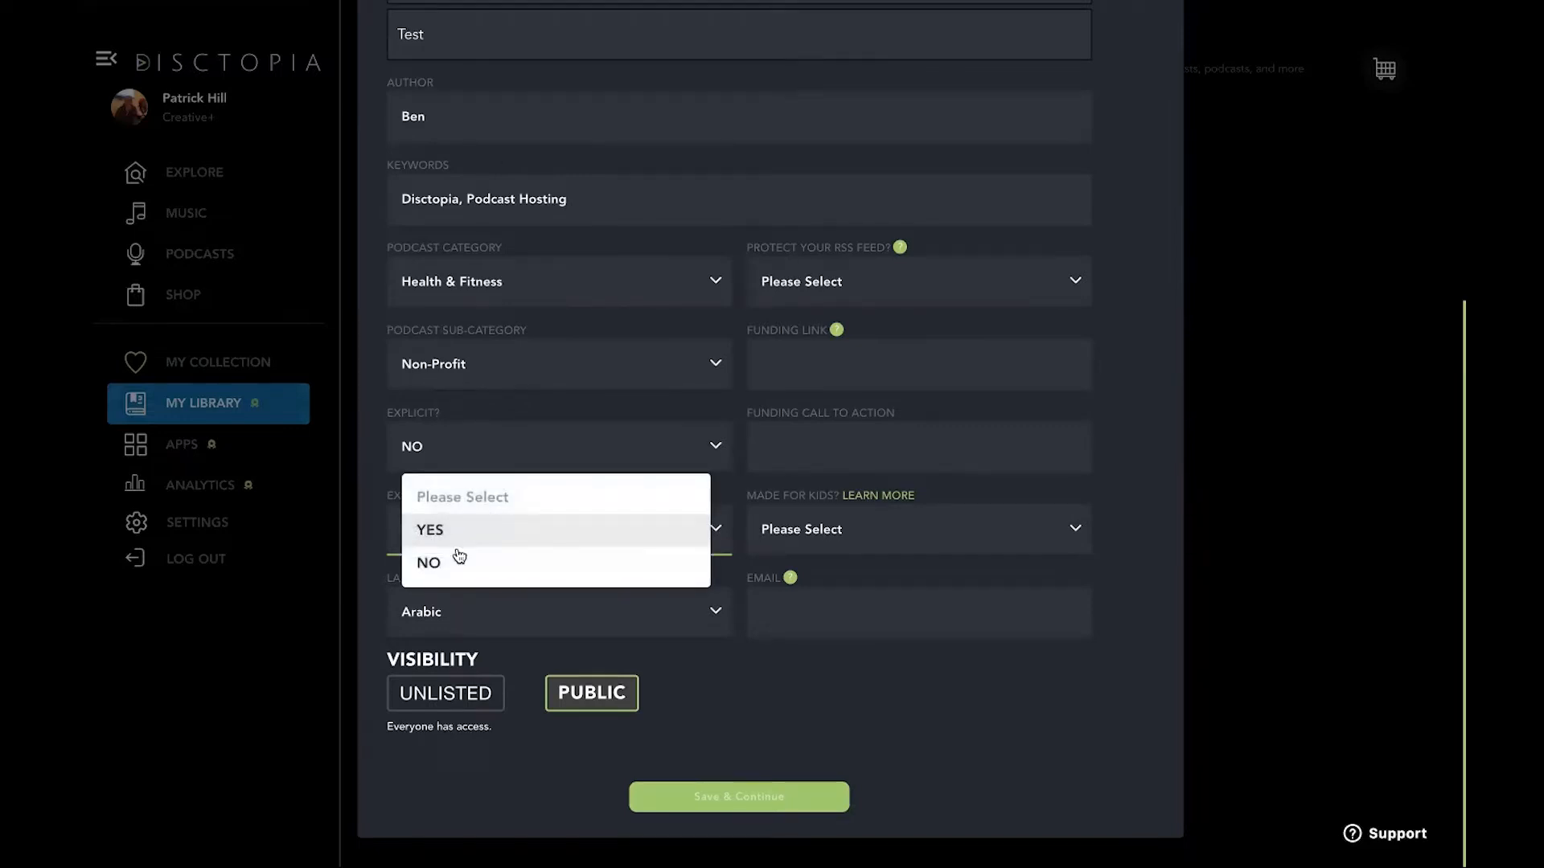
click(428, 563)
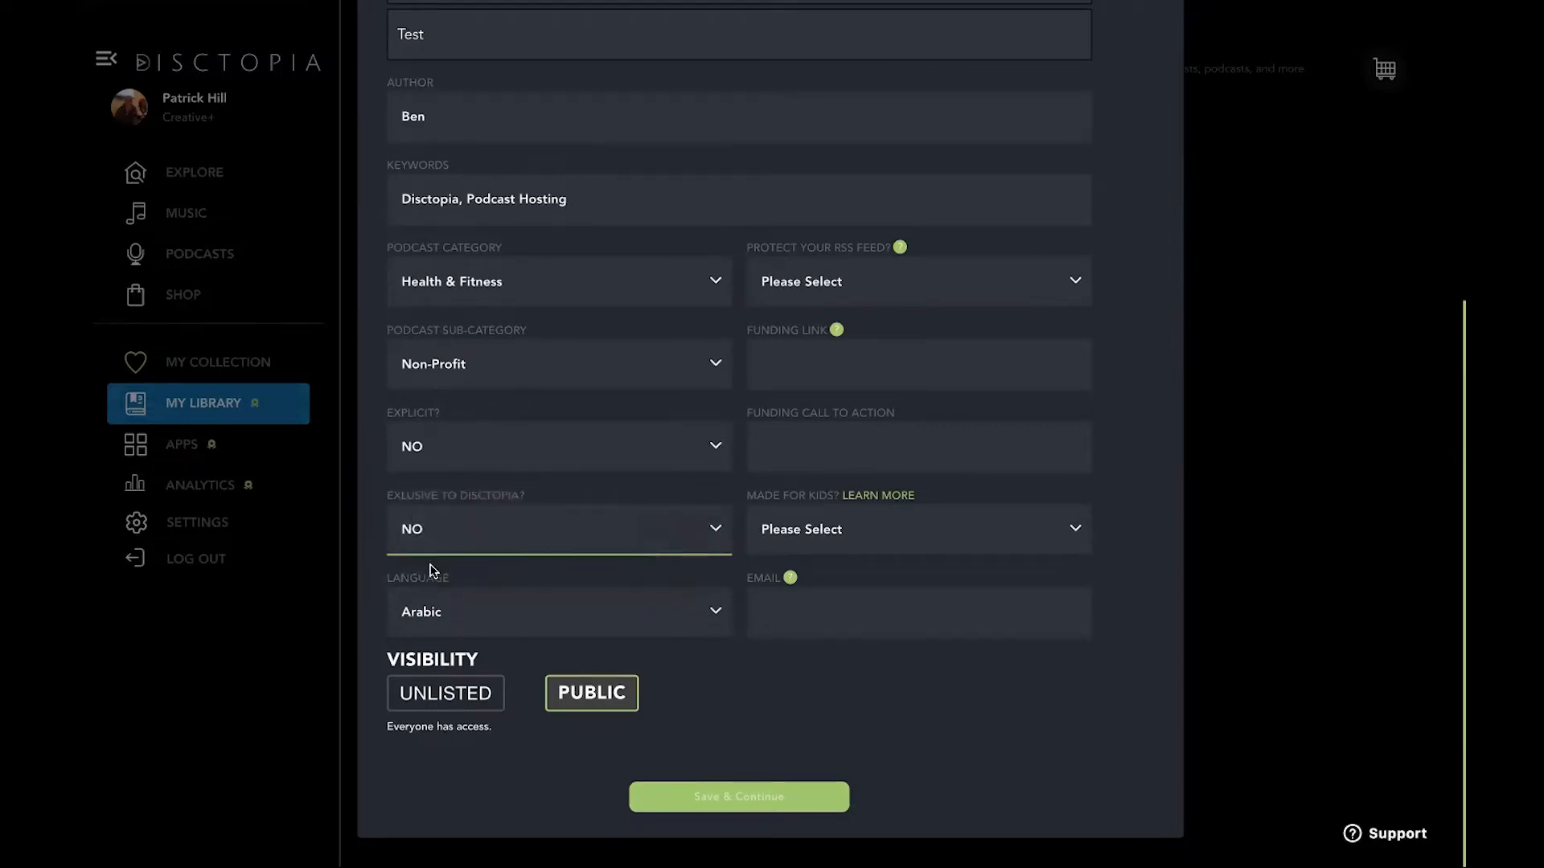
click(915, 529)
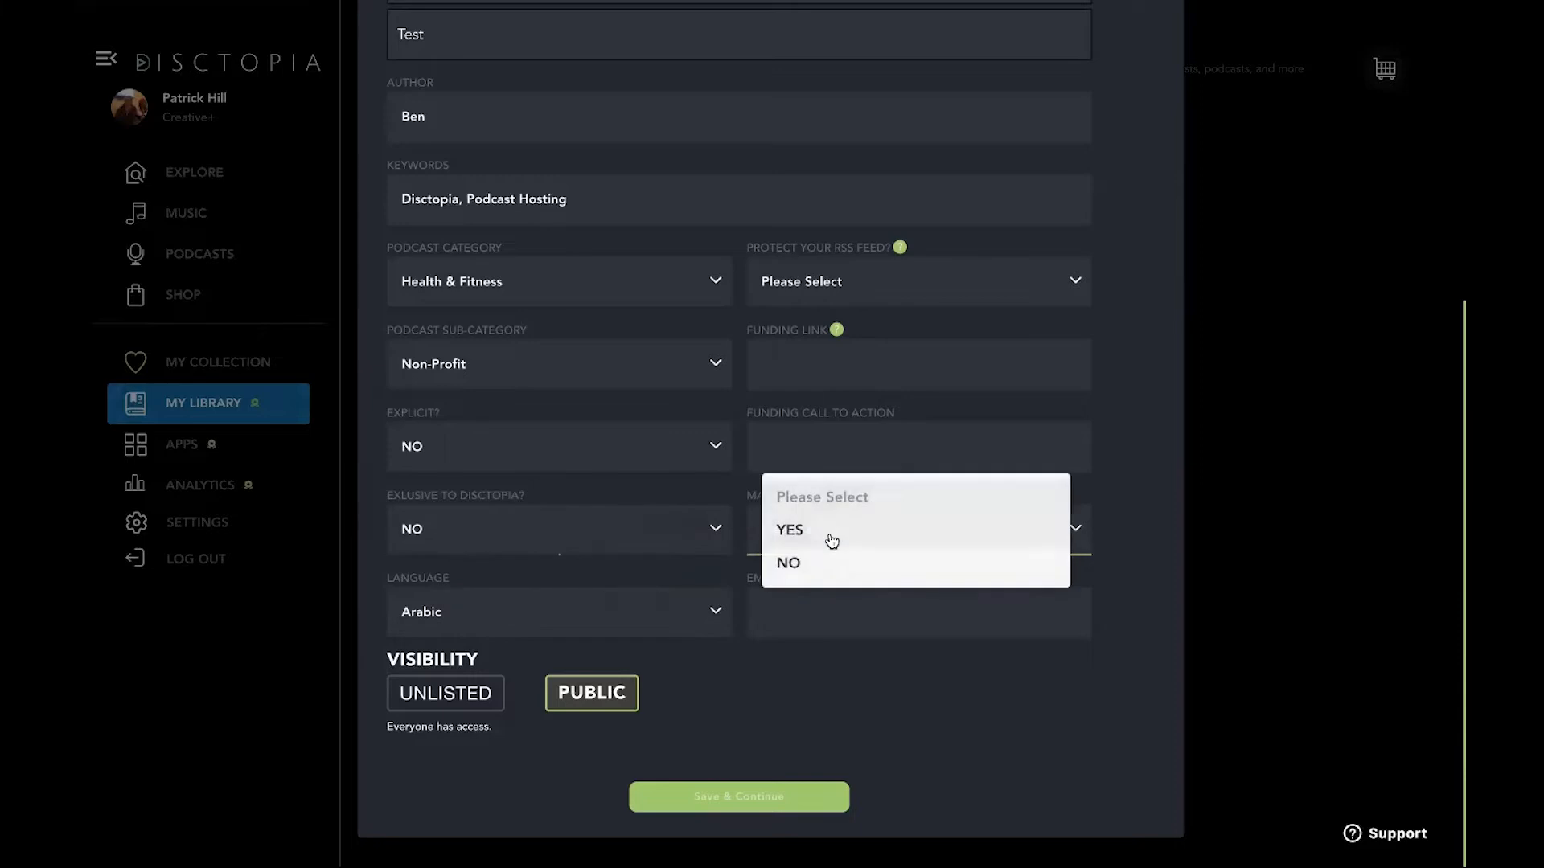
click(558, 611)
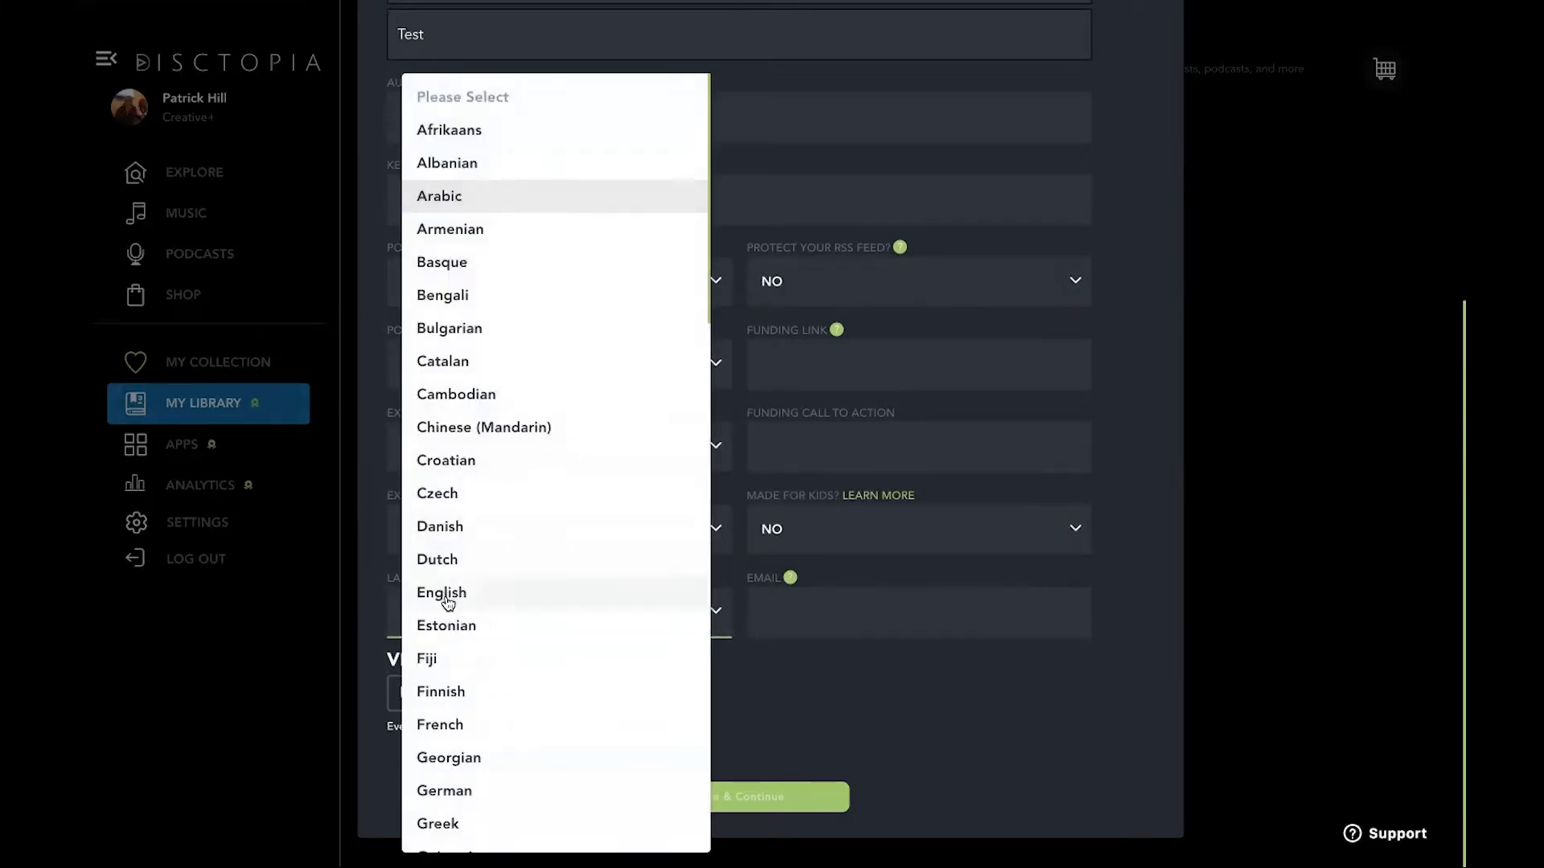
Step: Set the language to English and review the completed form with its artwork
click(441, 592)
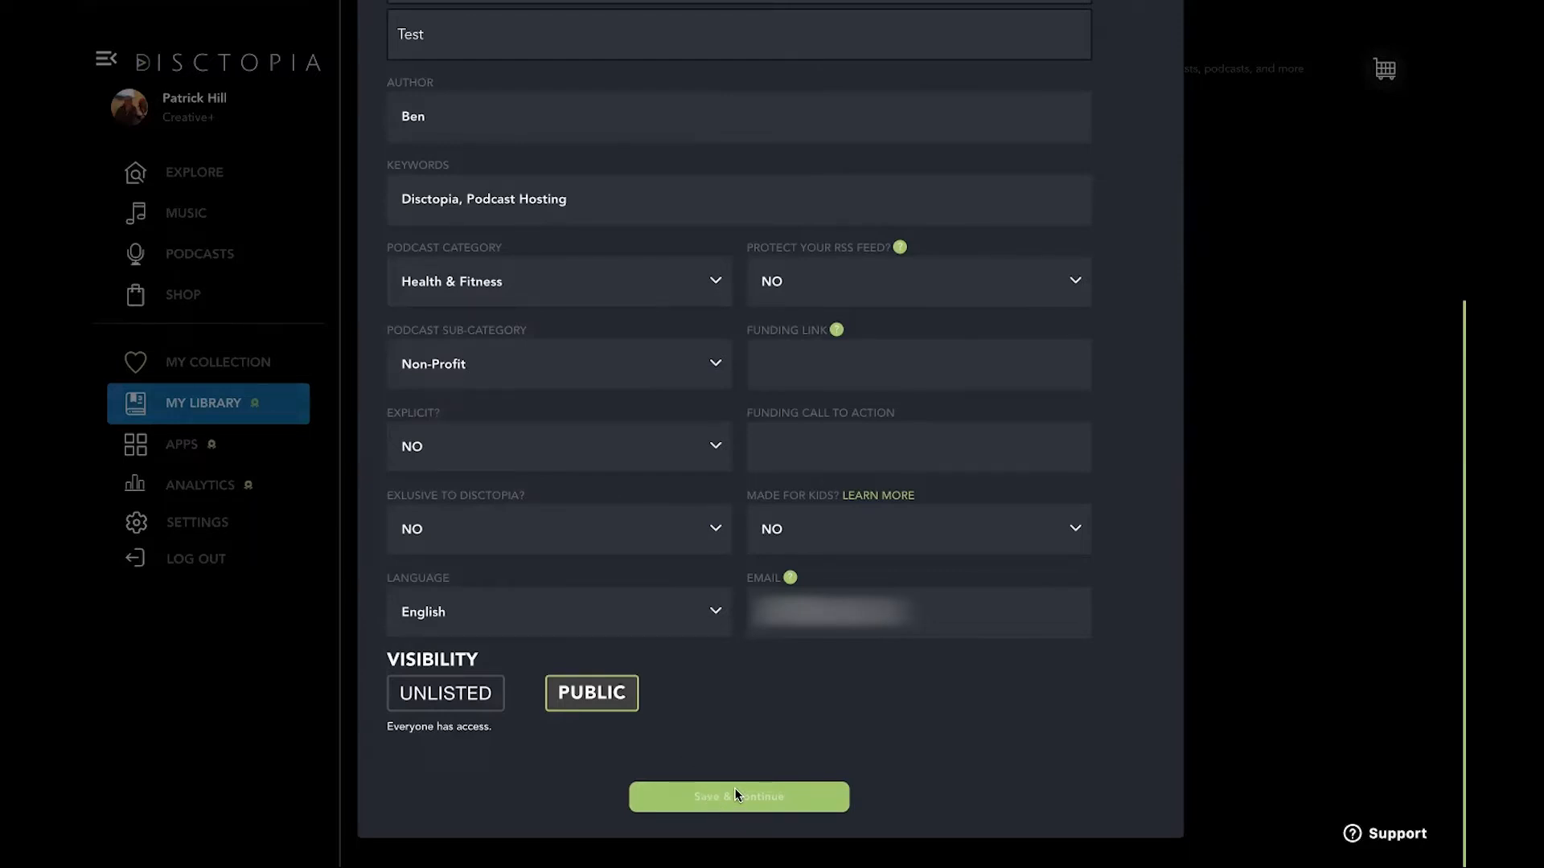
scroll(up, 3)
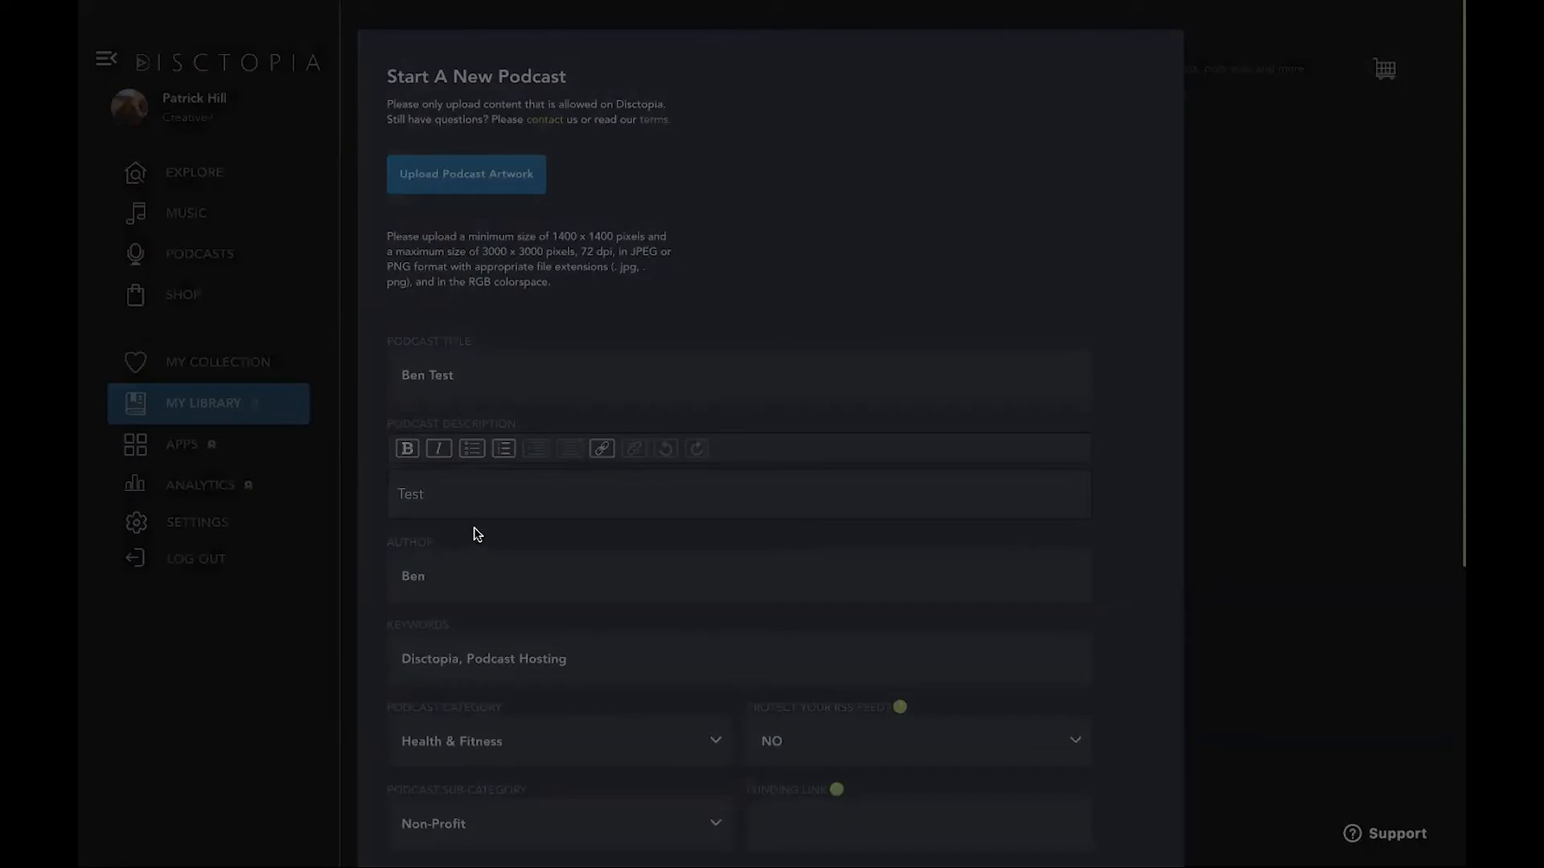
mouse_move(484, 579)
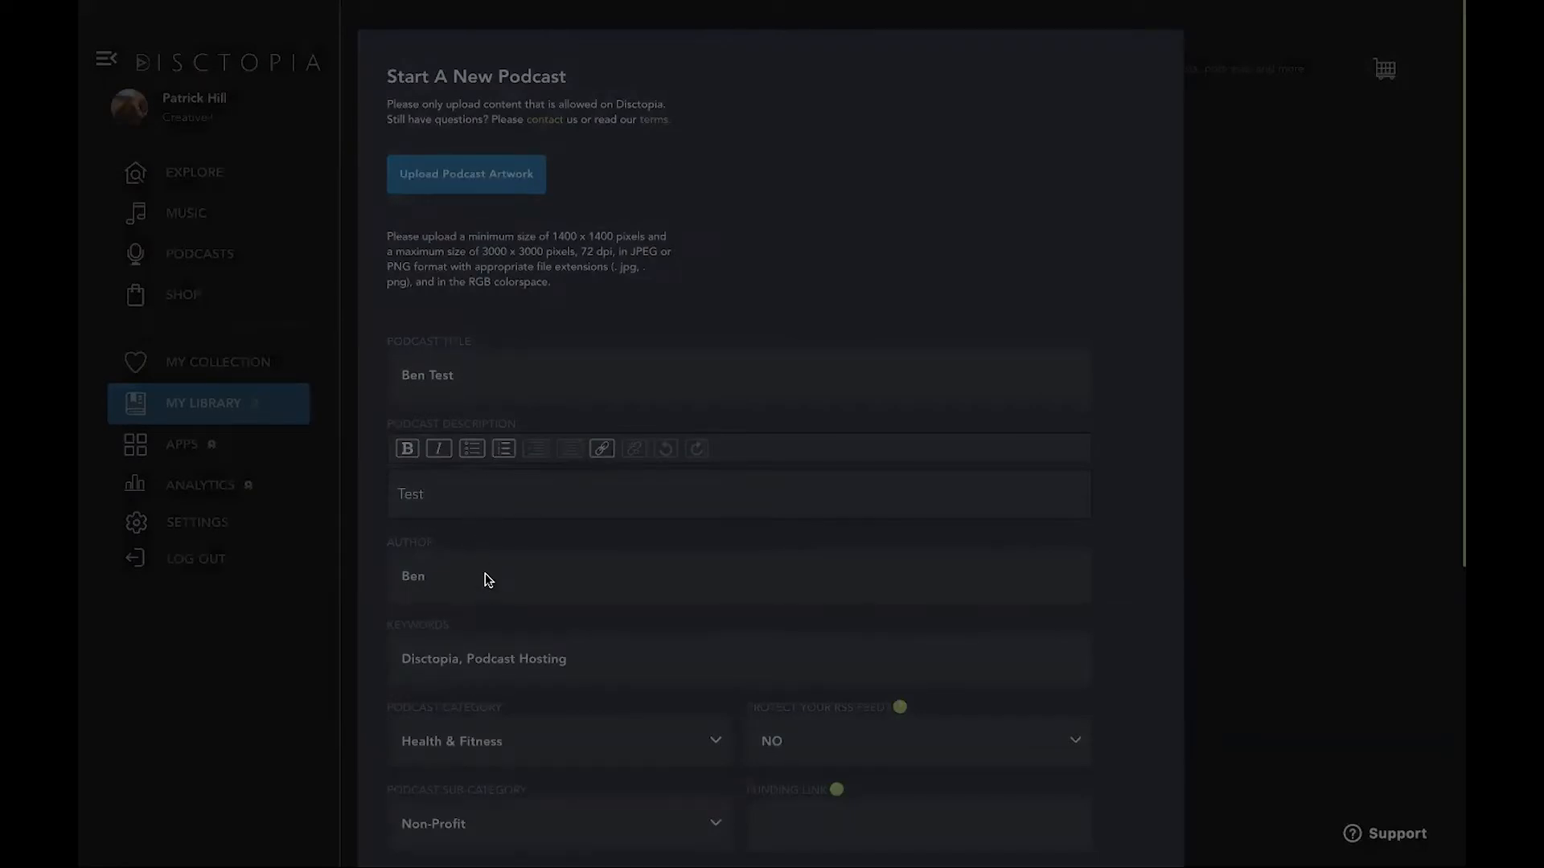
mouse_move(476, 535)
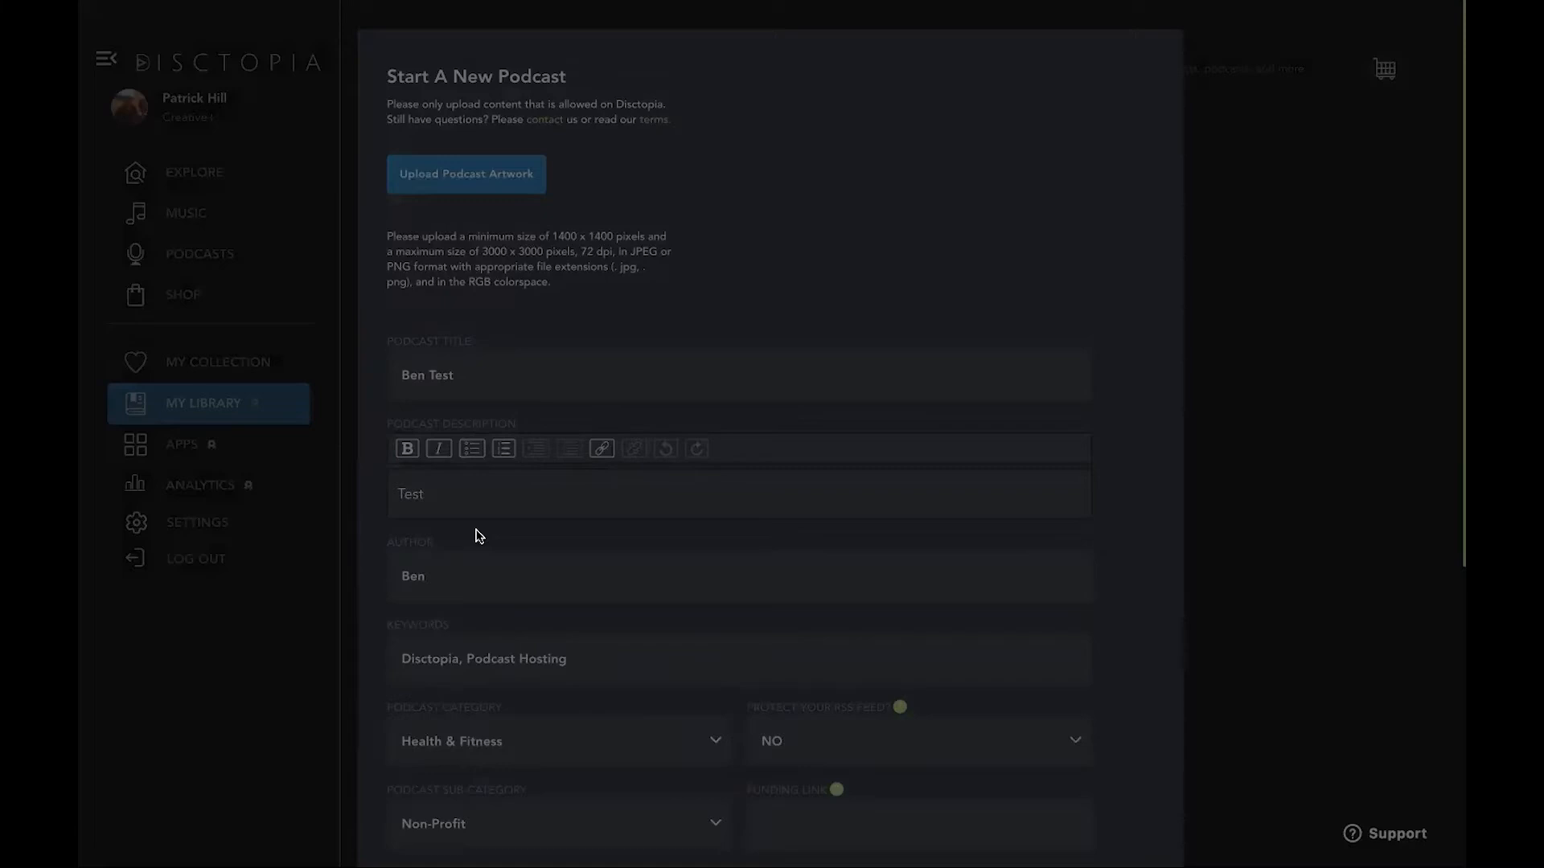
mouse_move(478, 606)
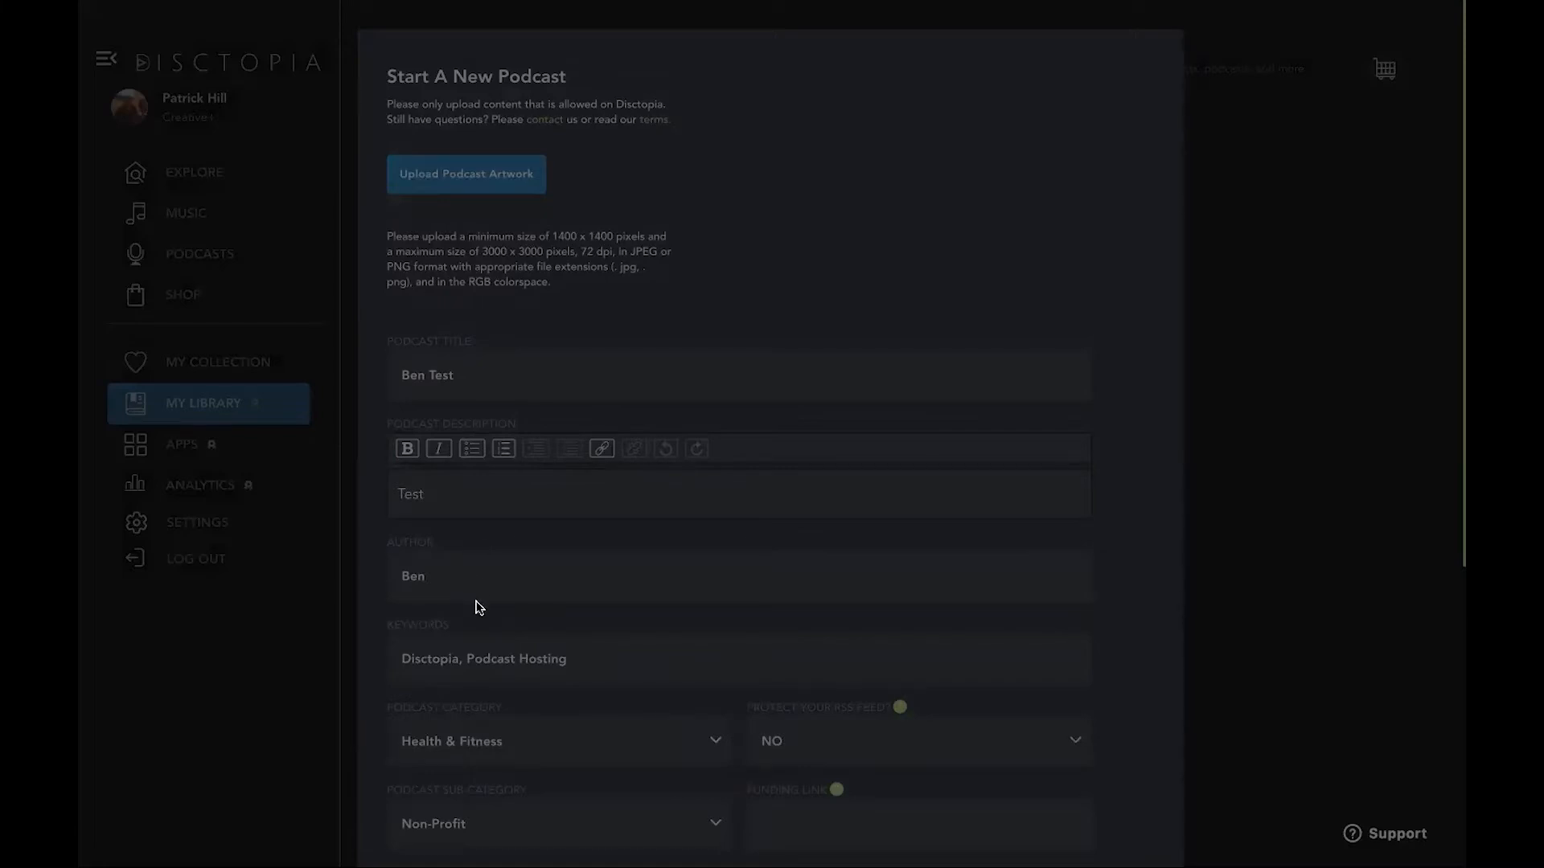
mouse_move(478, 641)
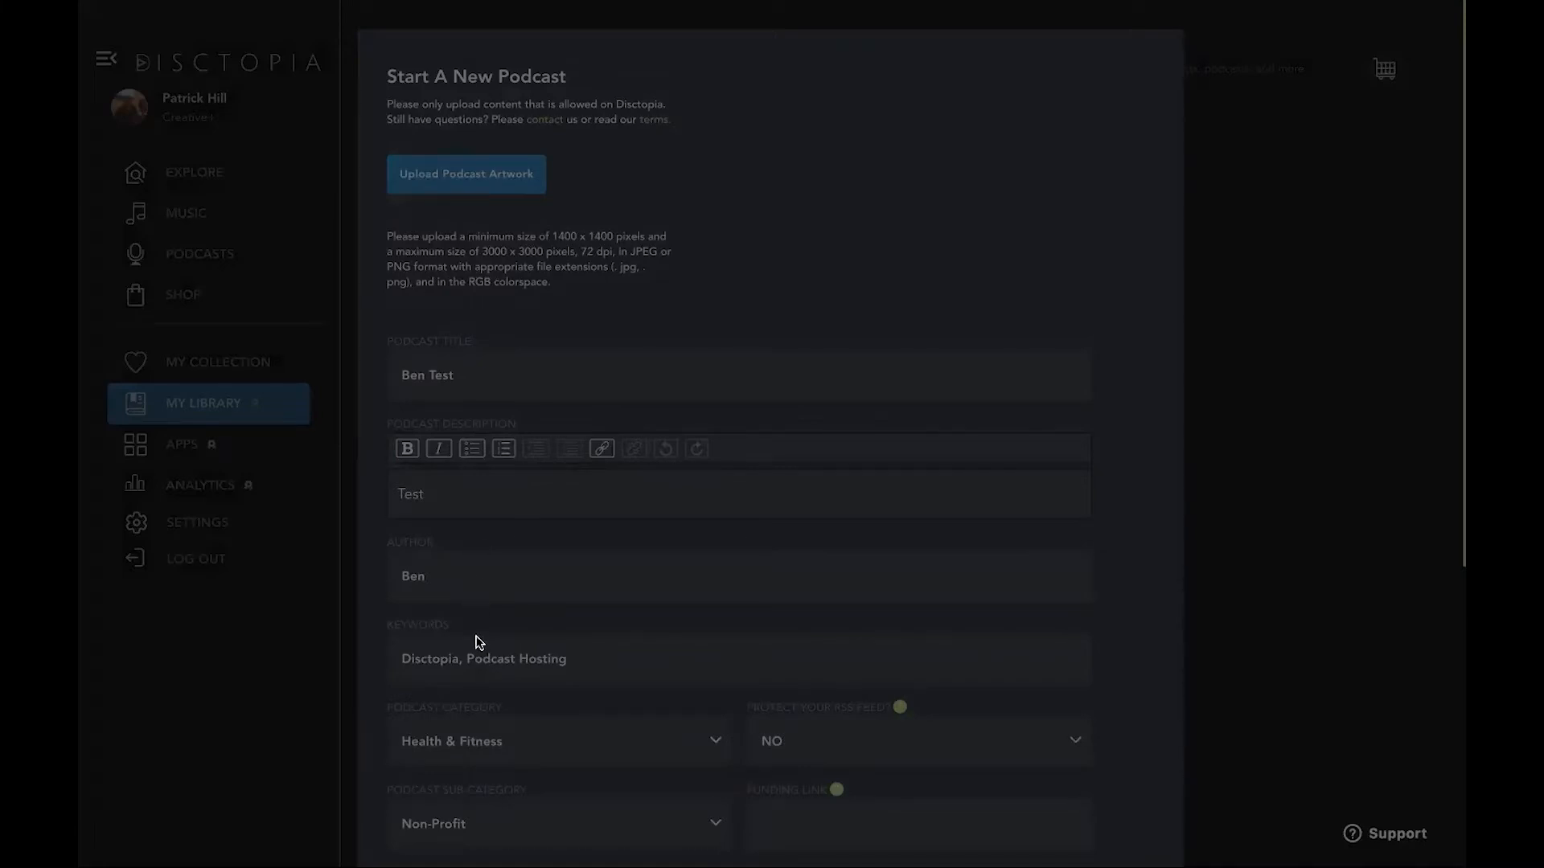
mouse_move(1204, 793)
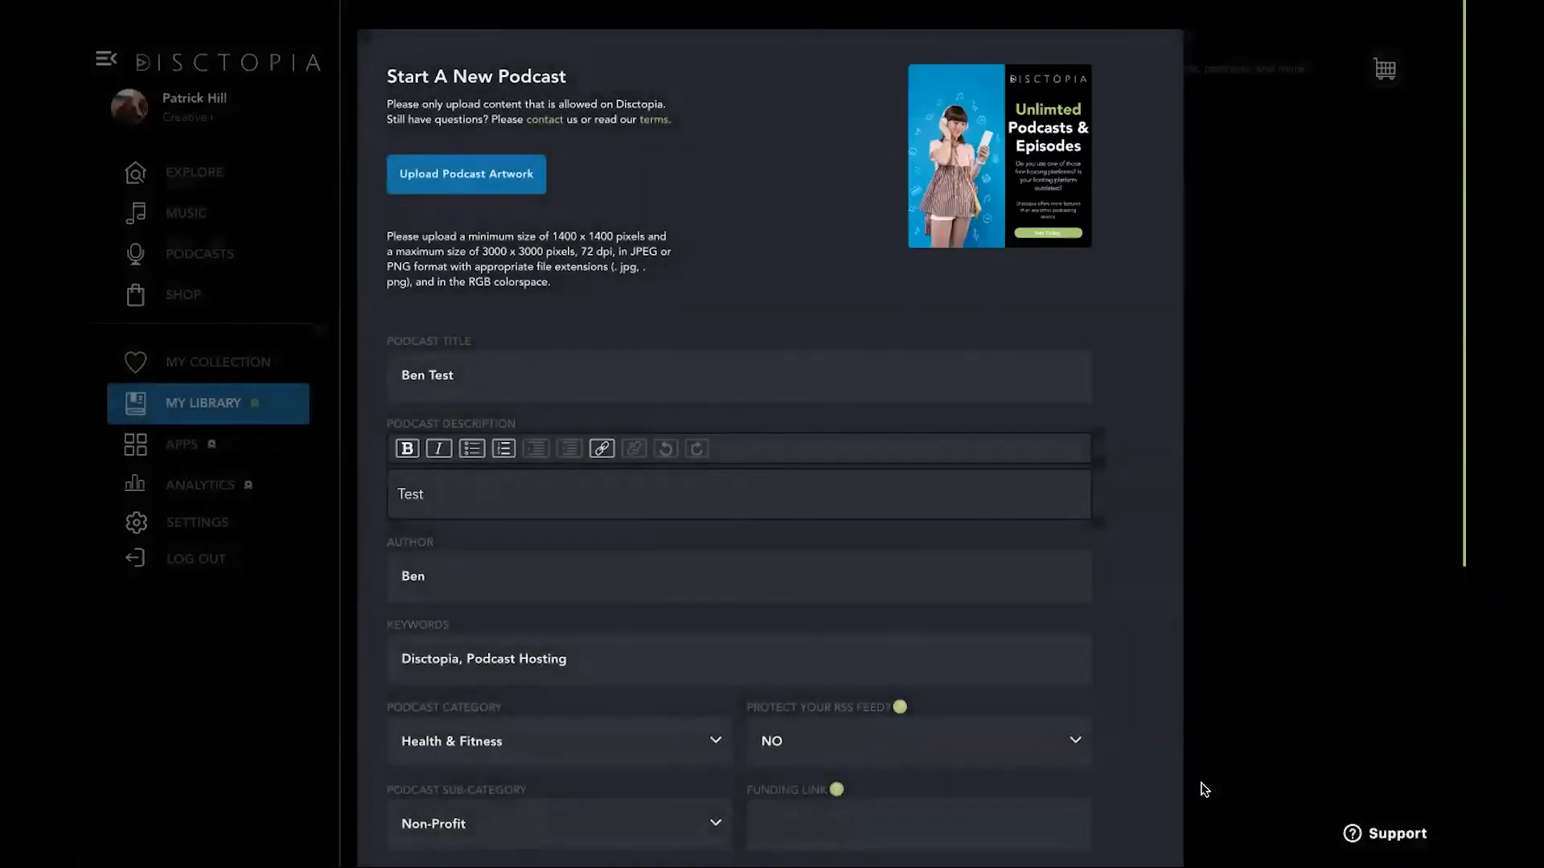
mouse_move(690, 288)
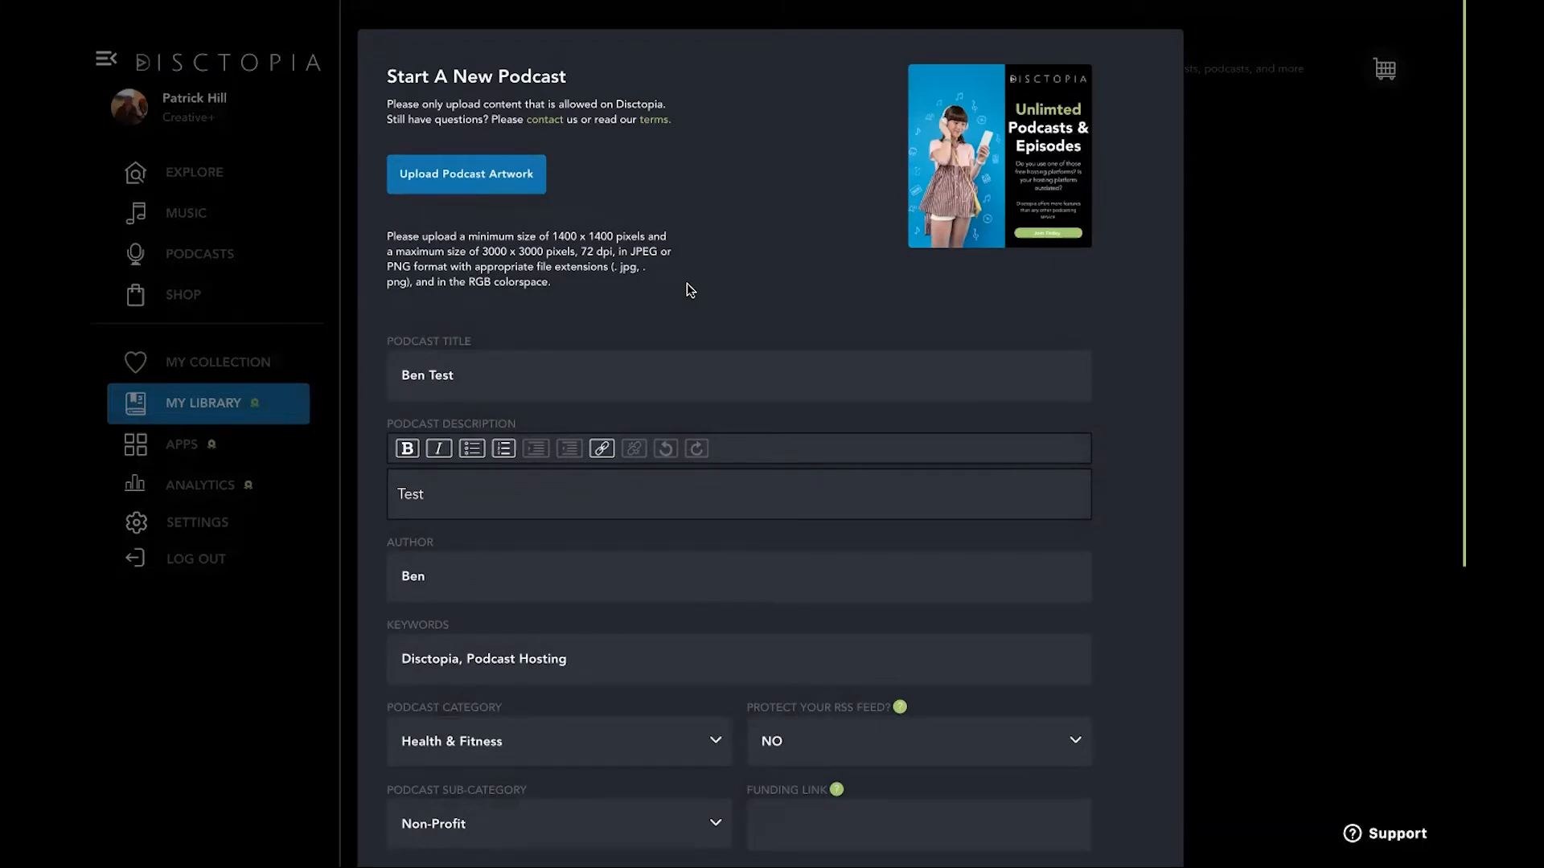
scroll(down, 3)
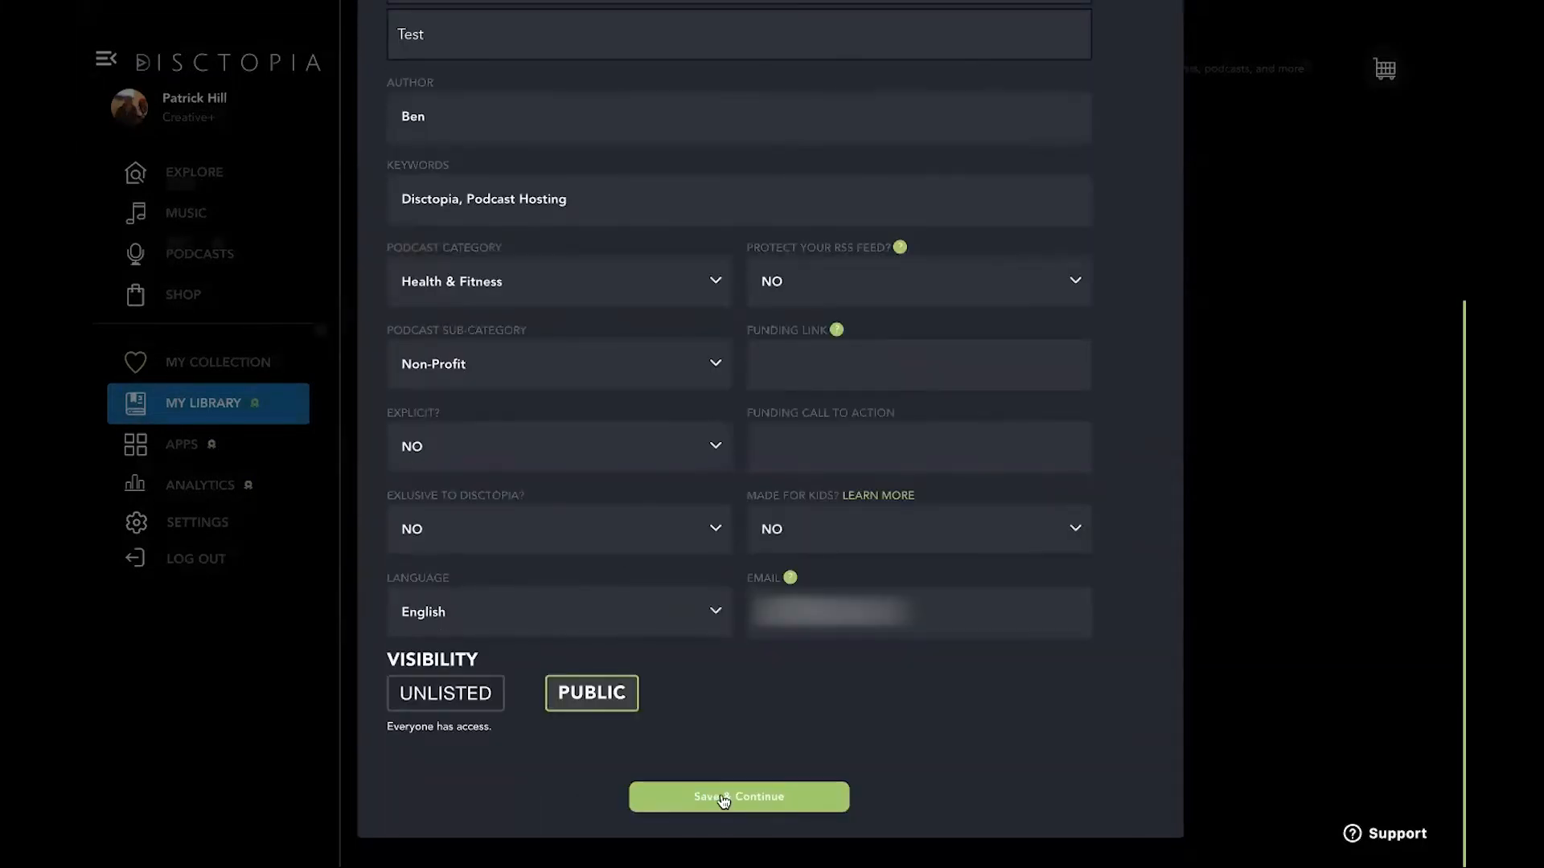
Step: Save the Ben Test podcast and choose Maybe Later instead of adding an episode
click(738, 796)
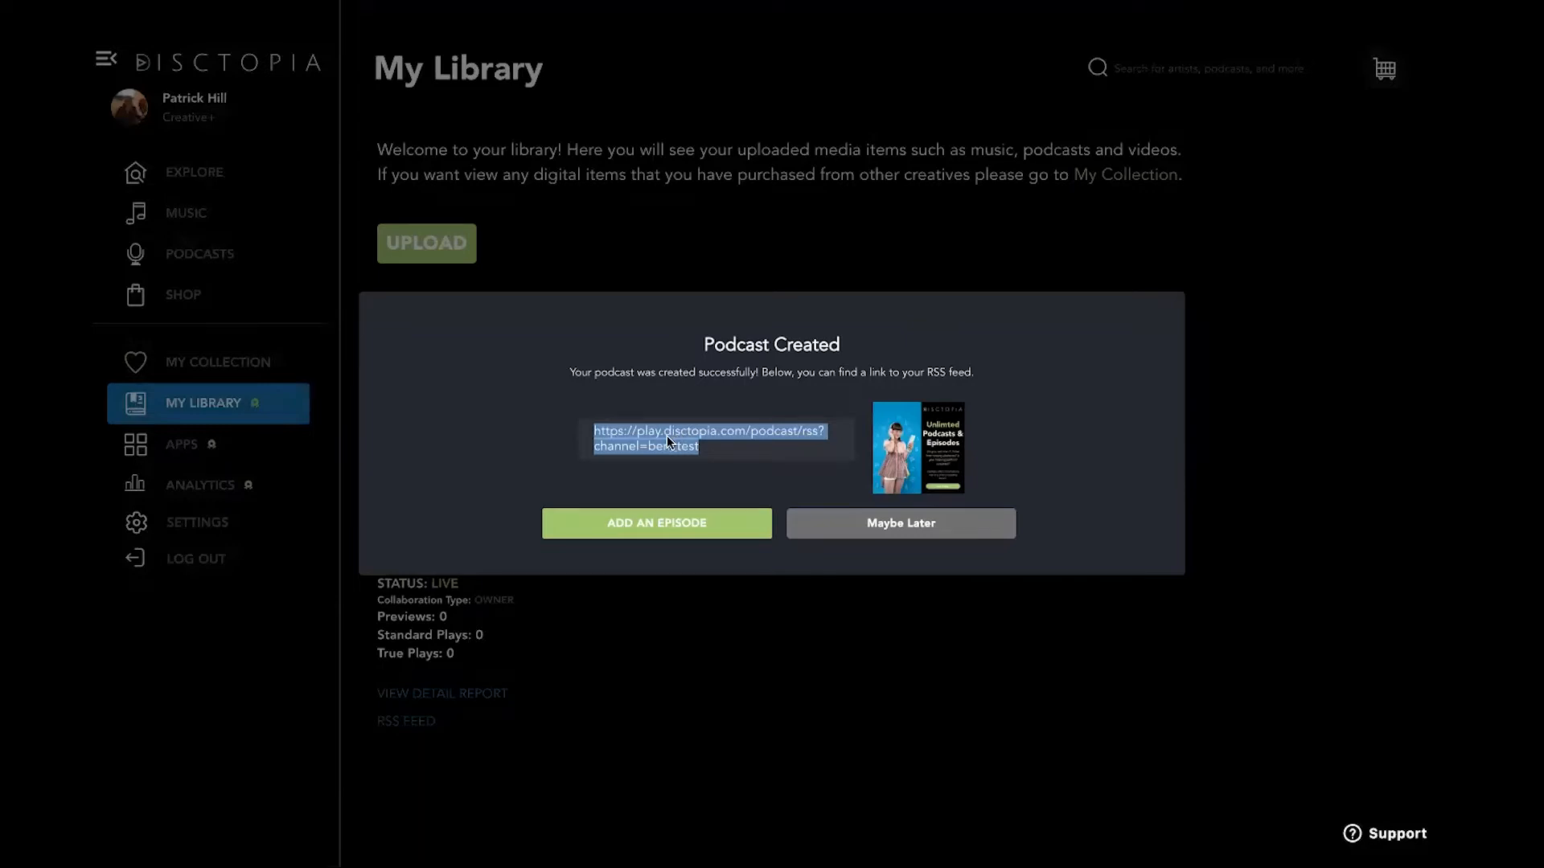
mouse_move(661, 533)
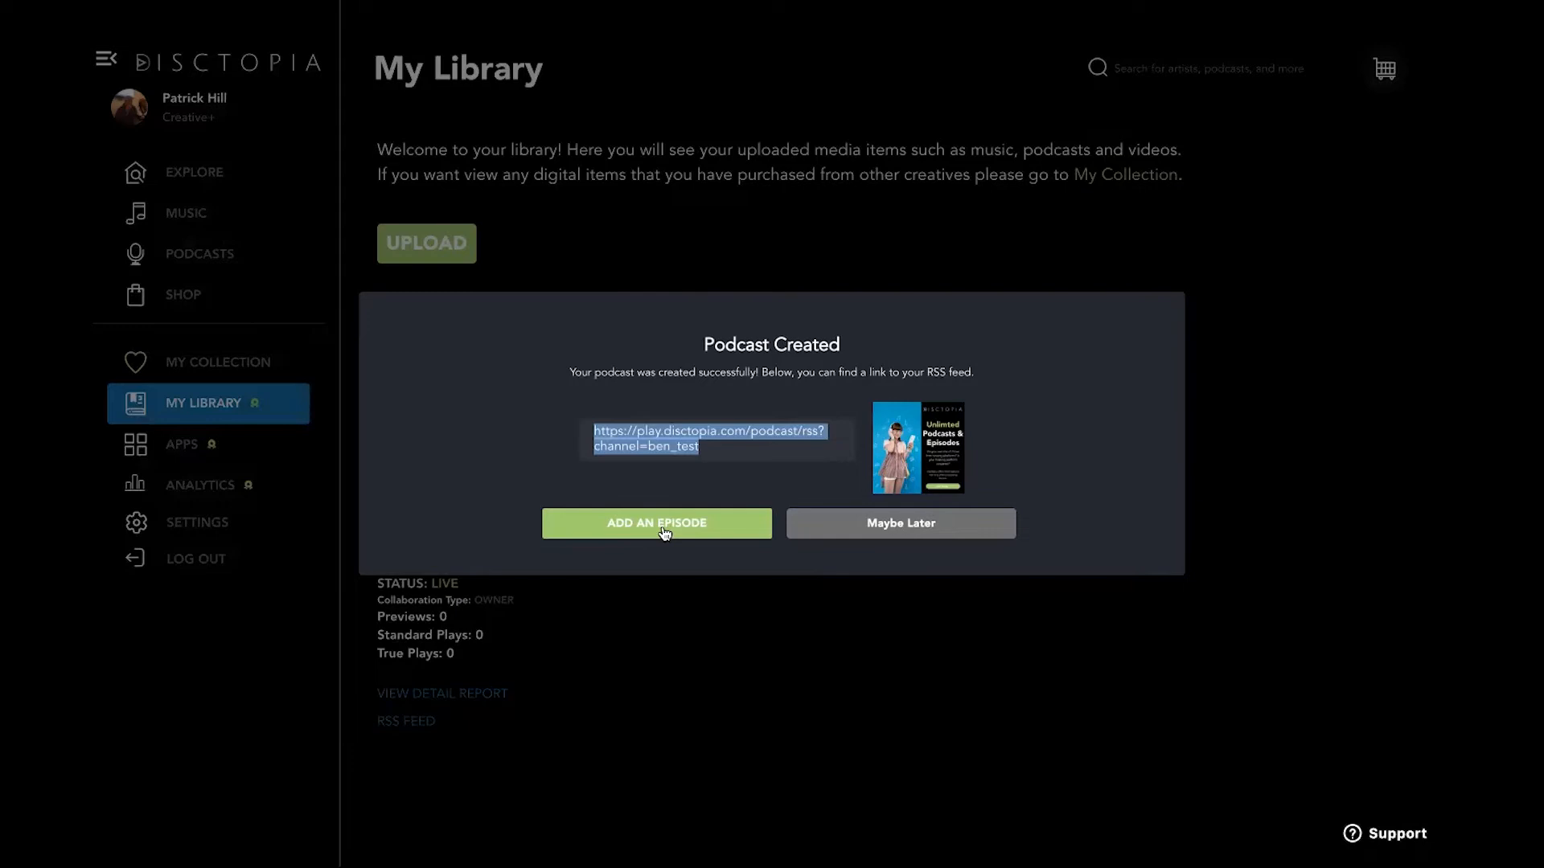
mouse_move(899, 532)
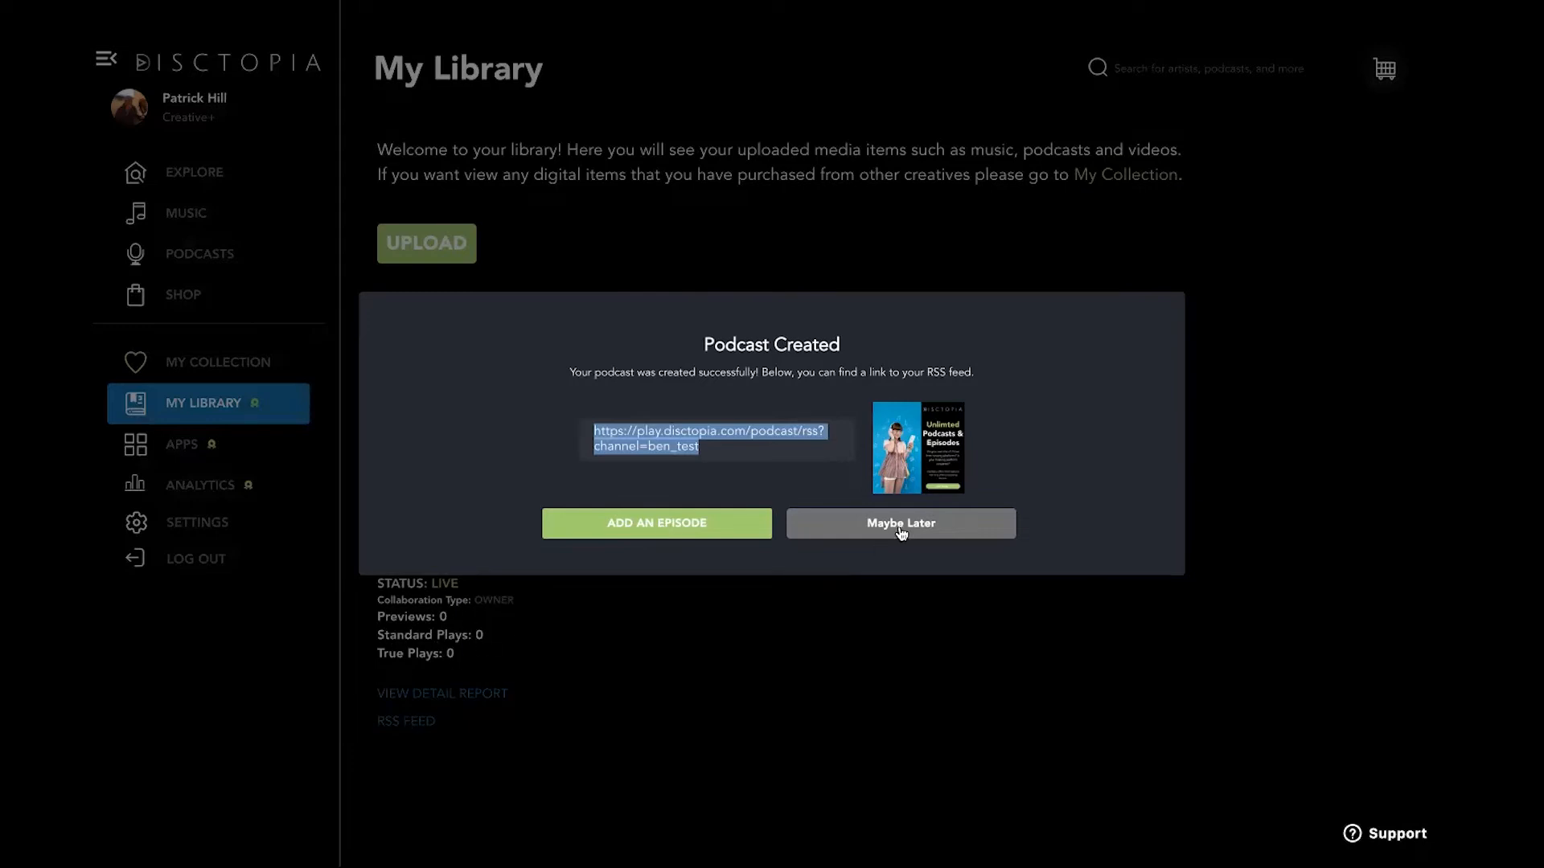
click(897, 522)
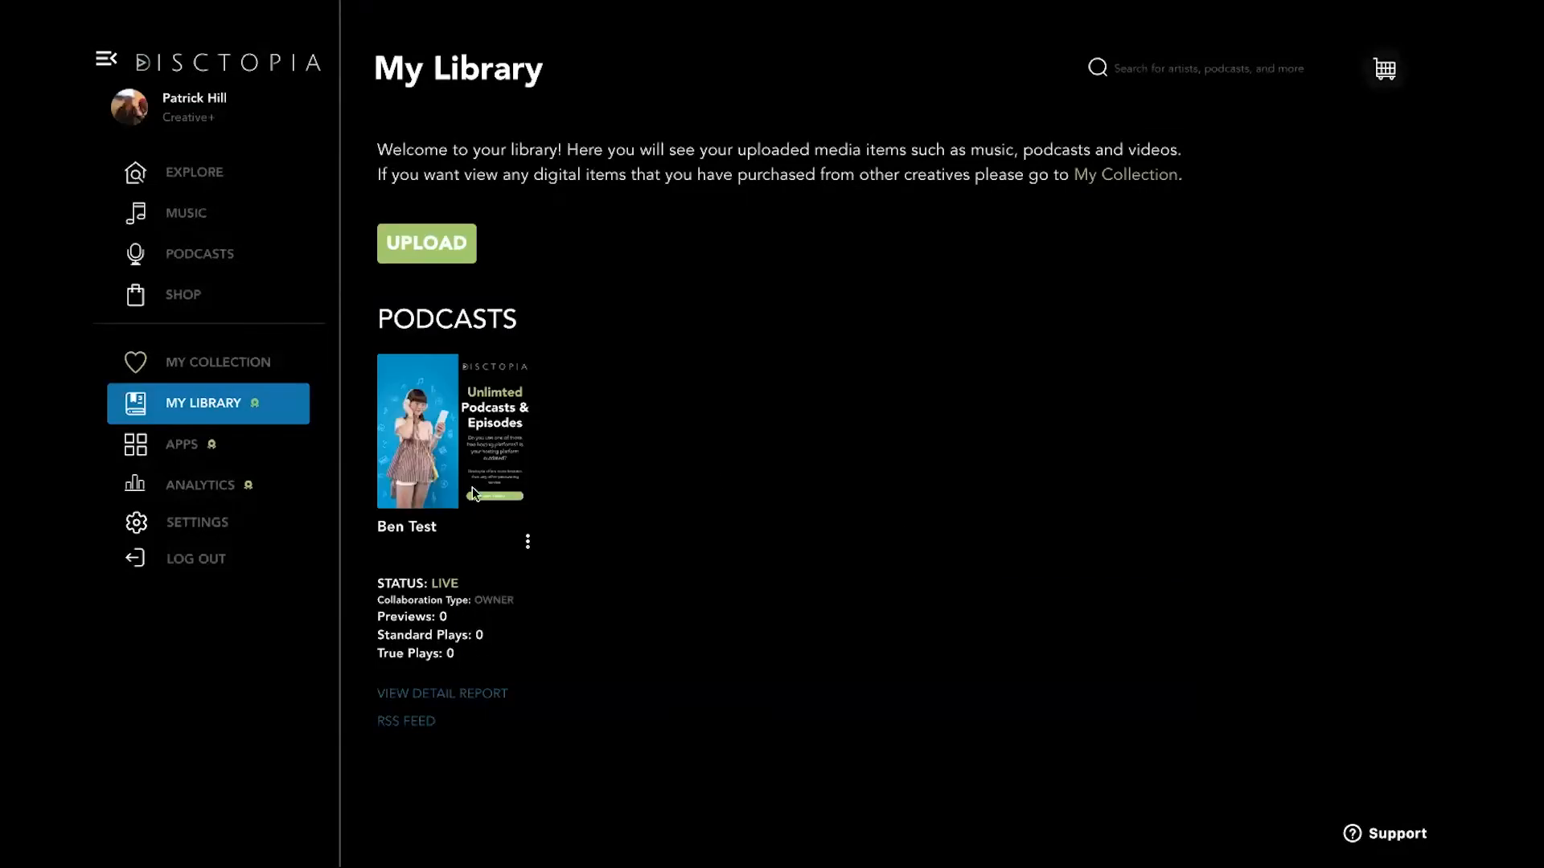
click(527, 540)
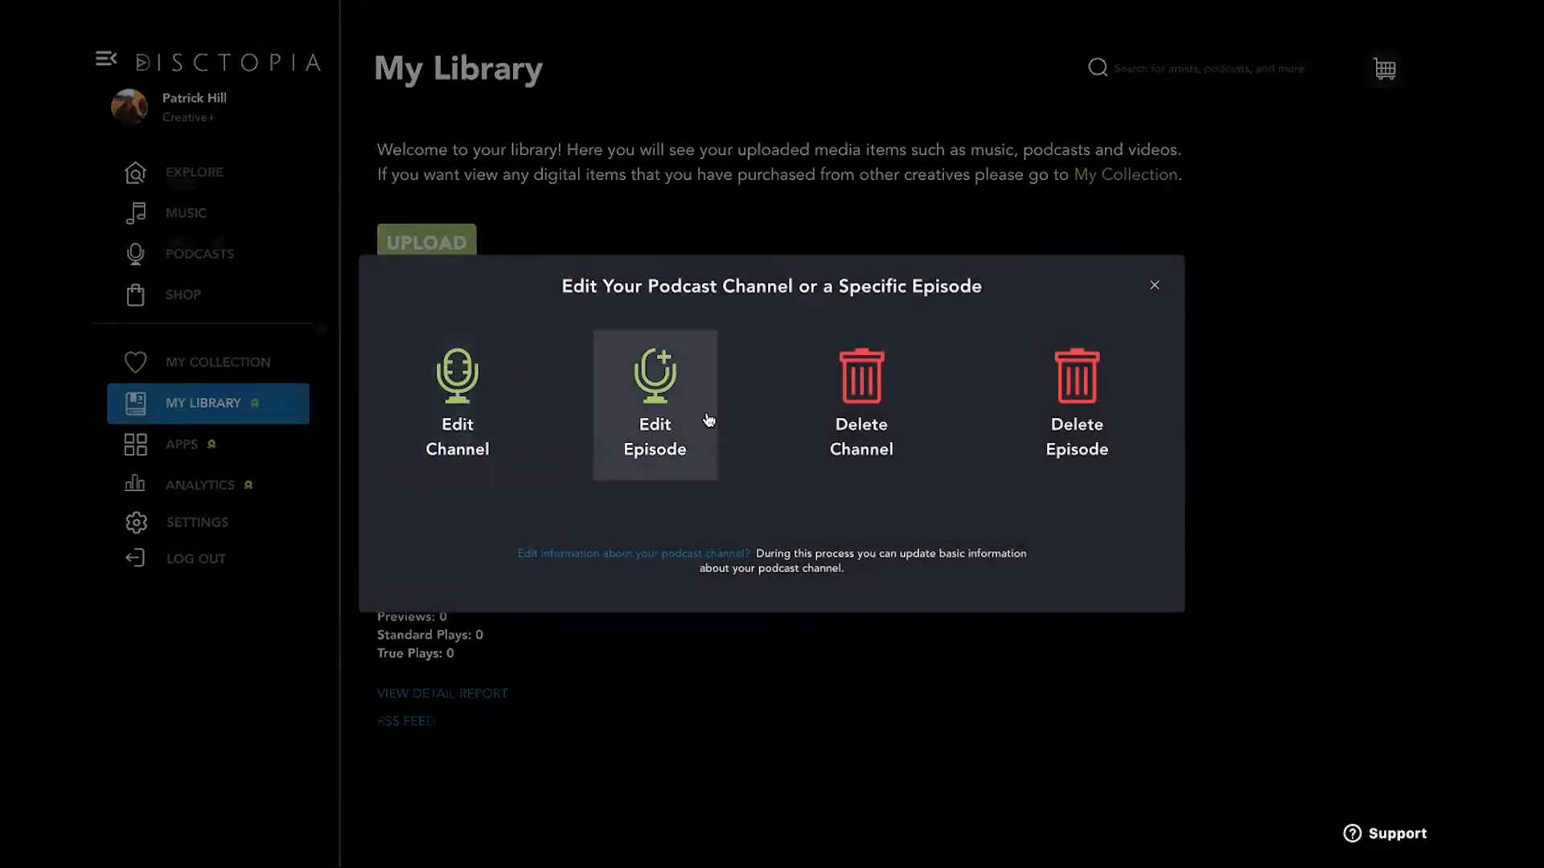
mouse_move(456, 404)
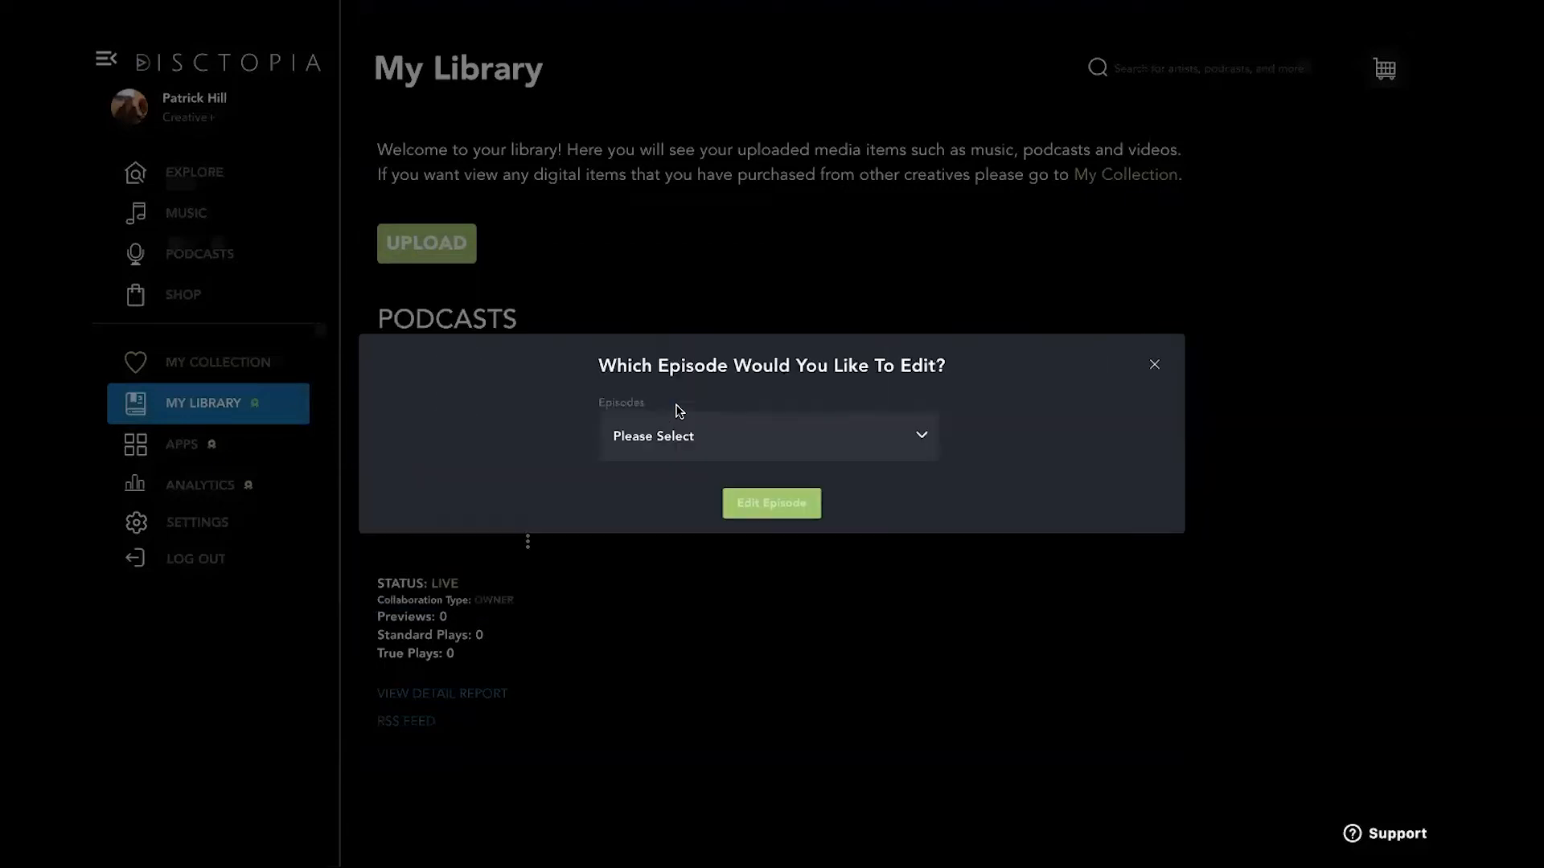
click(769, 436)
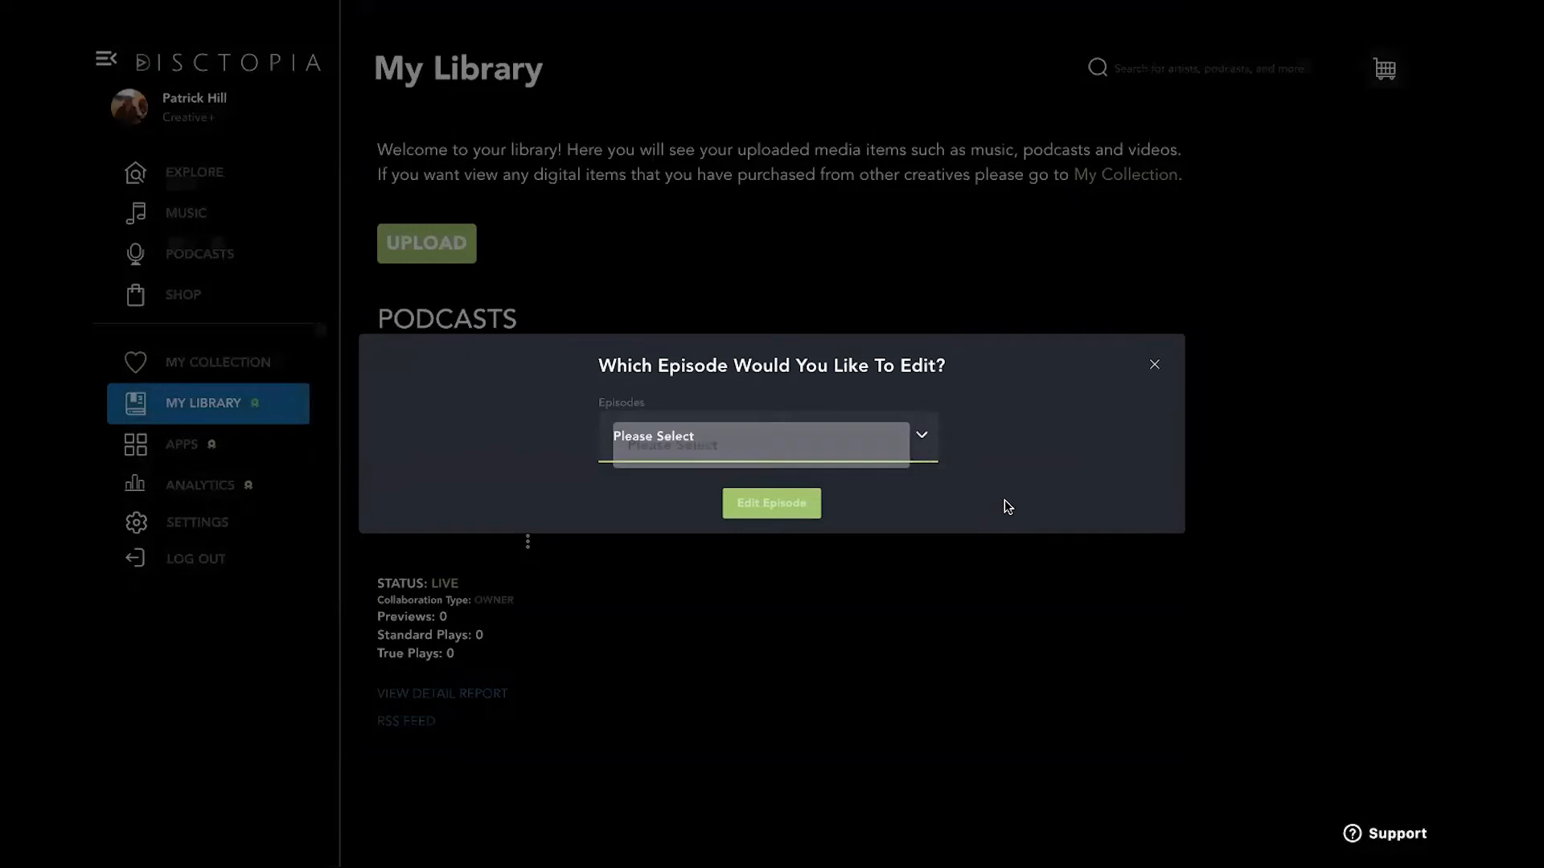
click(1153, 366)
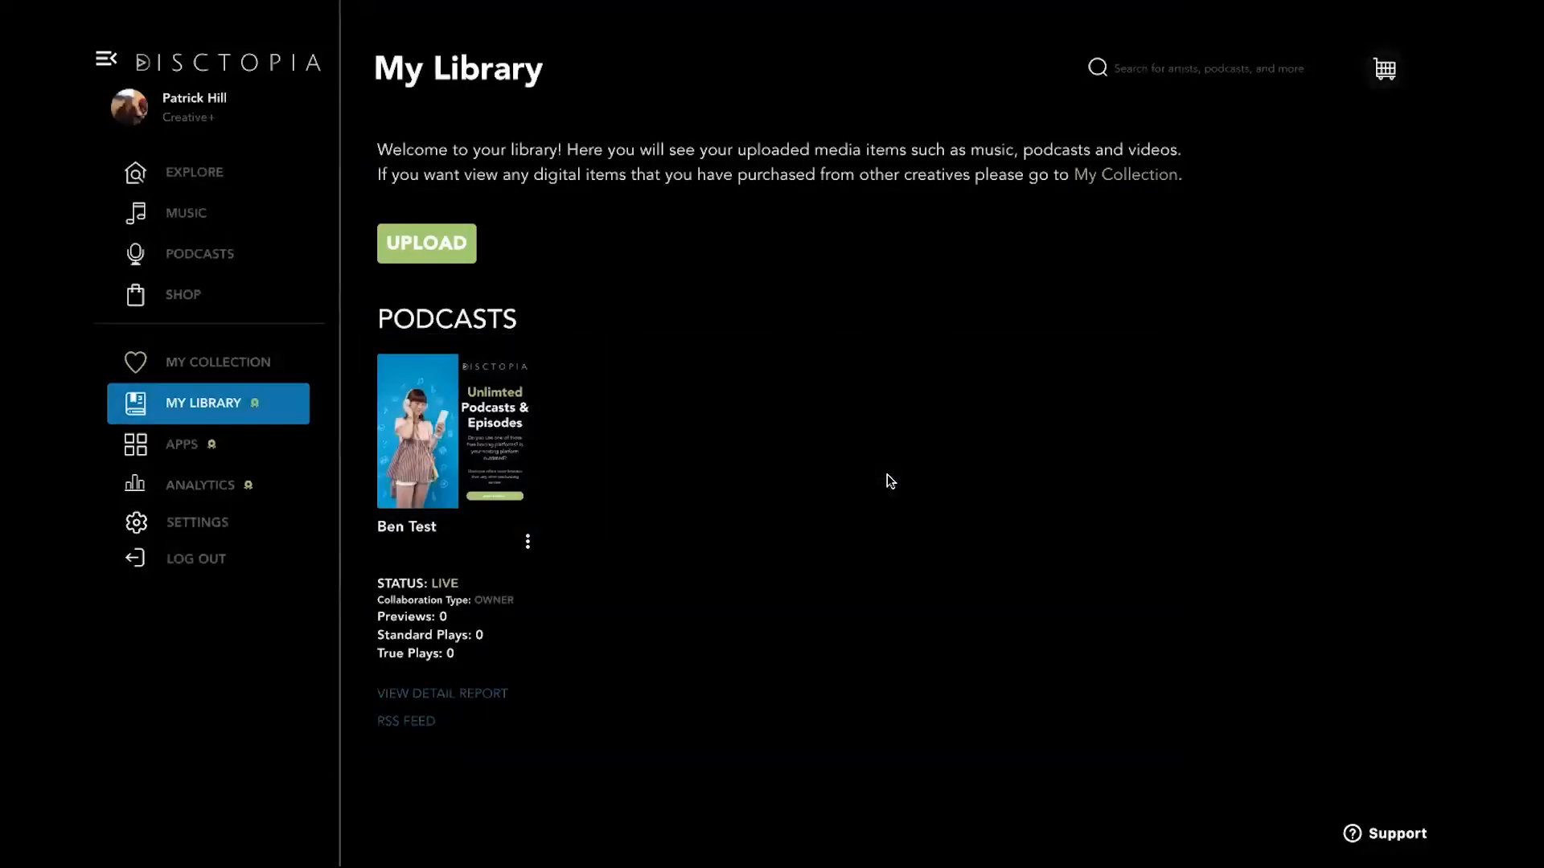
Step: Start a new episode for Ben Test and look through the episode upload form without saving
click(424, 243)
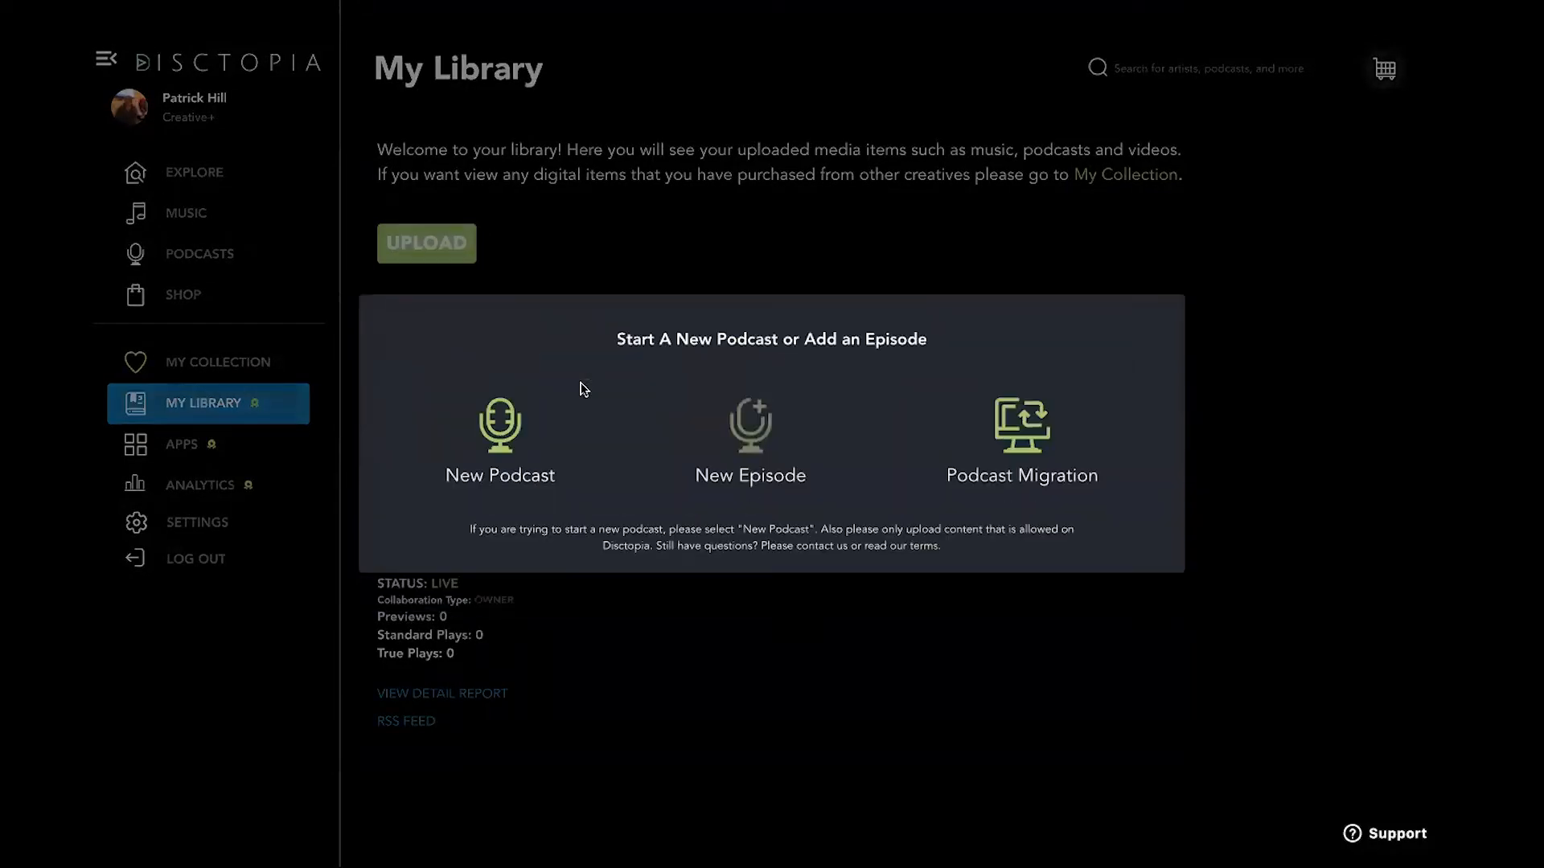
click(749, 437)
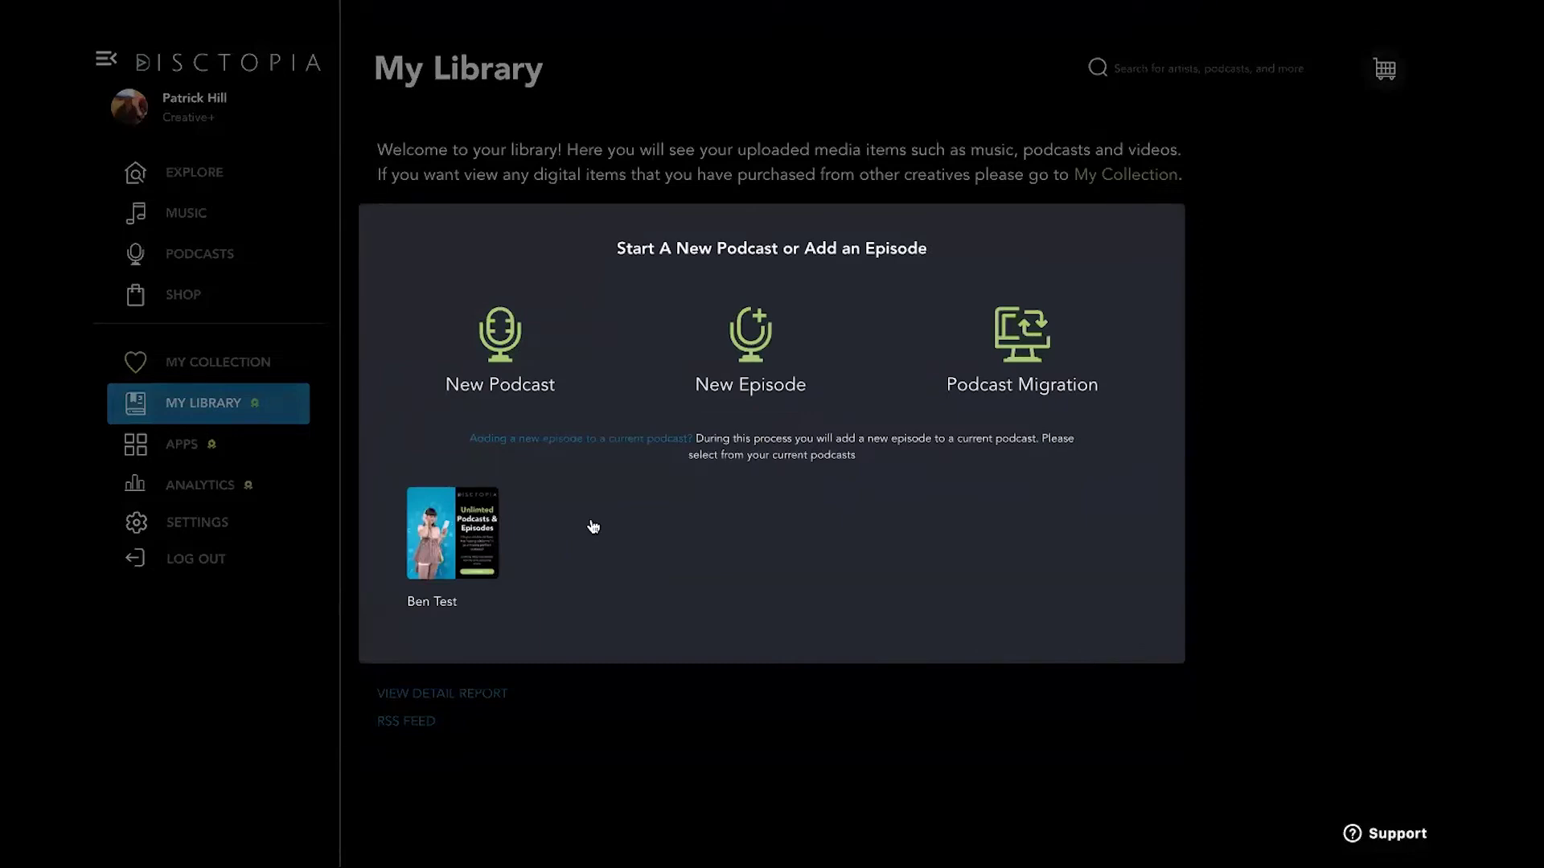
mouse_move(446, 540)
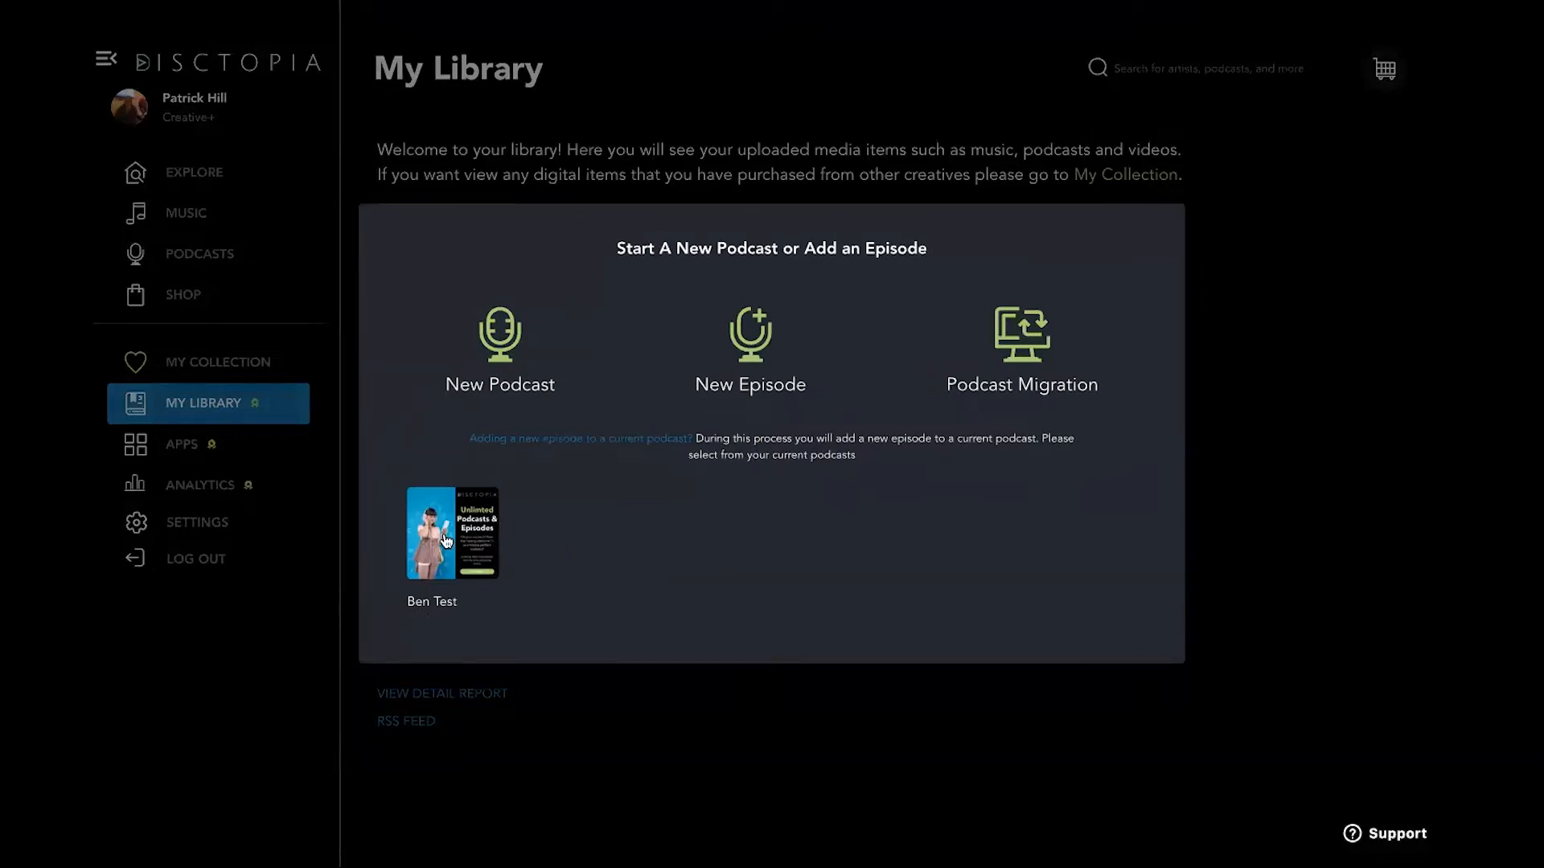
click(452, 532)
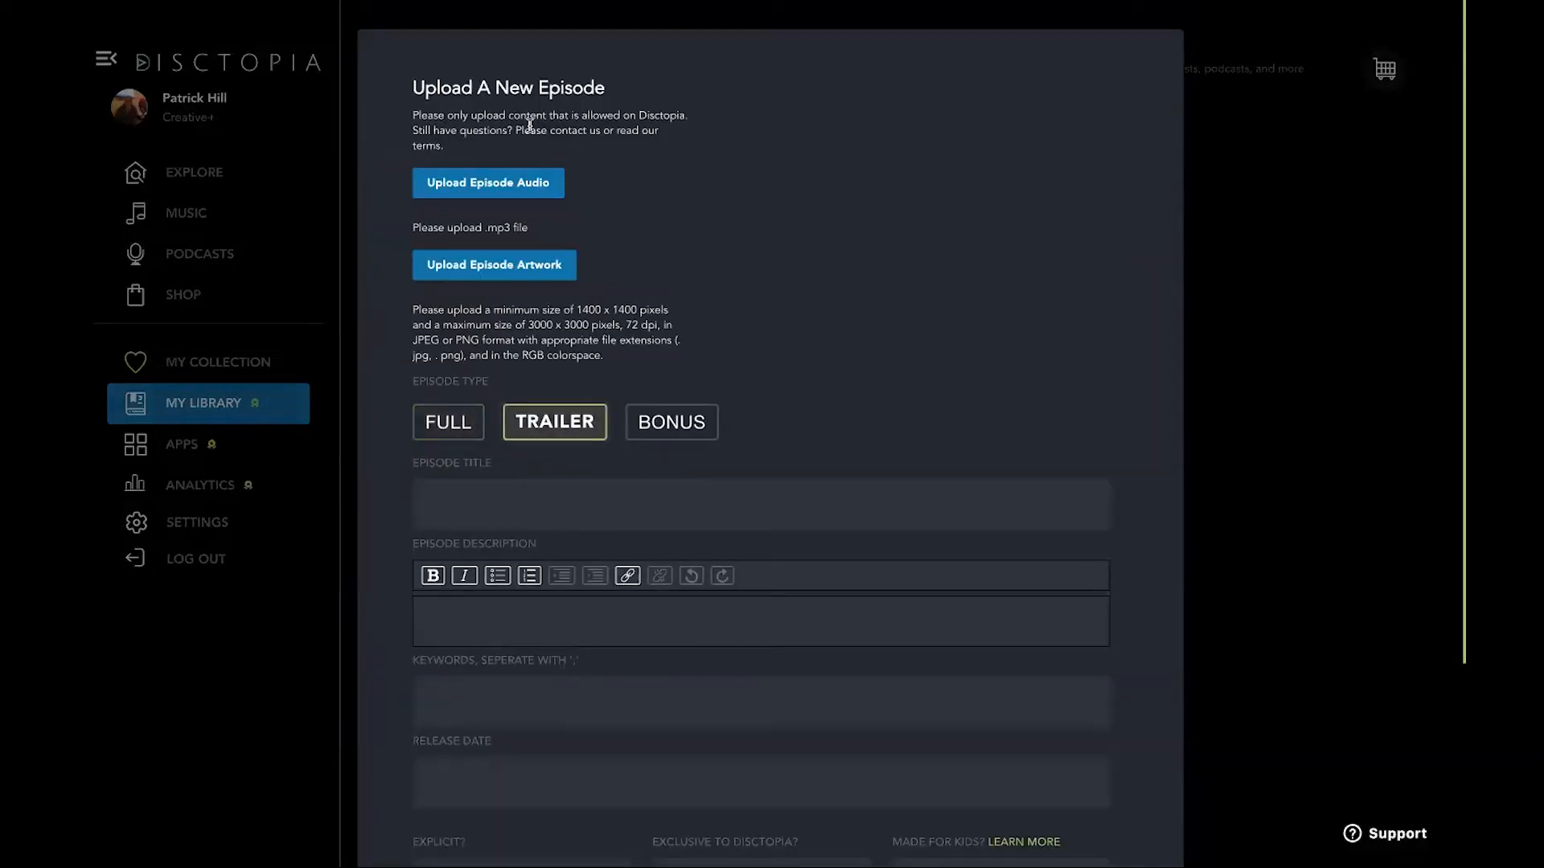
mouse_move(648, 258)
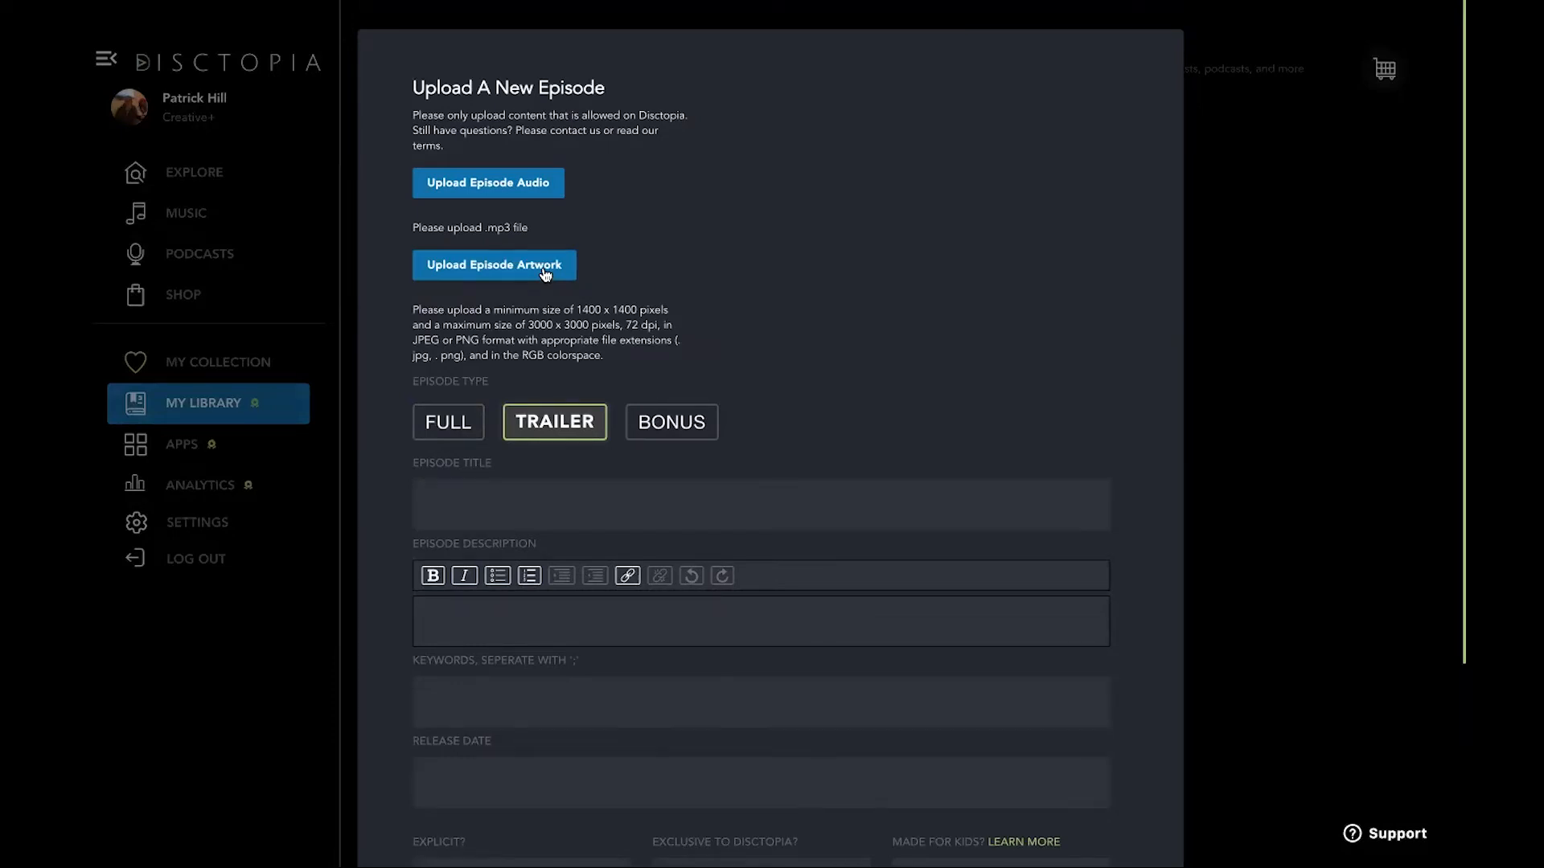
scroll(down, 3)
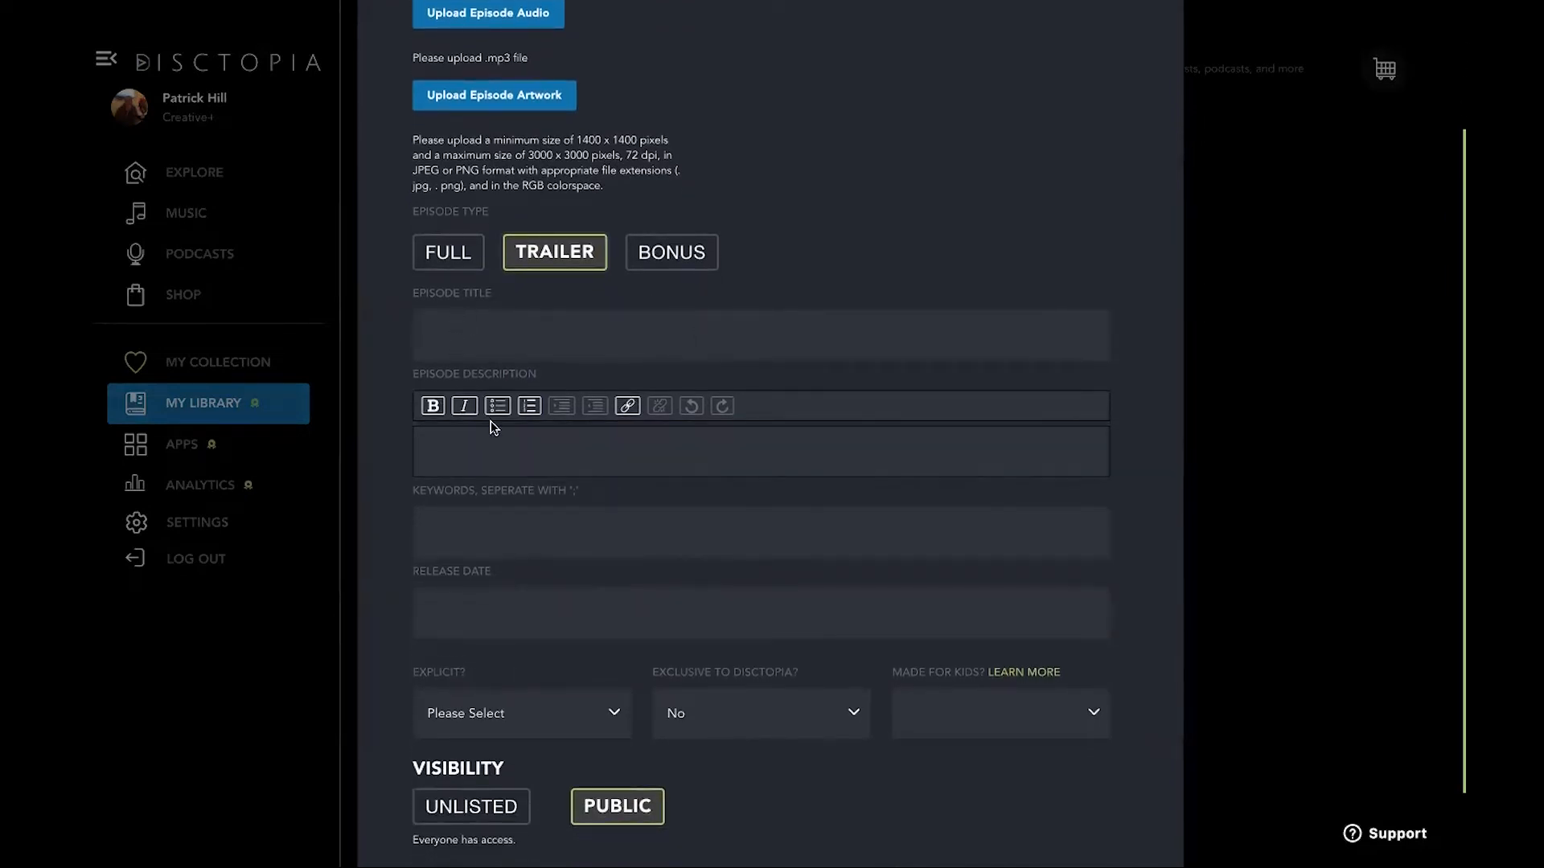
scroll(down, 3)
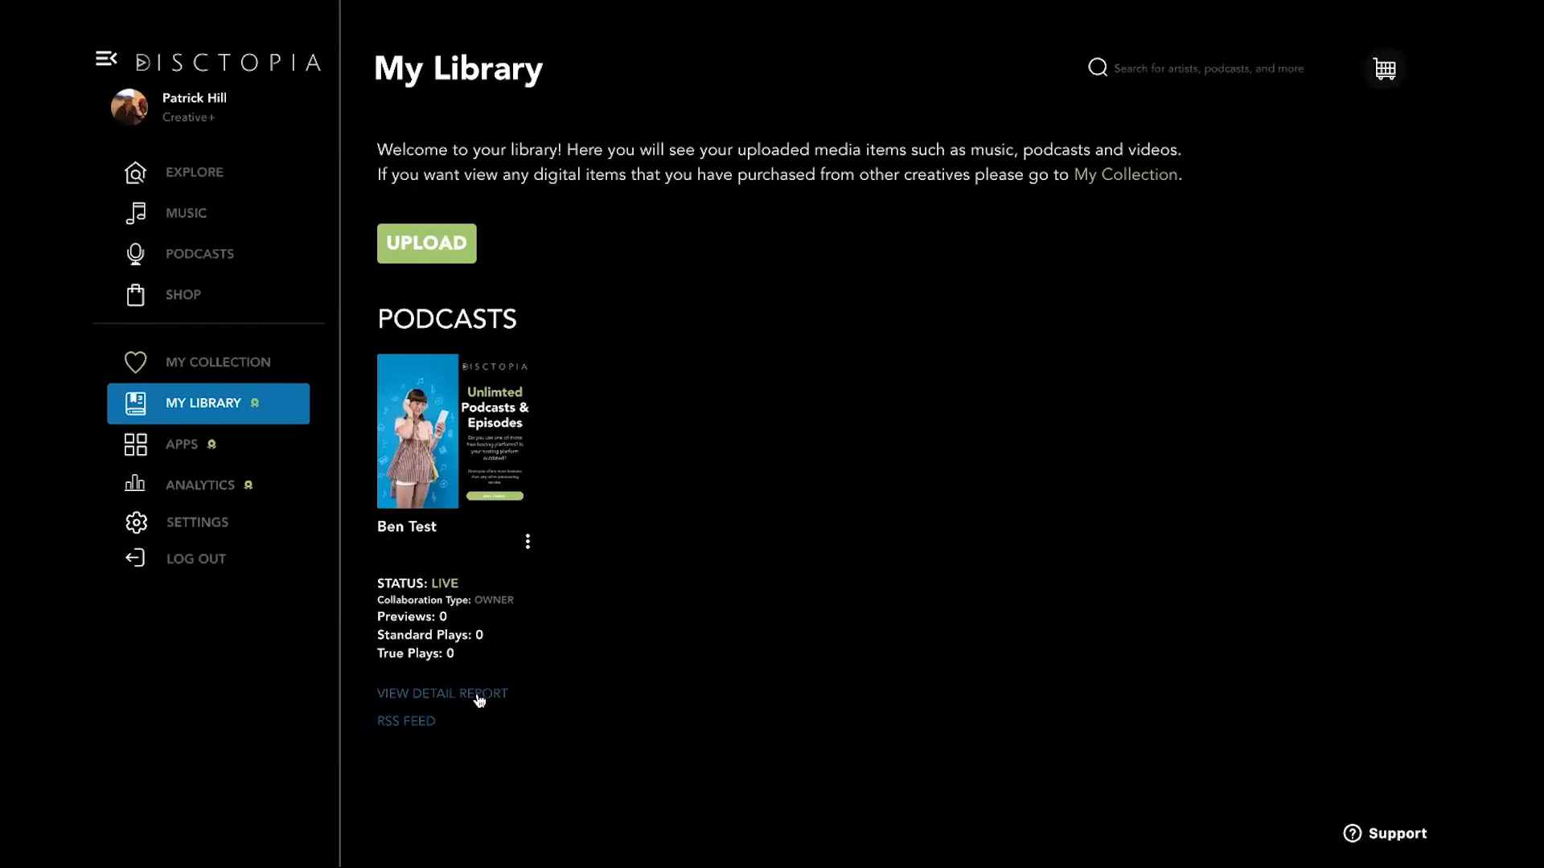
mouse_move(423, 723)
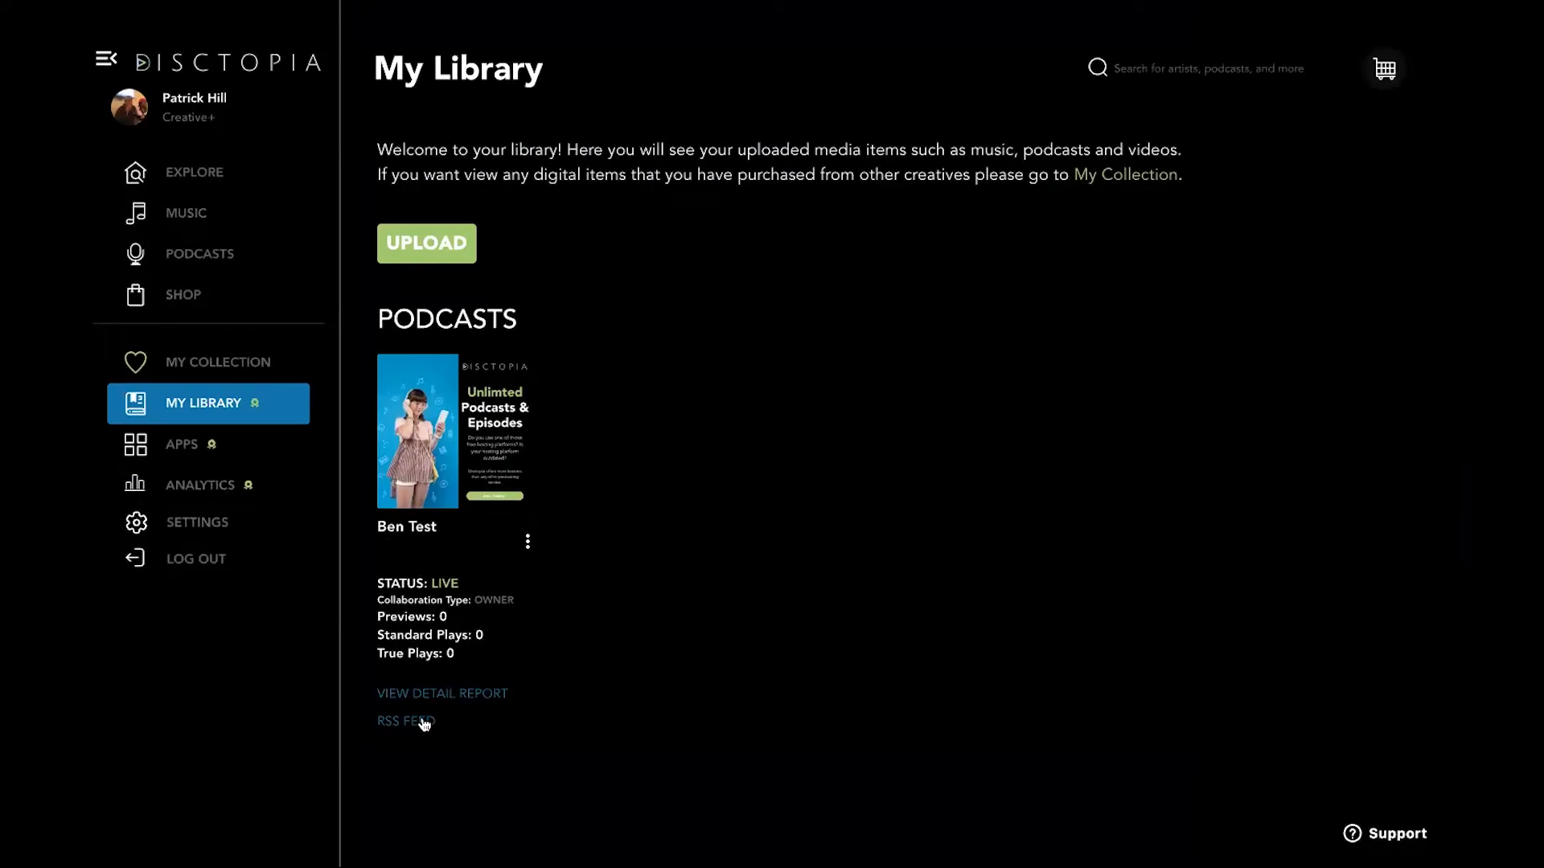
click(405, 721)
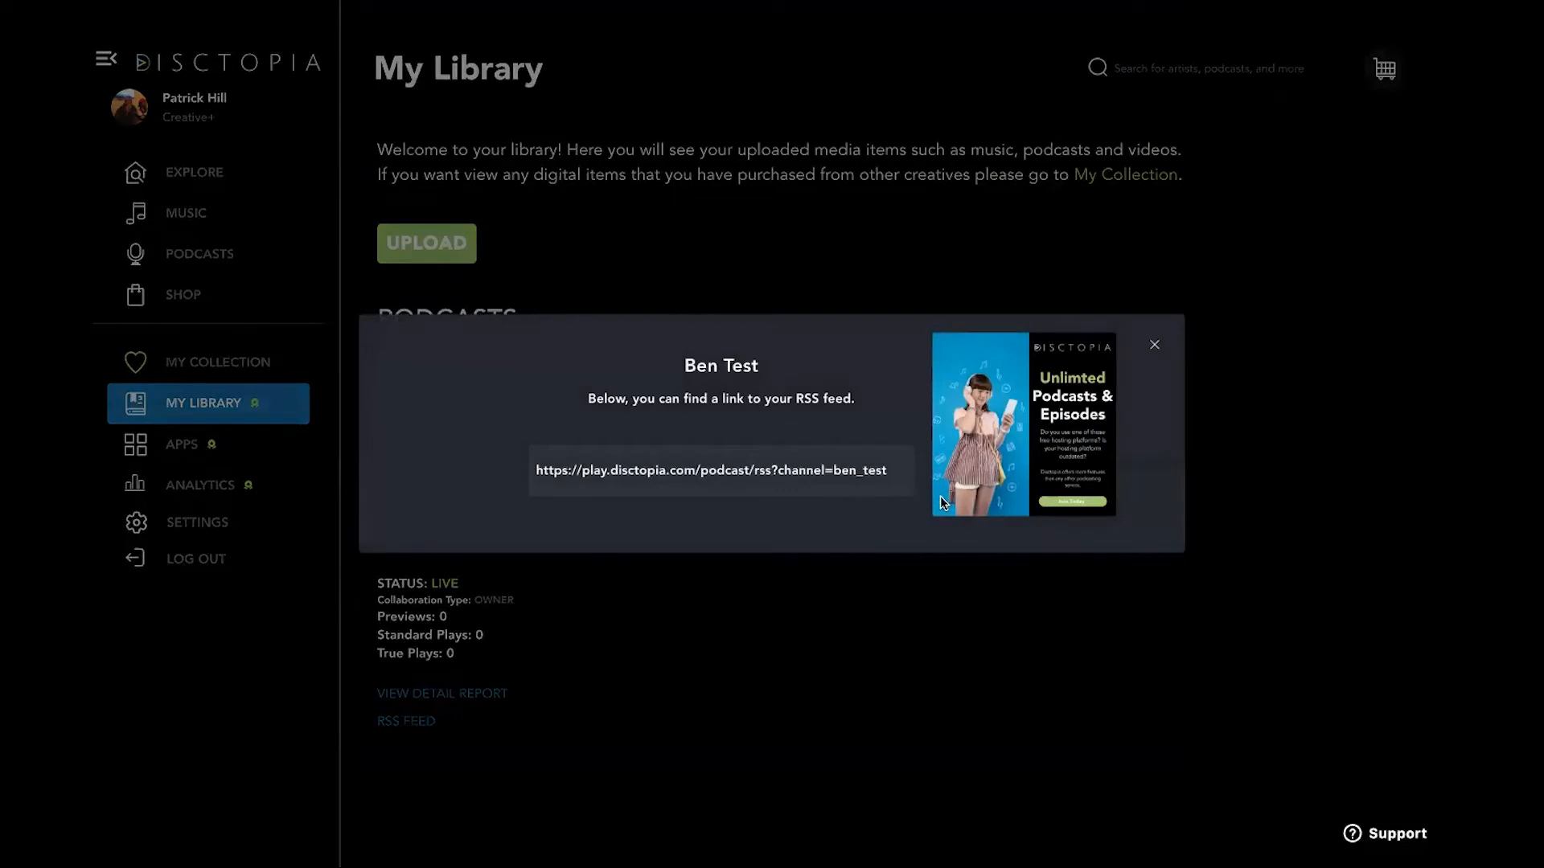
click(1155, 344)
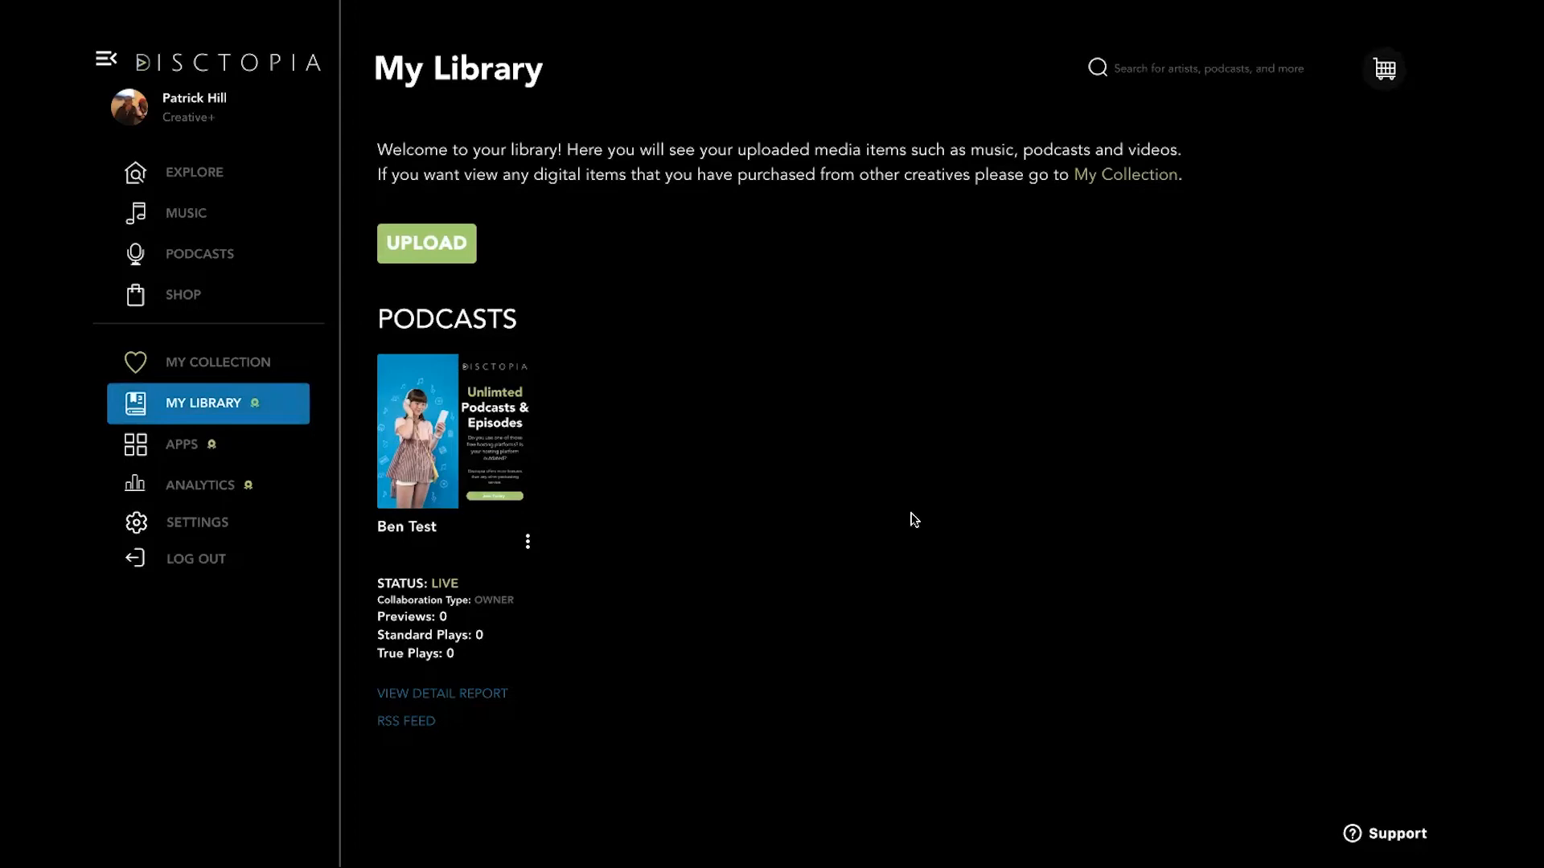
mouse_move(898, 500)
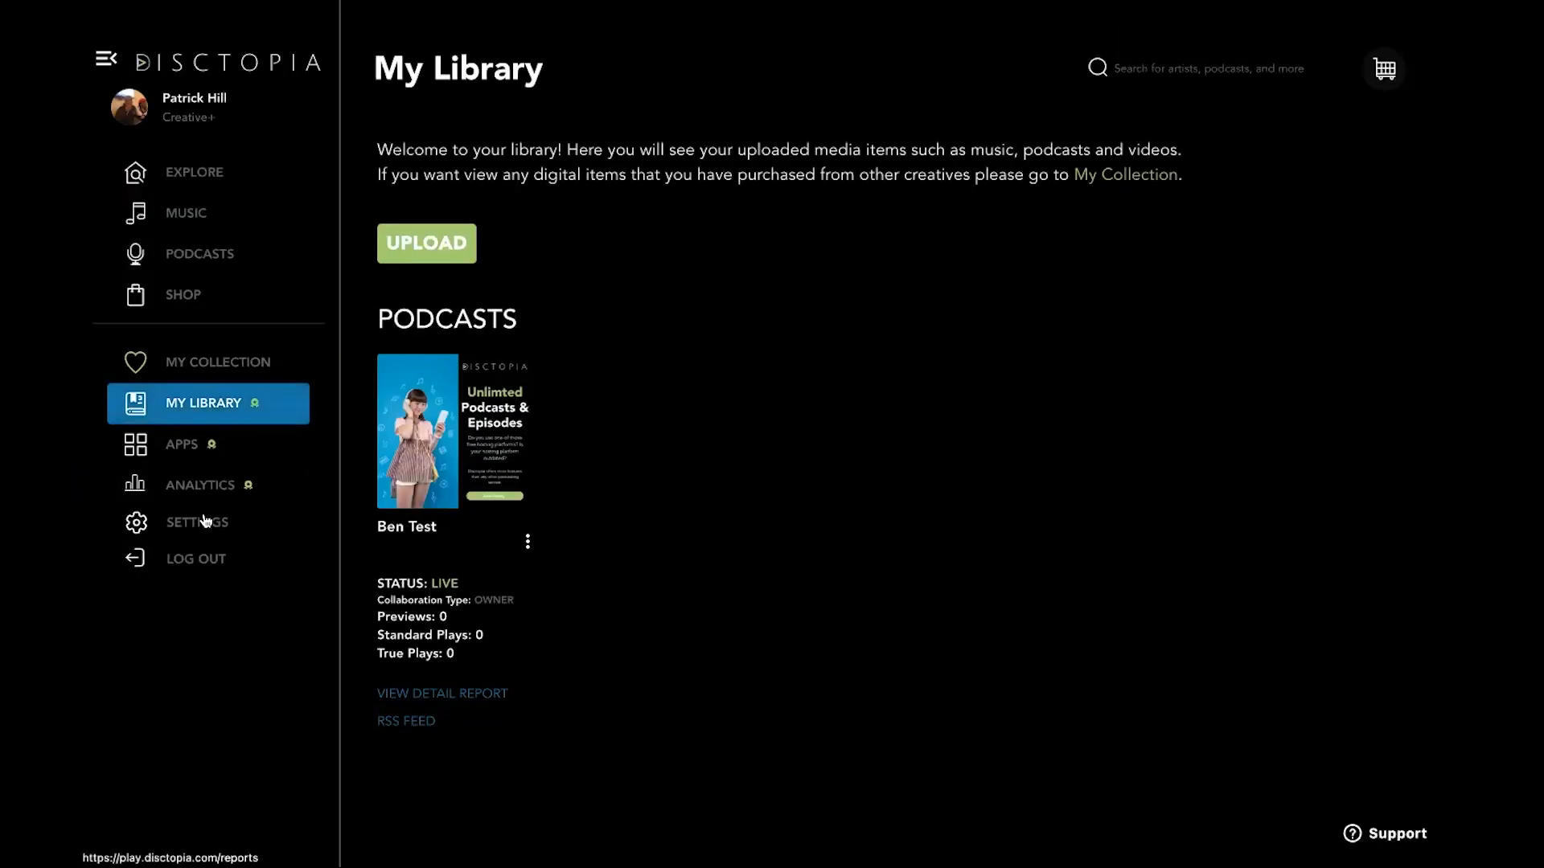
Step: Go to the Apps catalogue and scroll down to the General add-ons
click(182, 444)
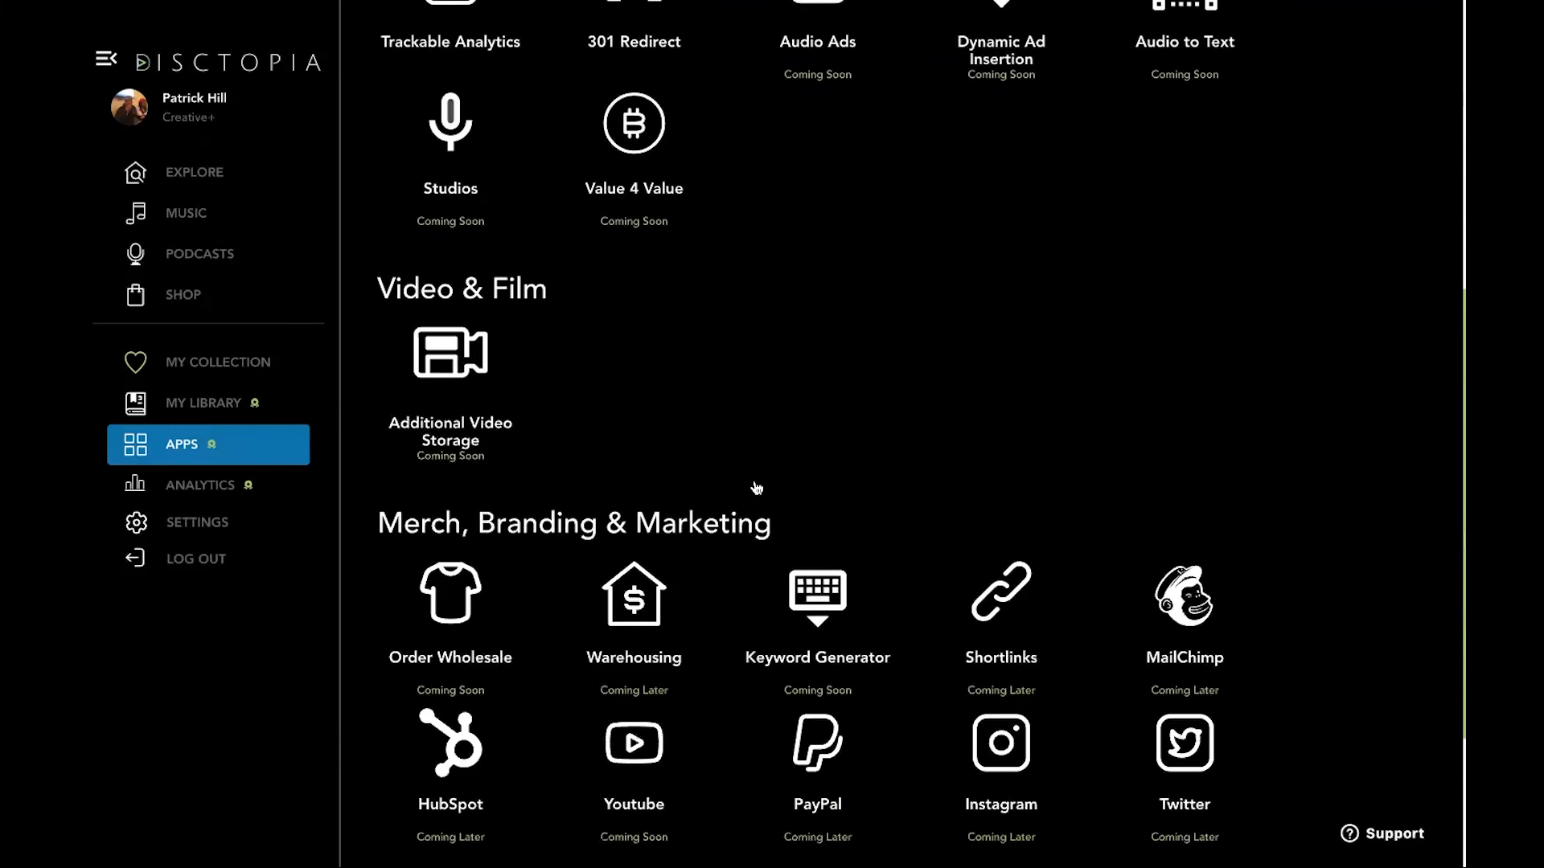
scroll(down, 3)
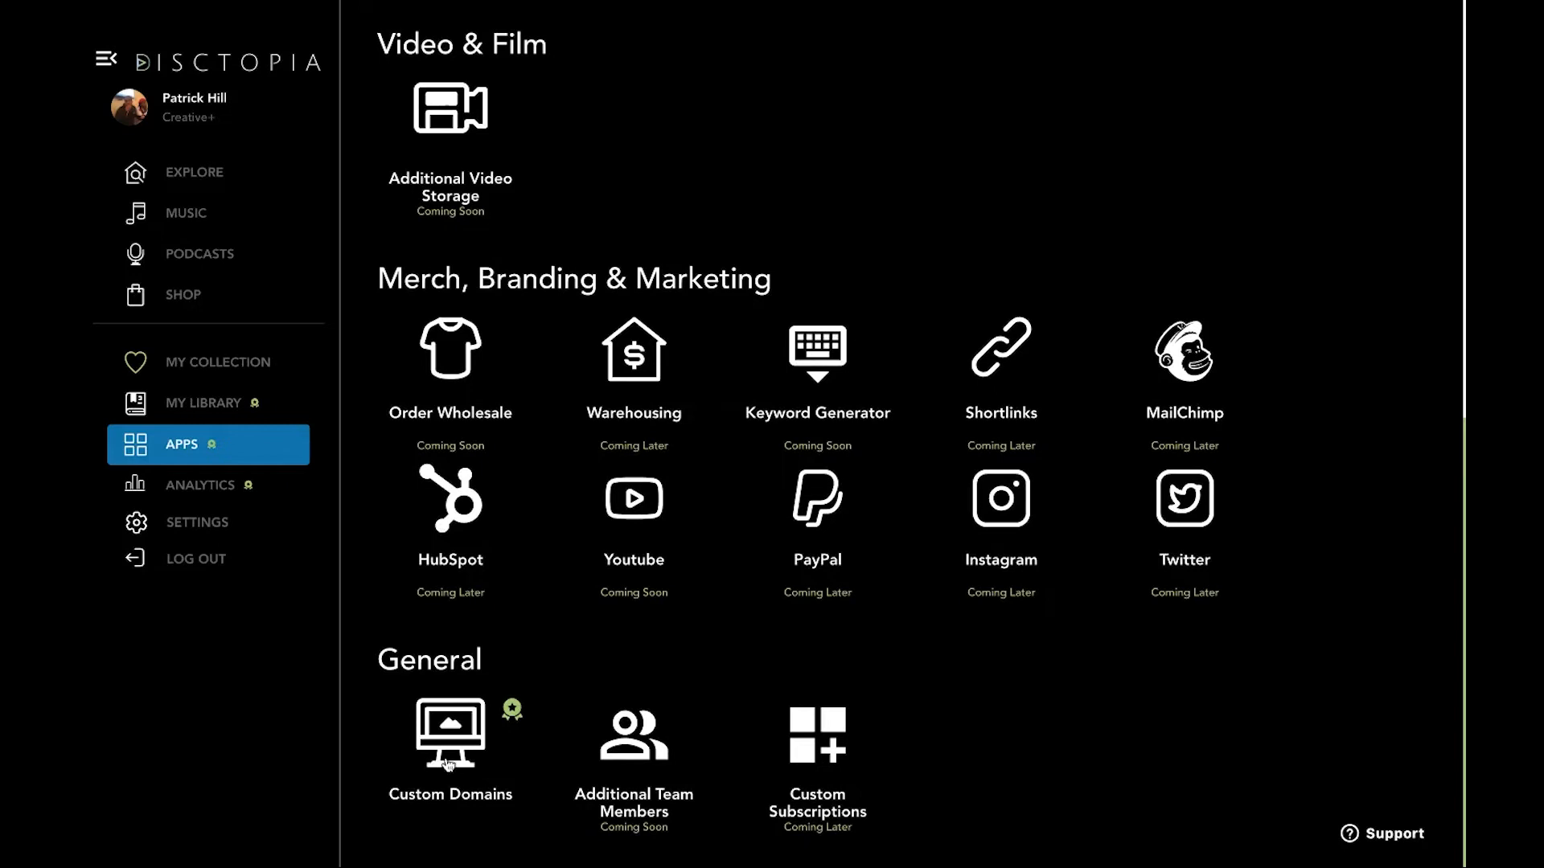
click(449, 734)
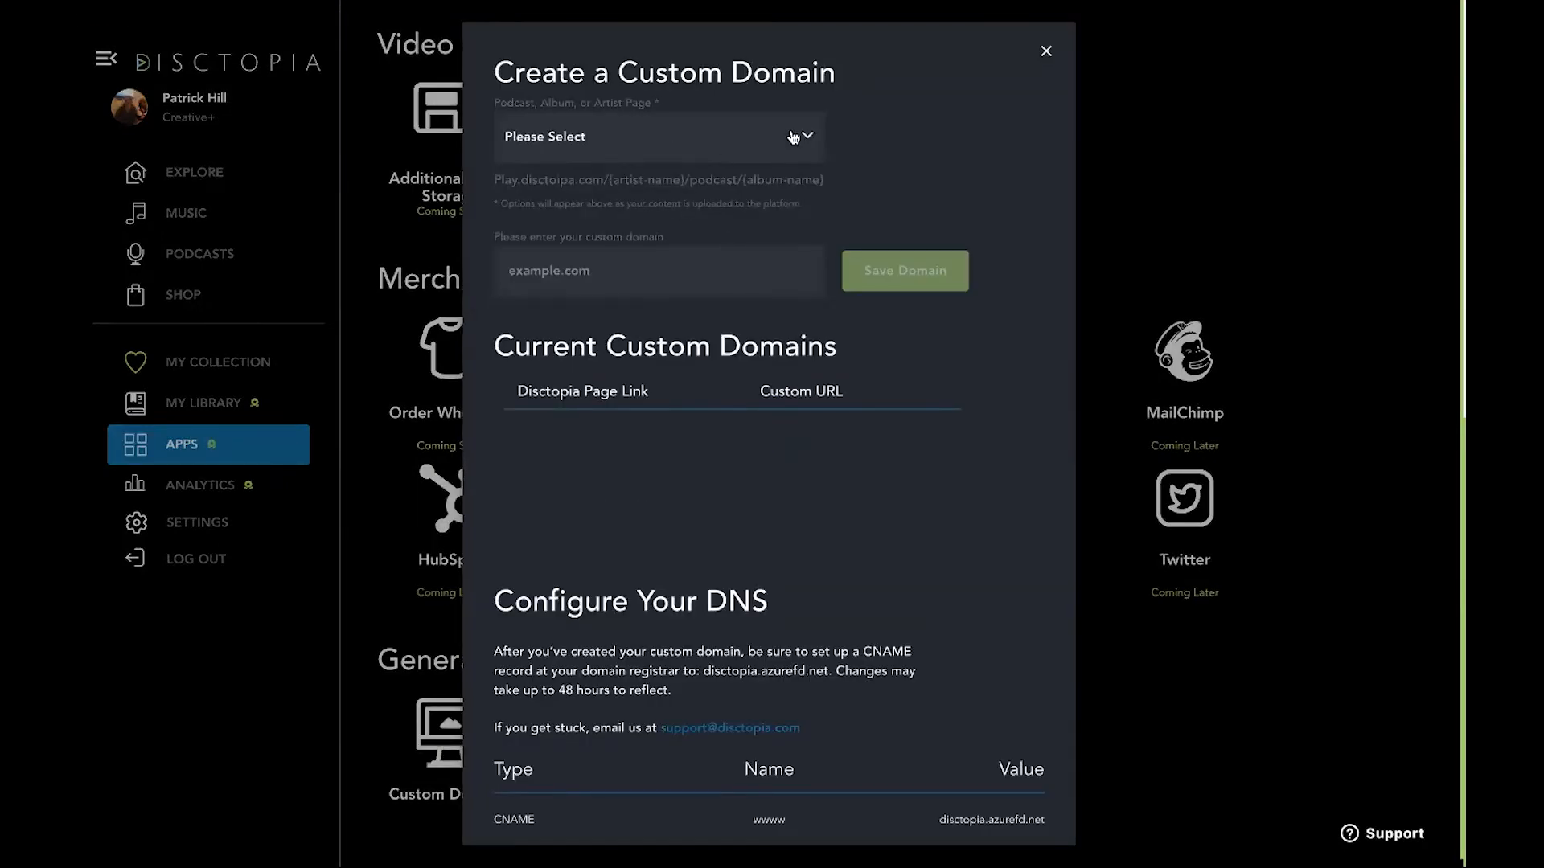
click(659, 135)
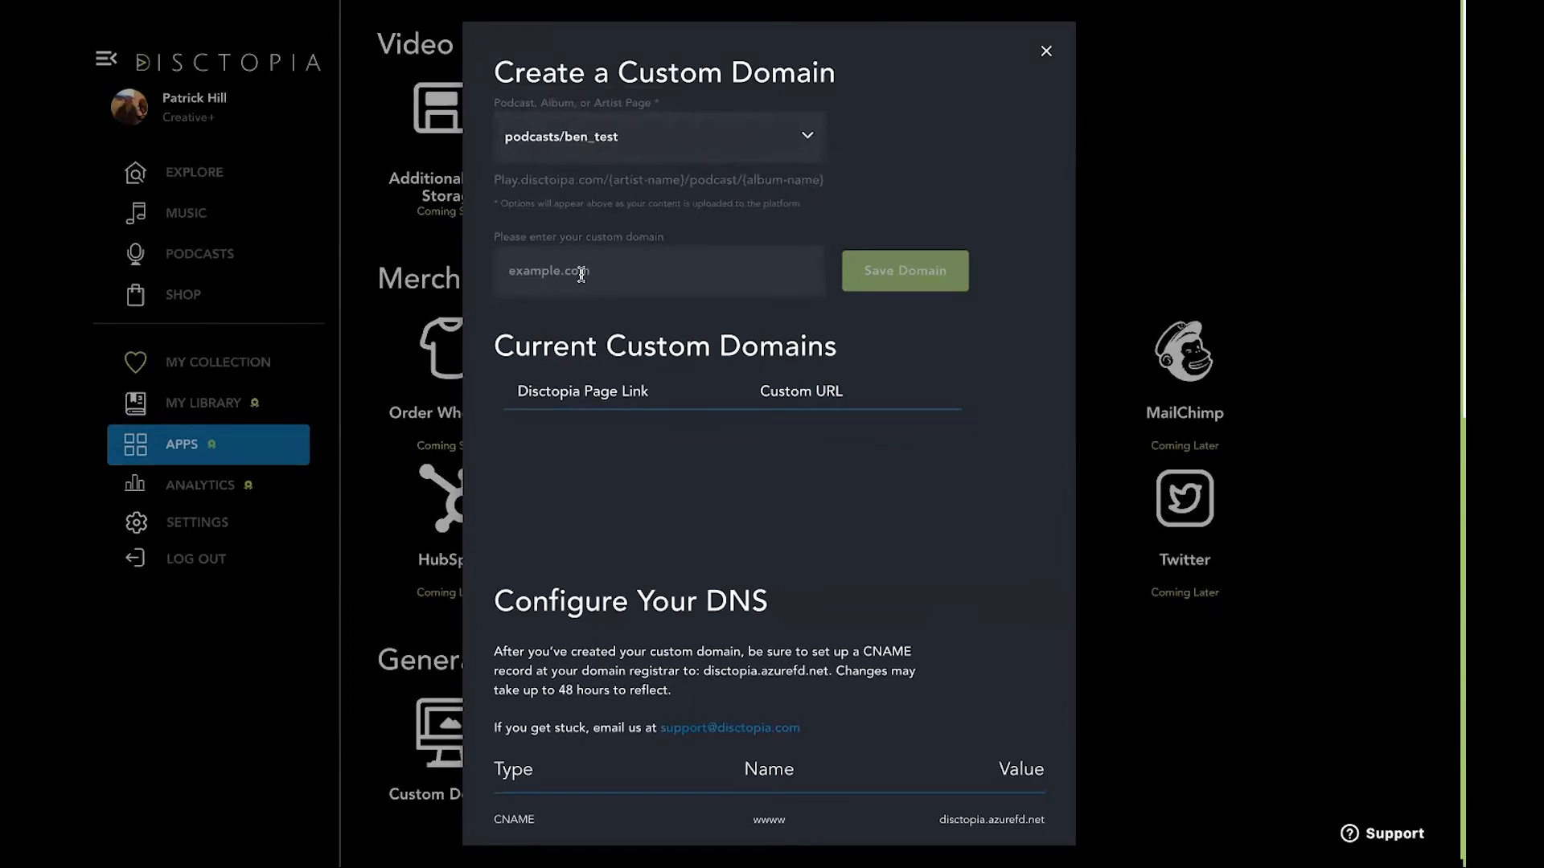
click(1045, 50)
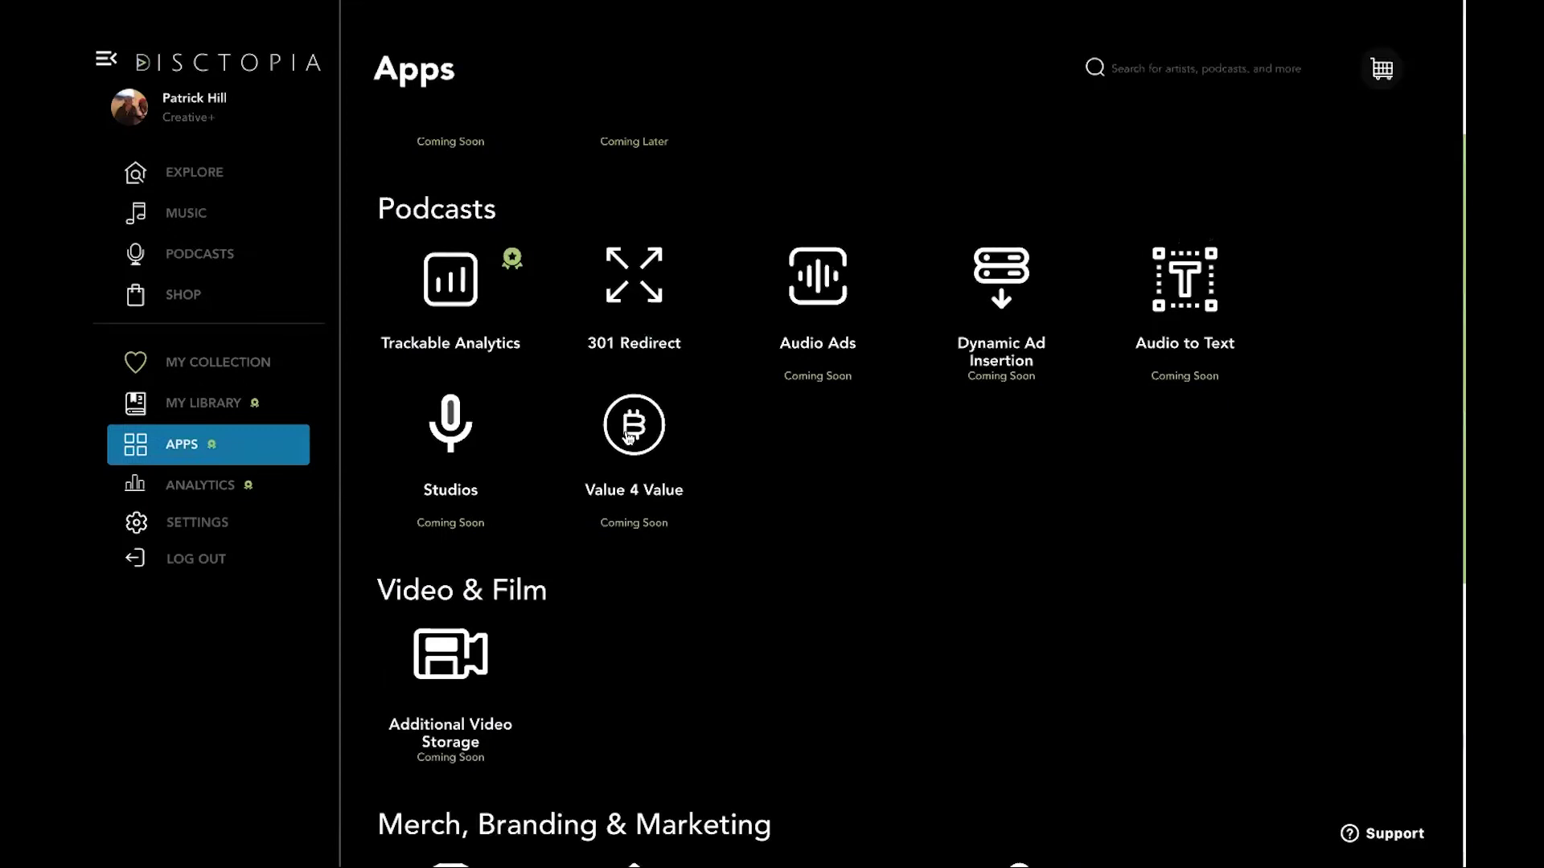
mouse_move(581, 436)
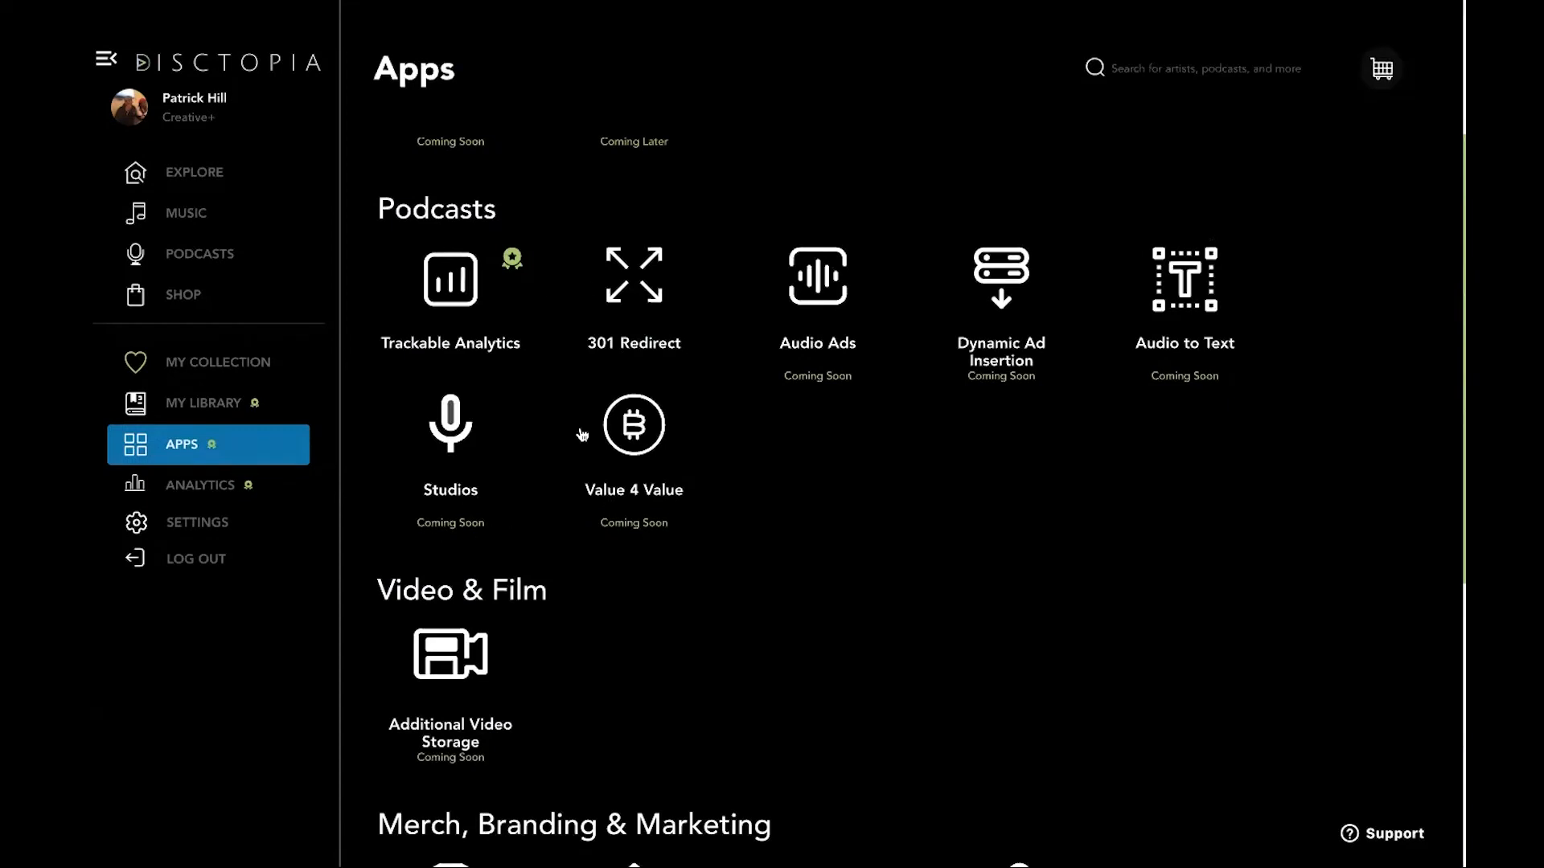
mouse_move(458, 285)
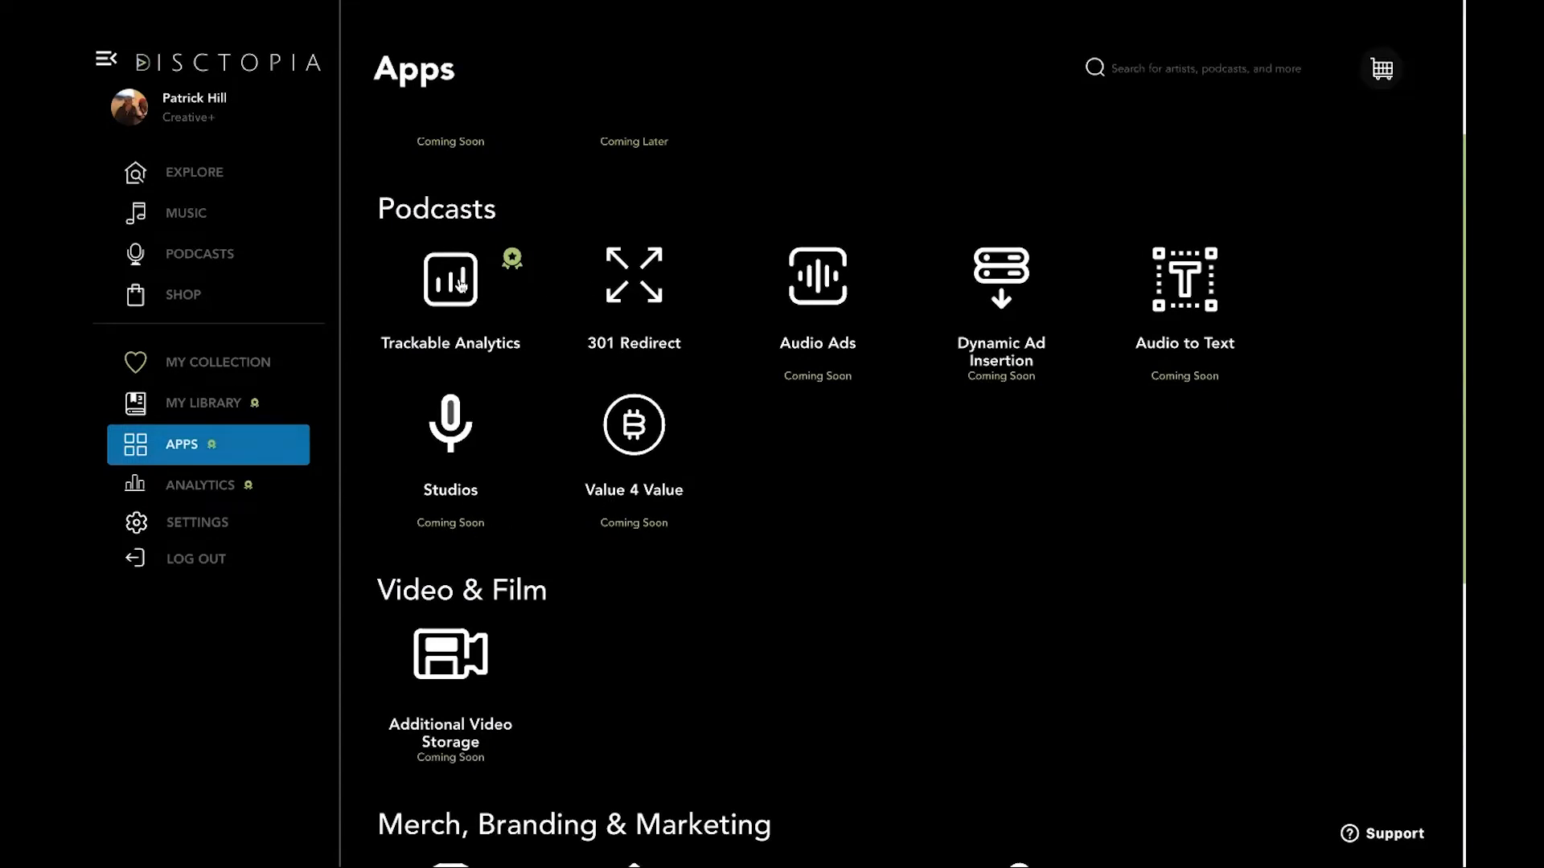
click(448, 277)
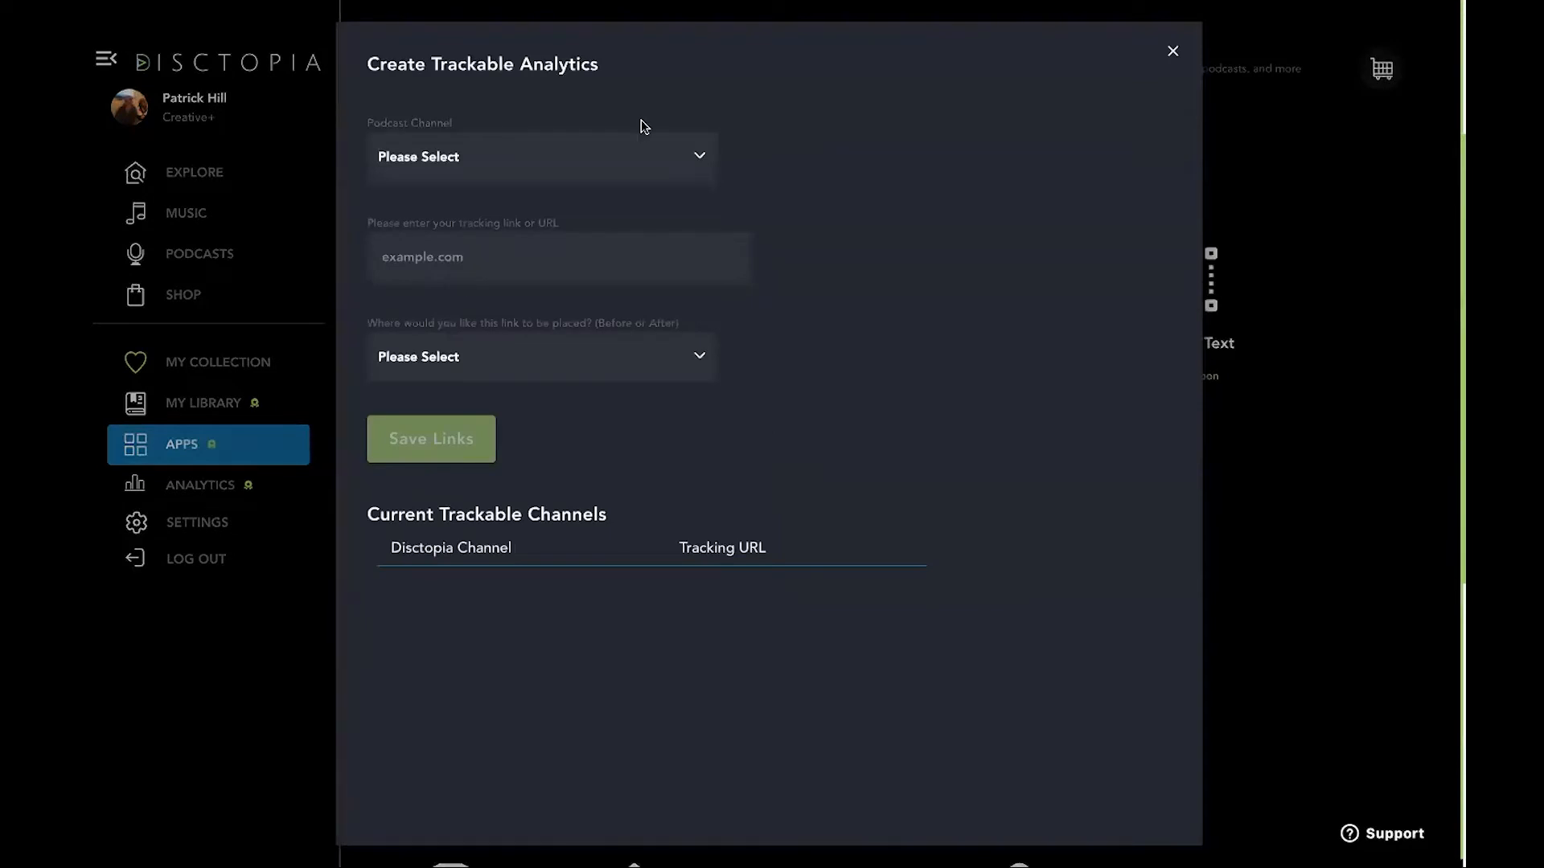
click(540, 156)
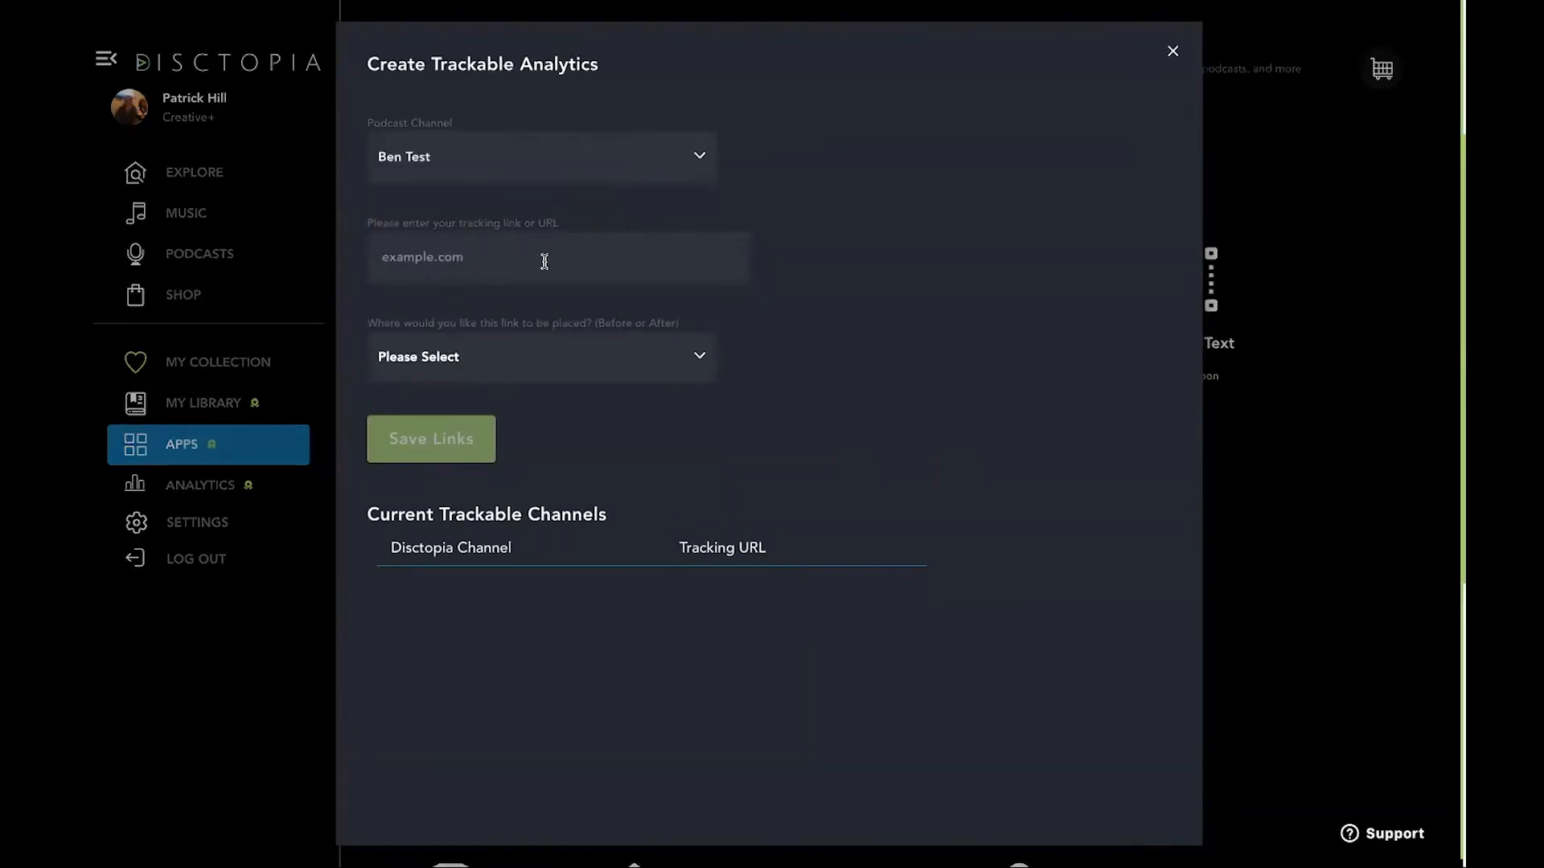
mouse_move(548, 611)
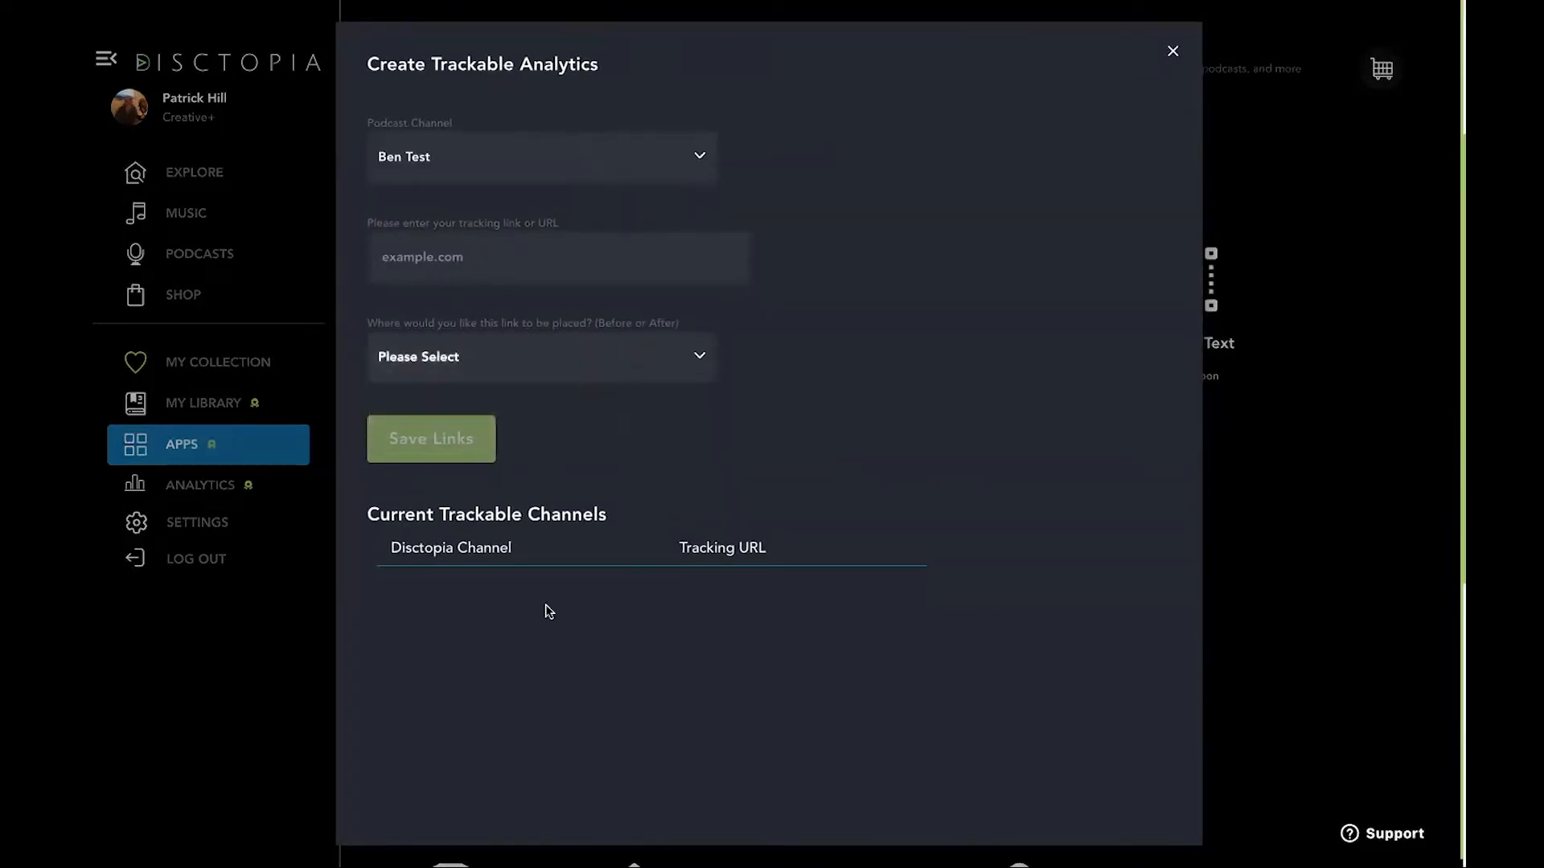
mouse_move(980, 414)
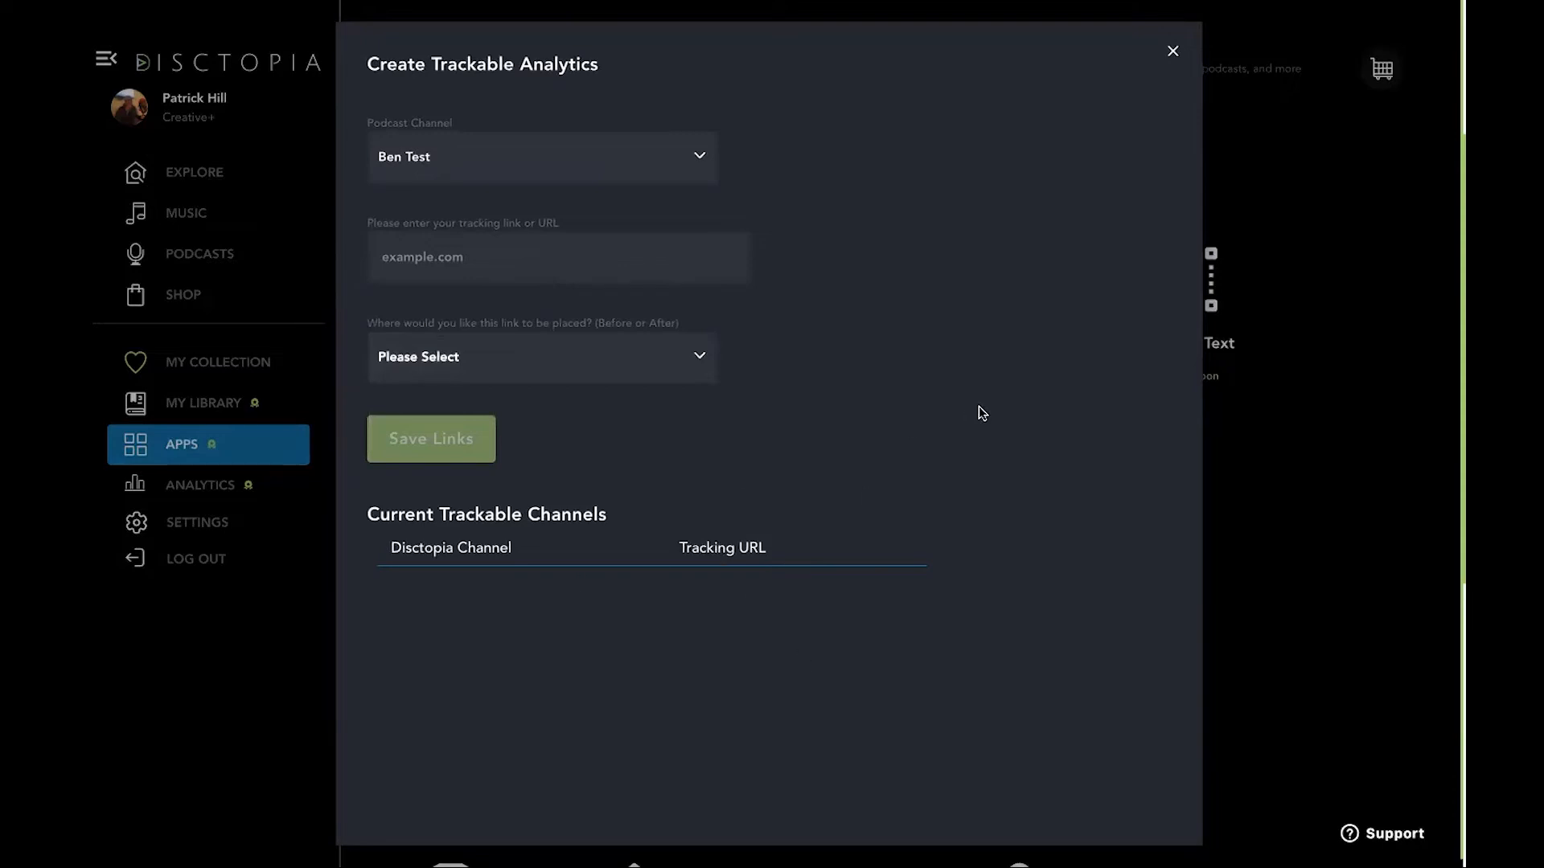
click(1172, 50)
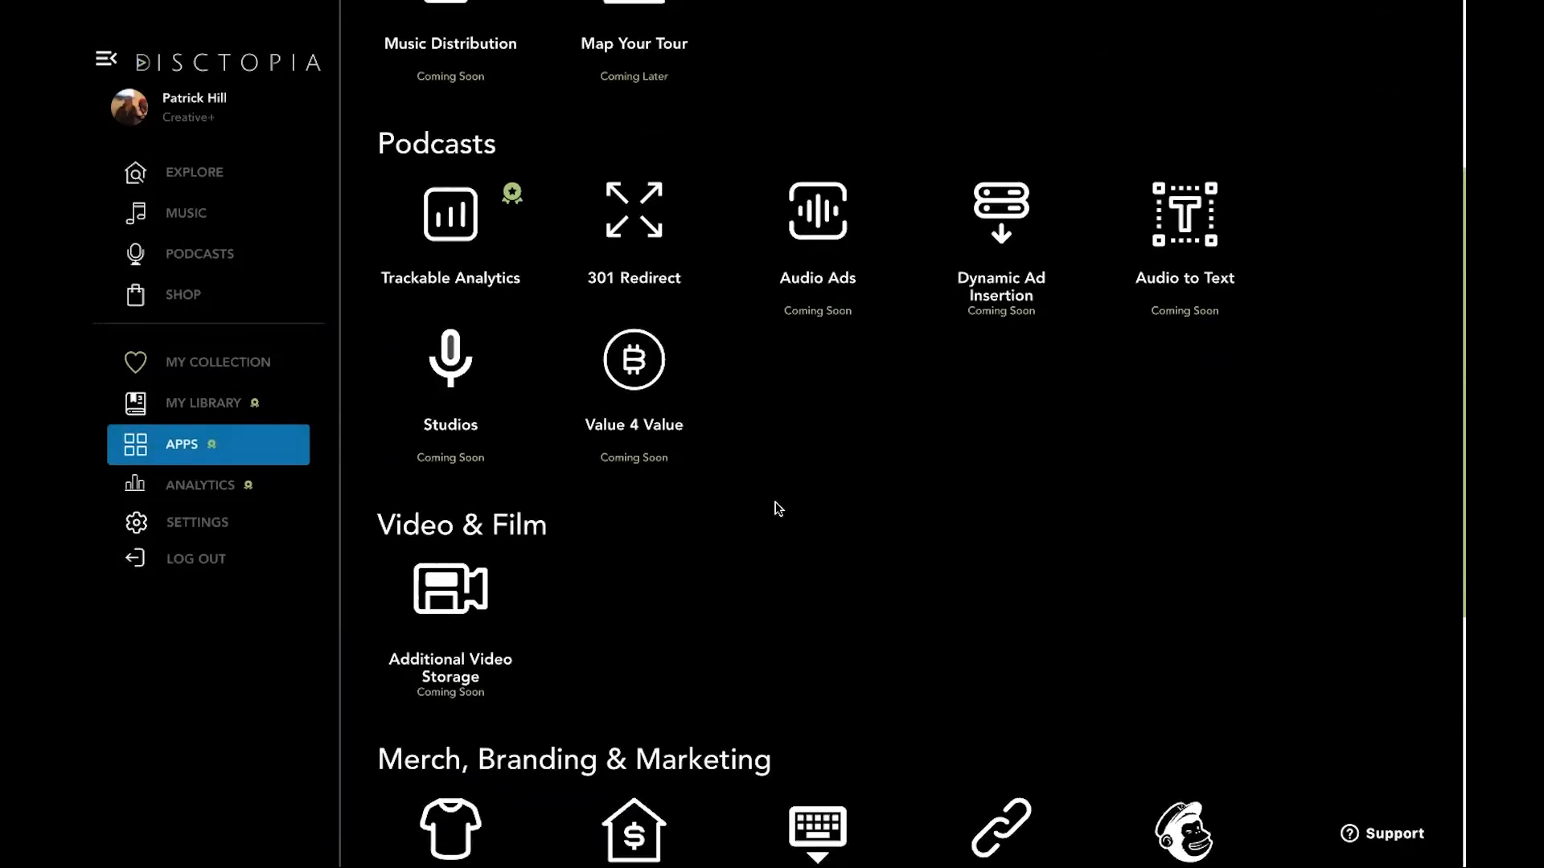
scroll(up, 3)
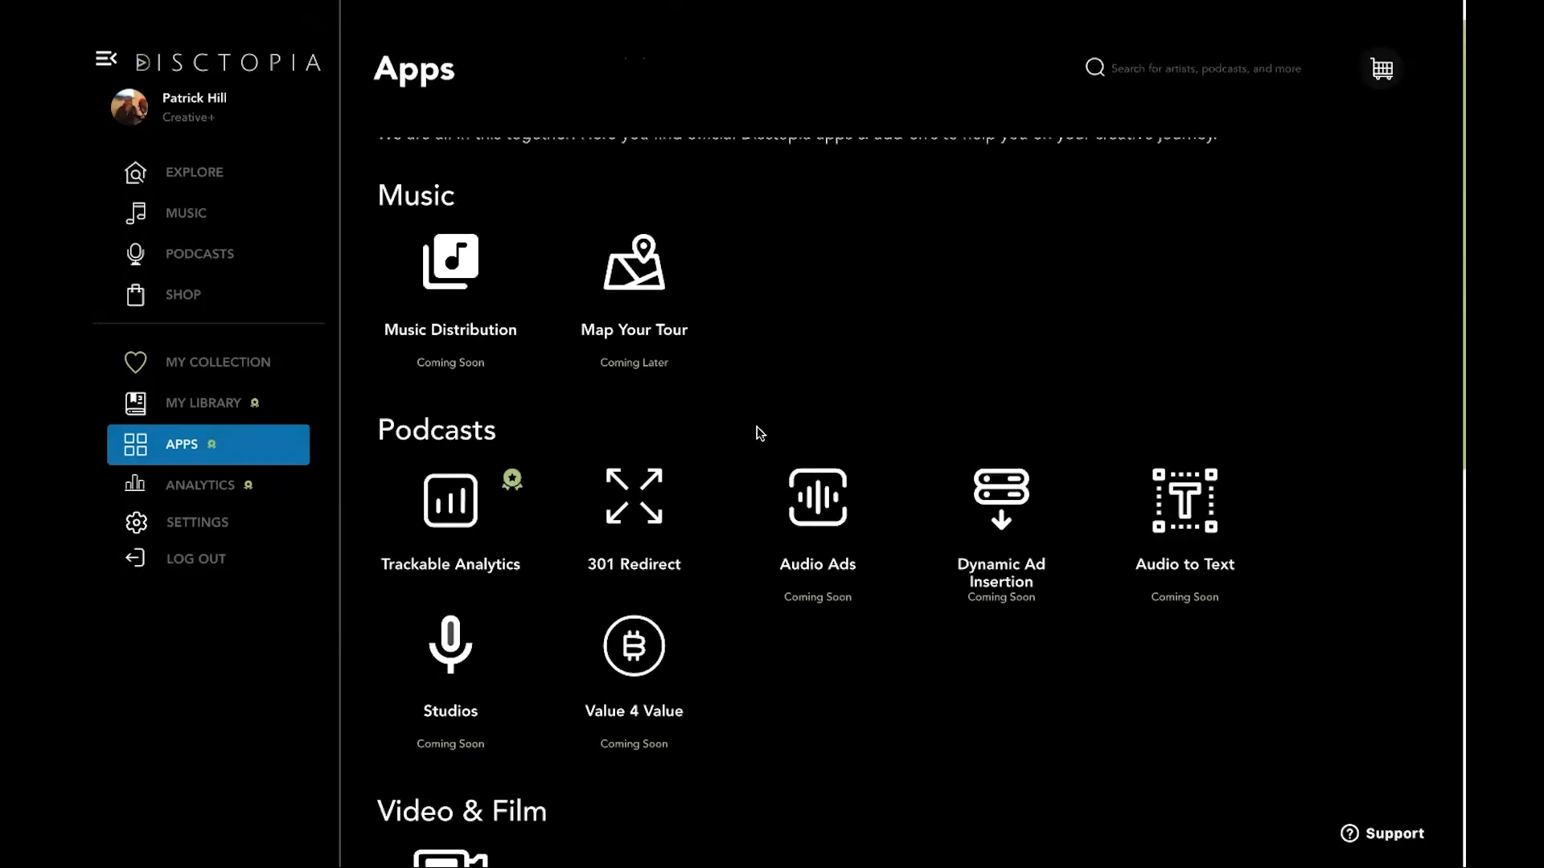
scroll(down, 3)
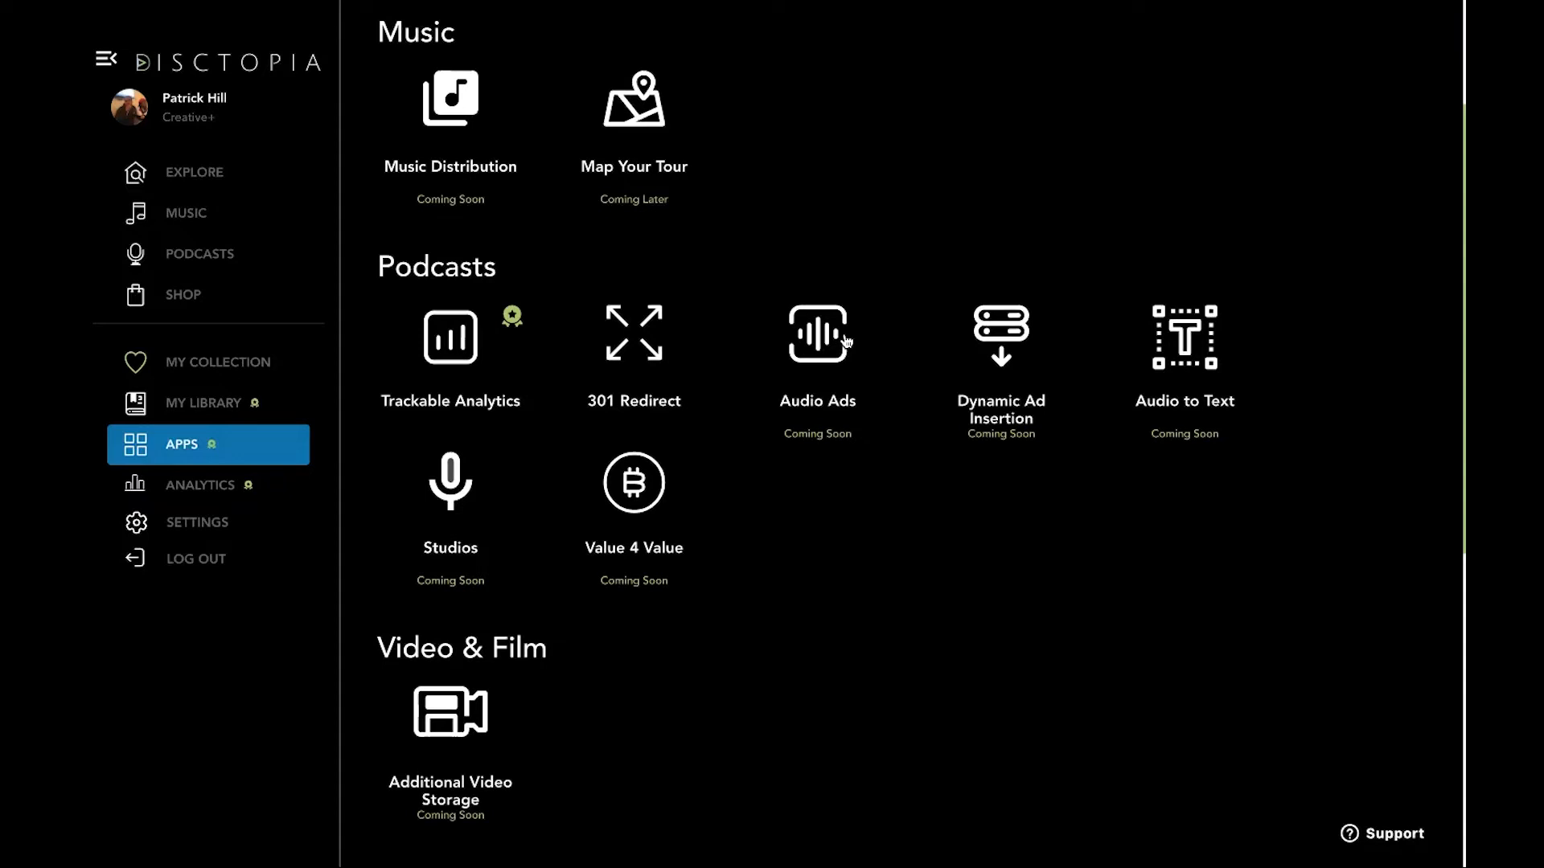
mouse_move(1020, 366)
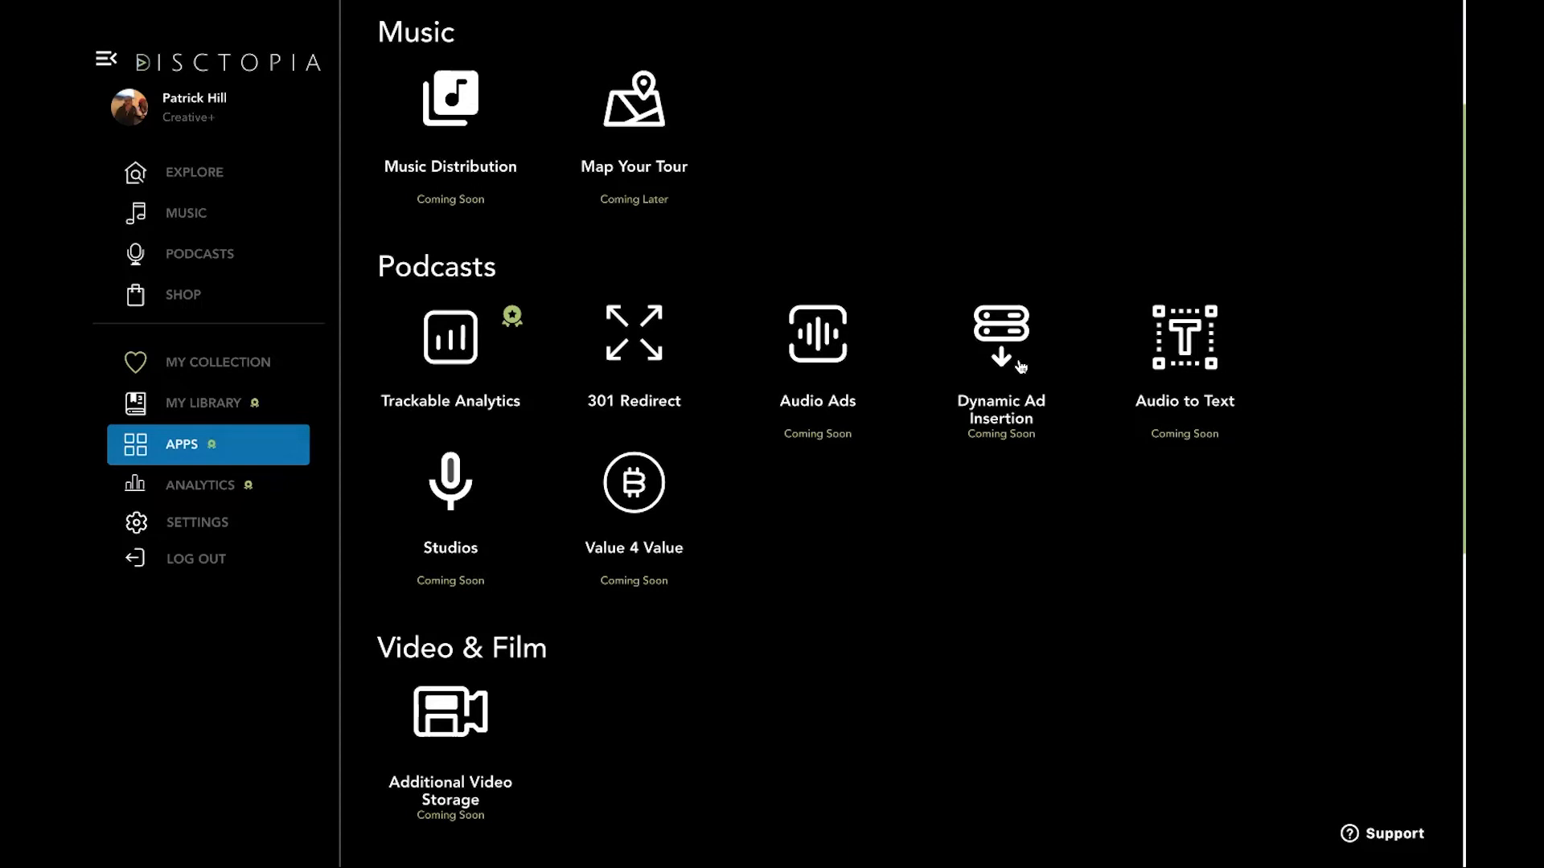
mouse_move(1158, 208)
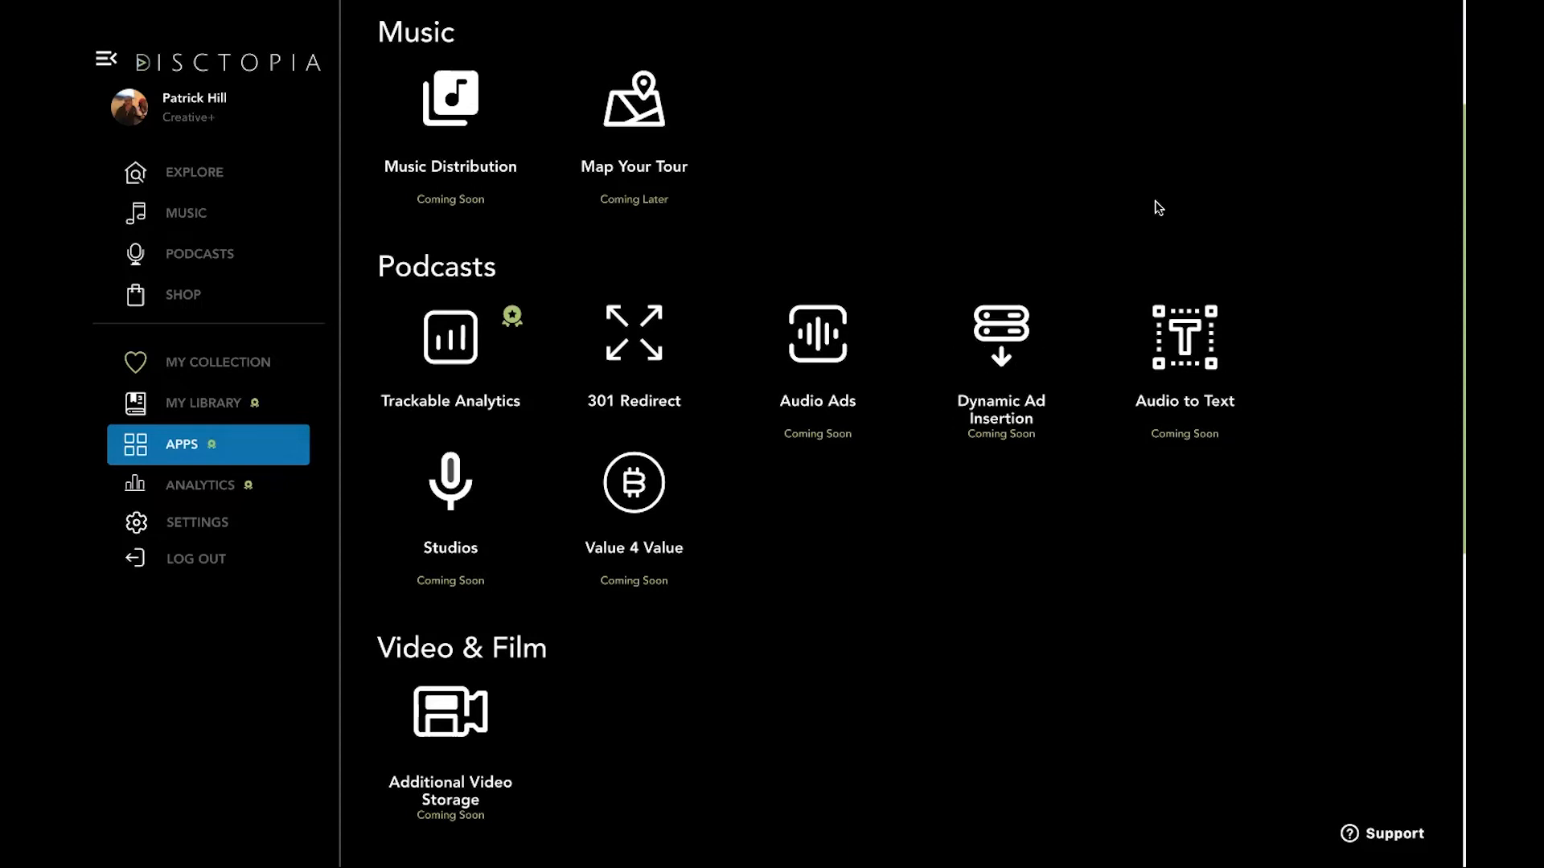
mouse_move(836, 582)
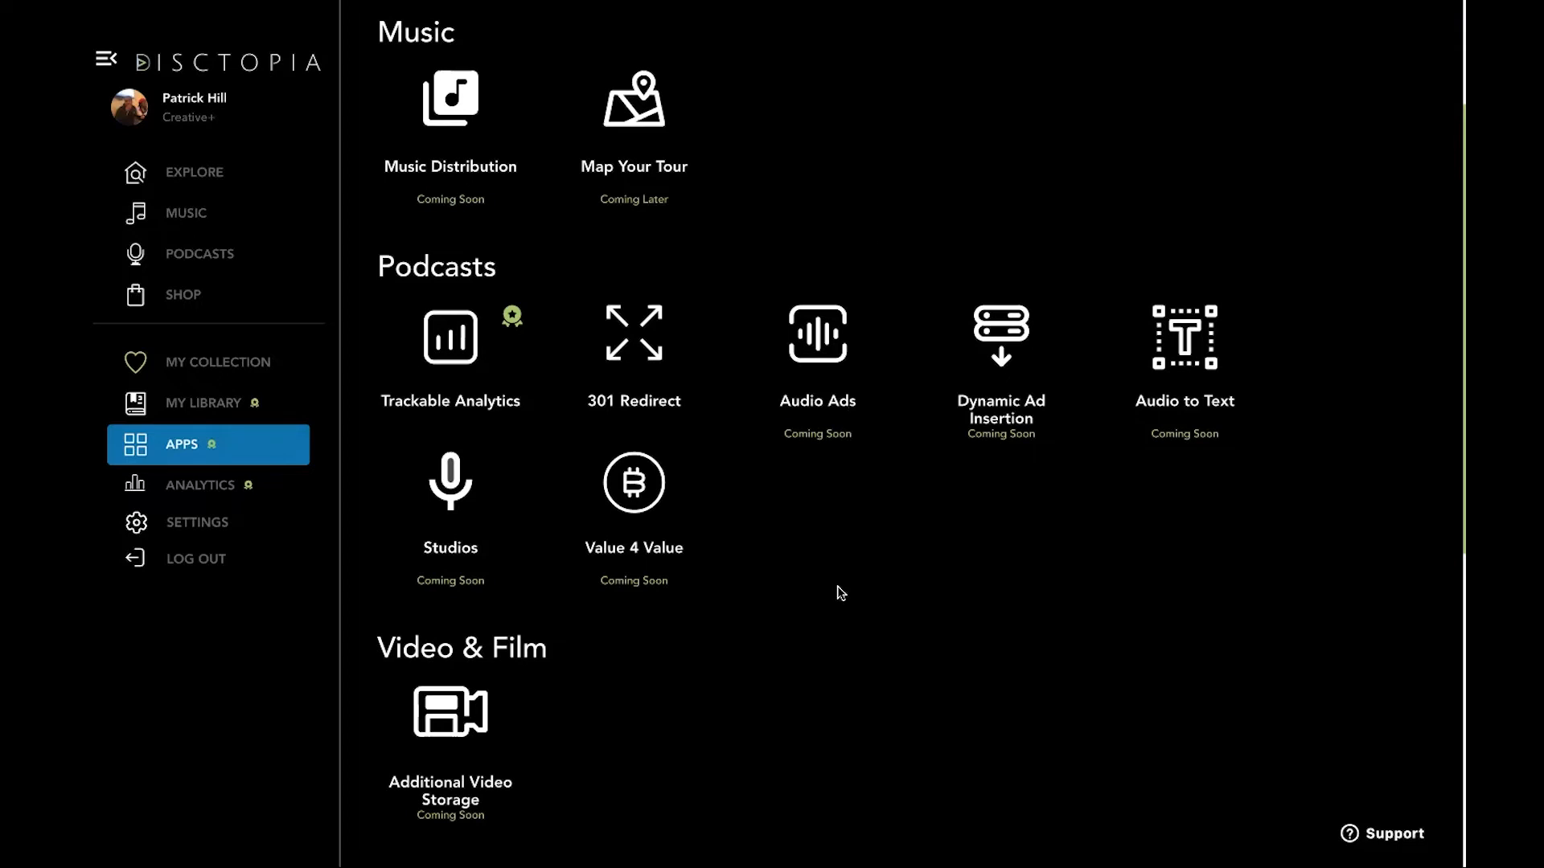
mouse_move(1199, 329)
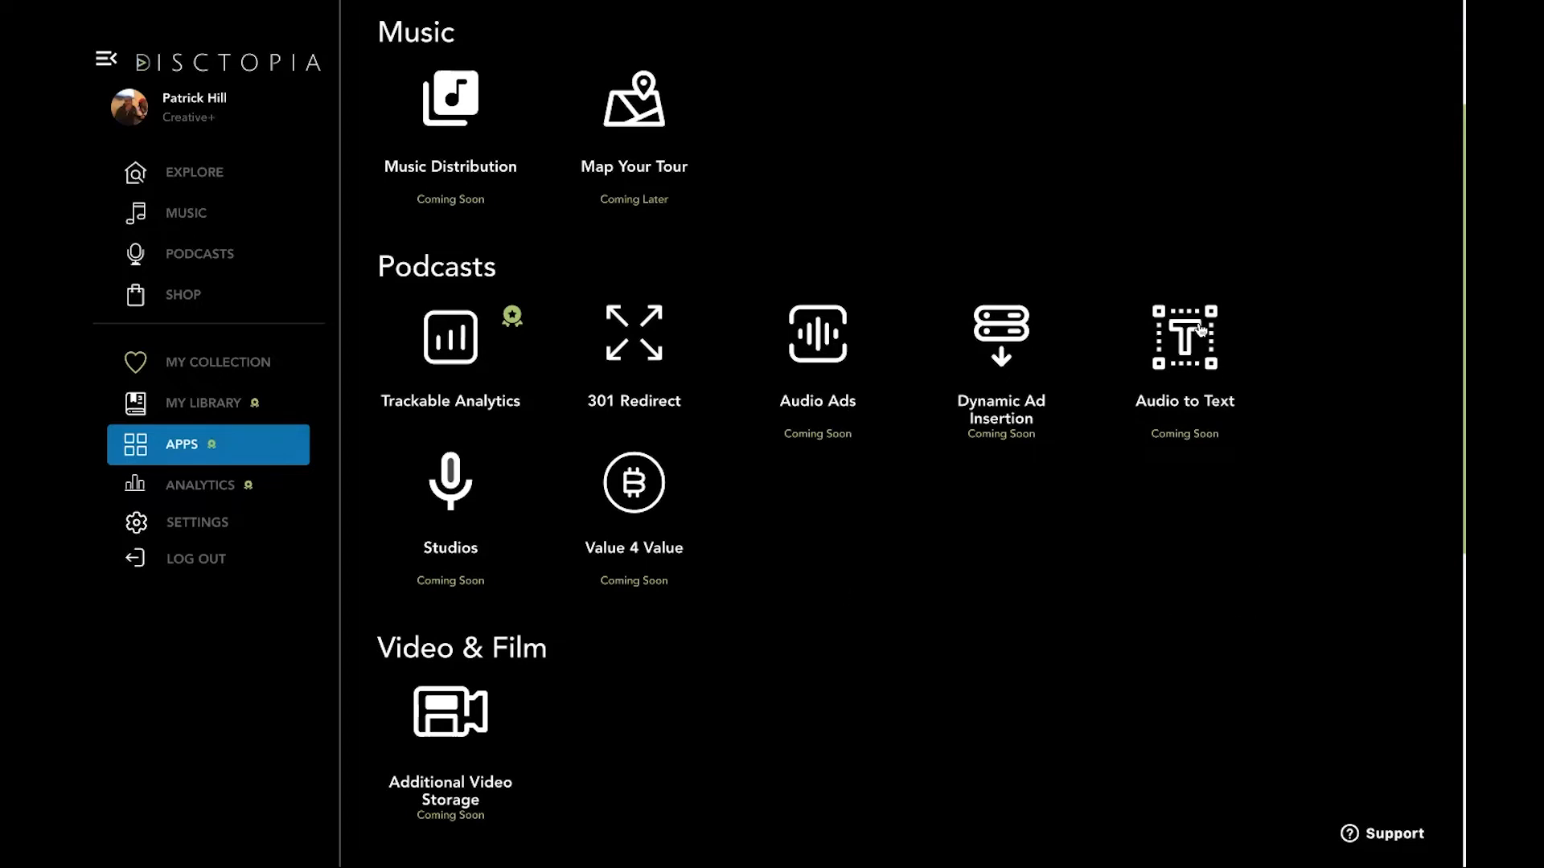
mouse_move(1159, 333)
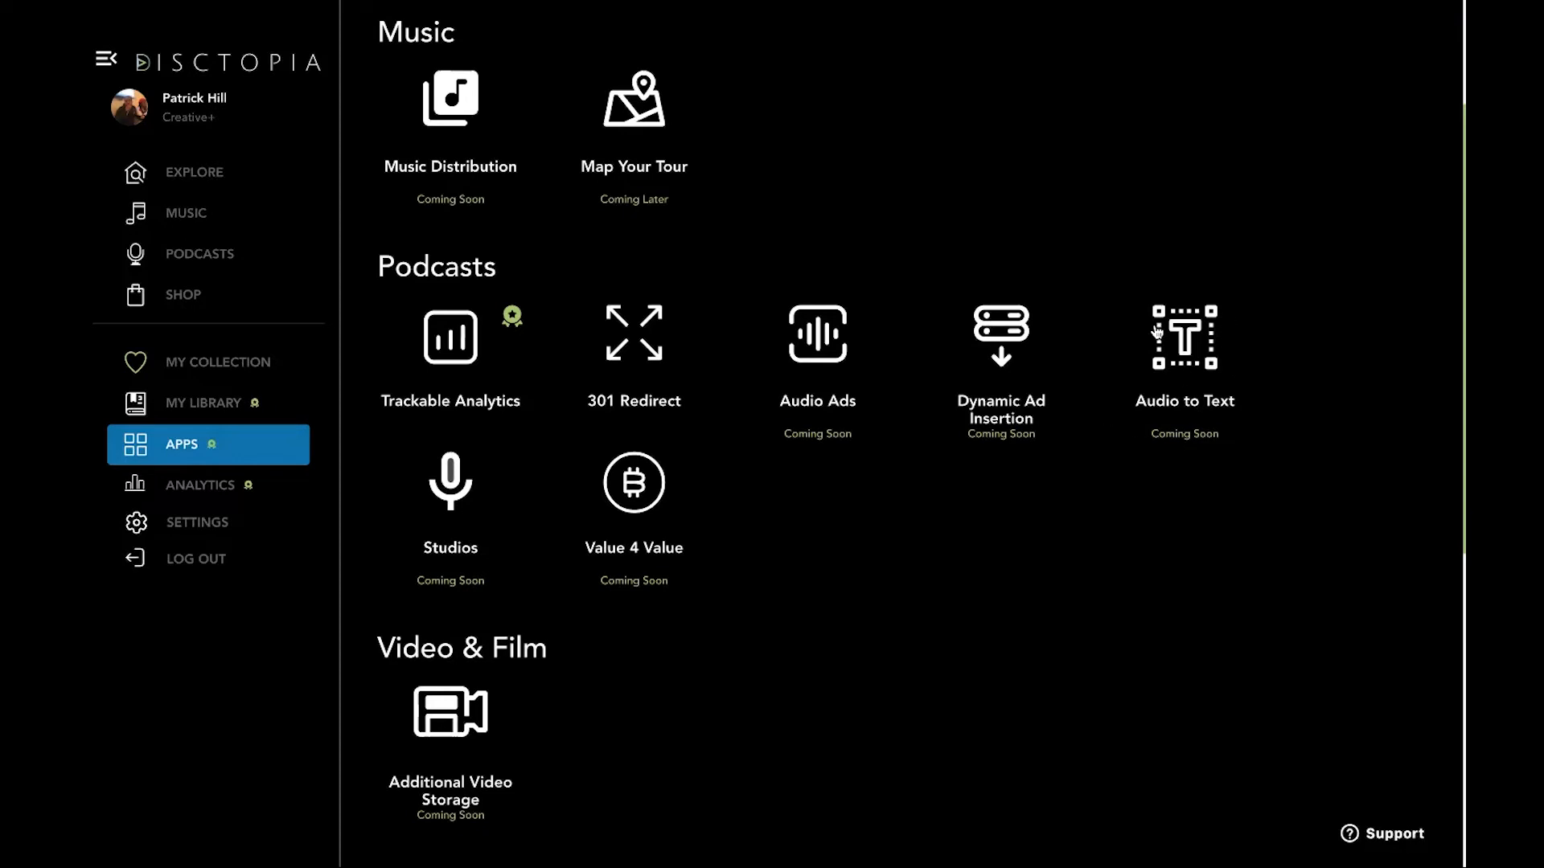
mouse_move(1148, 598)
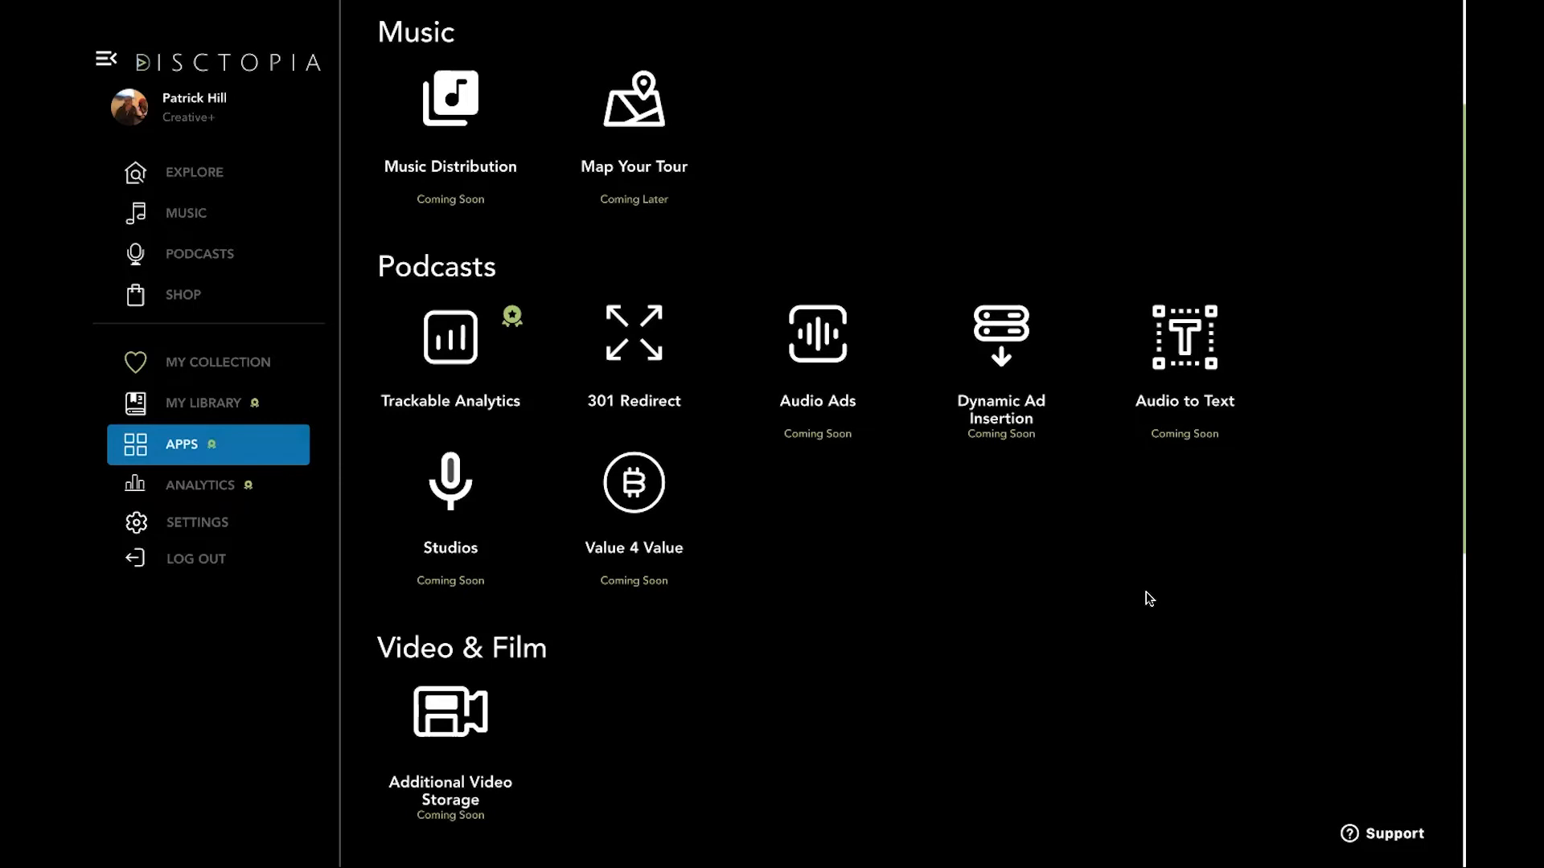
mouse_move(1149, 590)
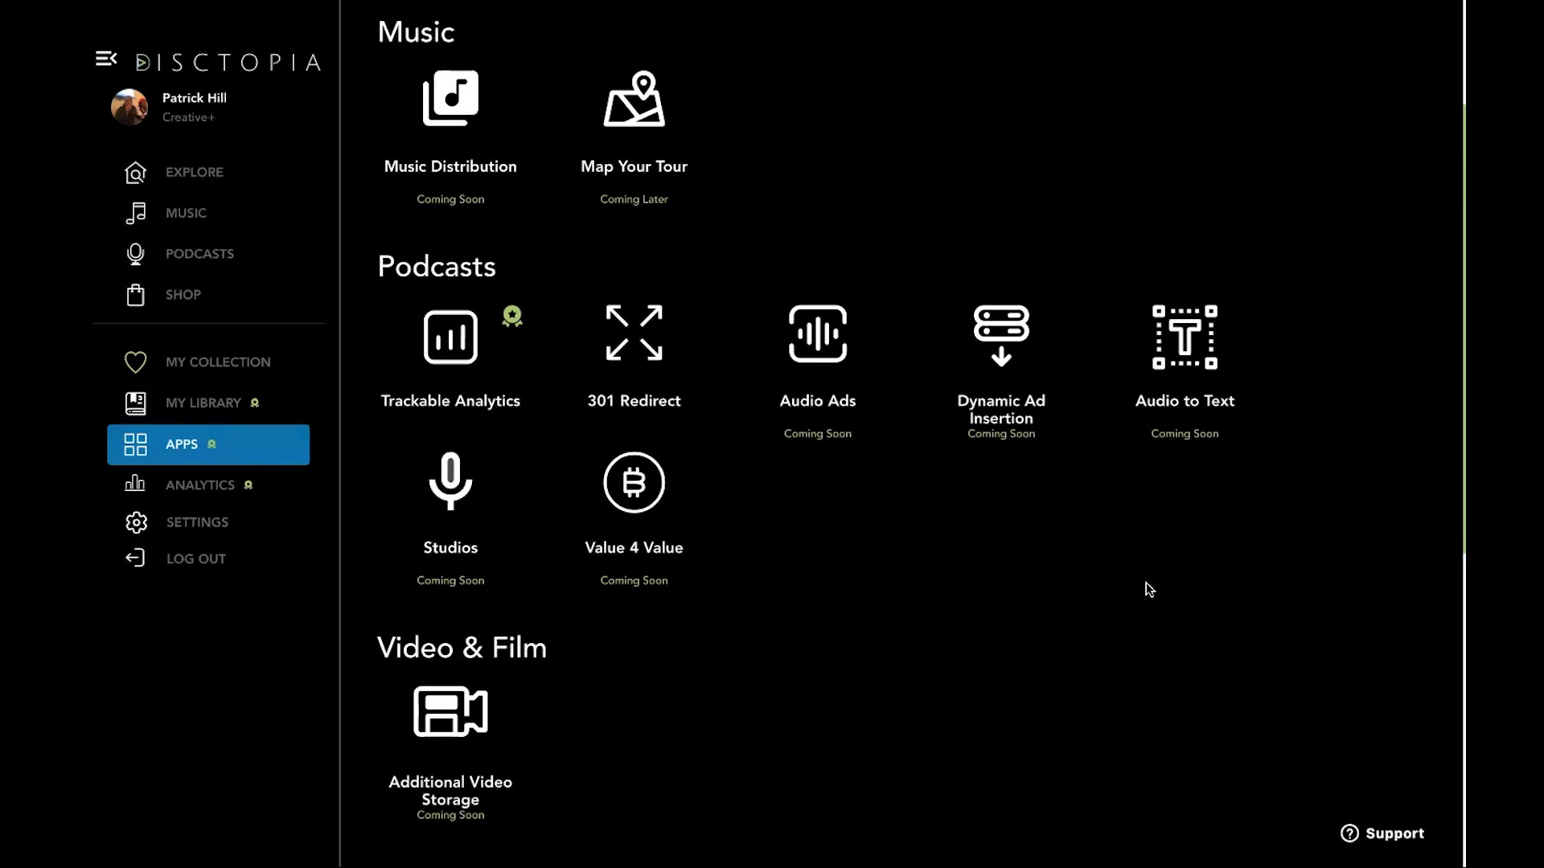
scroll(up, 3)
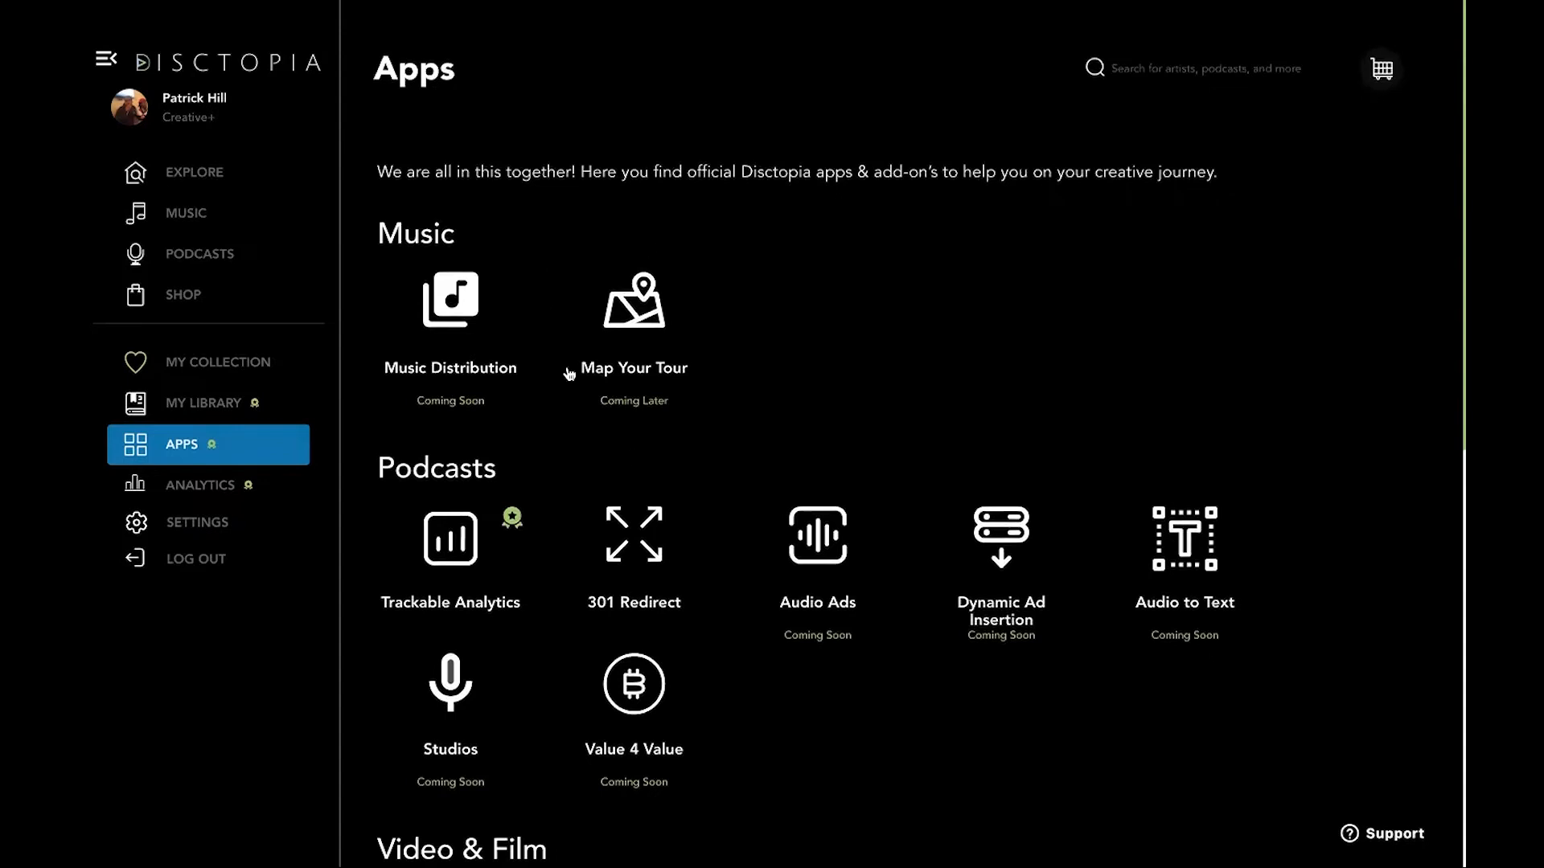
mouse_move(639, 339)
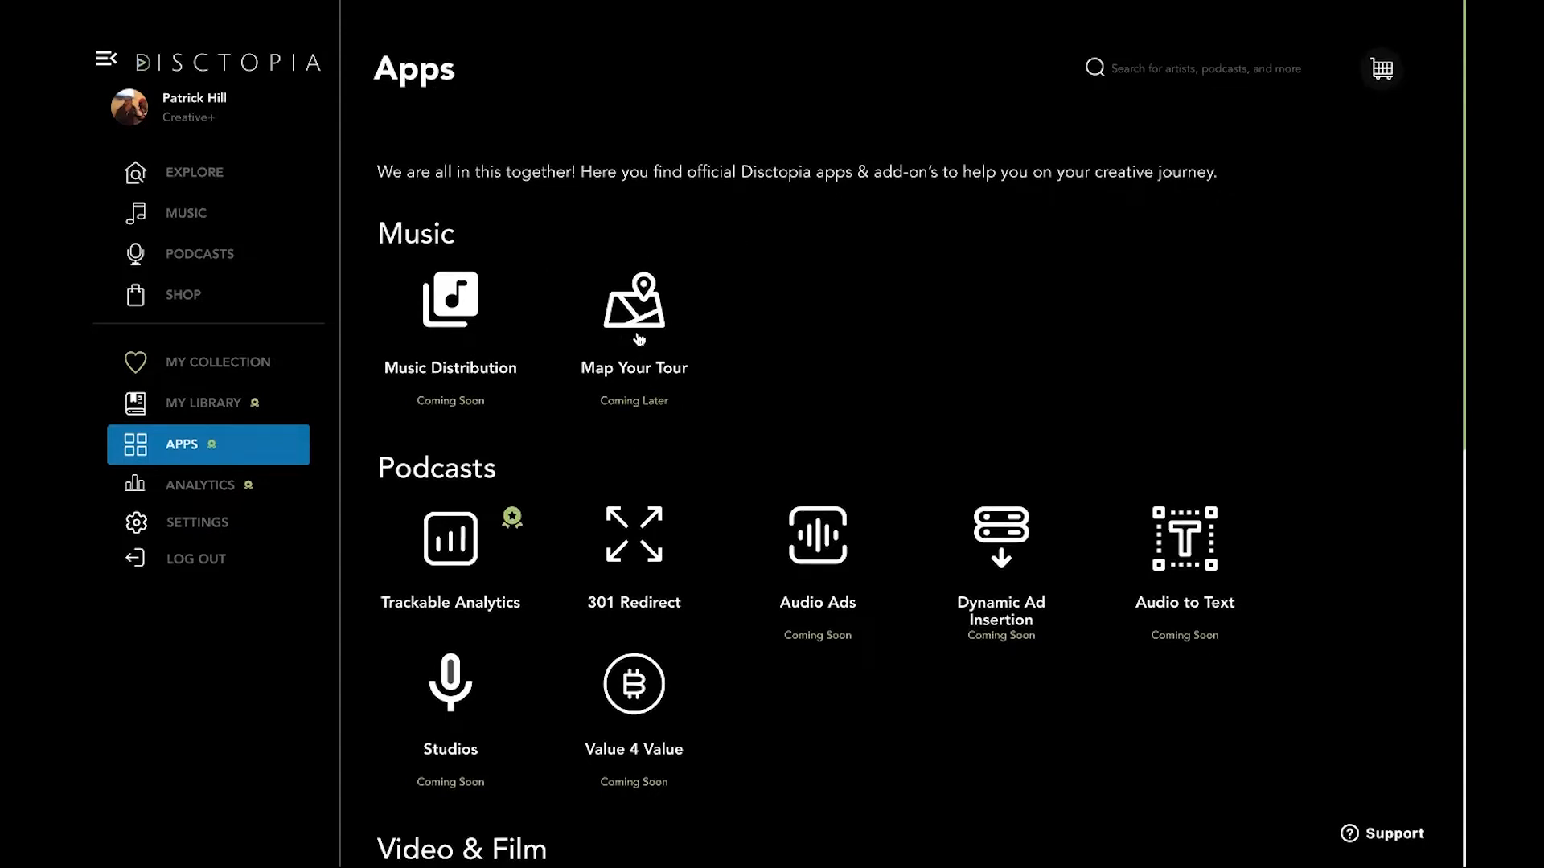
mouse_move(704, 335)
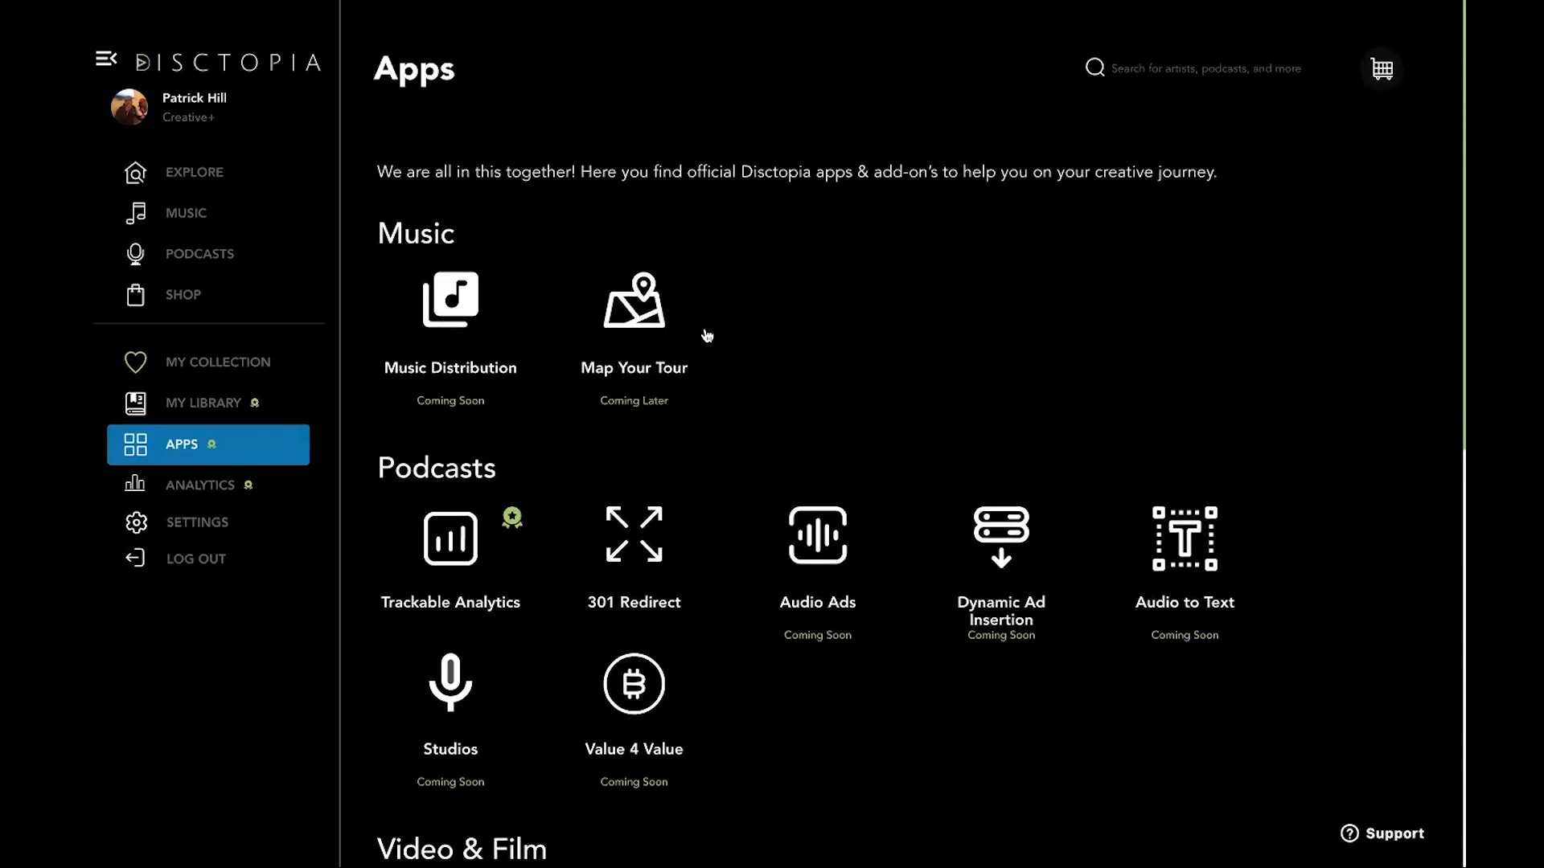
mouse_move(645, 313)
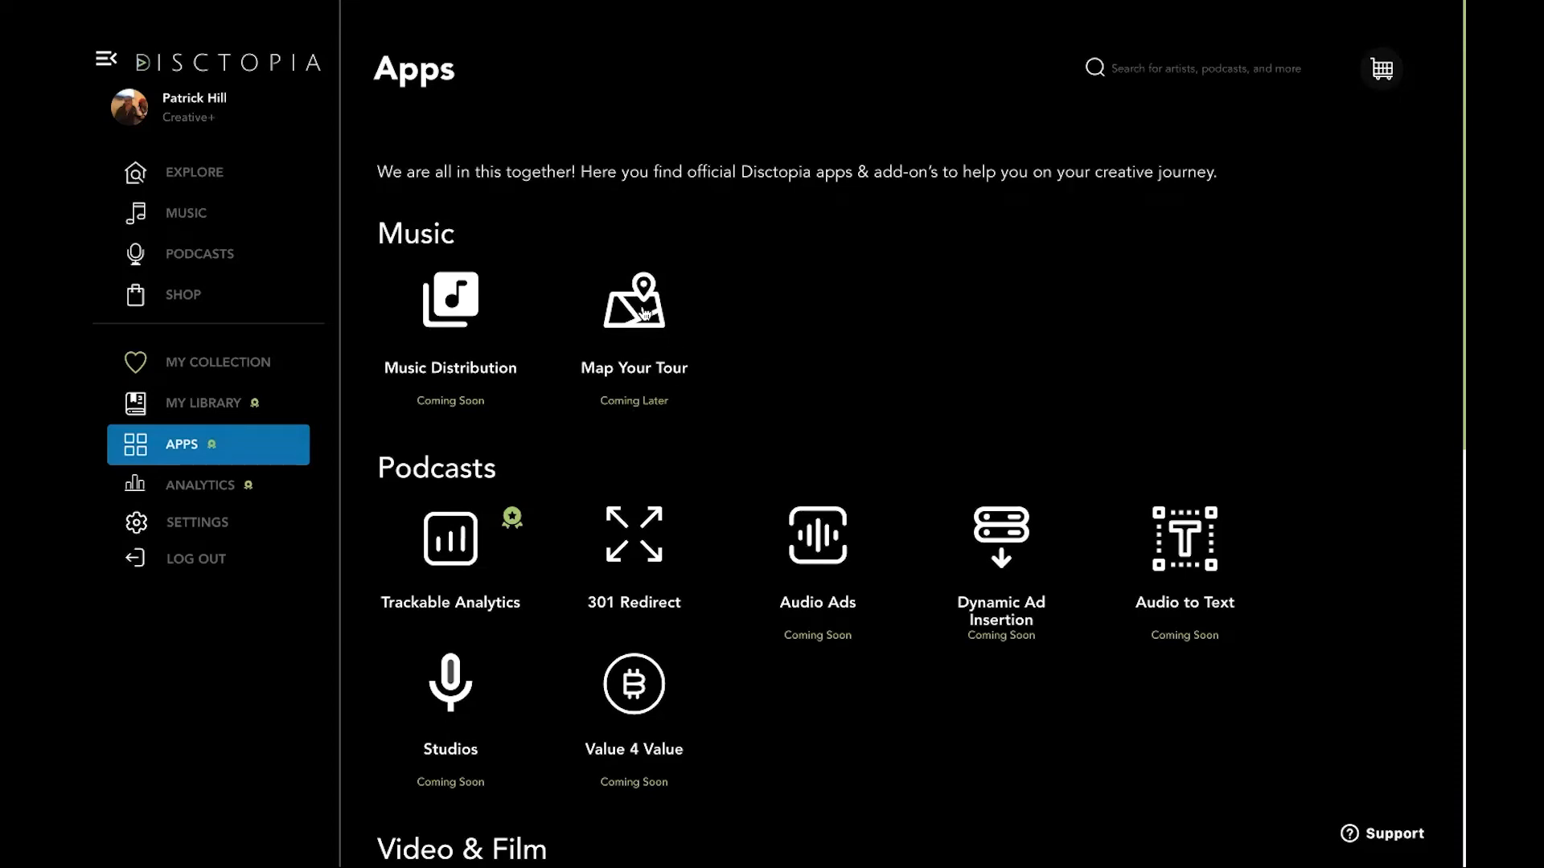
mouse_move(824, 349)
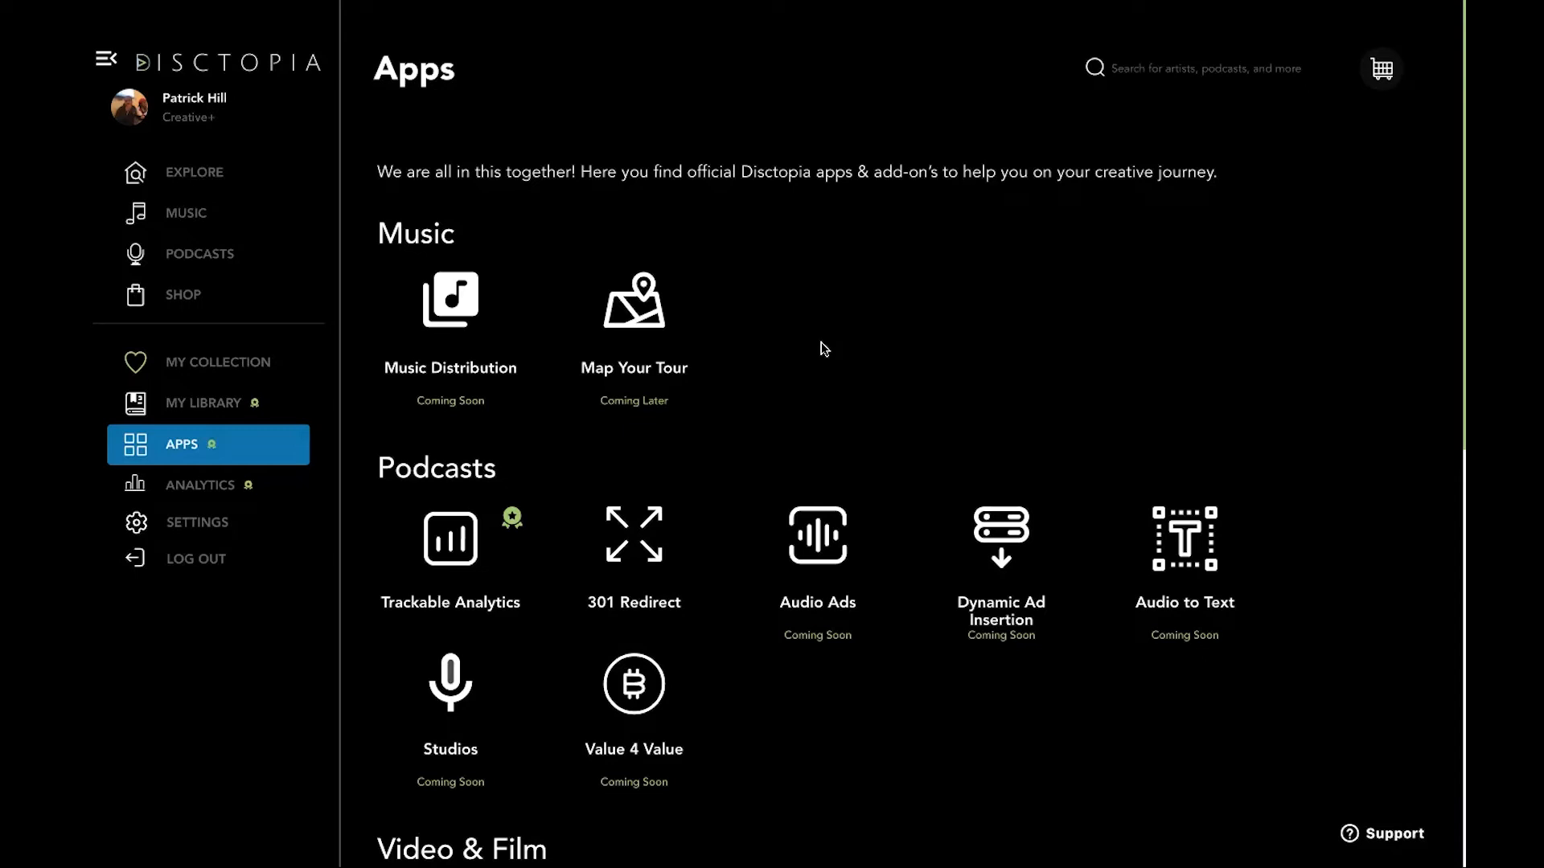
mouse_move(577, 210)
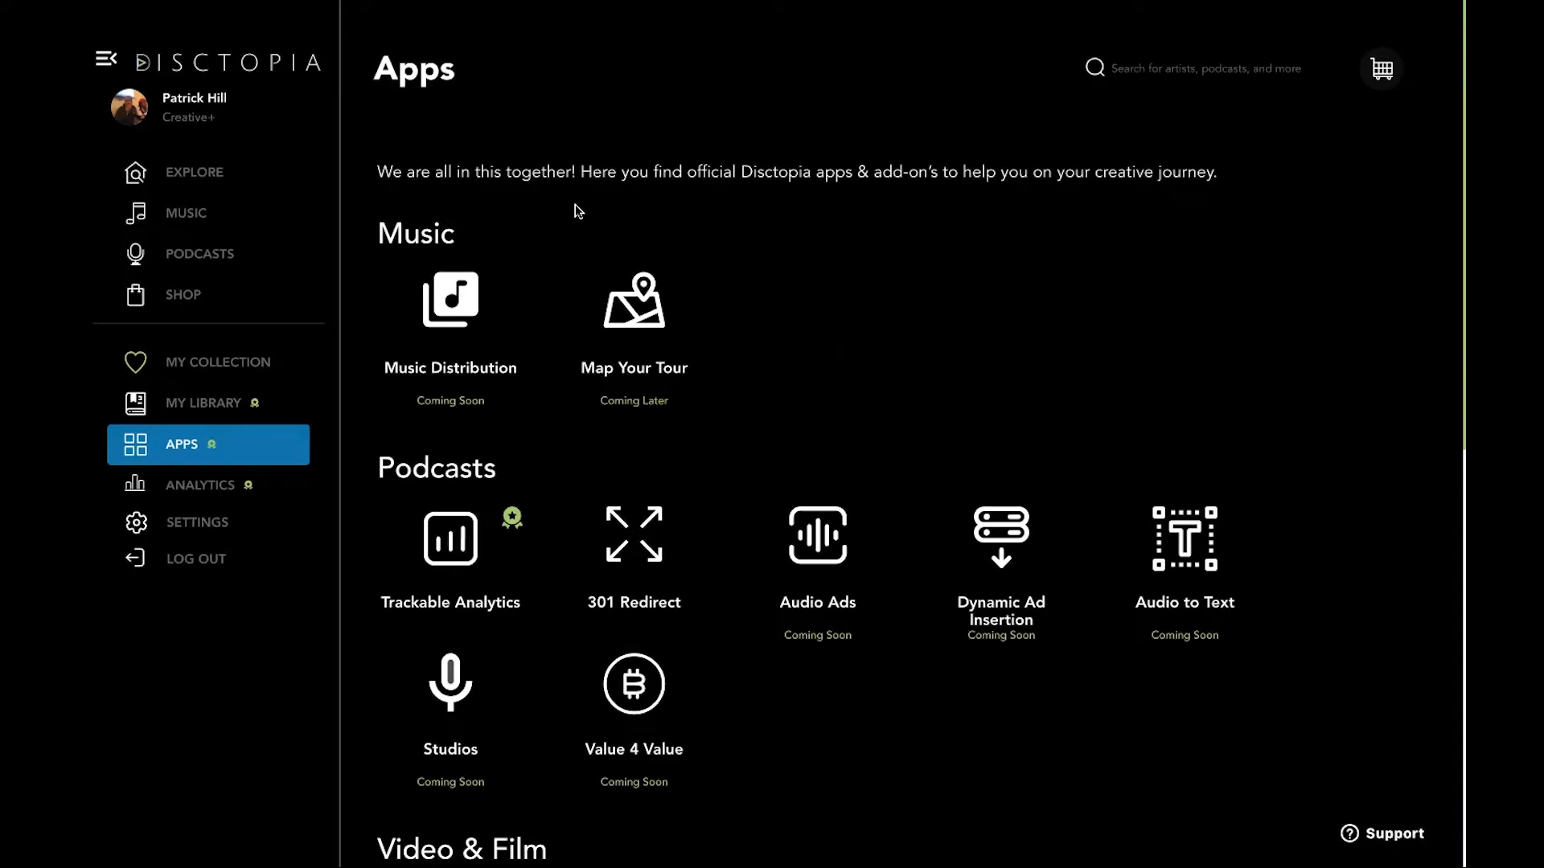
mouse_move(473, 224)
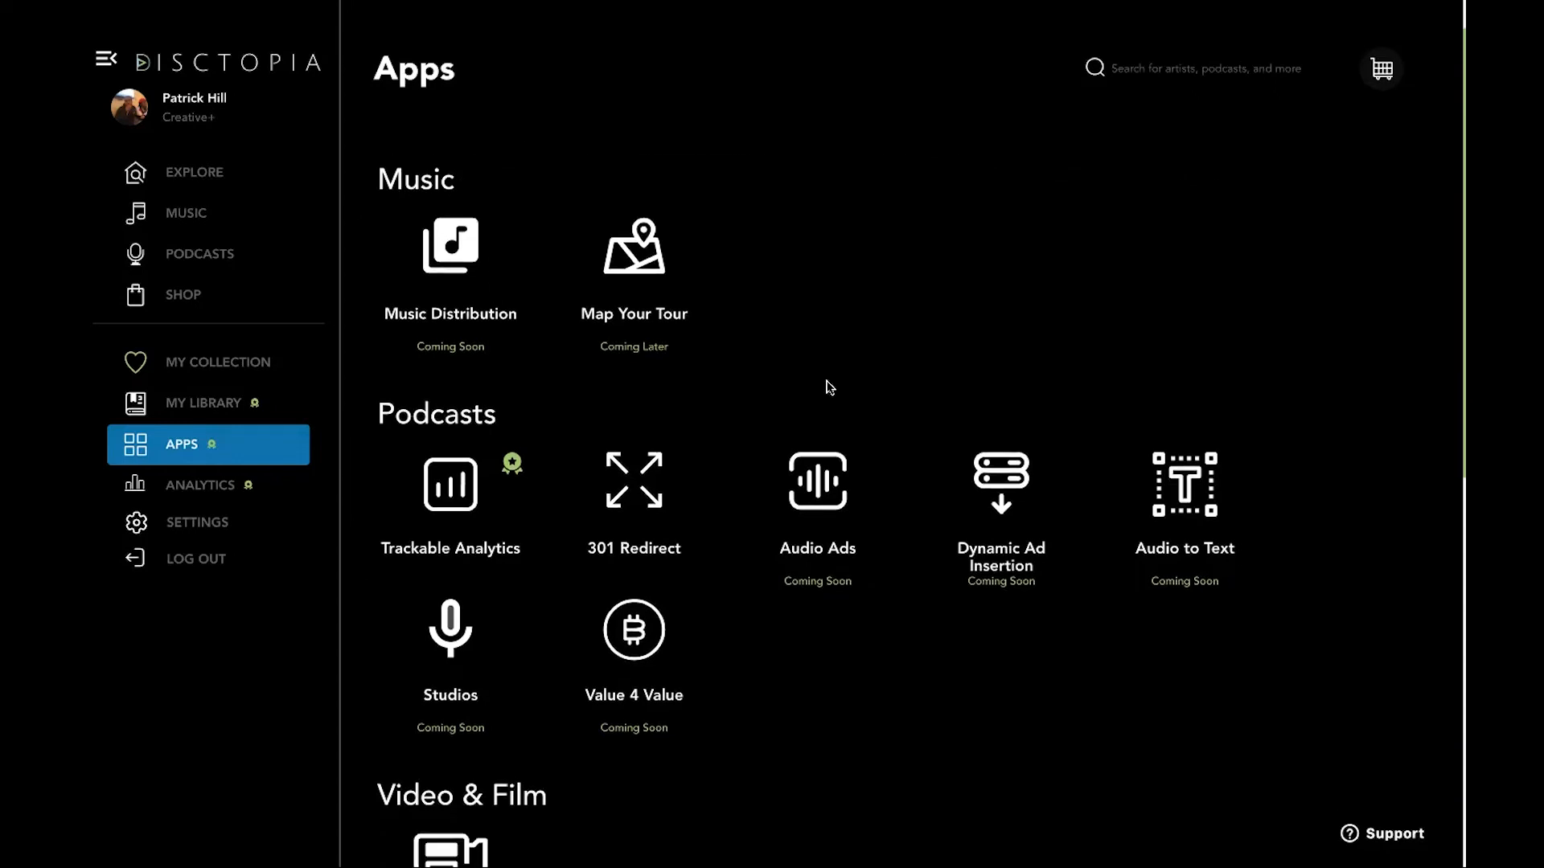
scroll(down, 3)
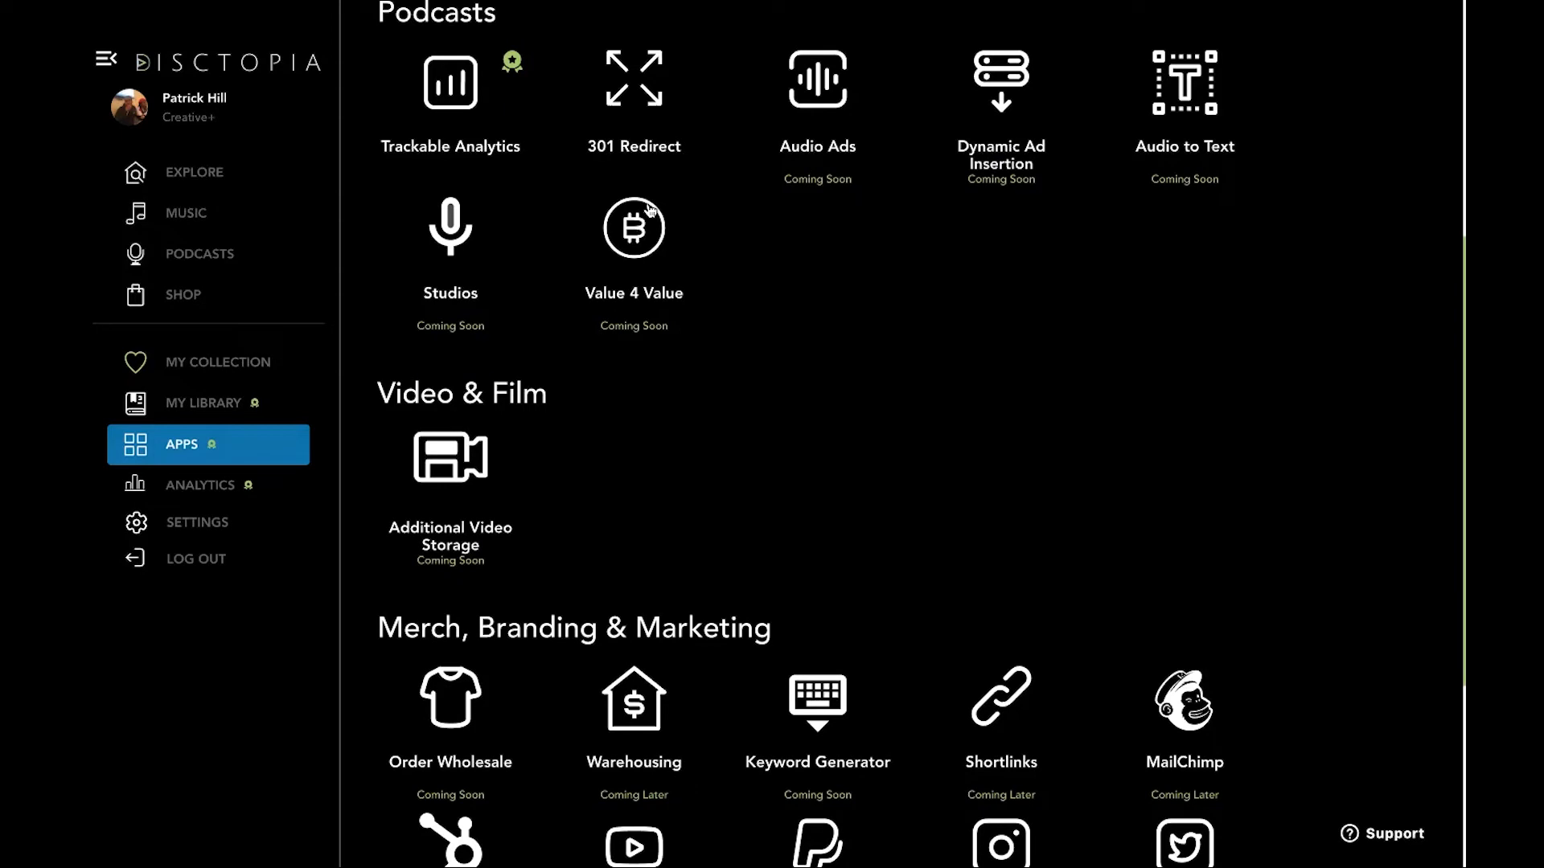
mouse_move(690, 444)
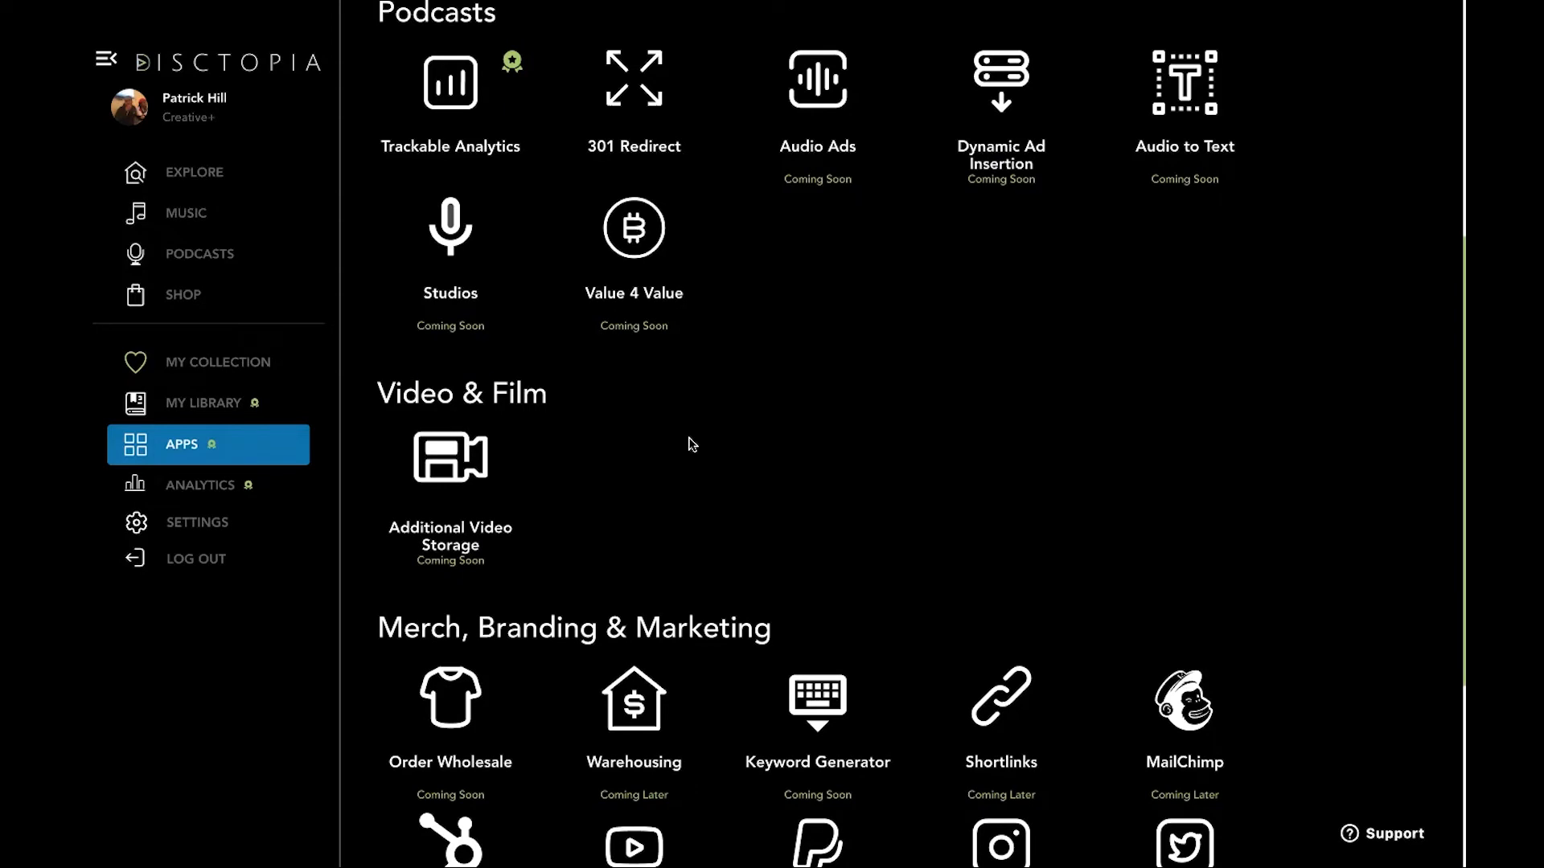
scroll(down, 3)
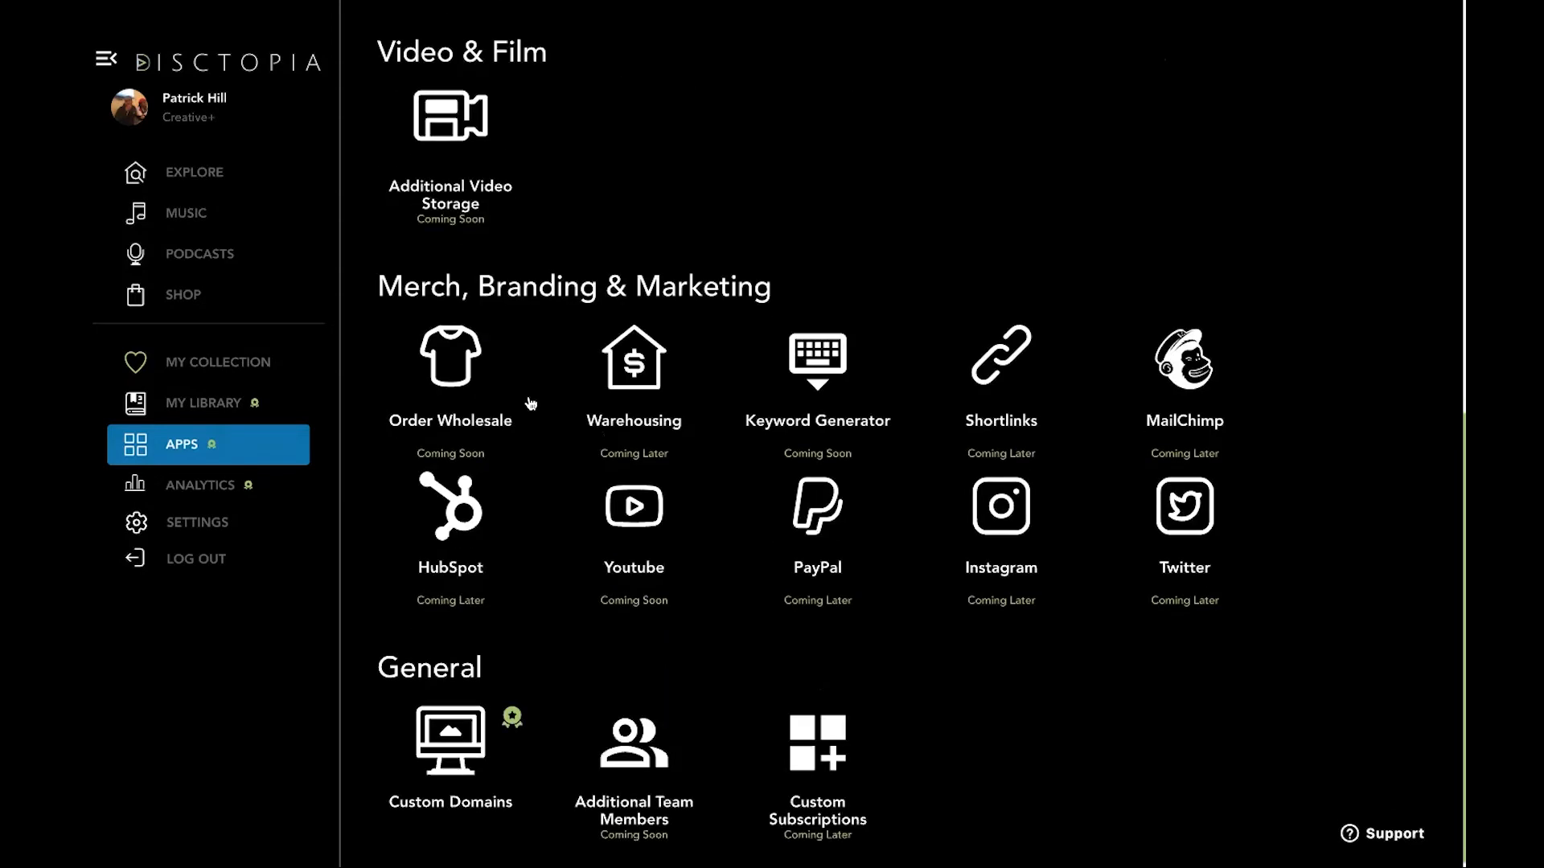
scroll(up, 3)
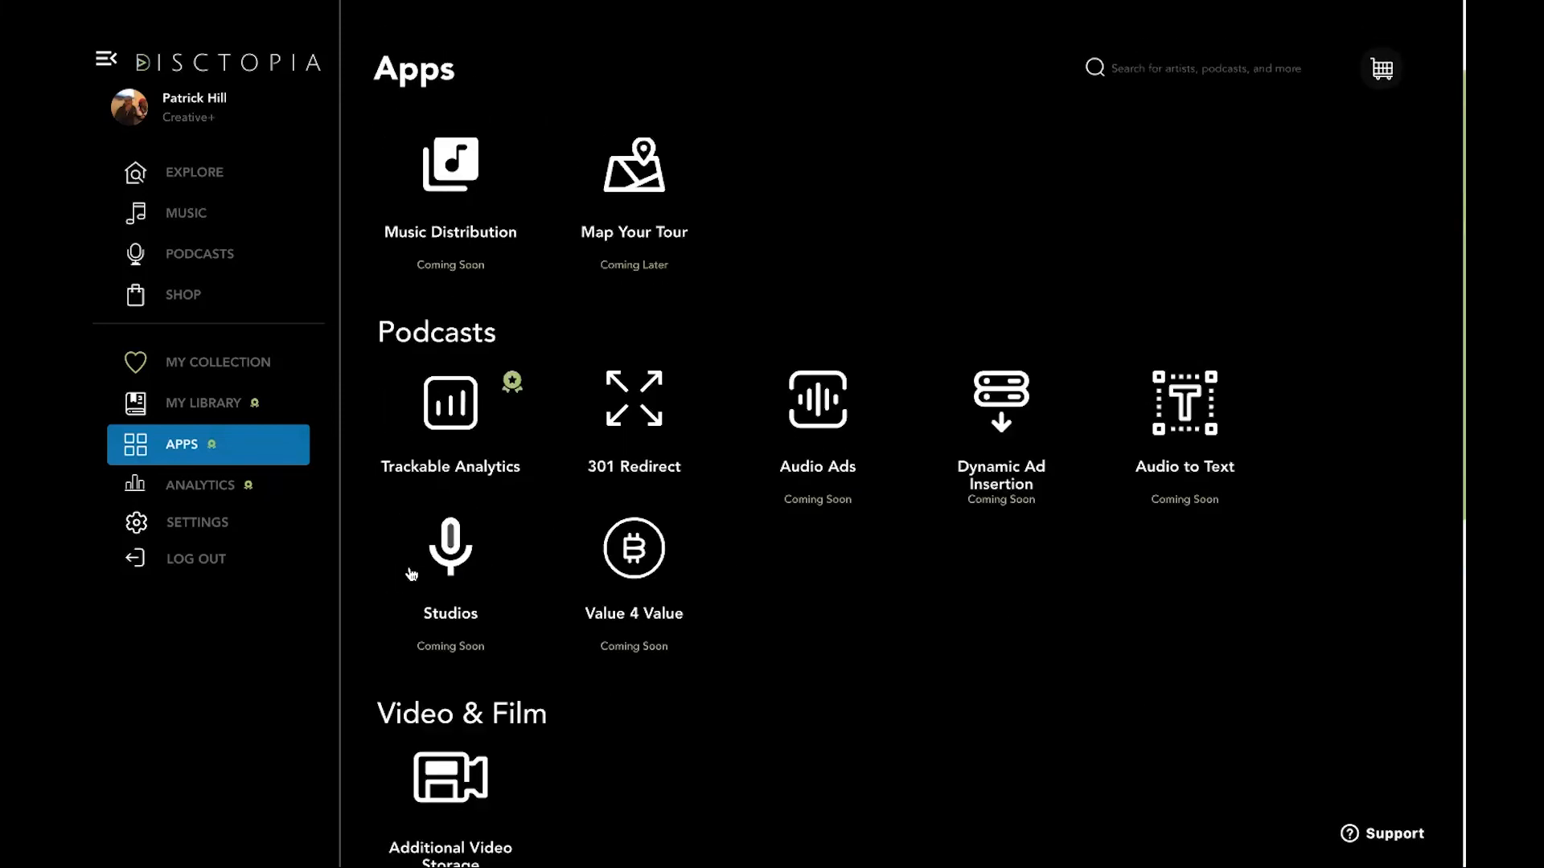
mouse_move(451, 566)
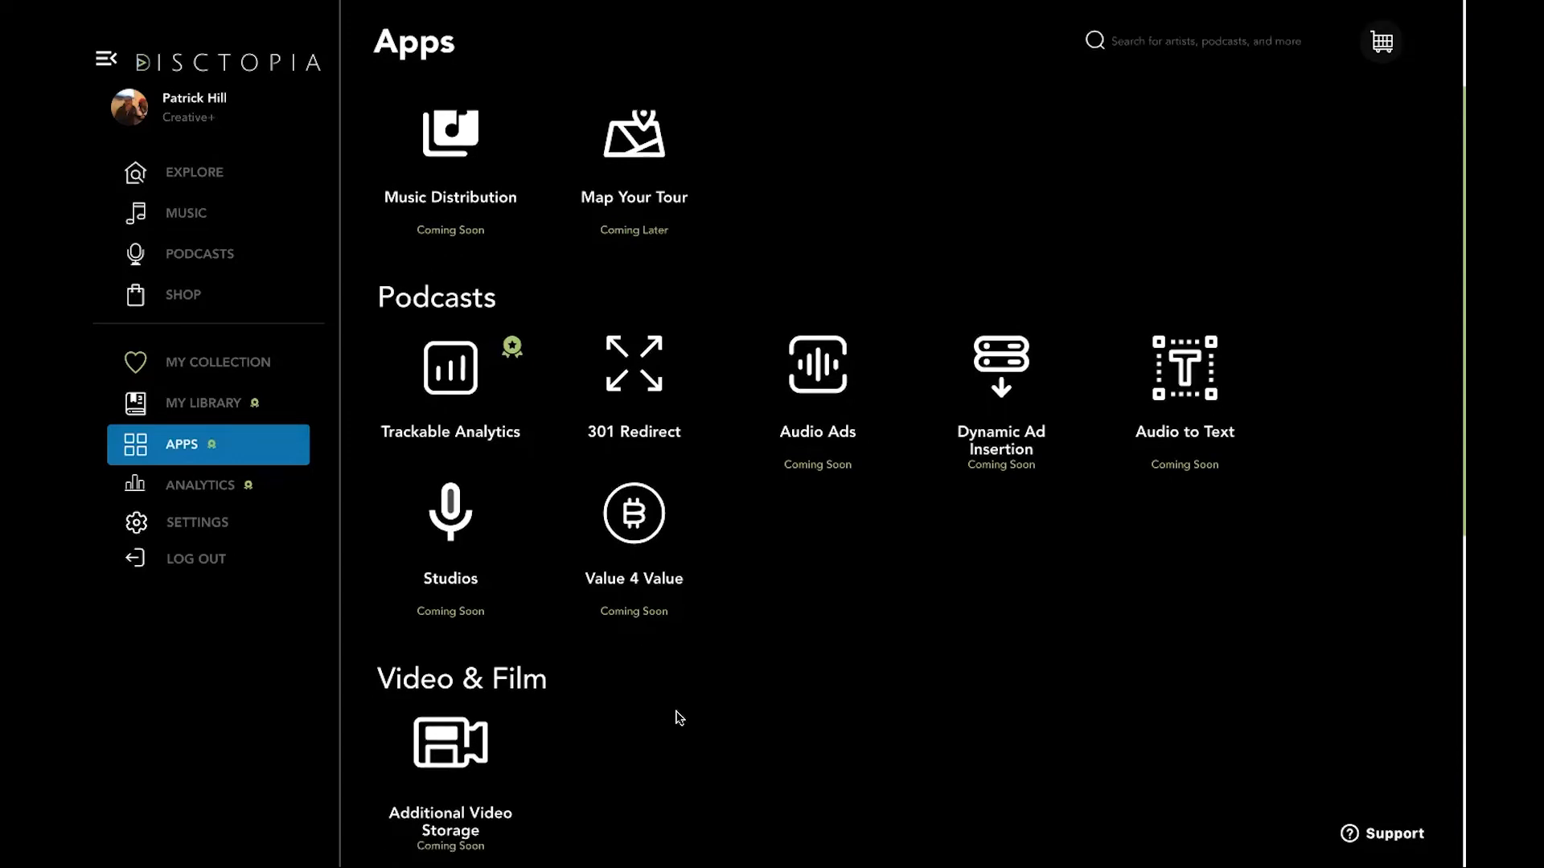
scroll(down, 3)
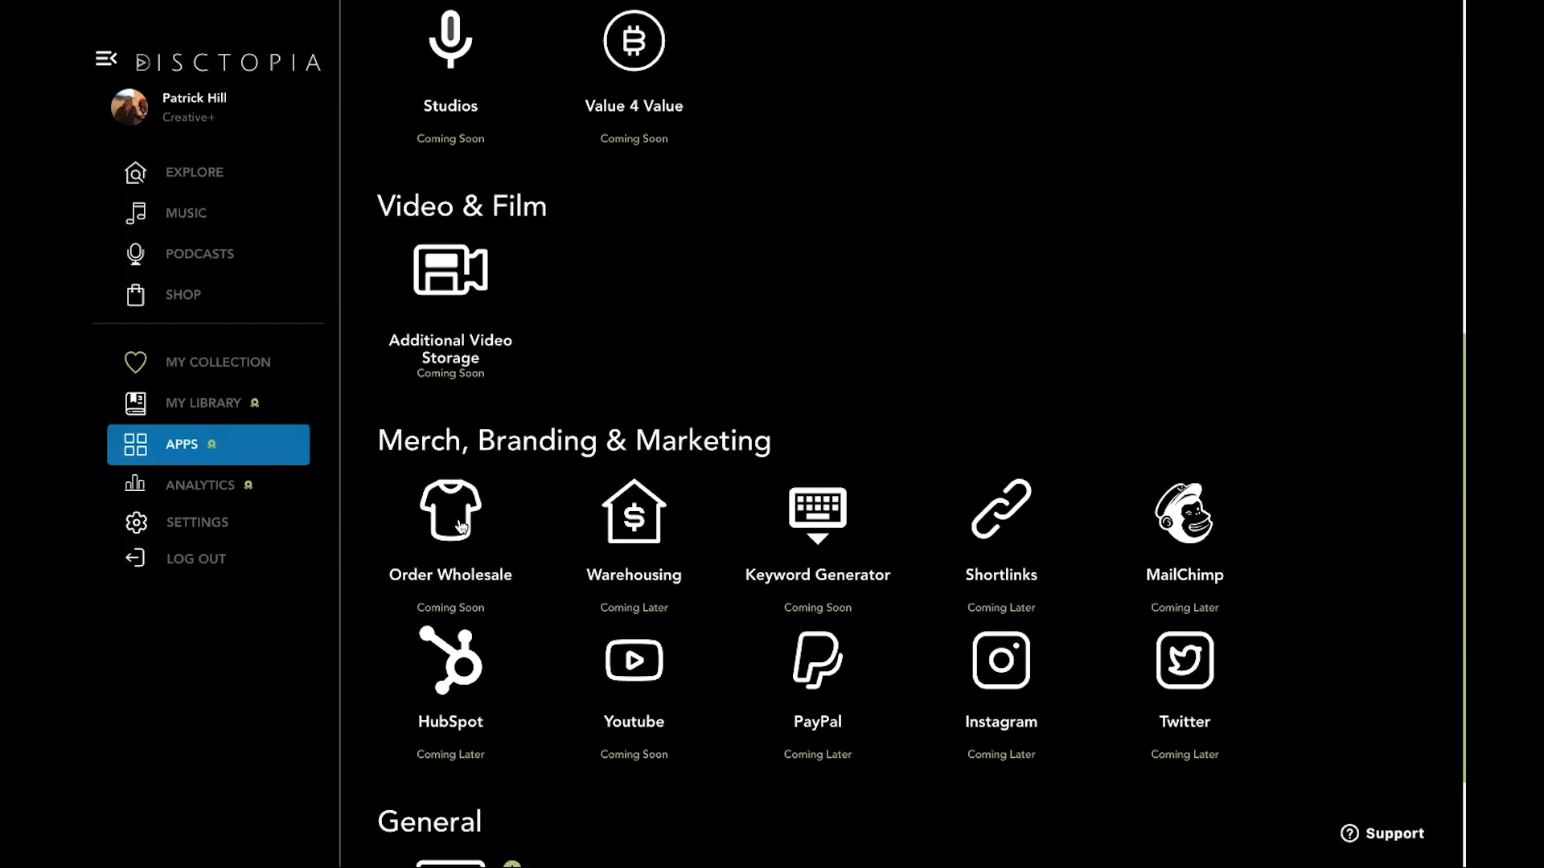
mouse_move(460, 529)
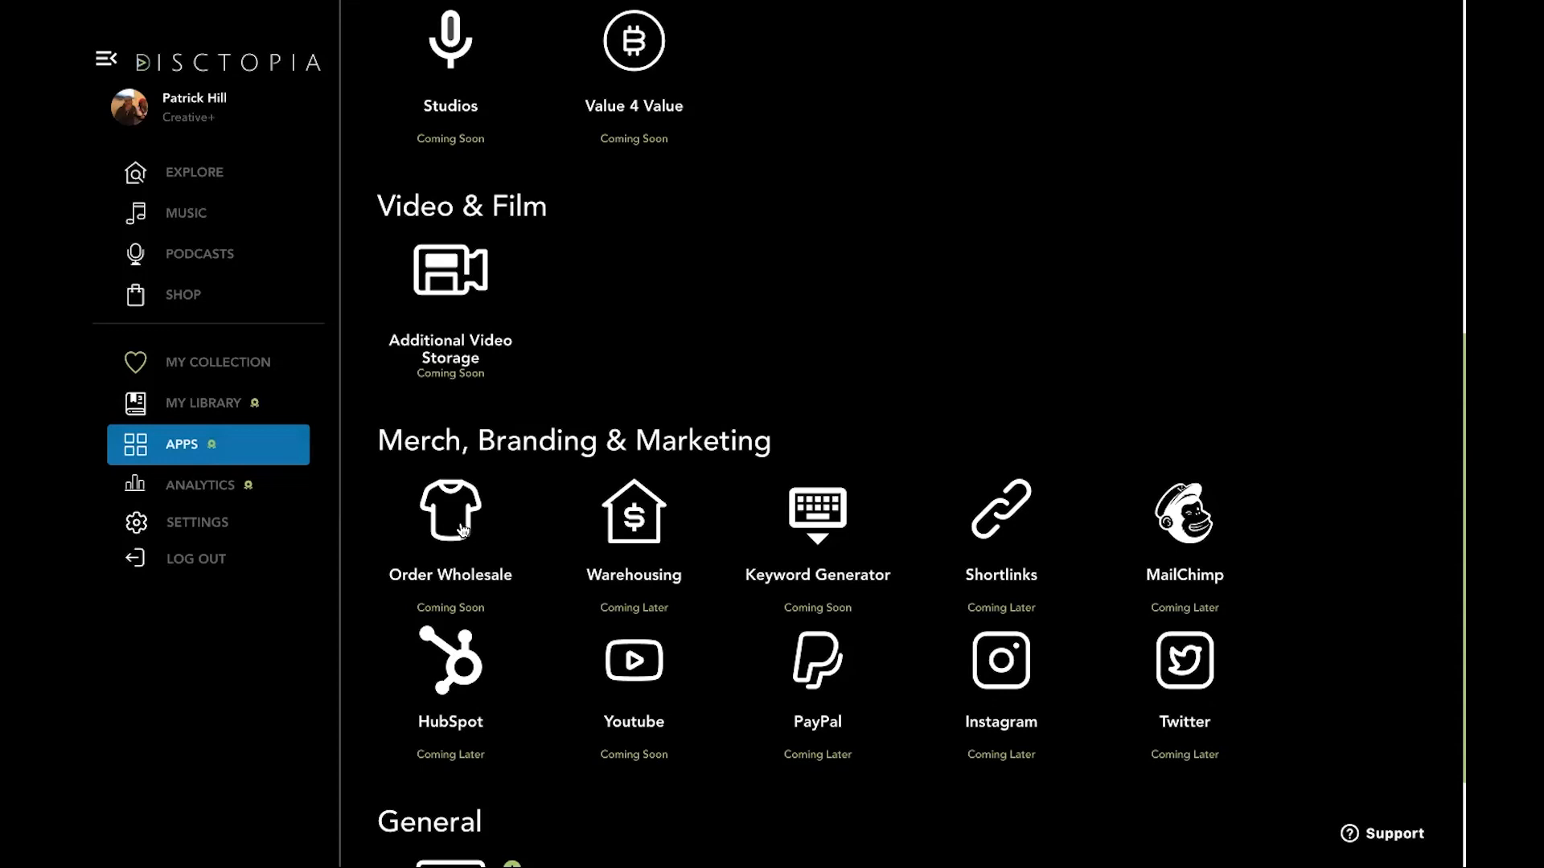
mouse_move(621, 534)
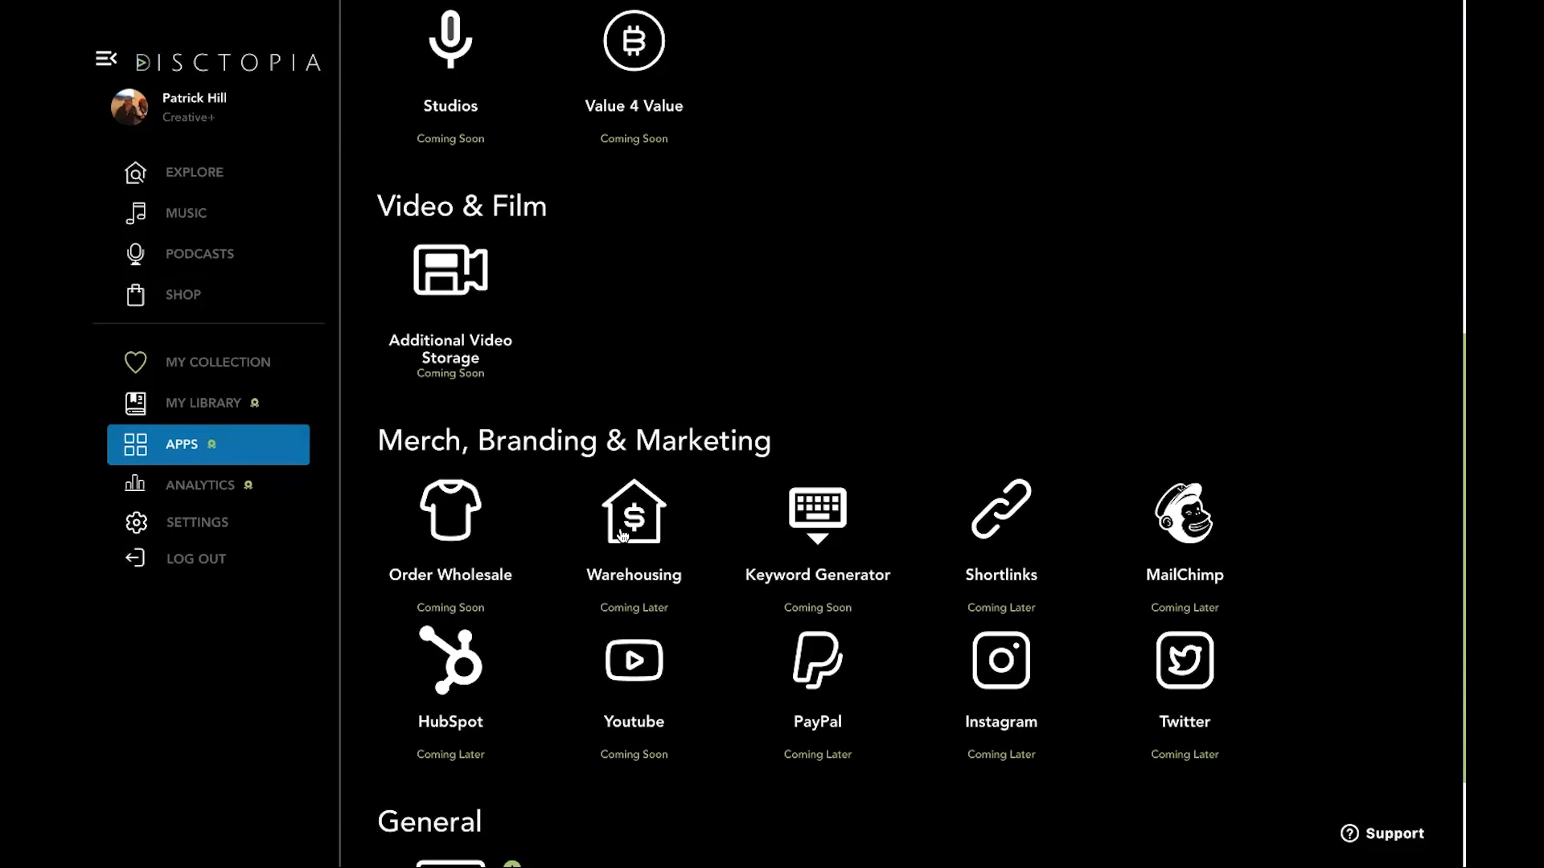
Step: Scroll the Apps catalogue down and back to its top
scroll(down, 3)
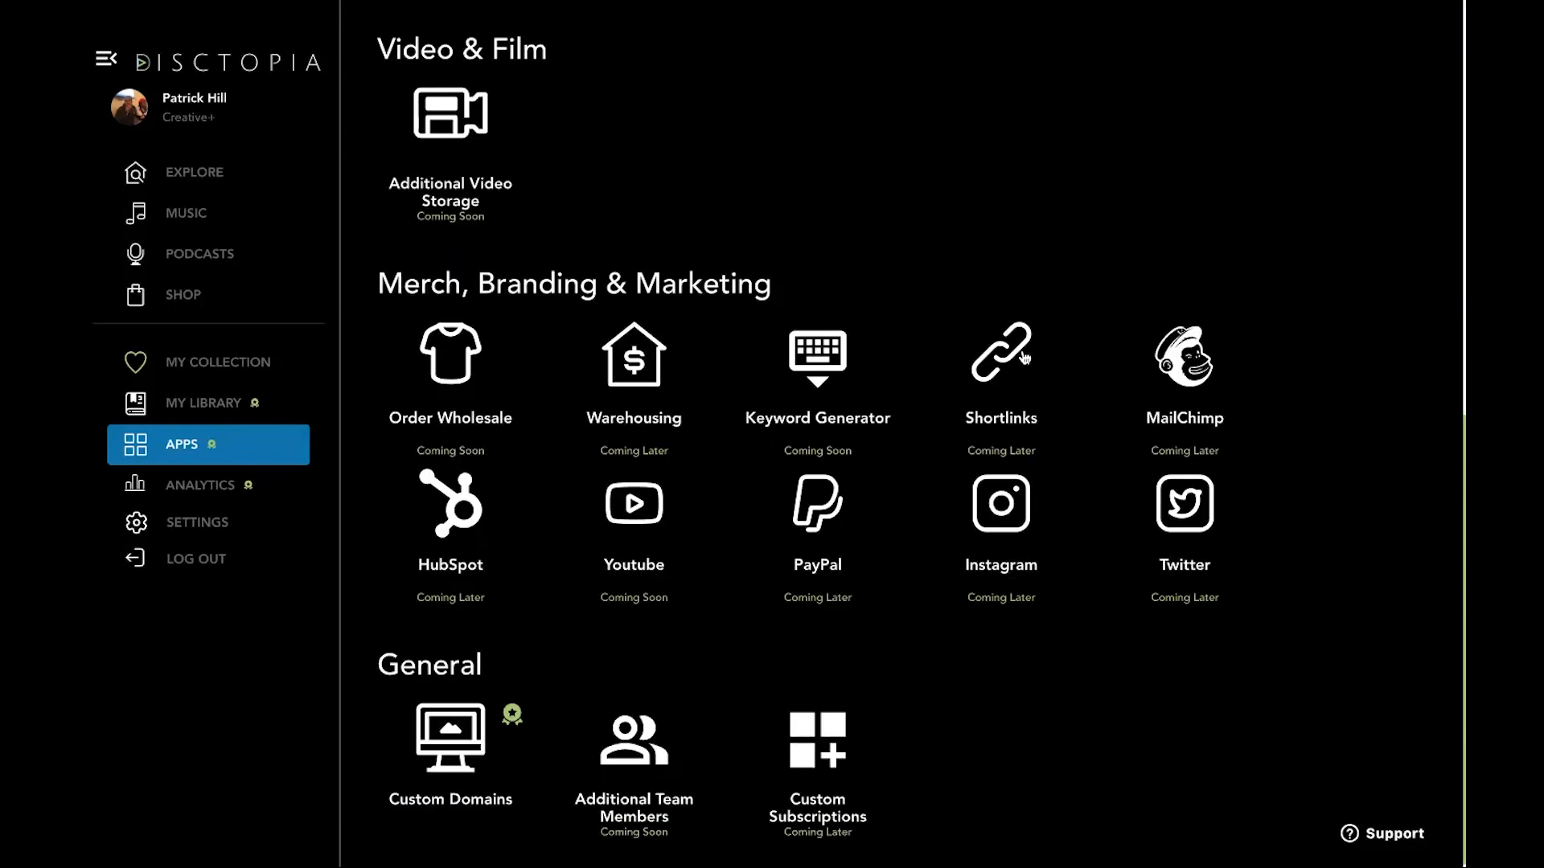
mouse_move(999, 344)
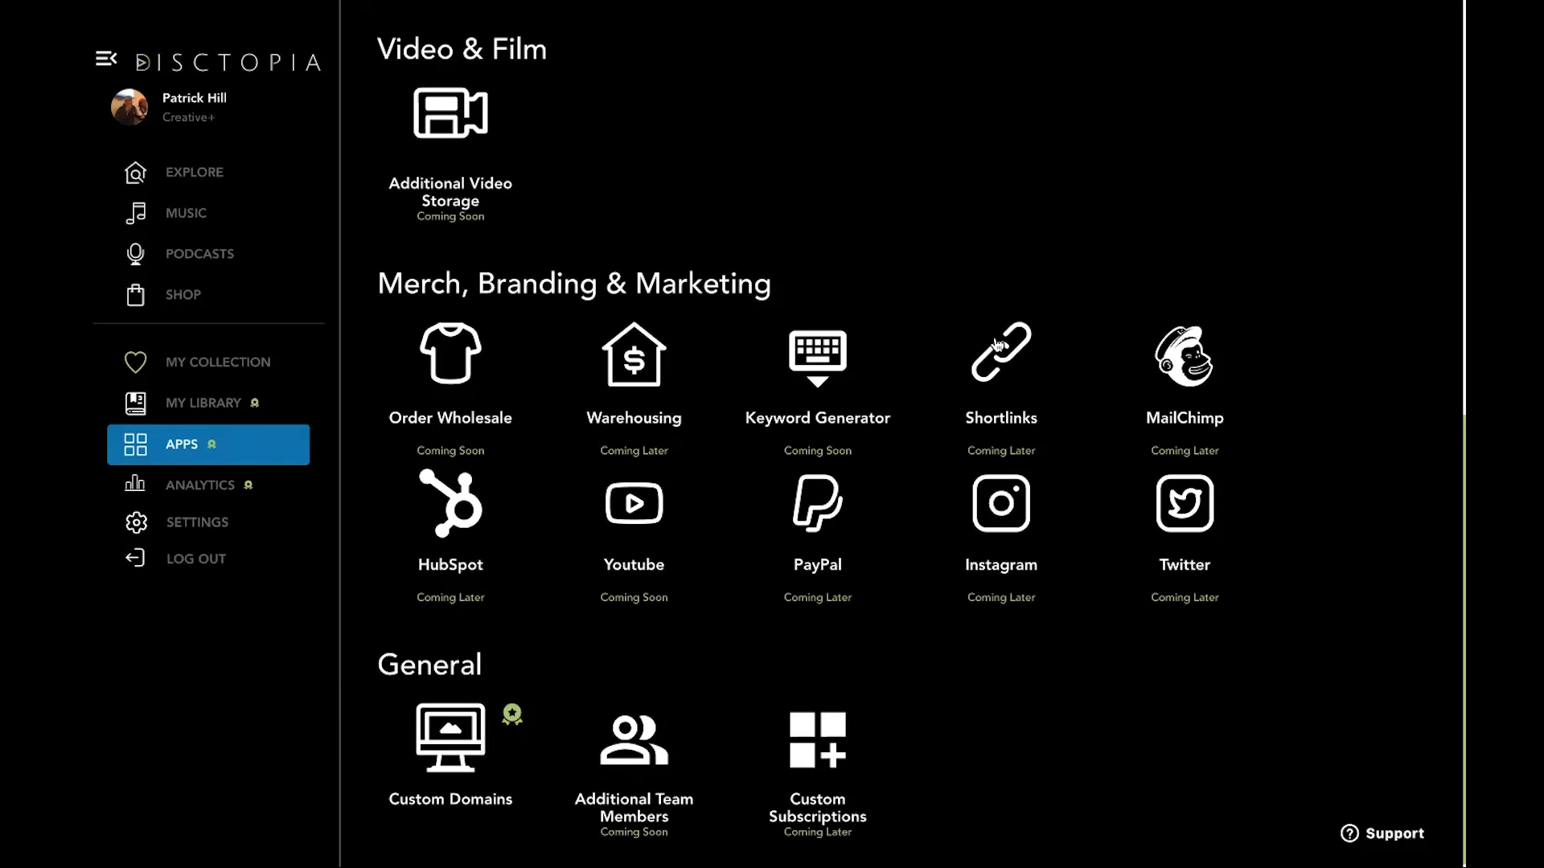
mouse_move(1024, 357)
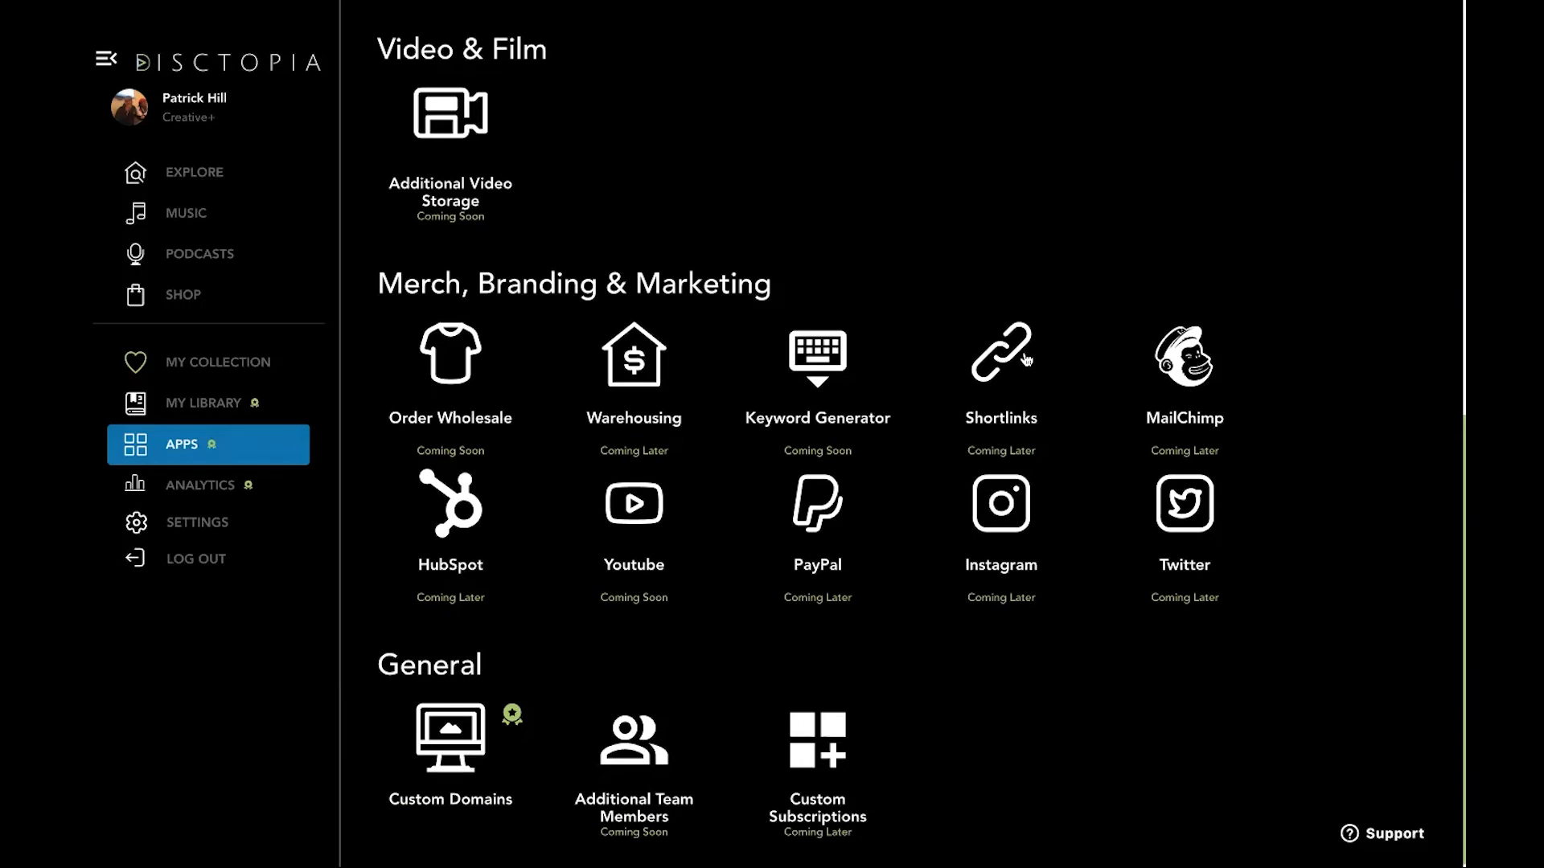
mouse_move(994, 322)
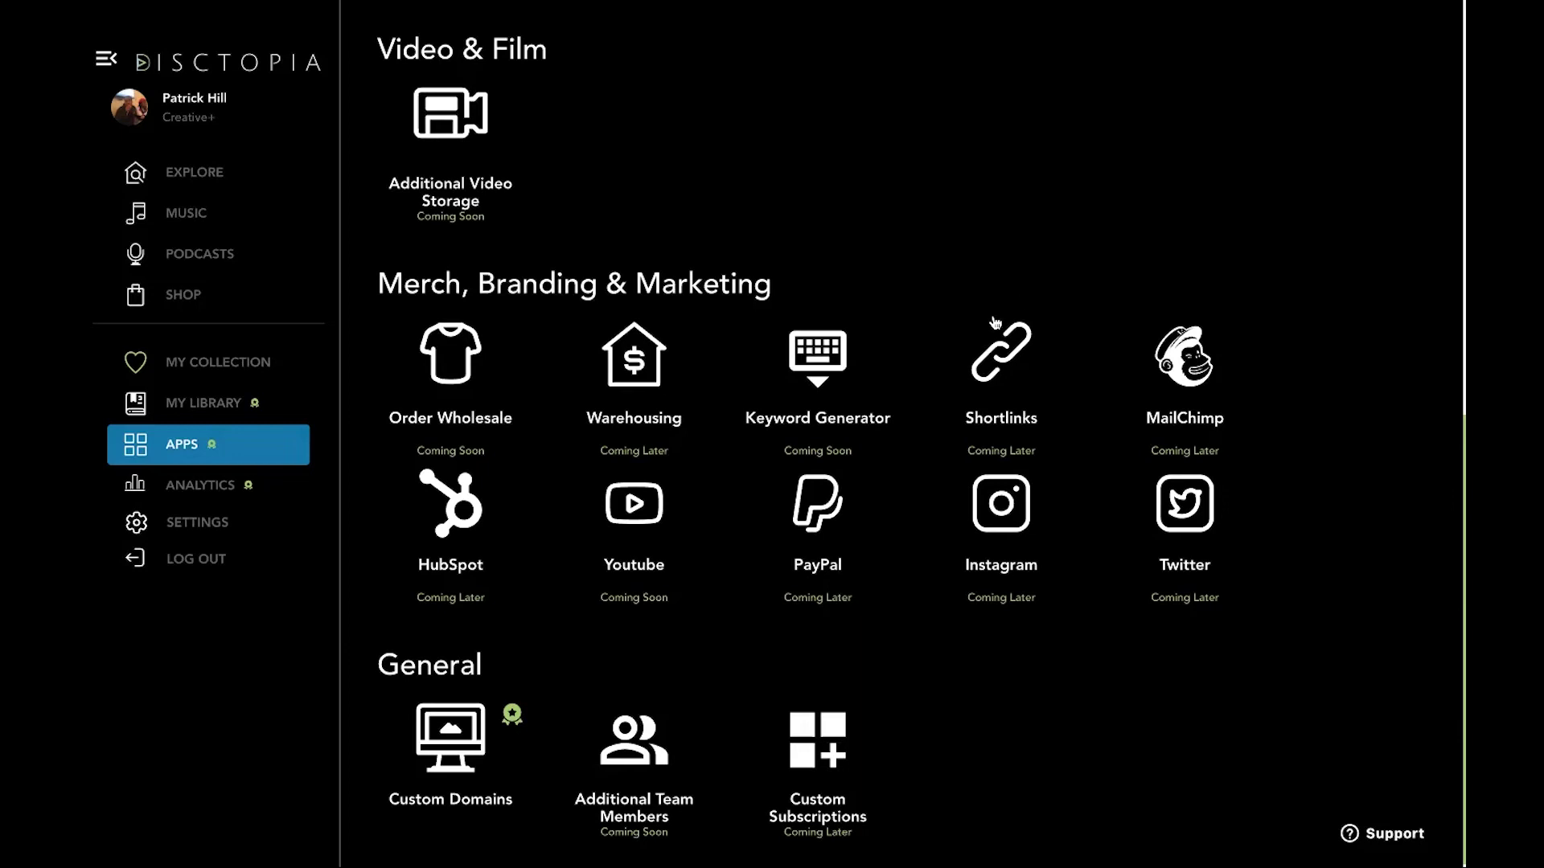
mouse_move(1025, 367)
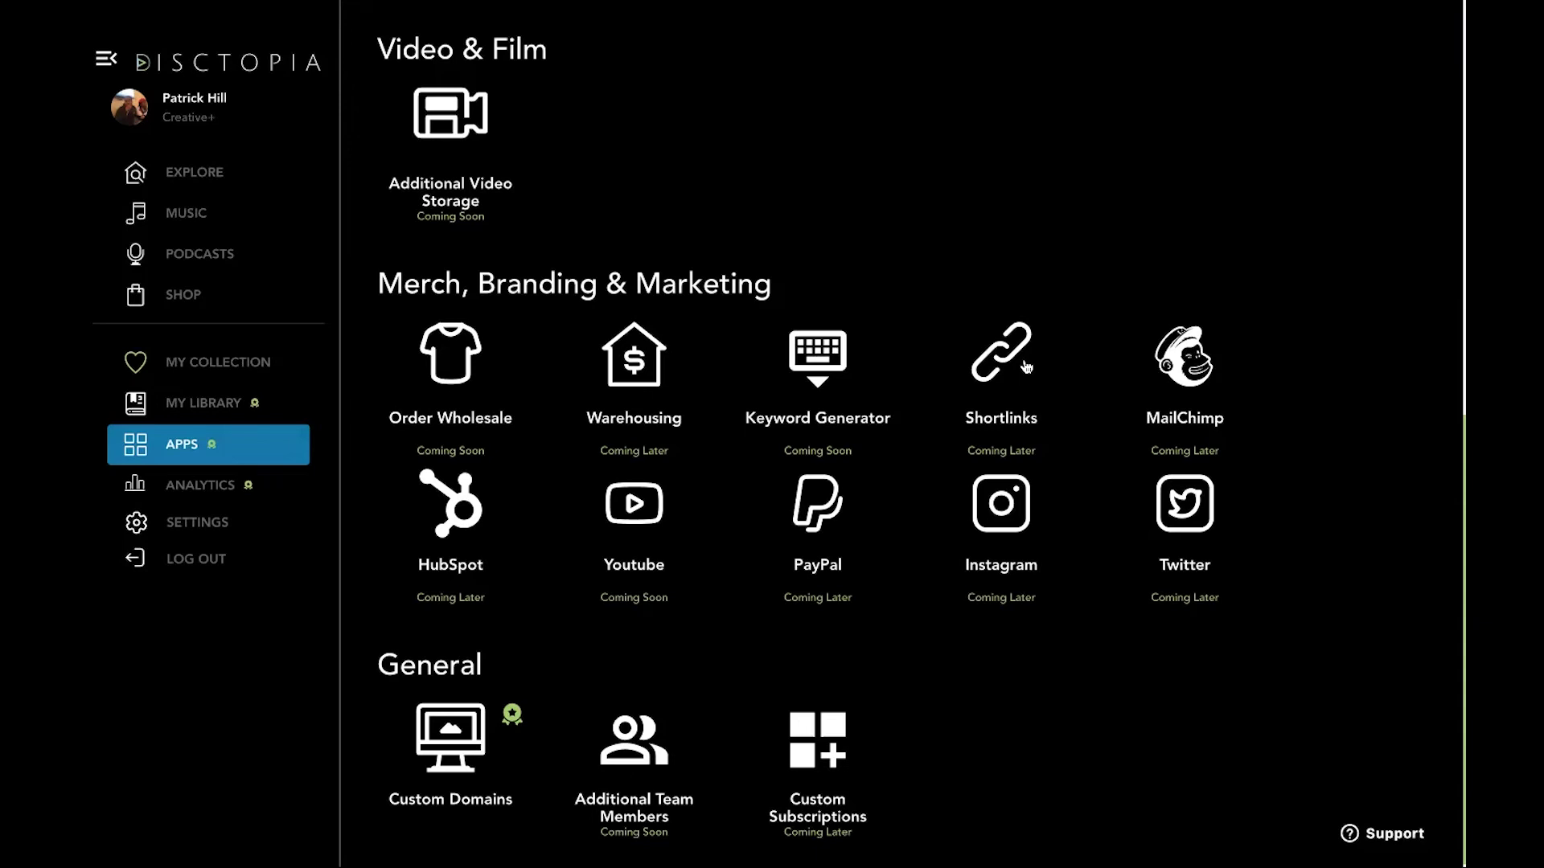
mouse_move(1022, 398)
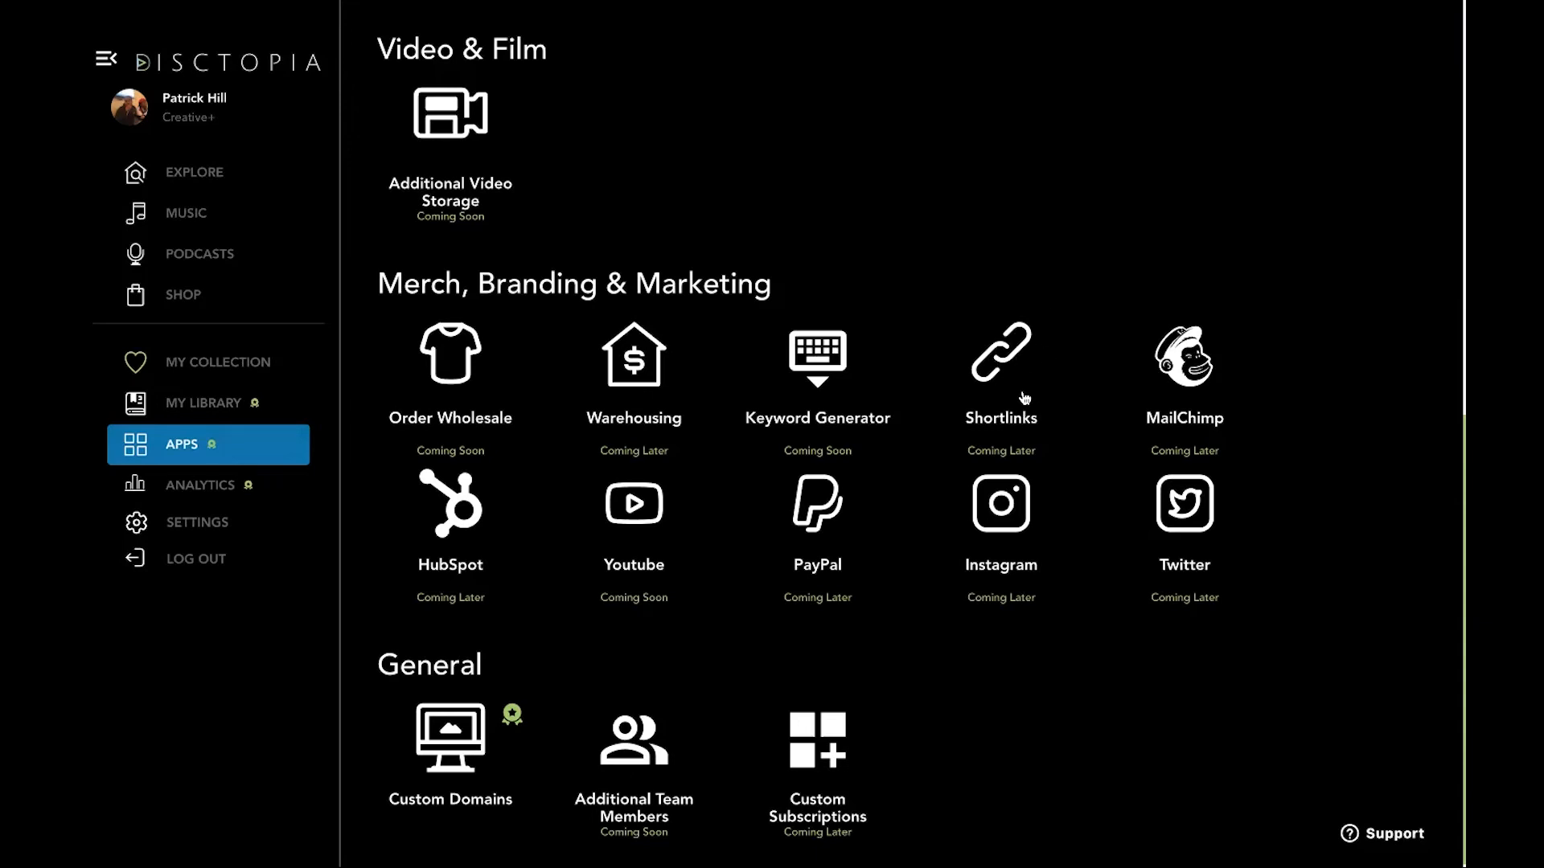
mouse_move(1029, 392)
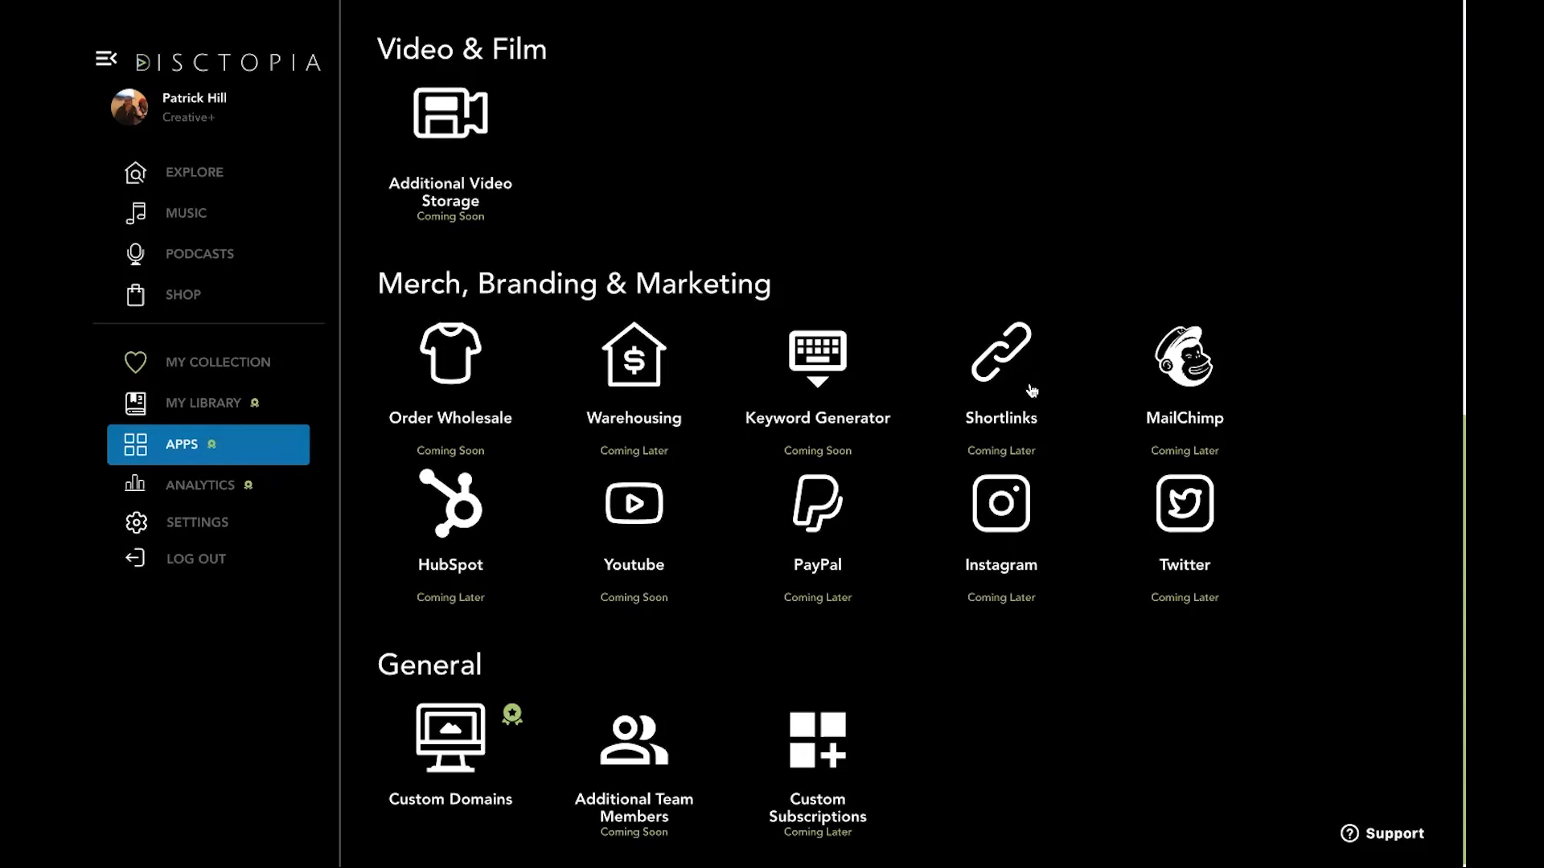
mouse_move(1226, 412)
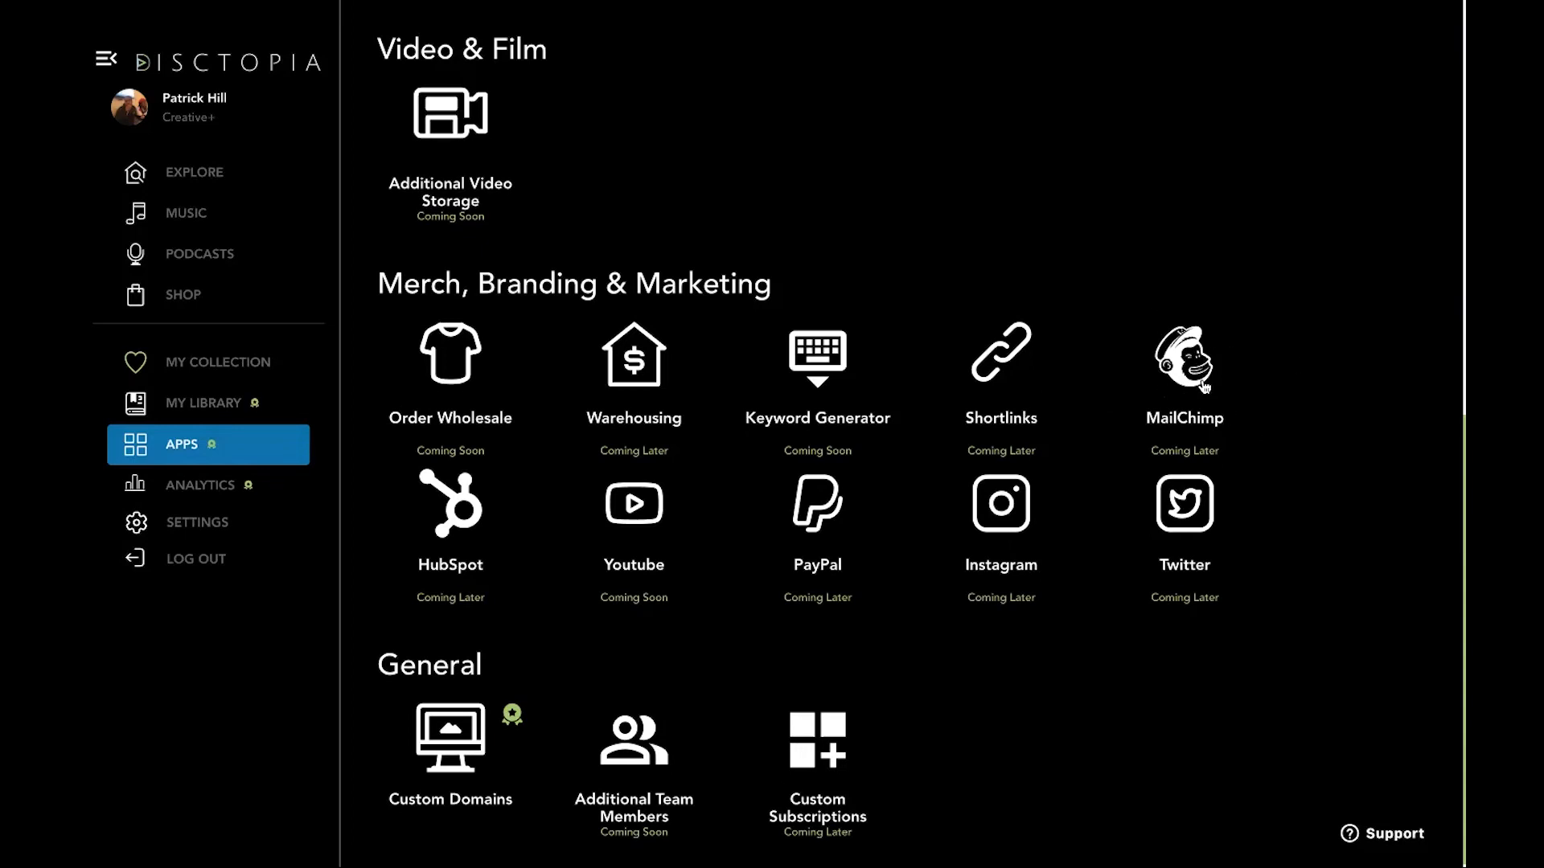
mouse_move(700, 589)
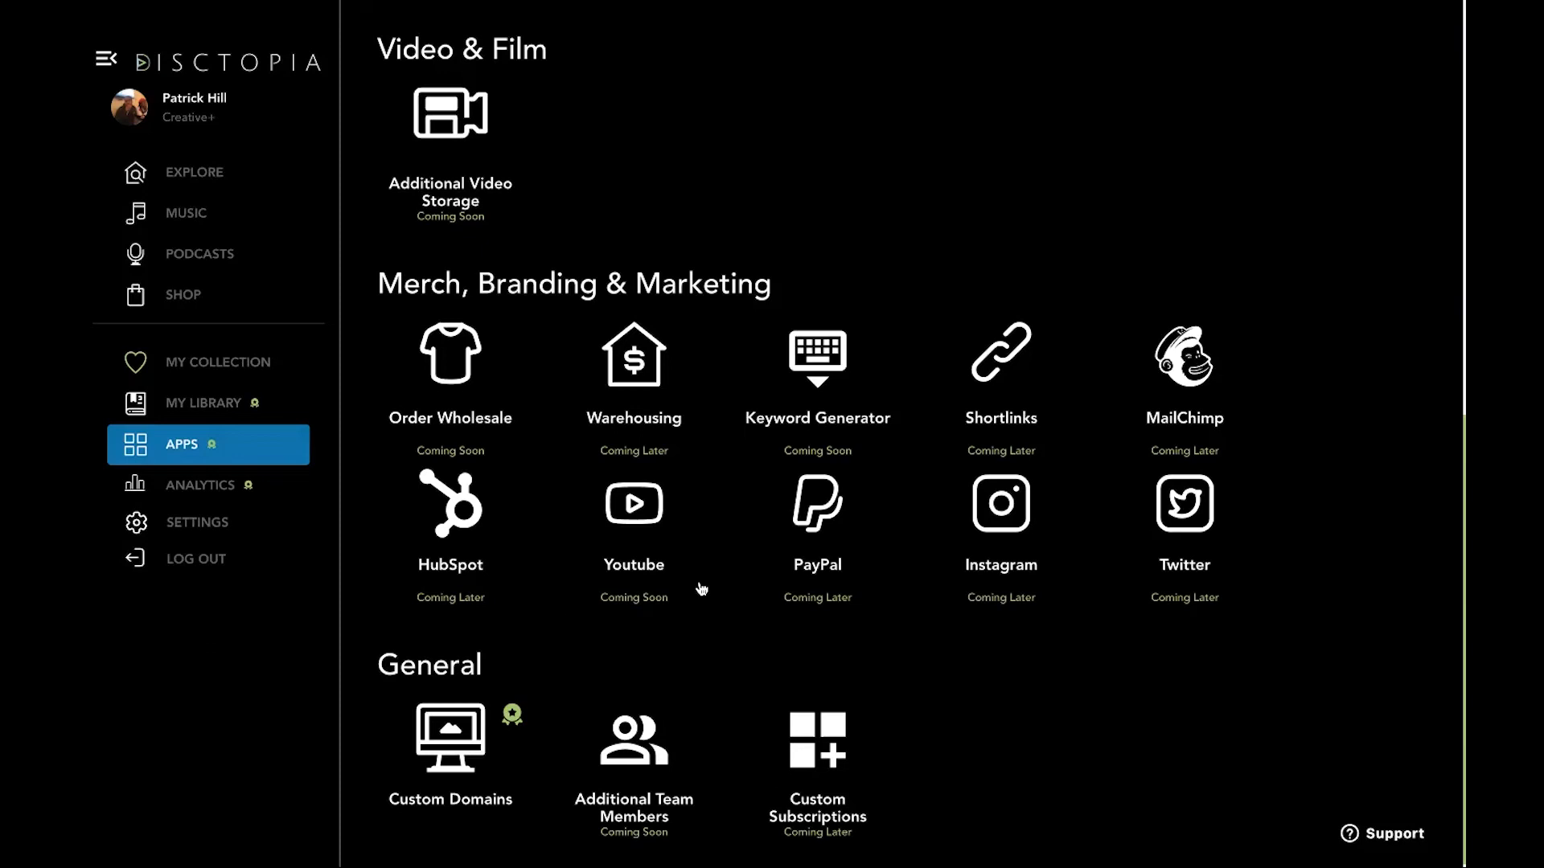
mouse_move(669, 552)
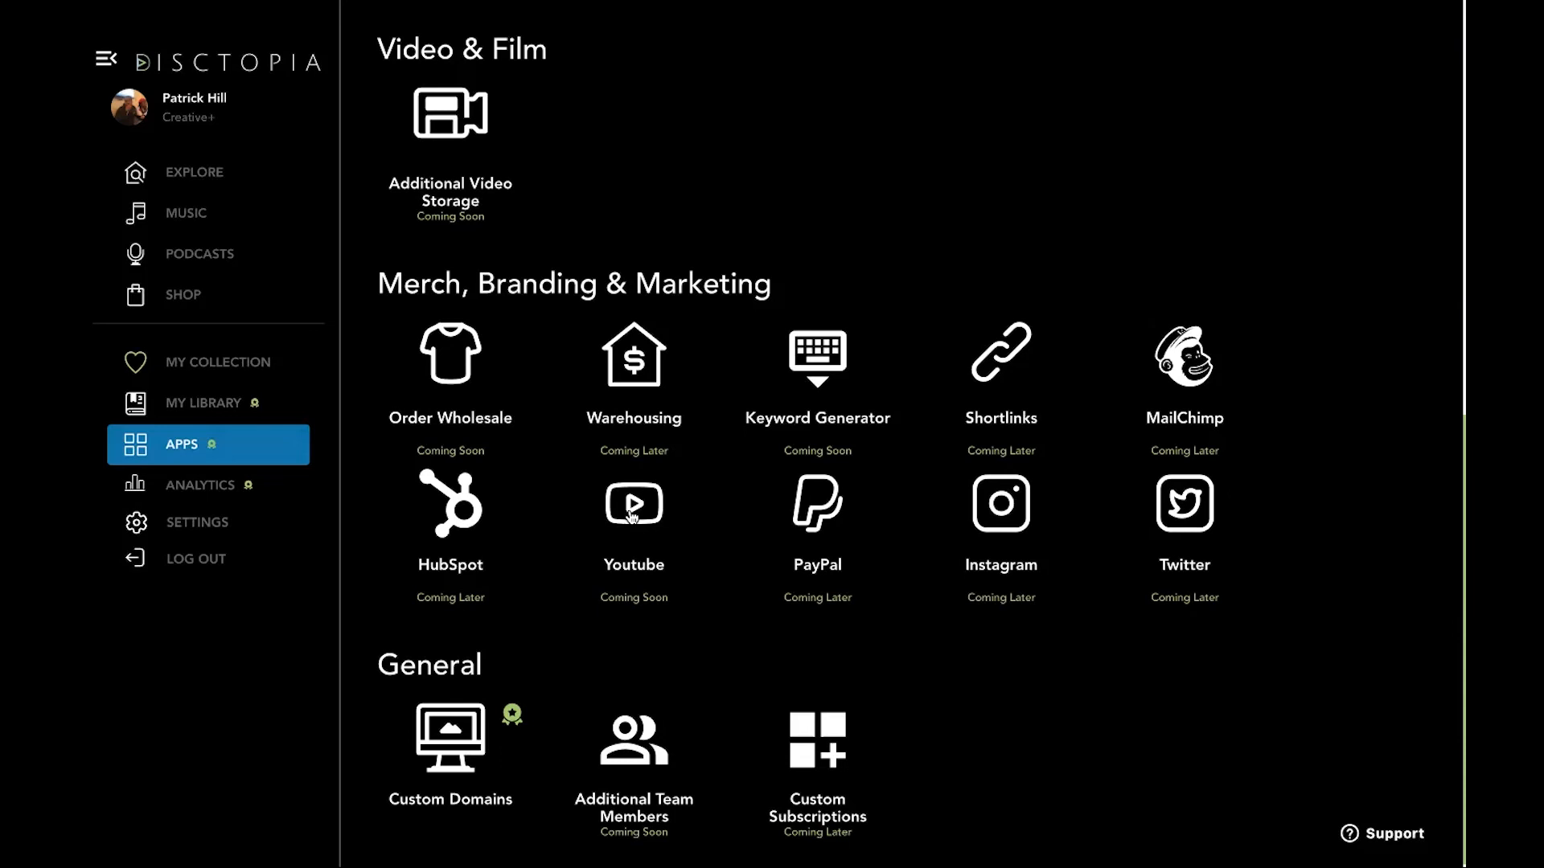
mouse_move(975, 372)
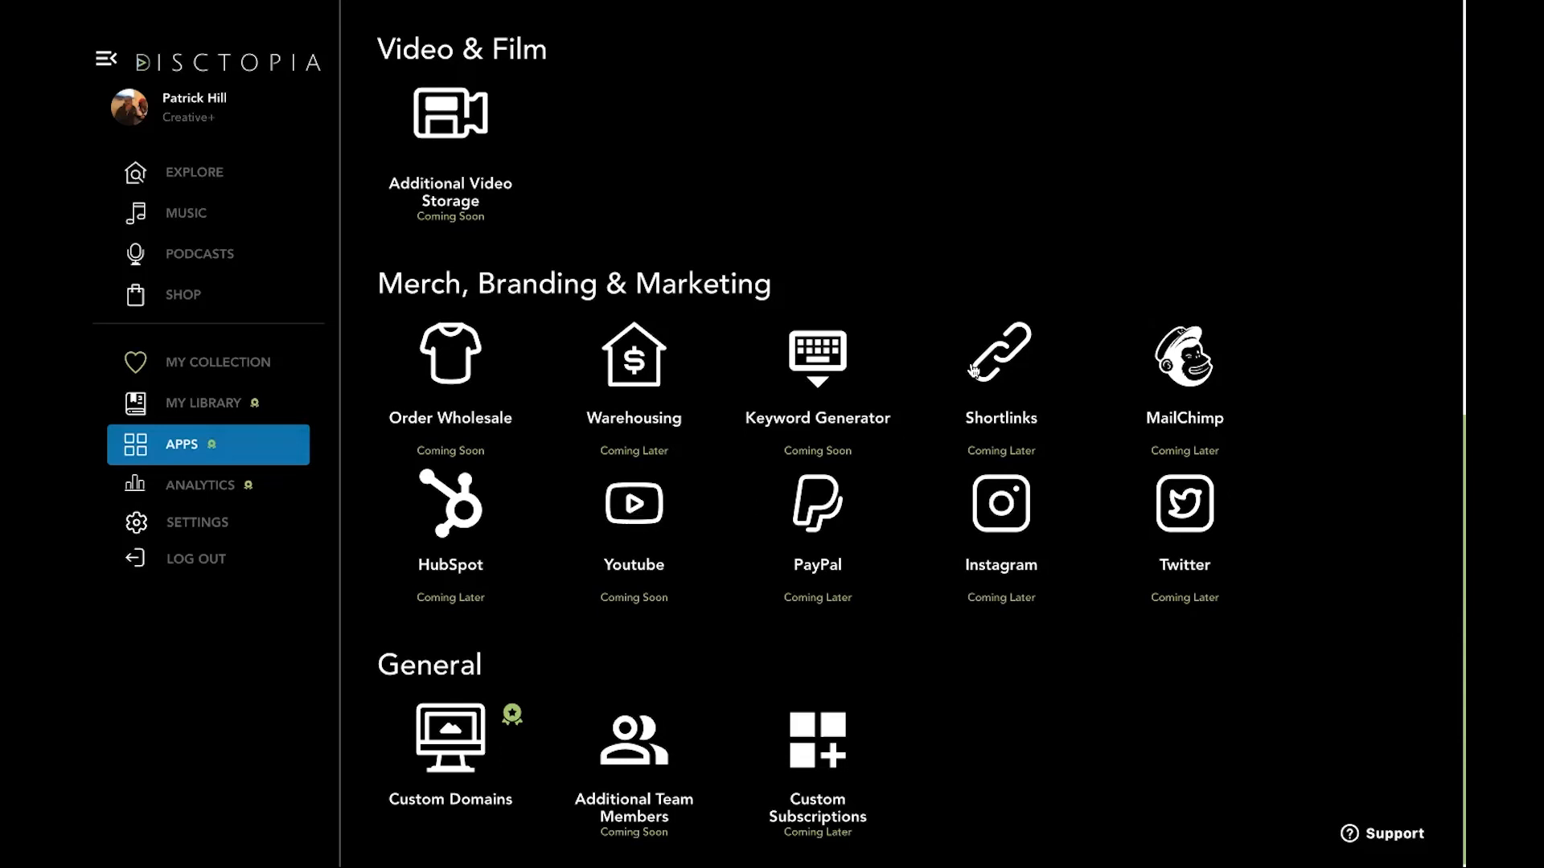
mouse_move(932, 402)
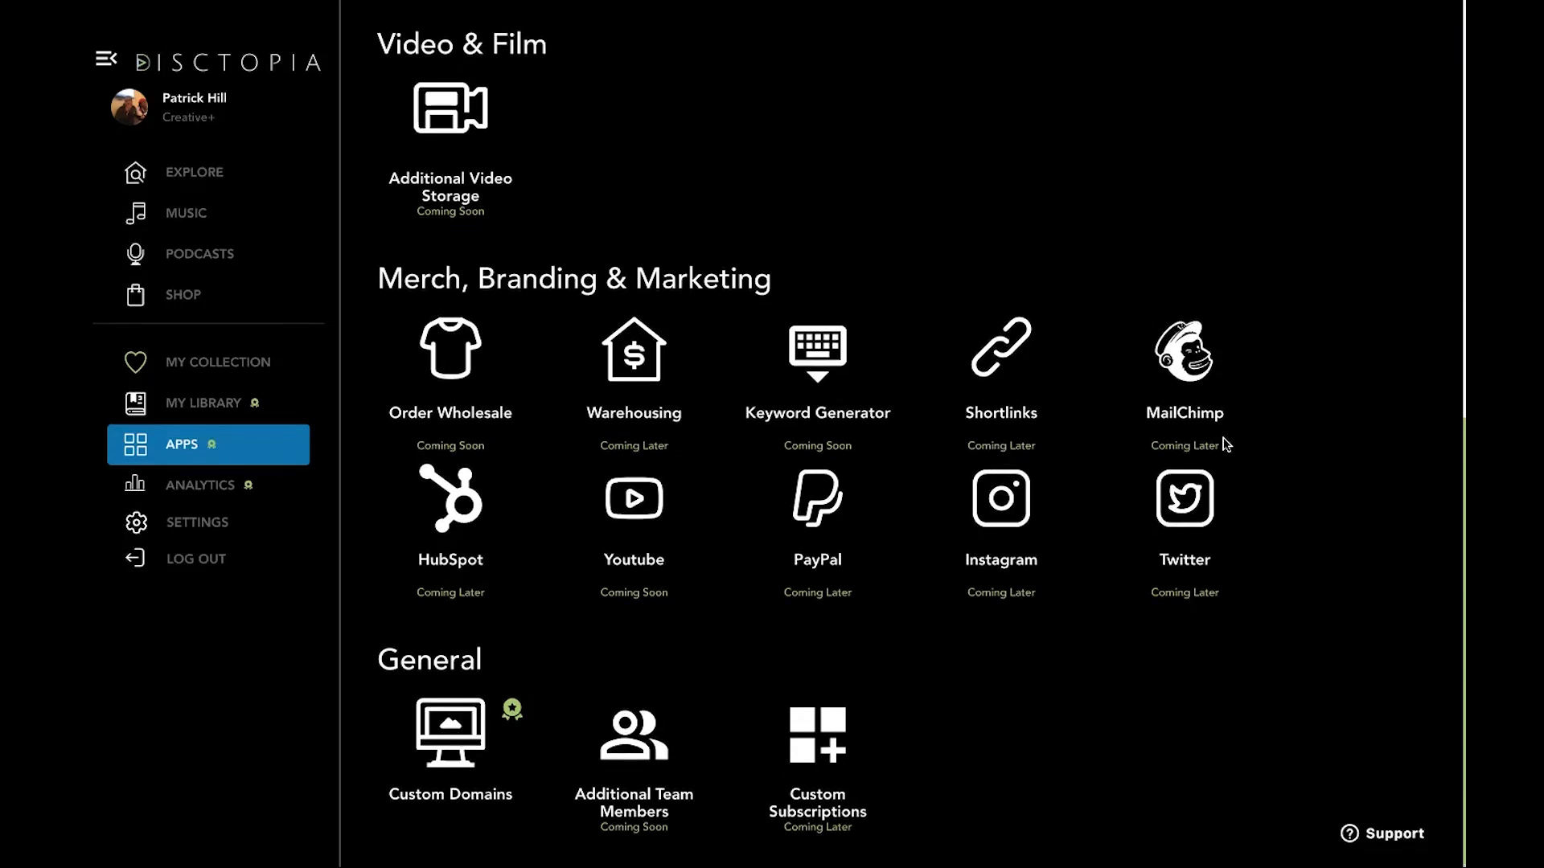
mouse_move(997, 626)
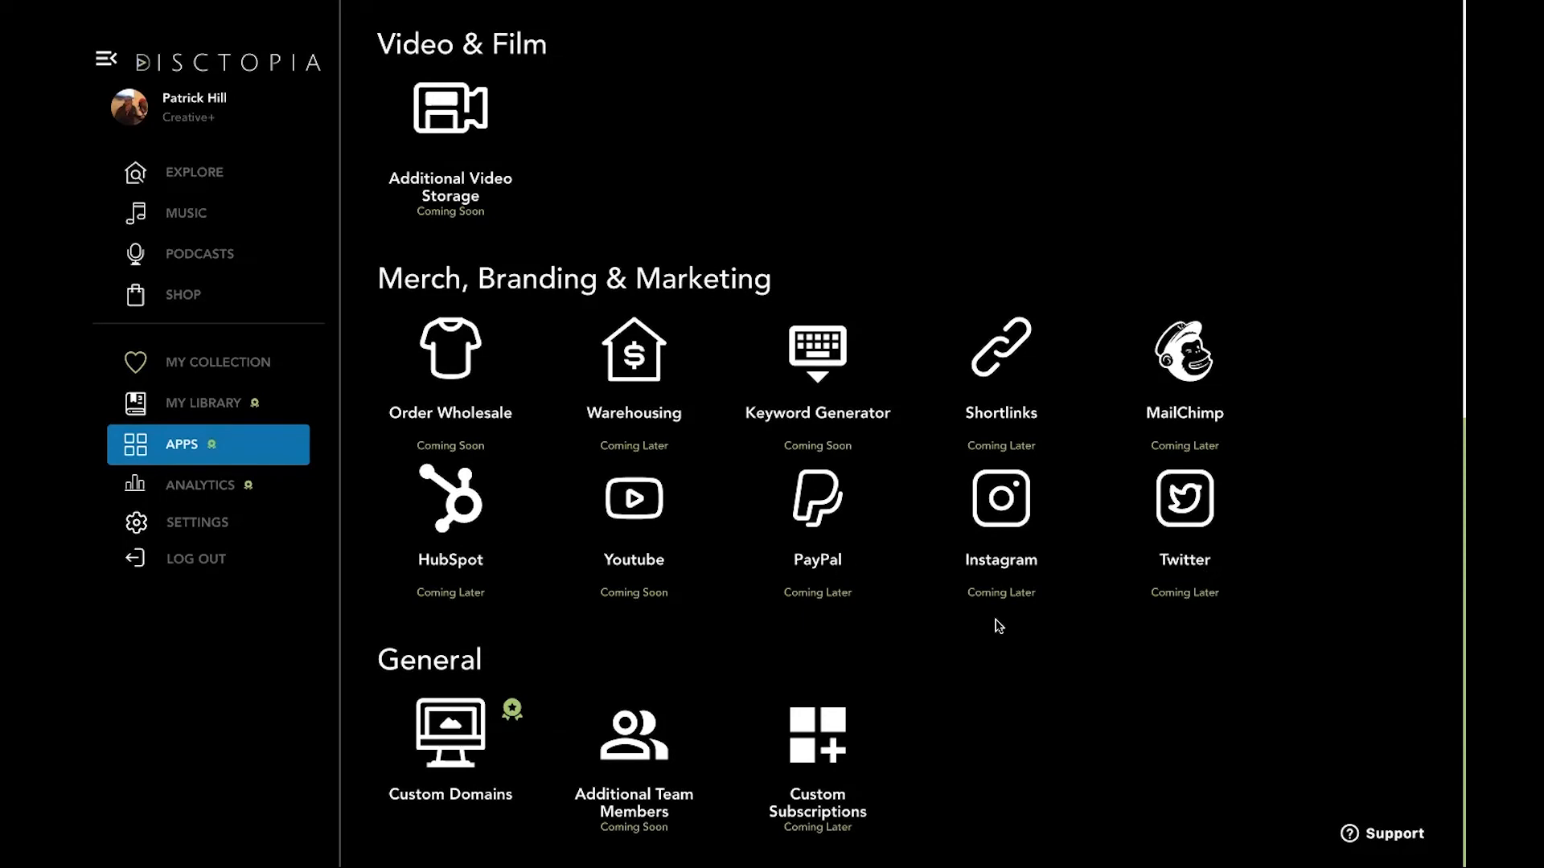
mouse_move(885, 618)
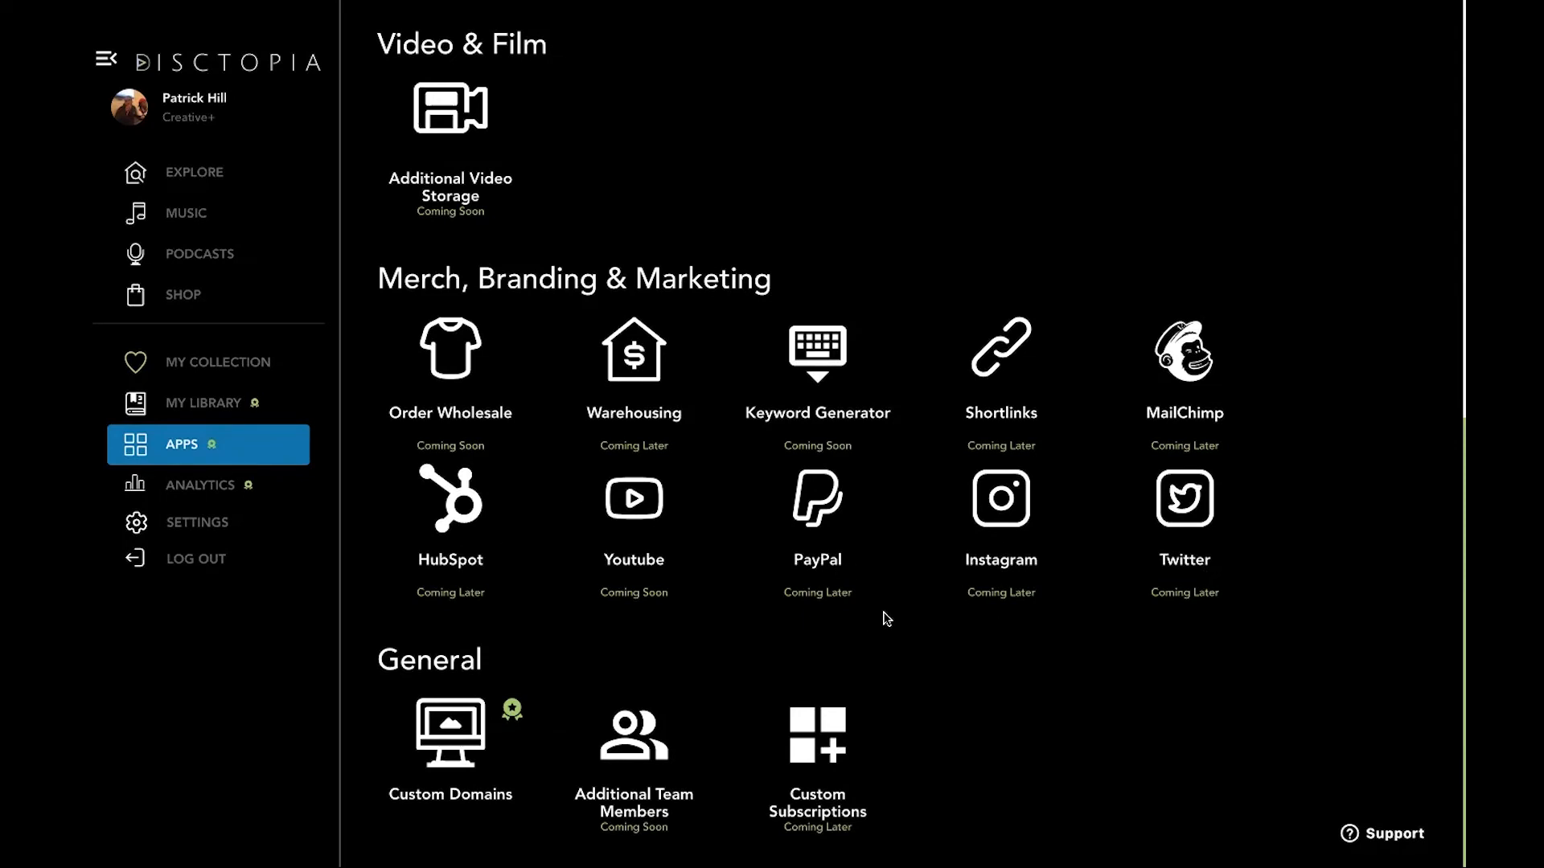
mouse_move(883, 617)
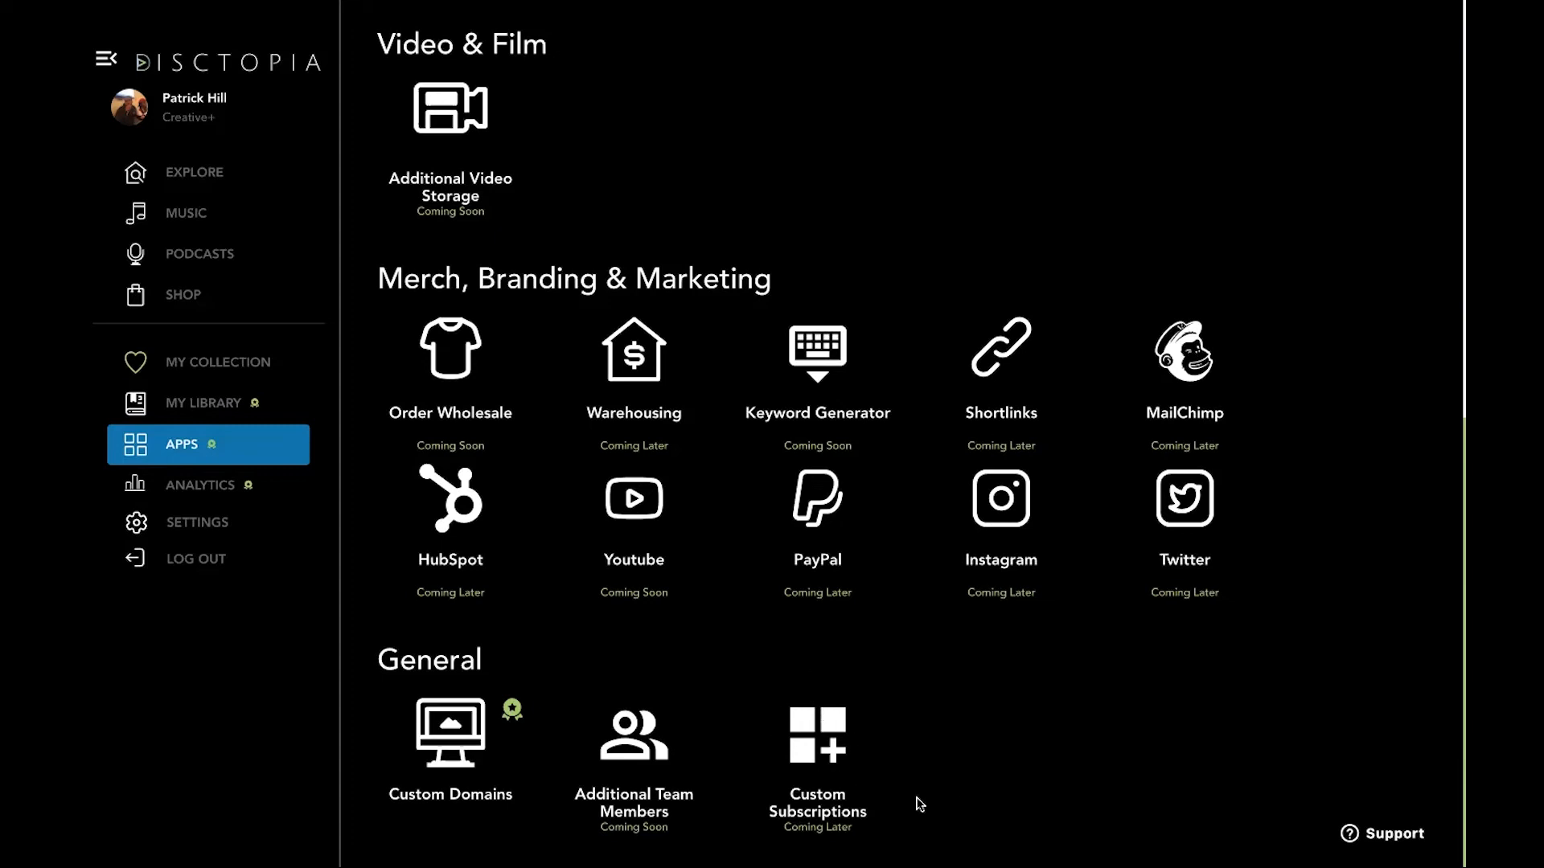
mouse_move(717, 721)
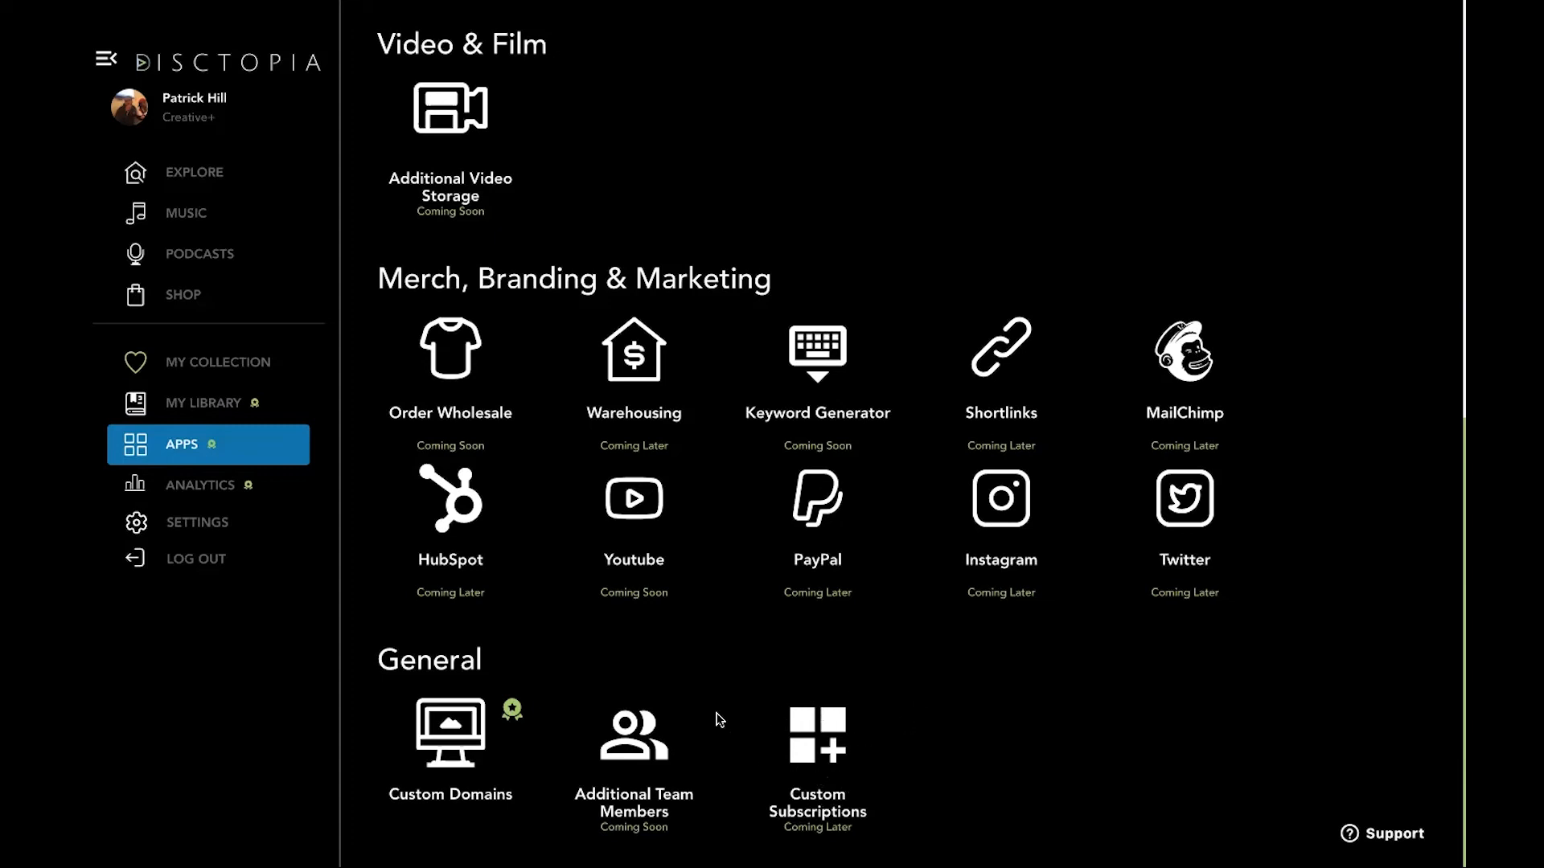
mouse_move(849, 743)
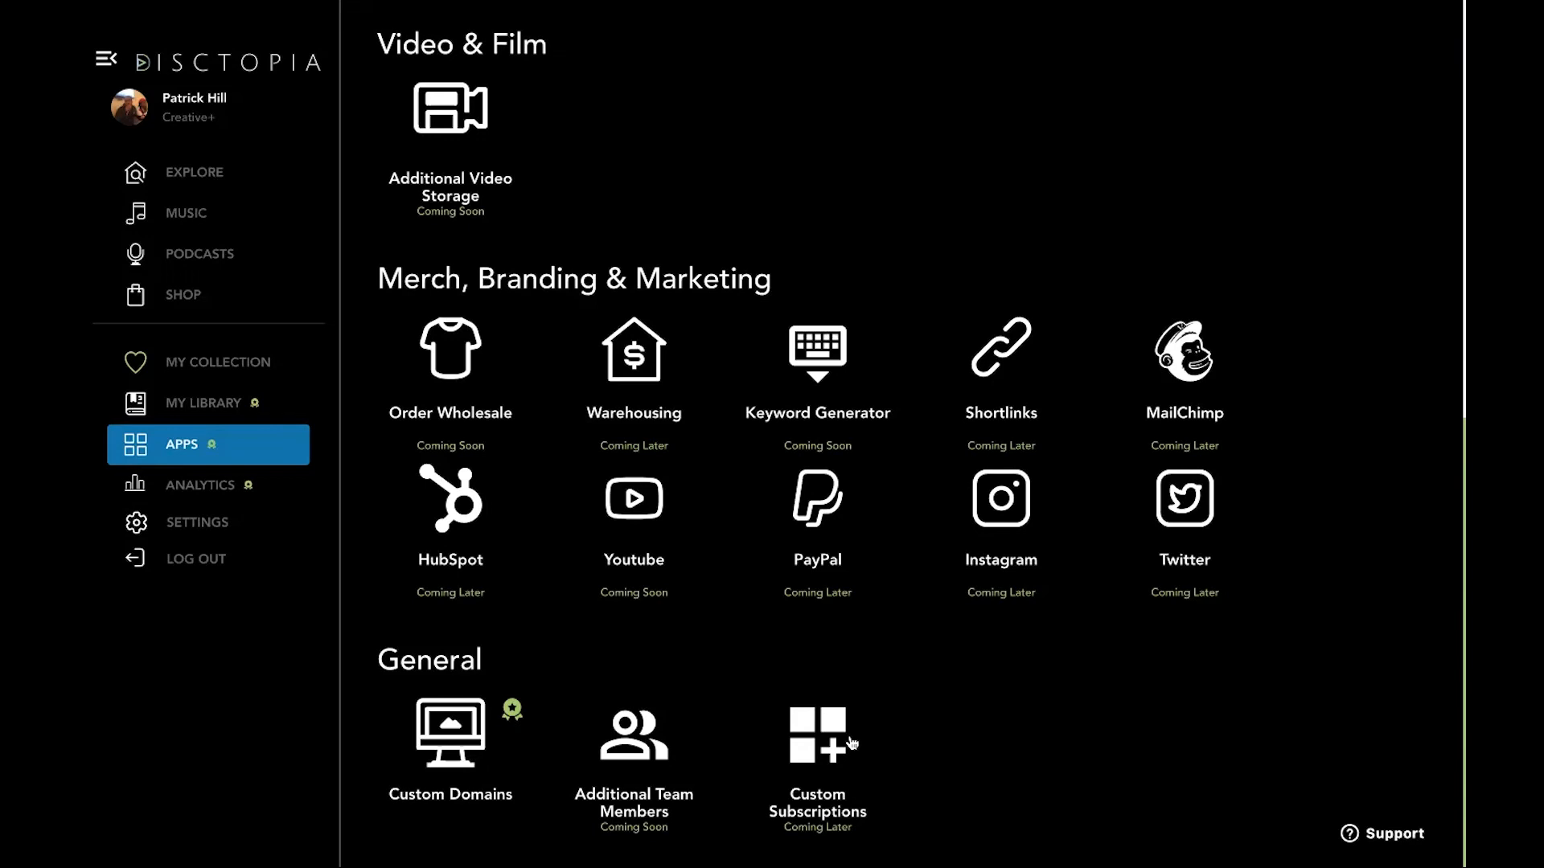
scroll(up, 3)
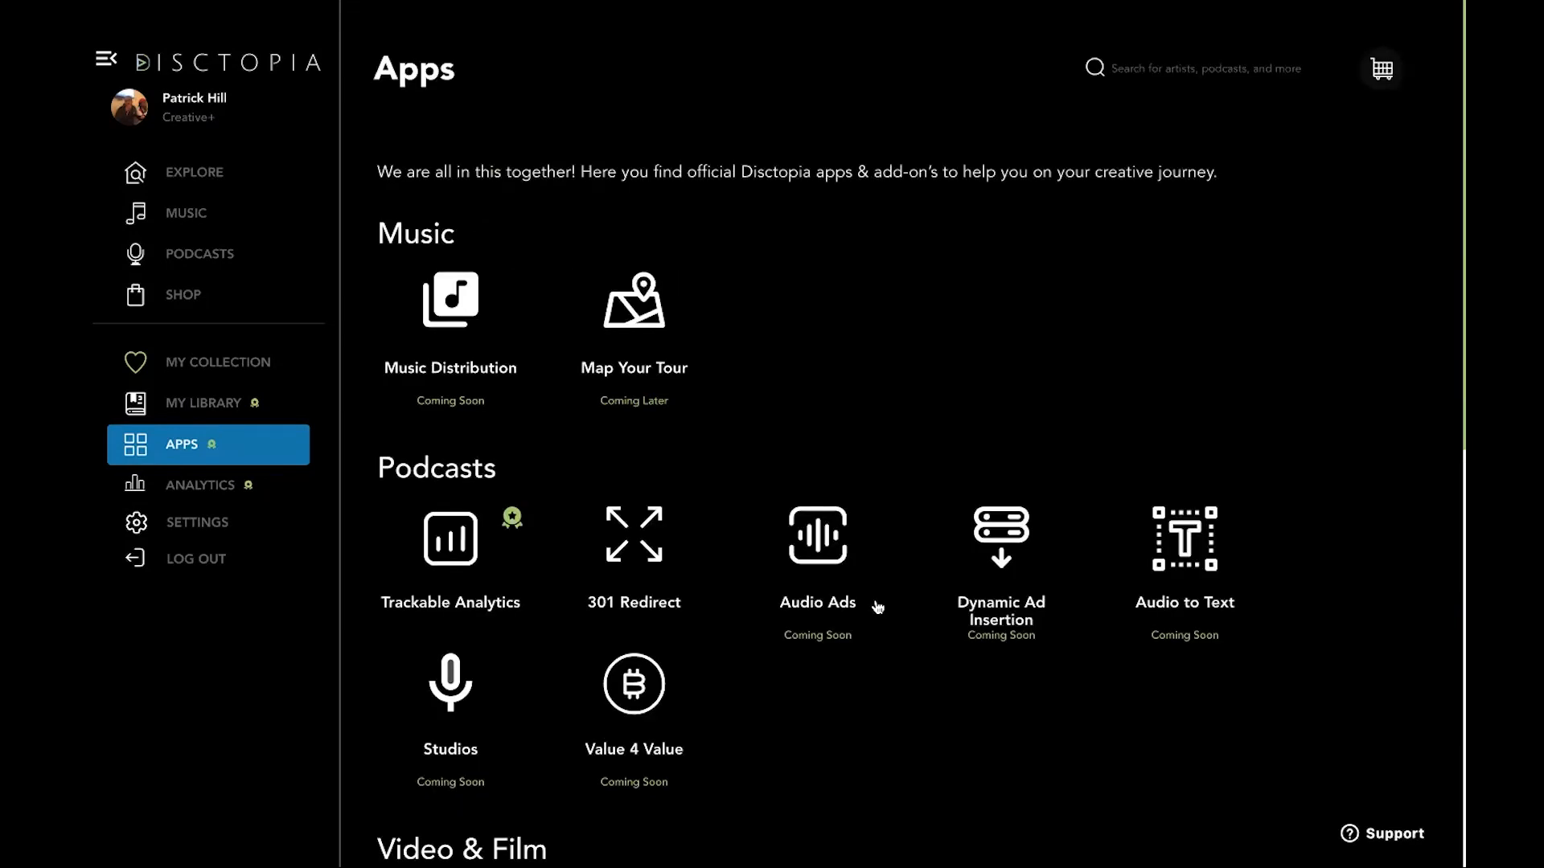
Step: Browse the full Apps catalogue, then go to My Library
scroll(down, 3)
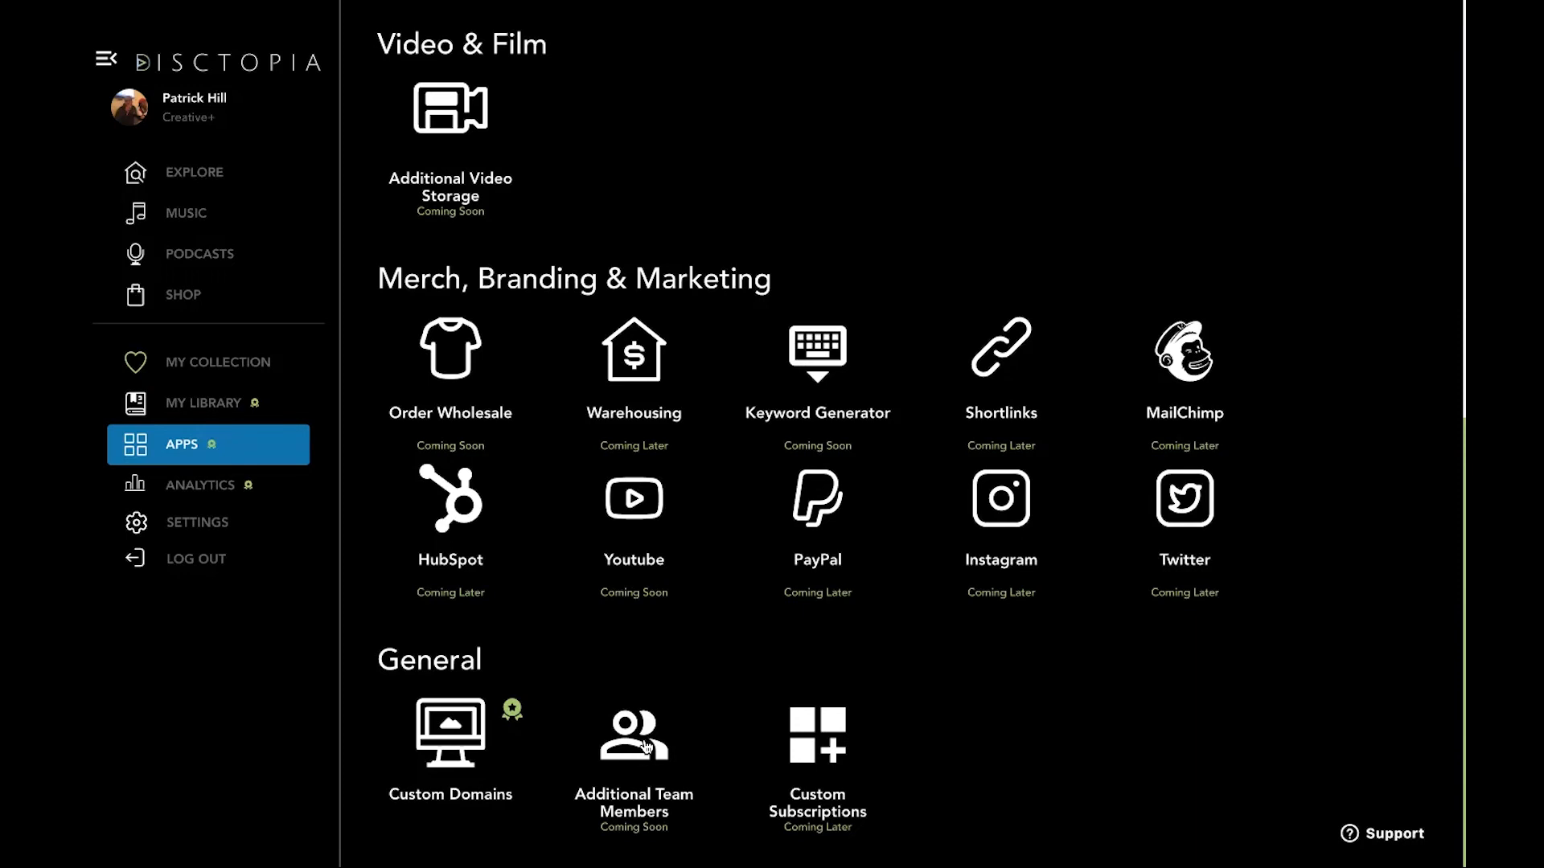
mouse_move(739, 672)
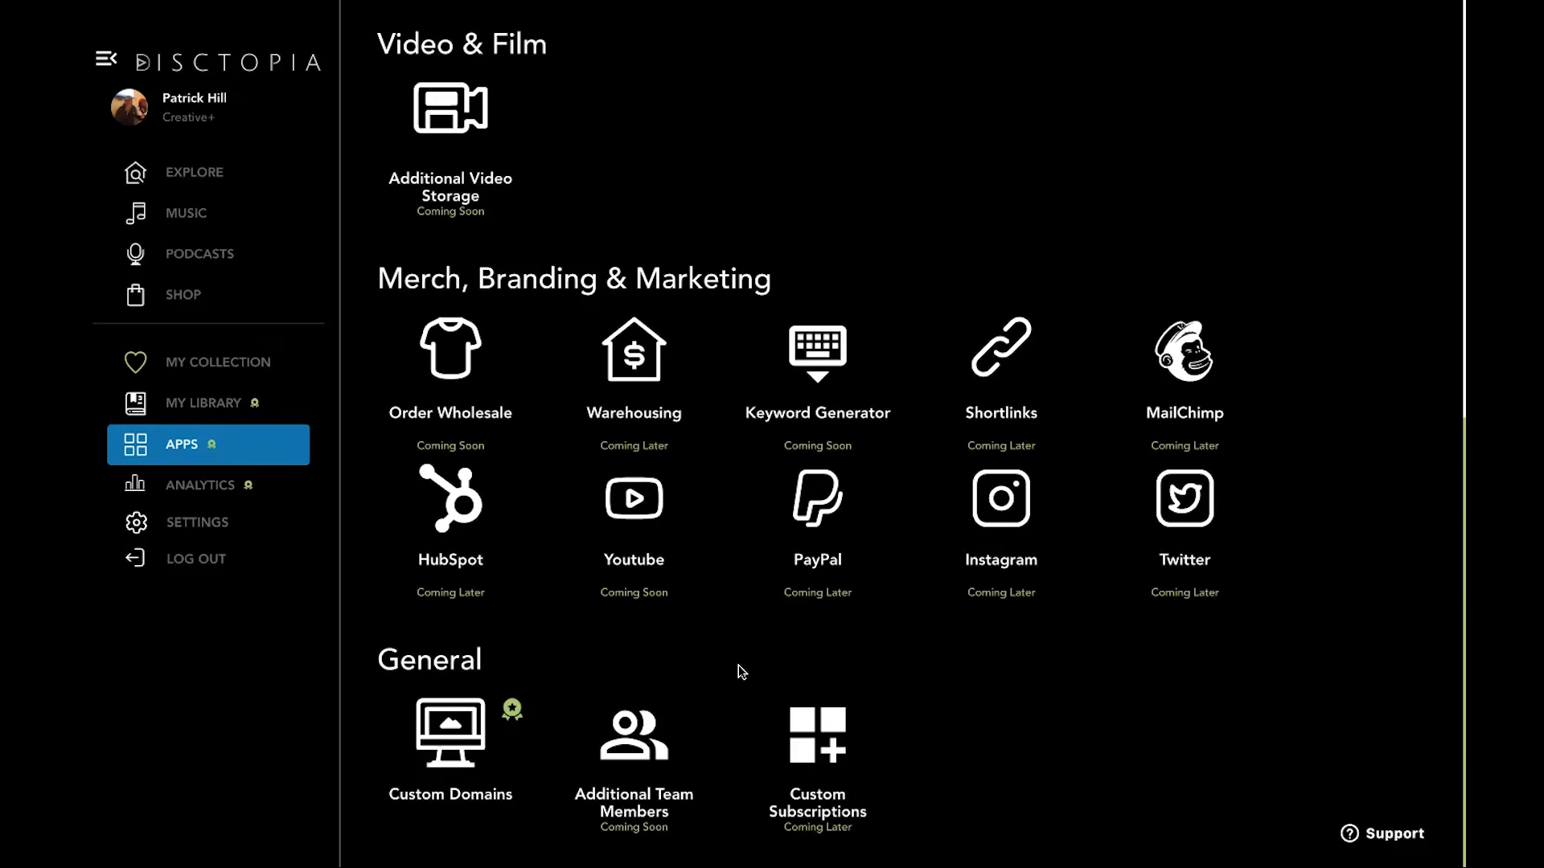
scroll(up, 3)
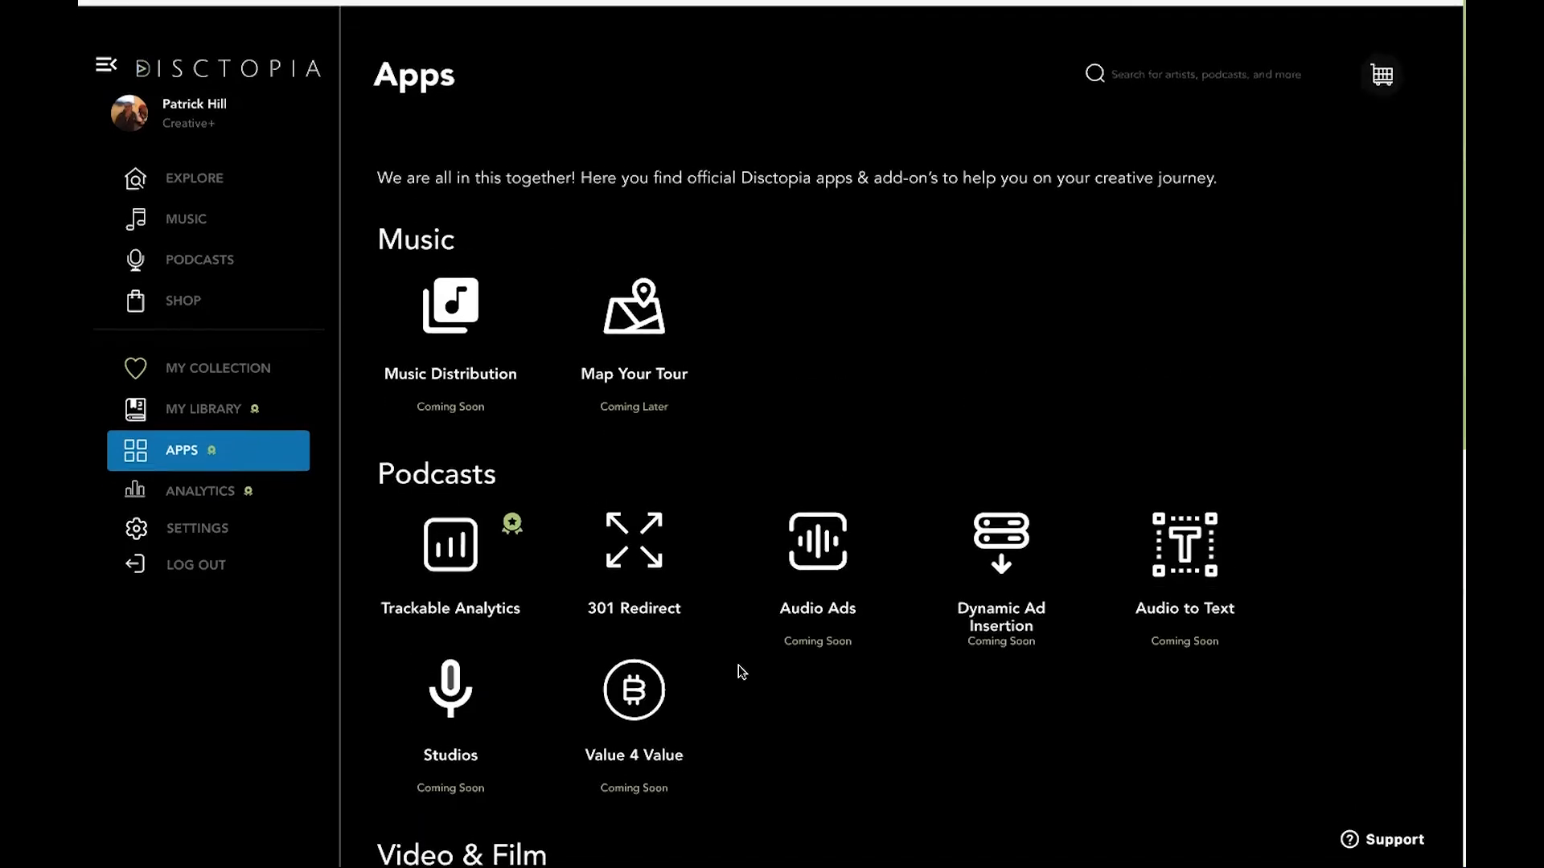
scroll(down, 3)
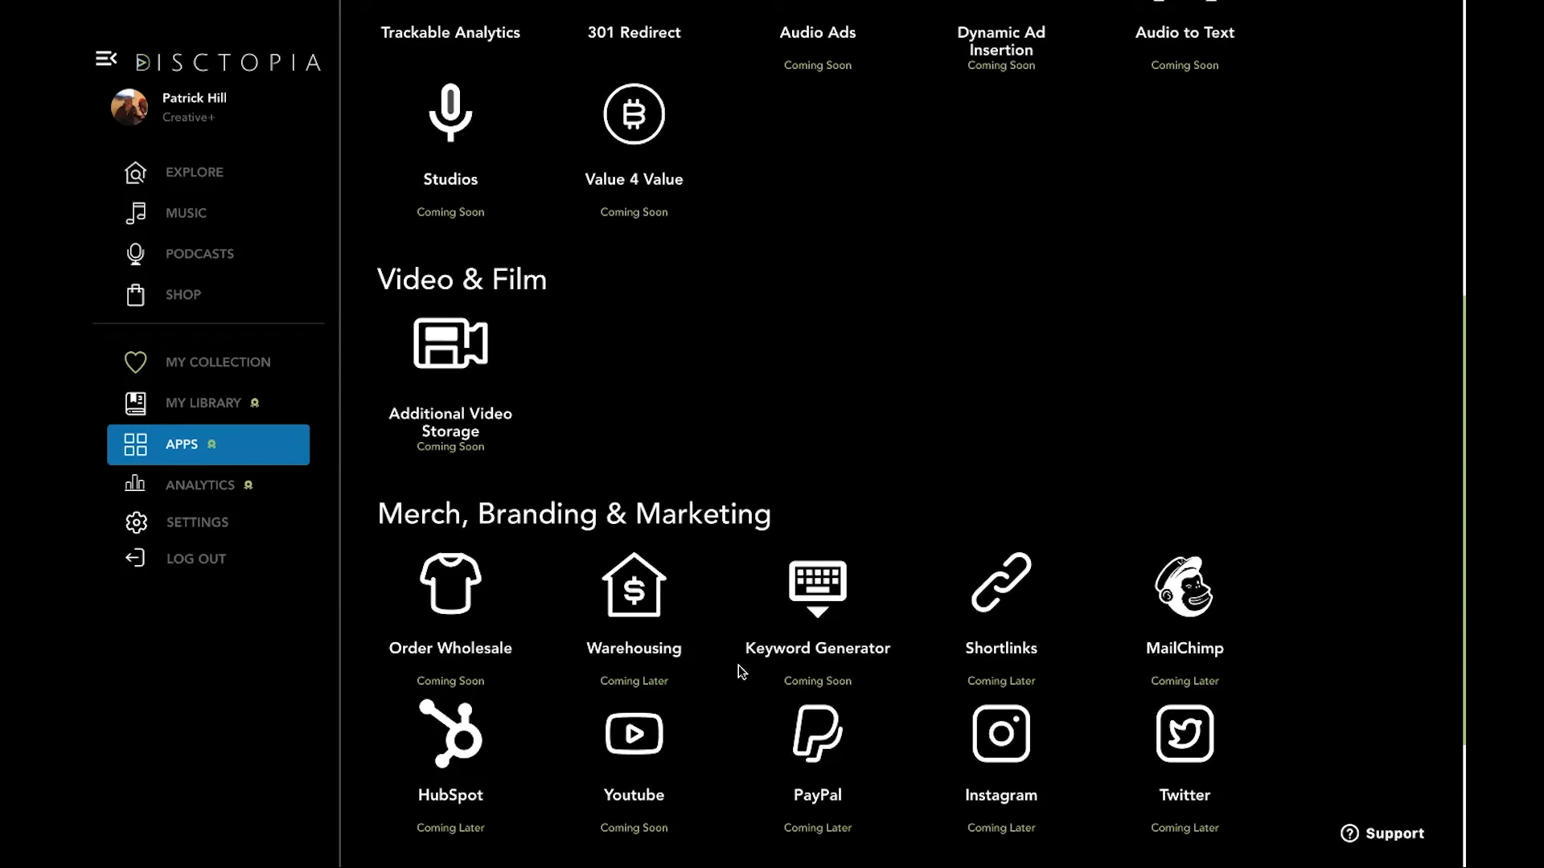
scroll(down, 3)
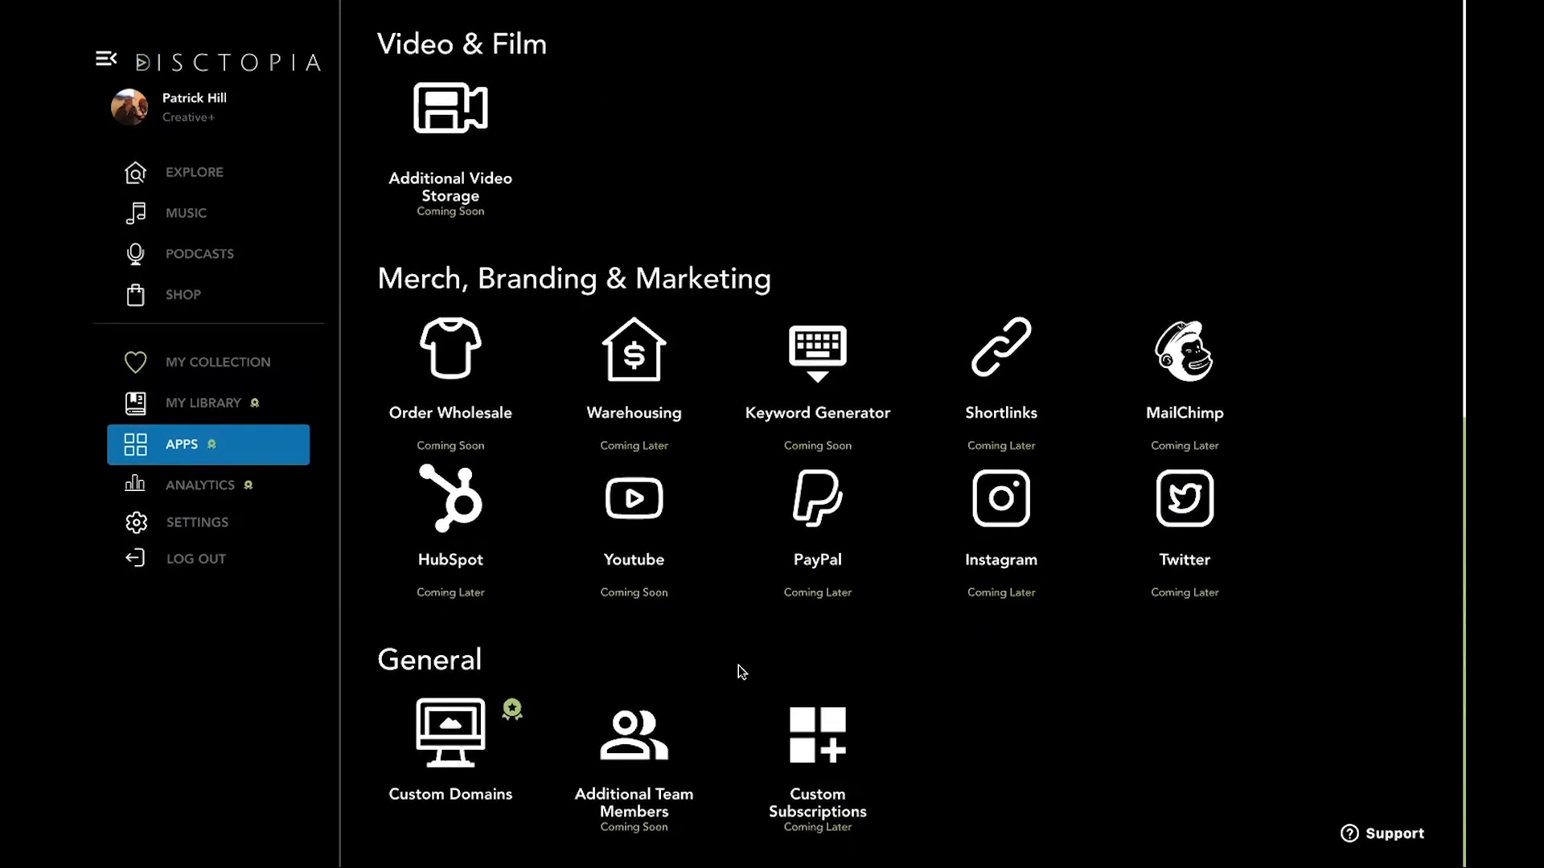
scroll(up, 3)
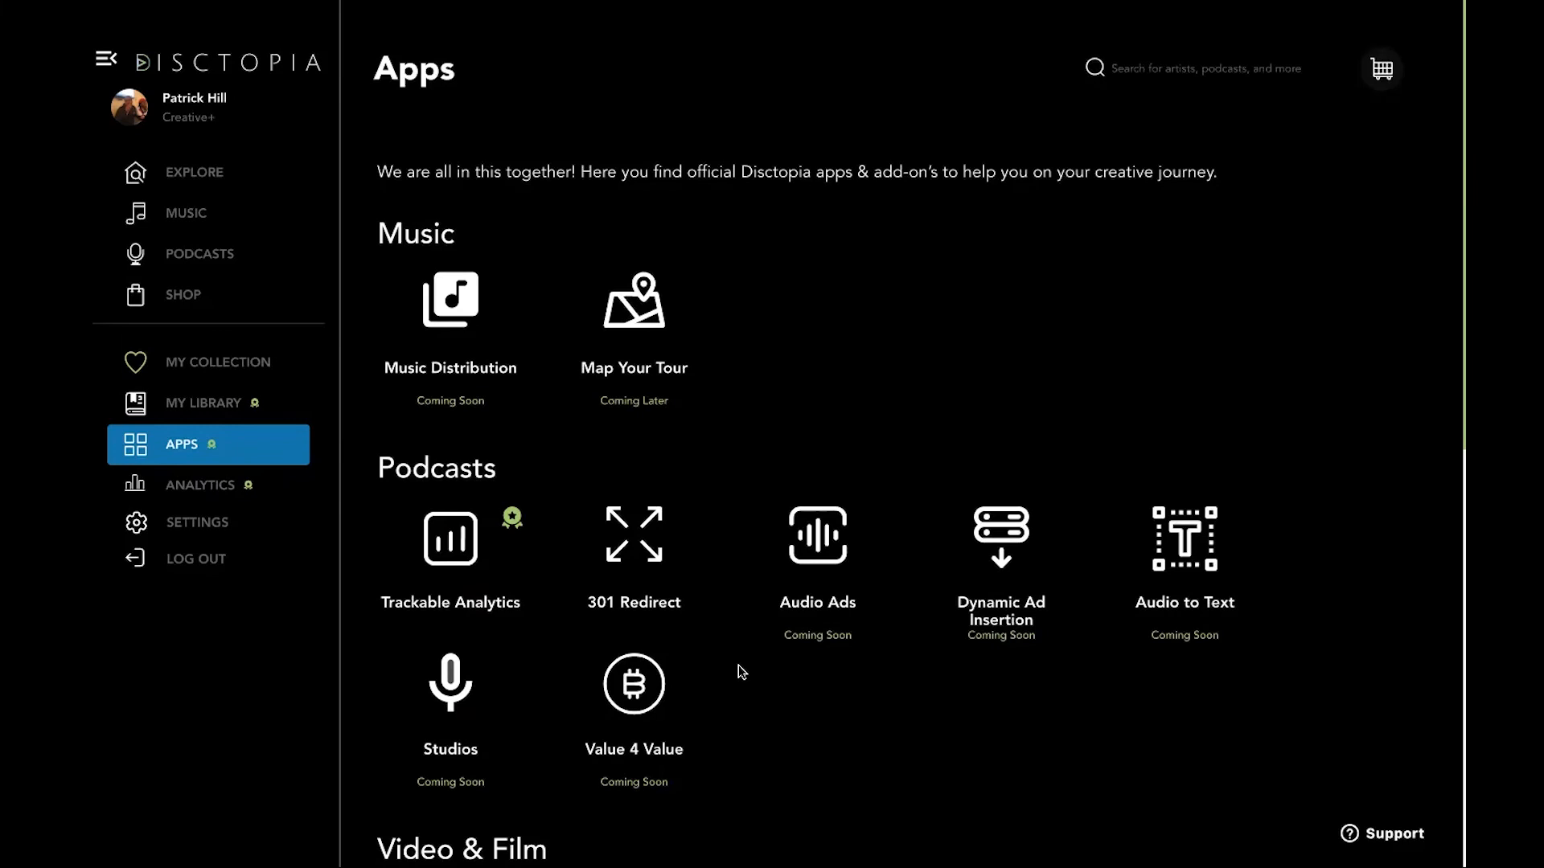
mouse_move(796, 370)
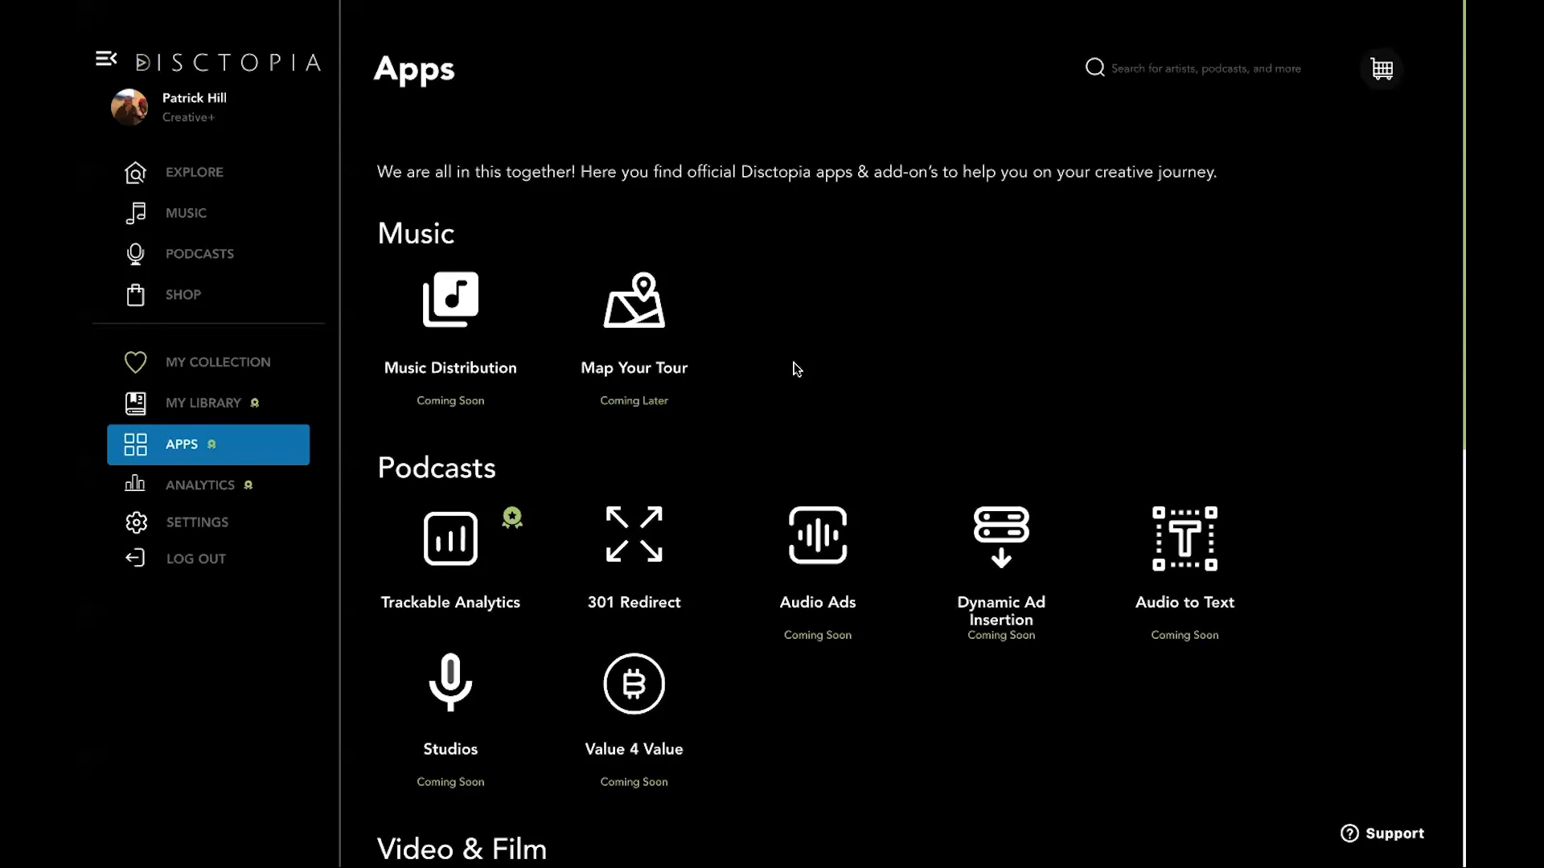
mouse_move(204, 402)
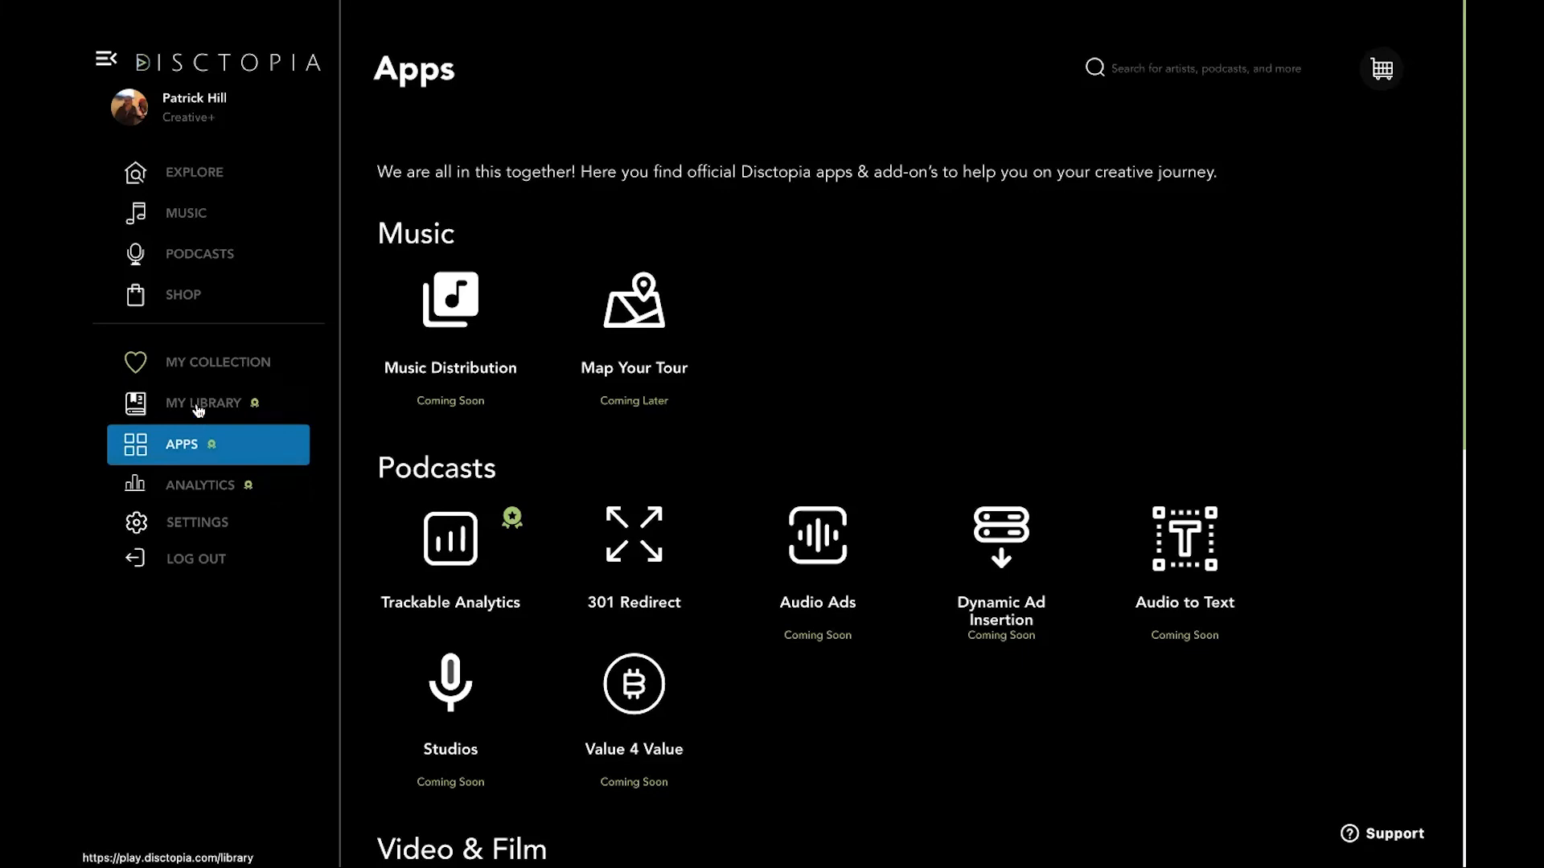
click(205, 402)
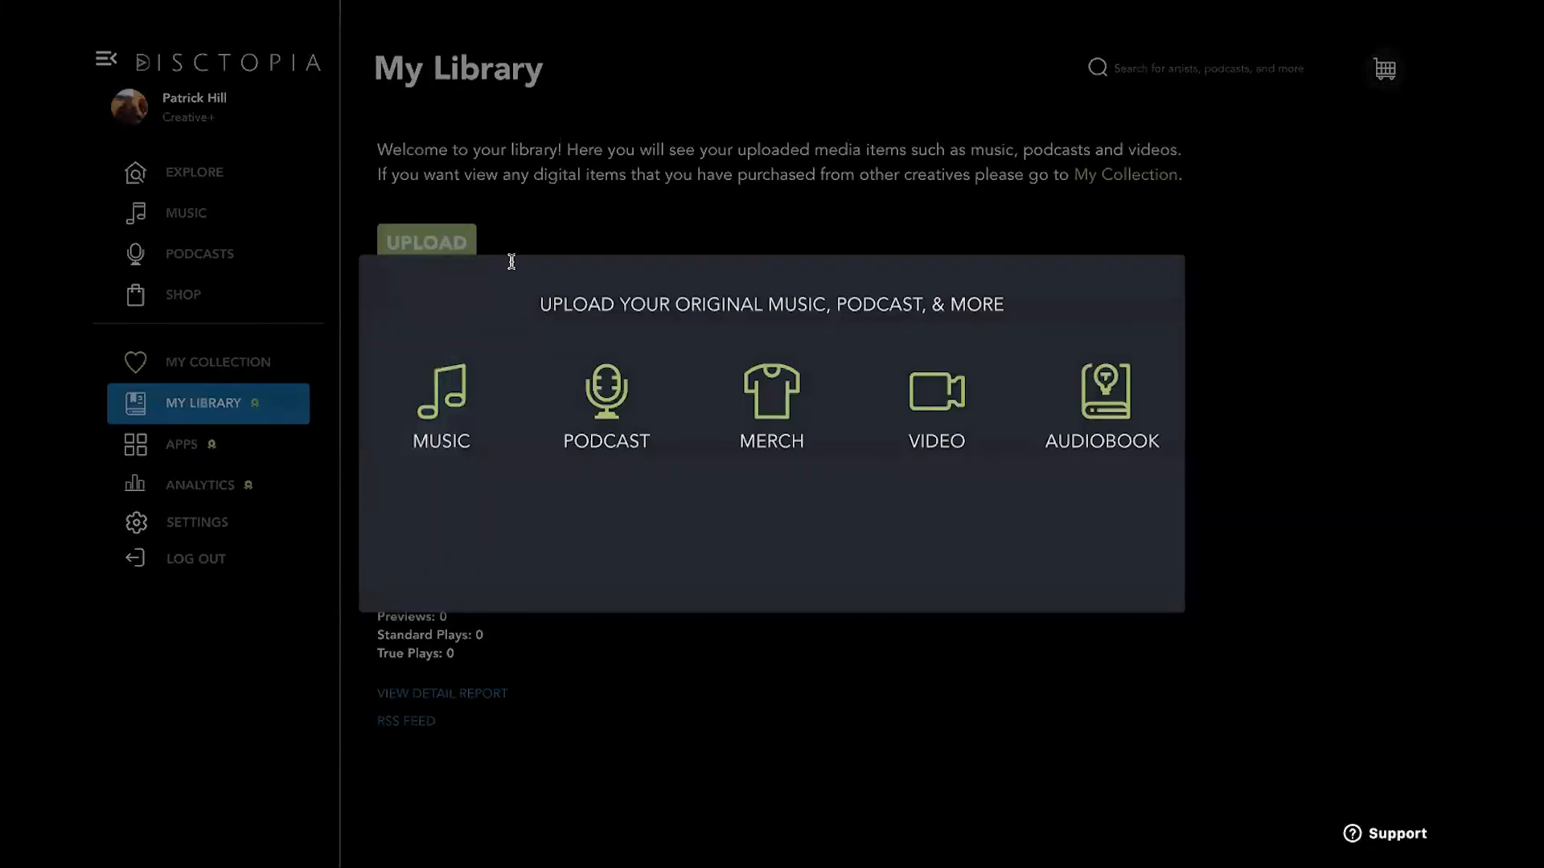
Step: Review the podcast upload choices, including Podcast Migration, from the UPLOAD menu
click(607, 403)
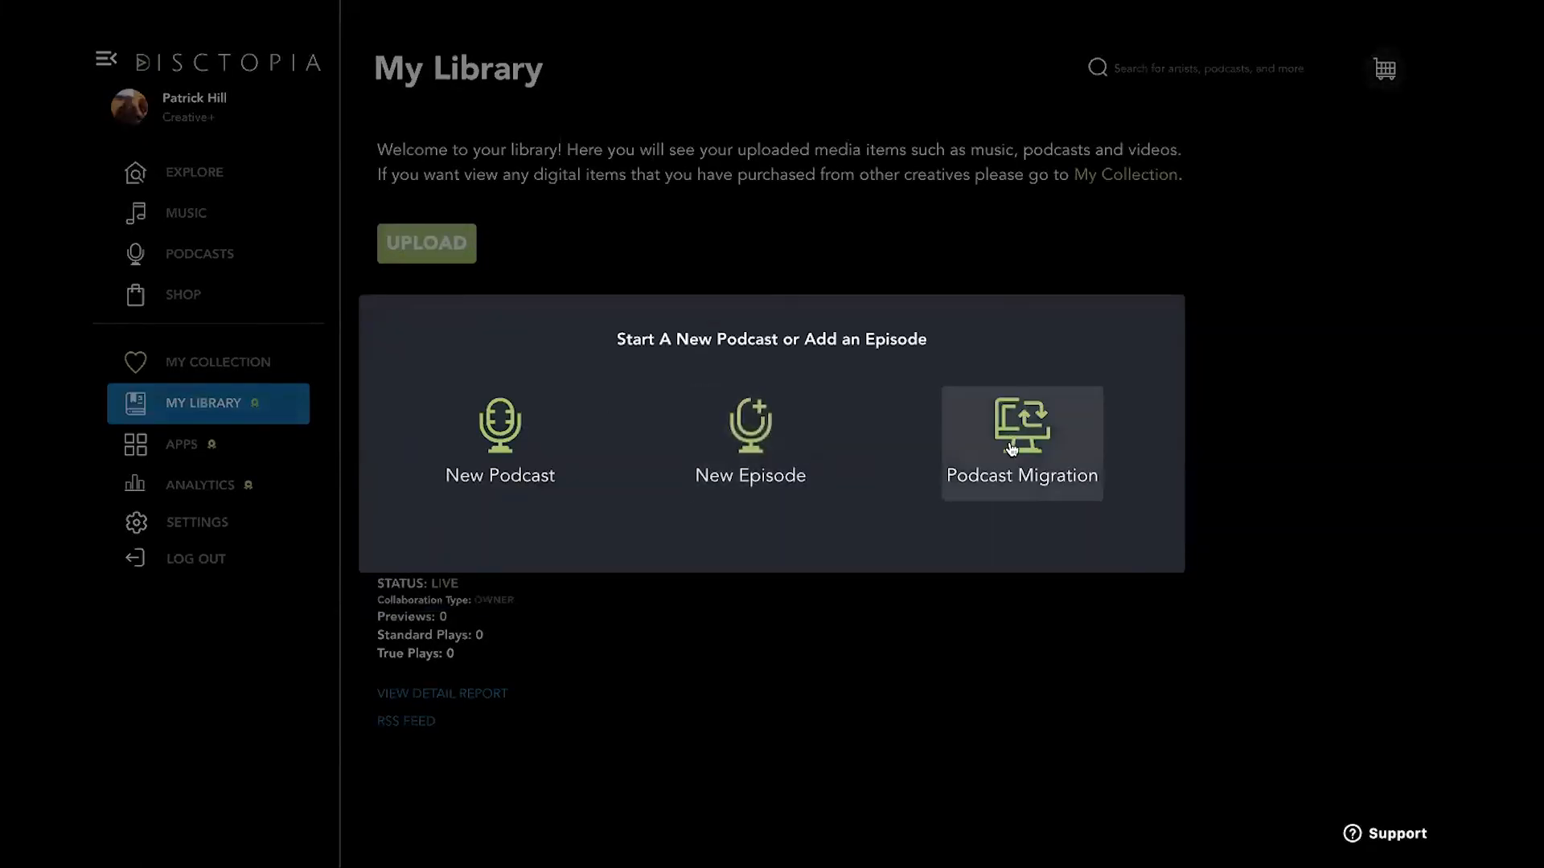
click(1021, 444)
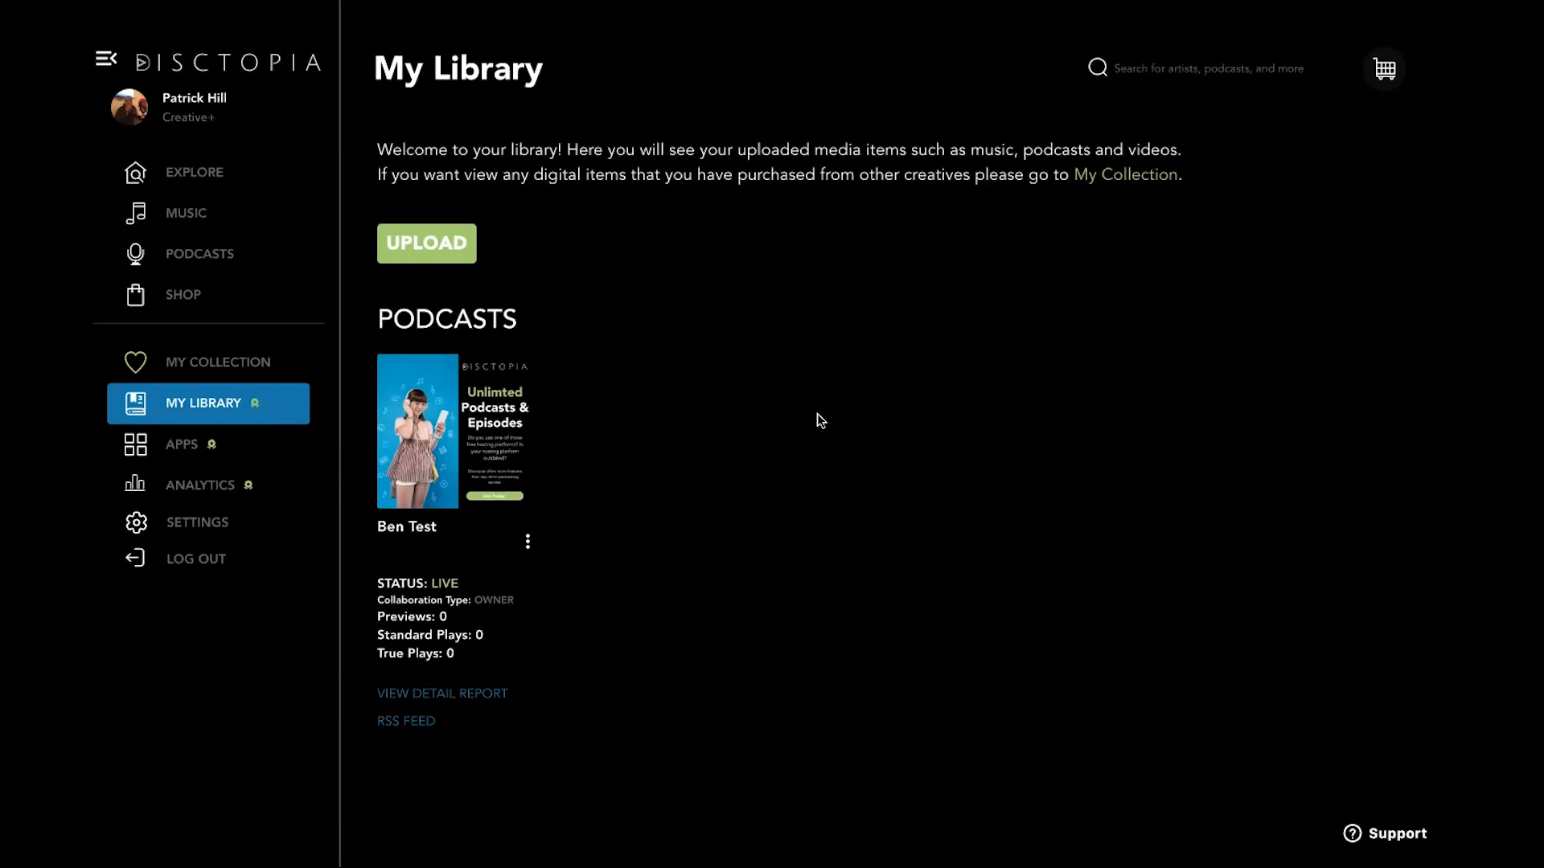
Step: Review the Podcasts analytics: $0 earnings, zero plays and listeners down the dashboard
click(200, 484)
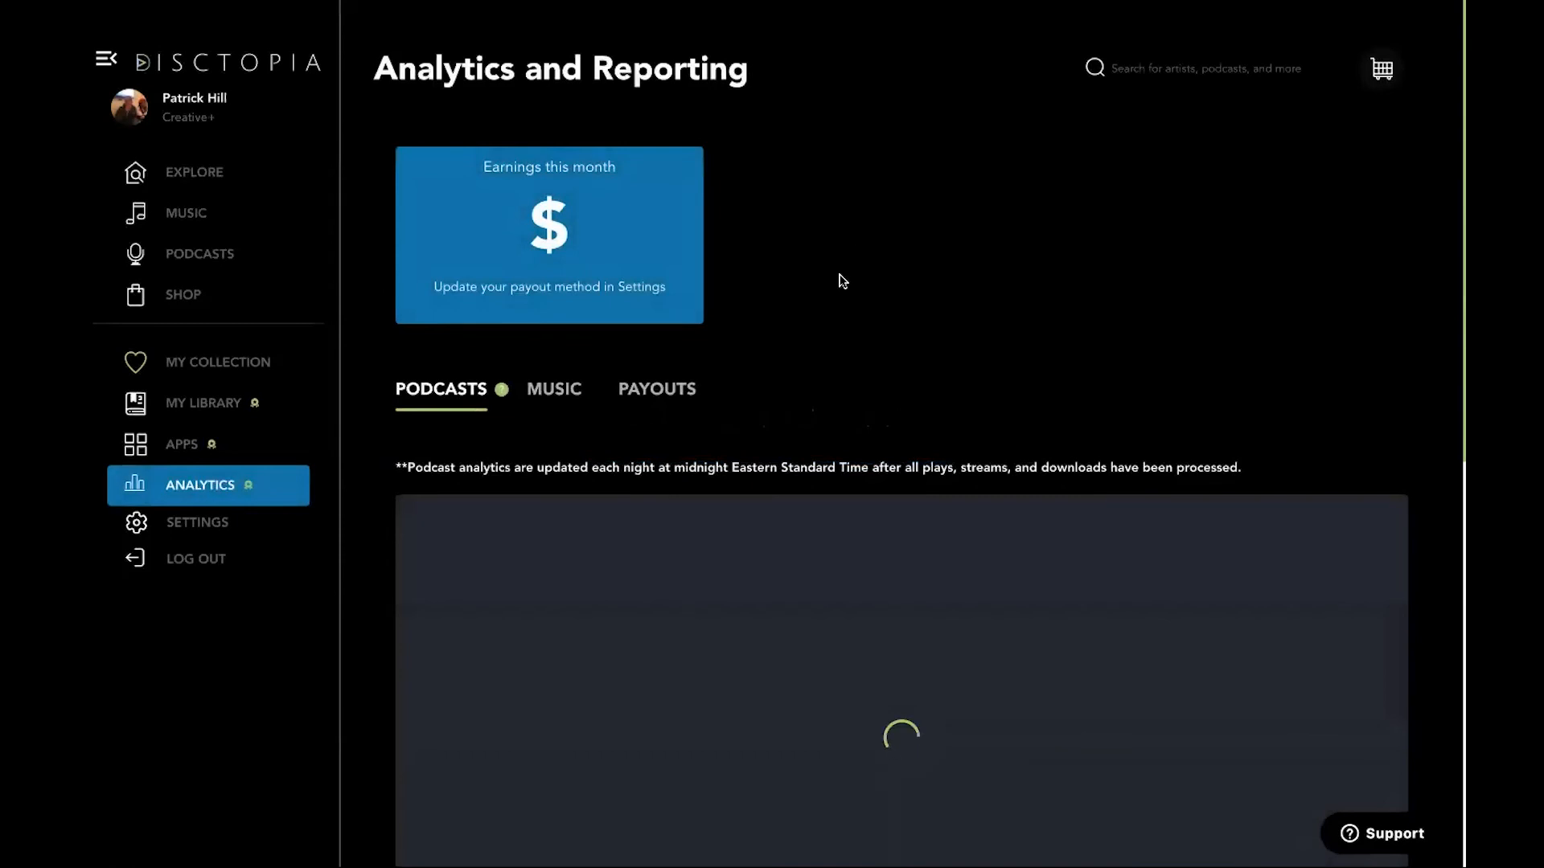
click(554, 389)
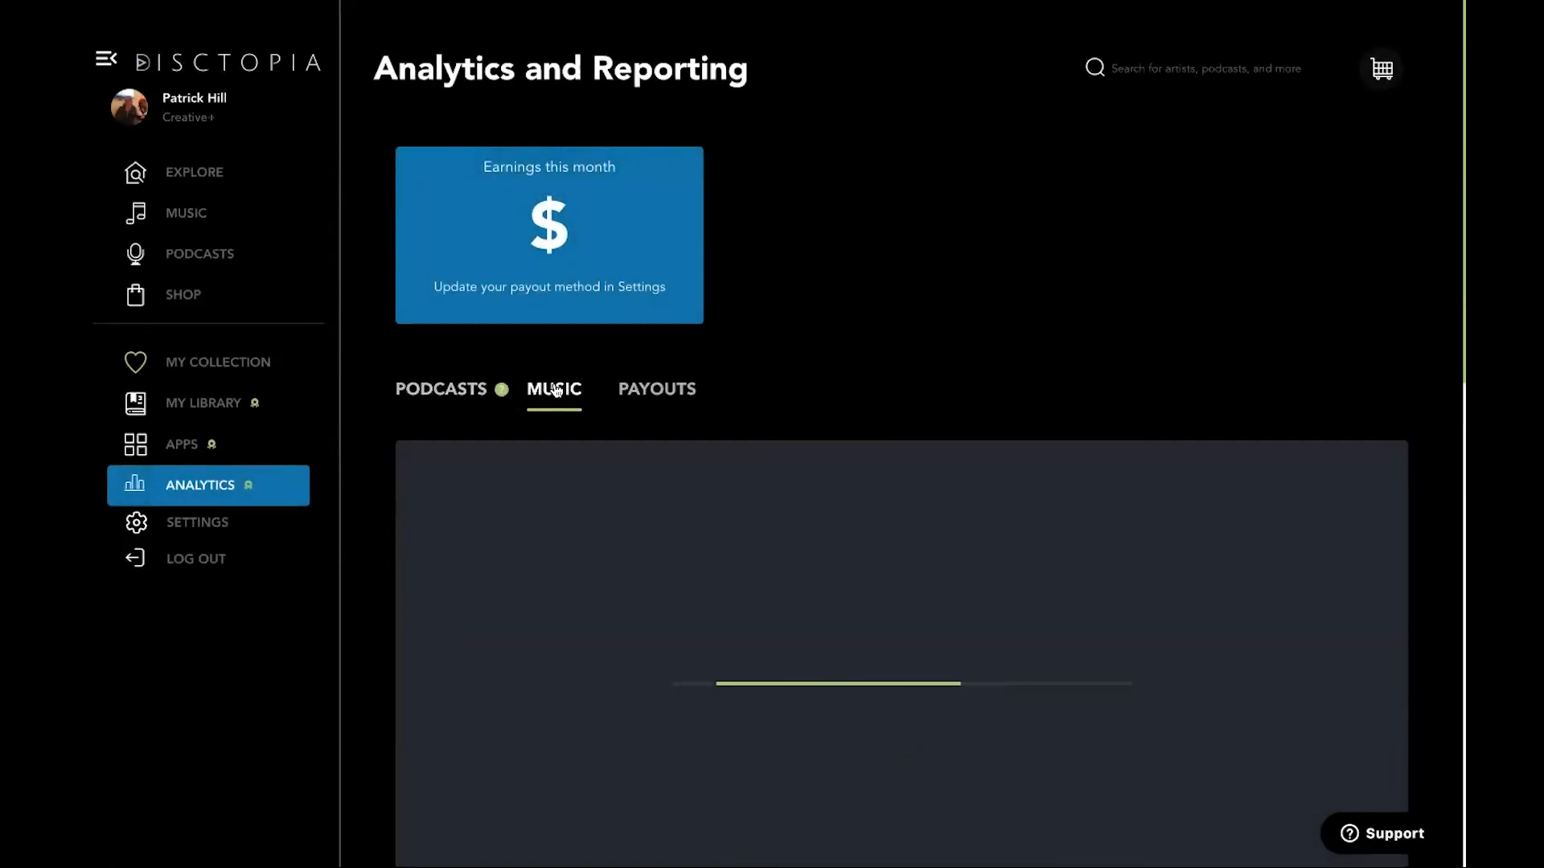
scroll(down, 3)
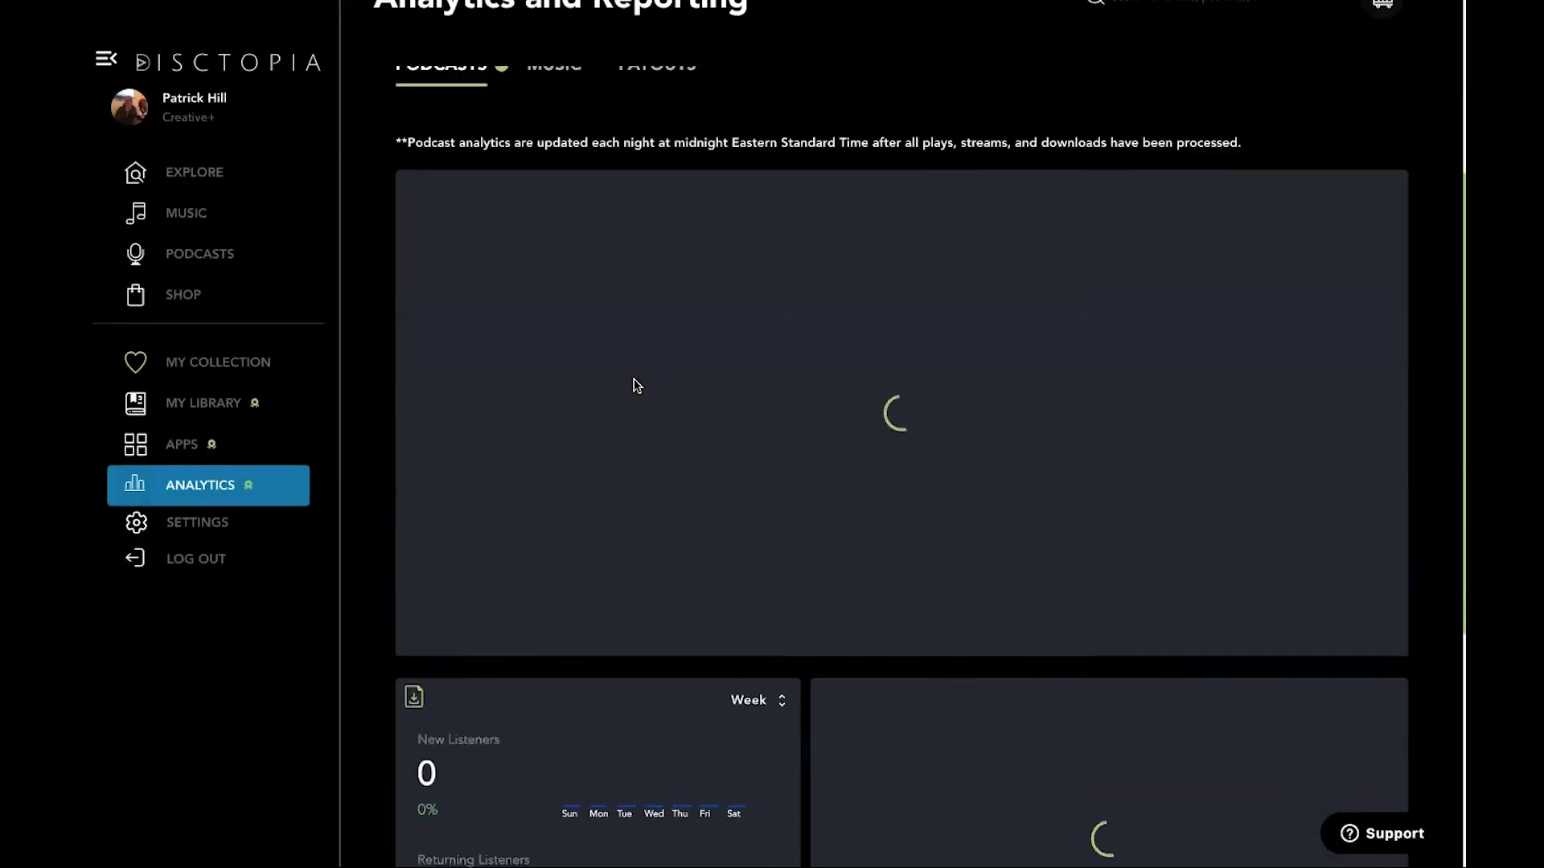
scroll(down, 3)
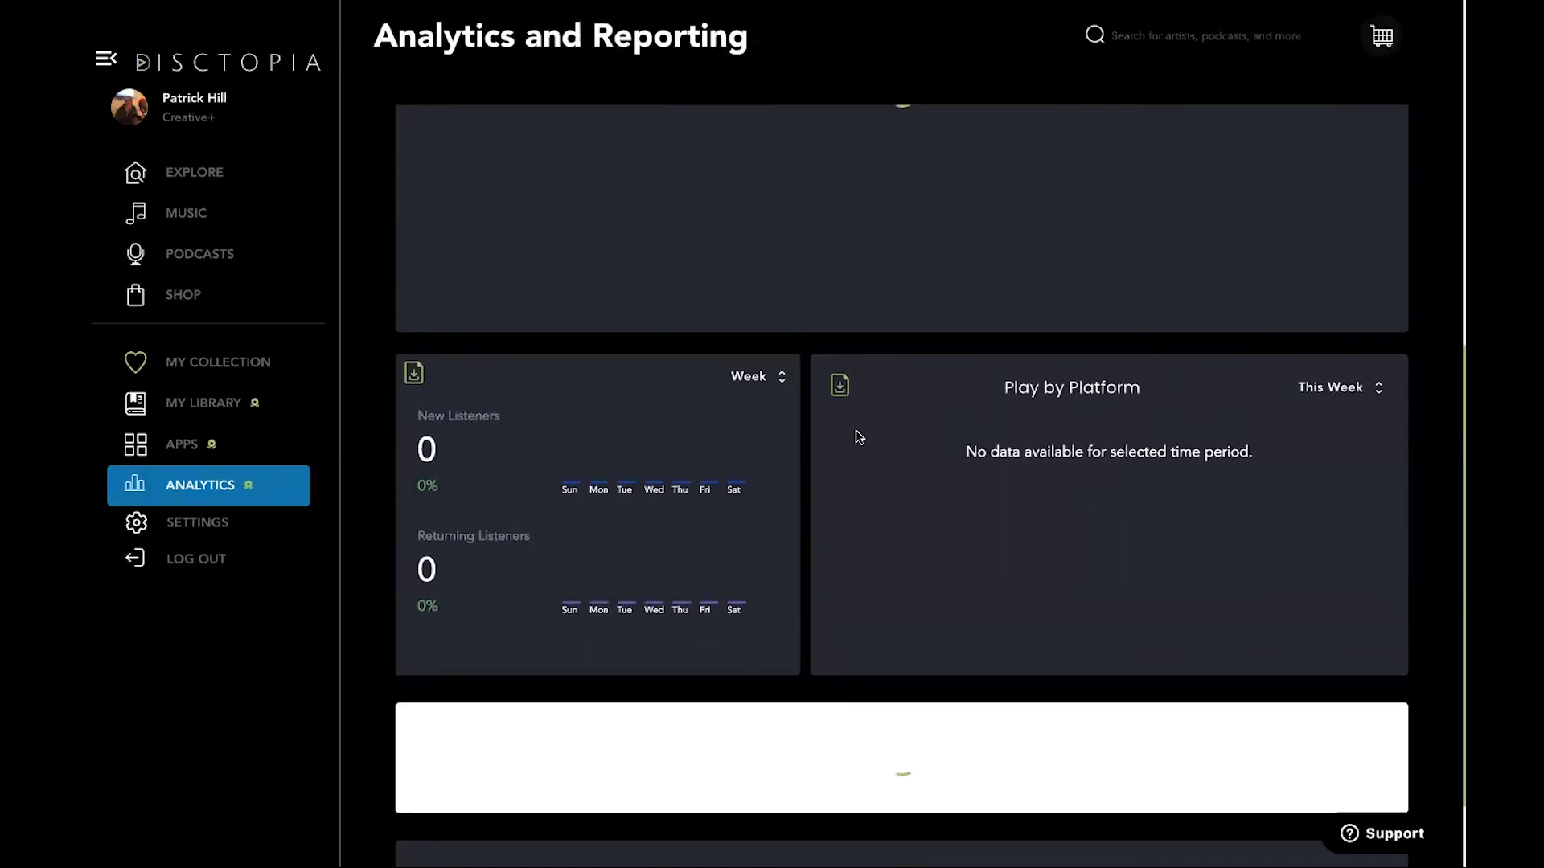
scroll(down, 3)
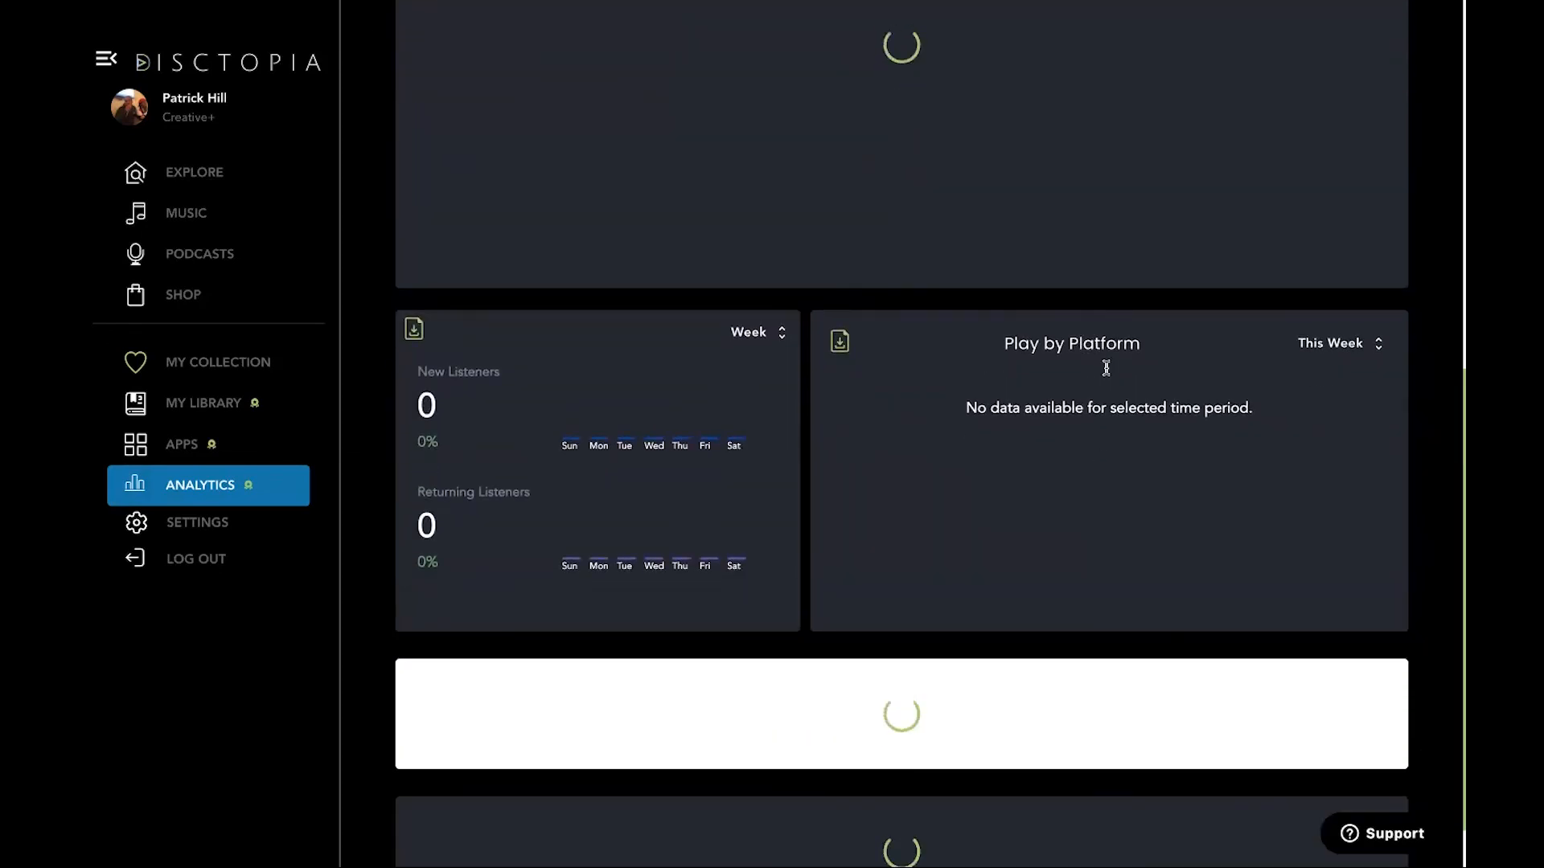
scroll(down, 3)
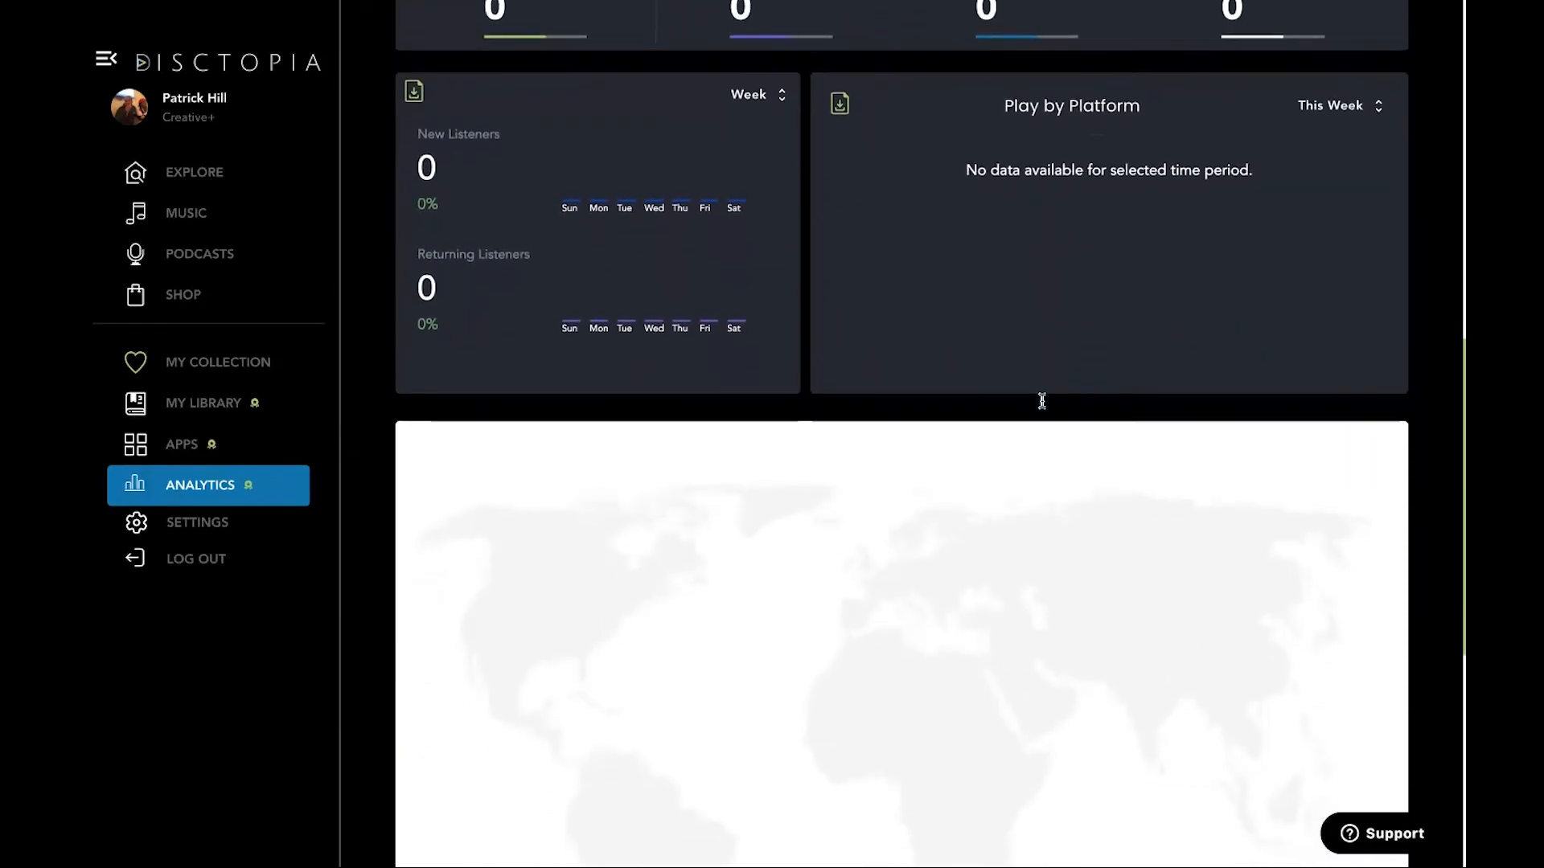
Step: Scroll back through the listener, play and platform stats, all showing zero
scroll(up, 3)
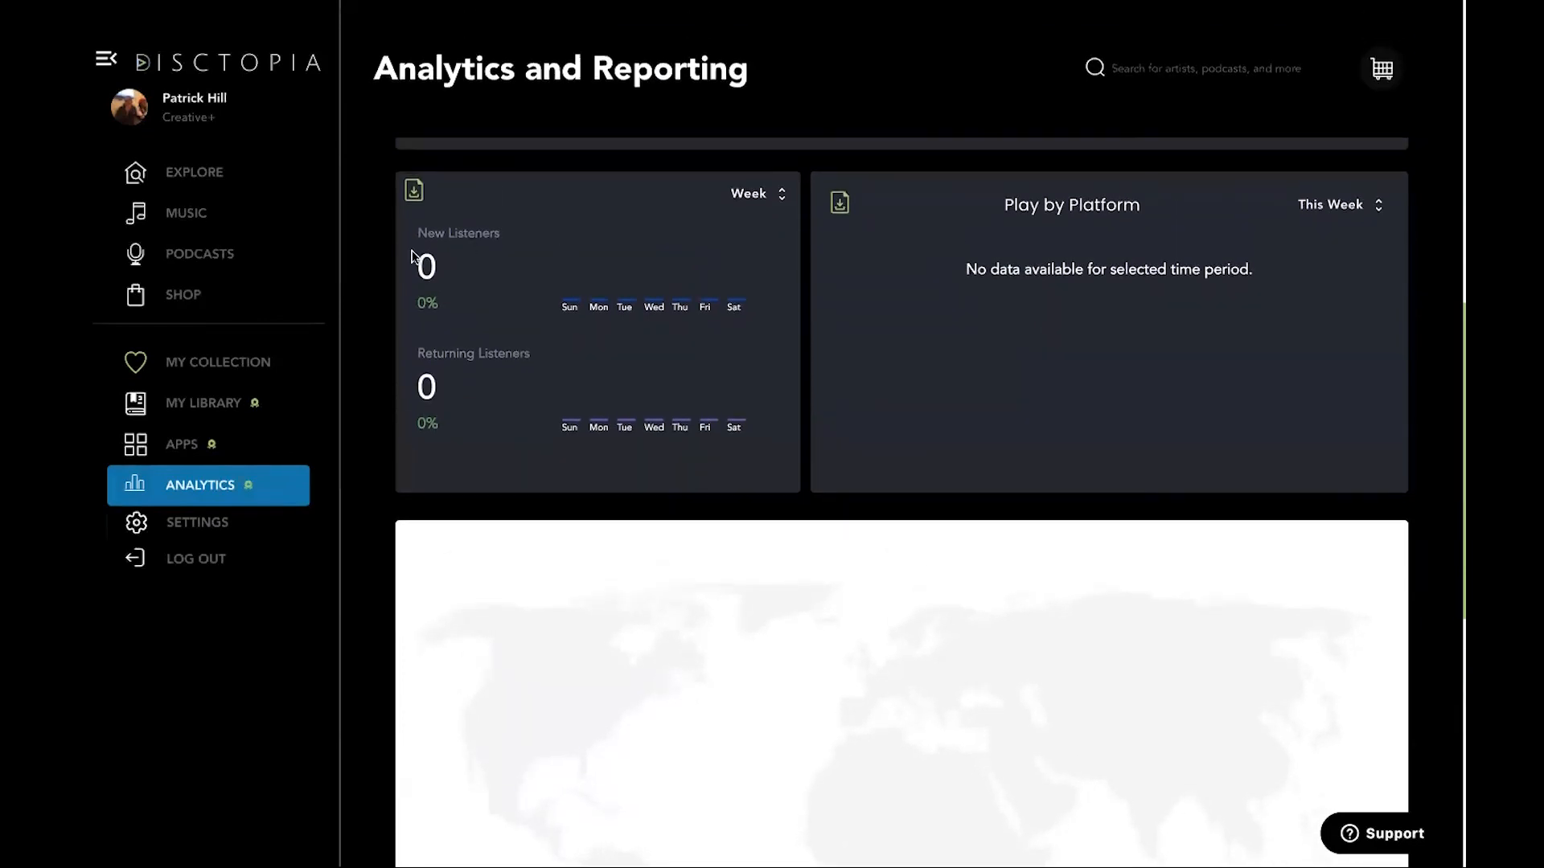
scroll(up, 3)
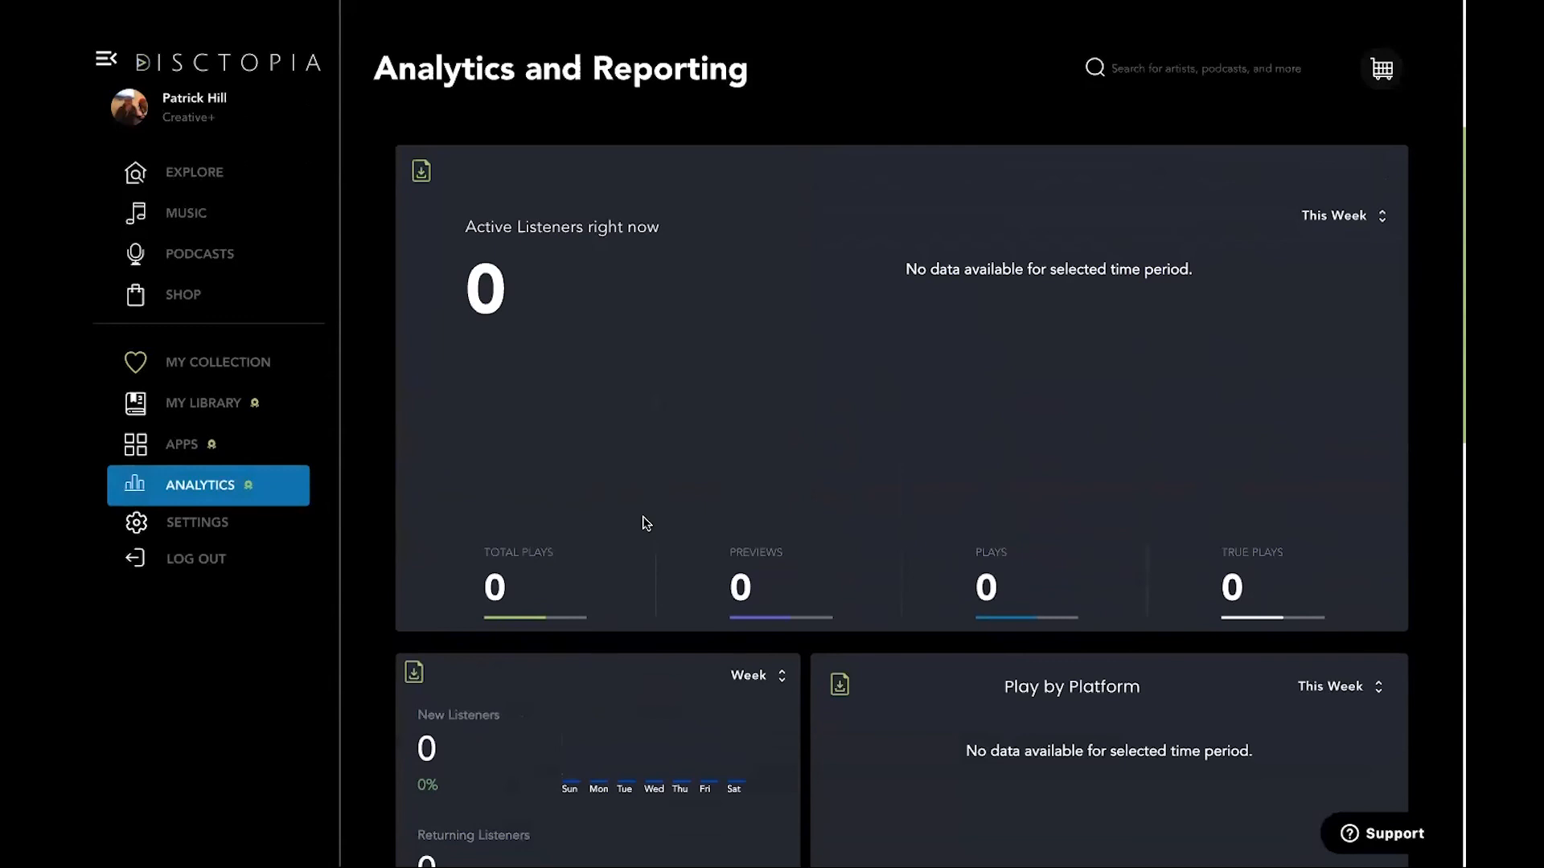
mouse_move(858, 402)
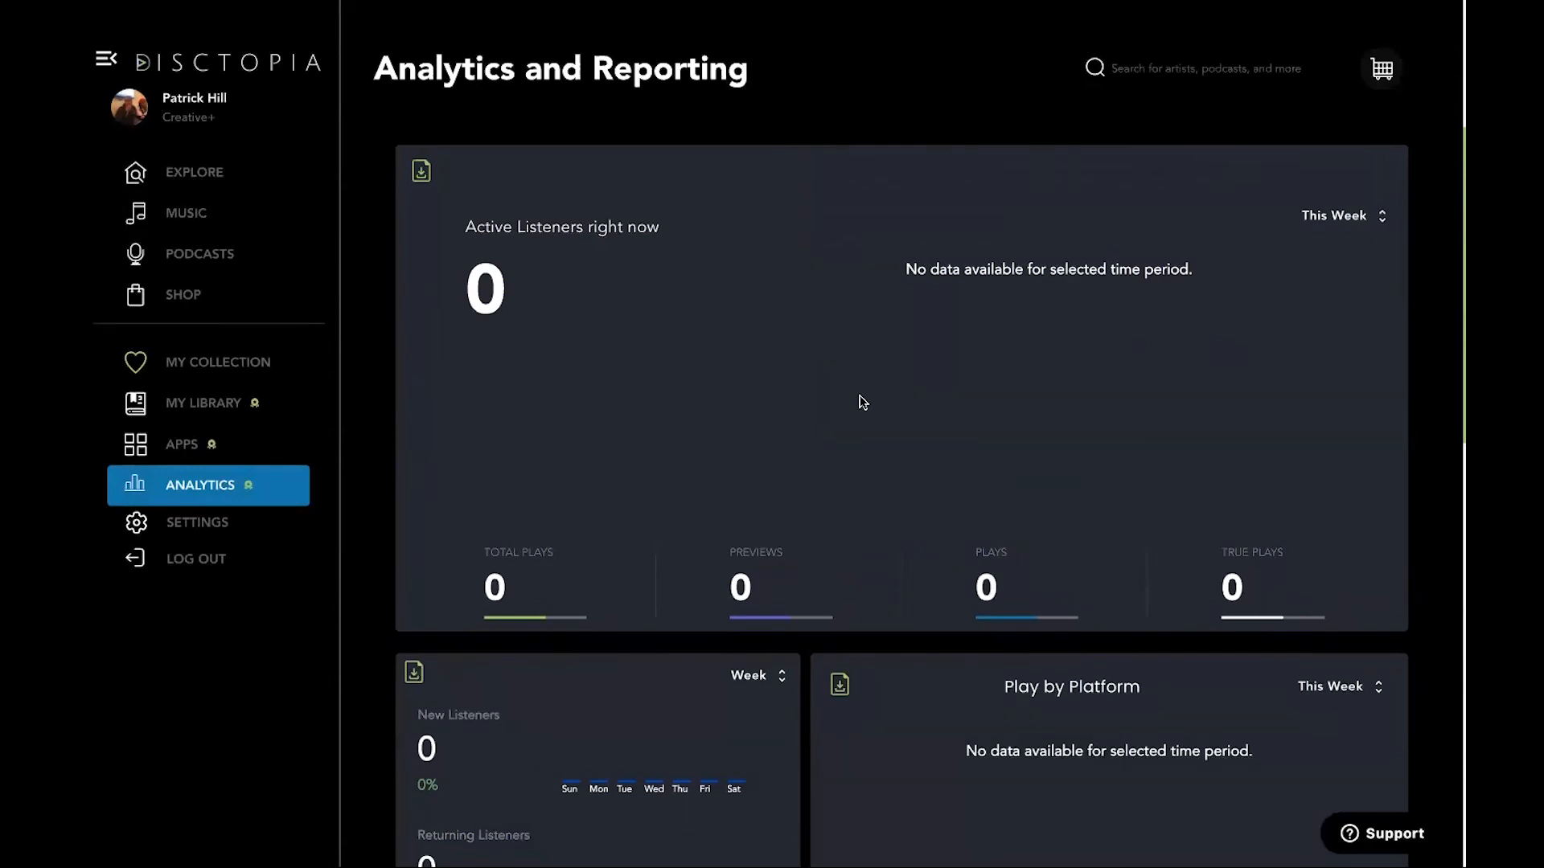
scroll(up, 3)
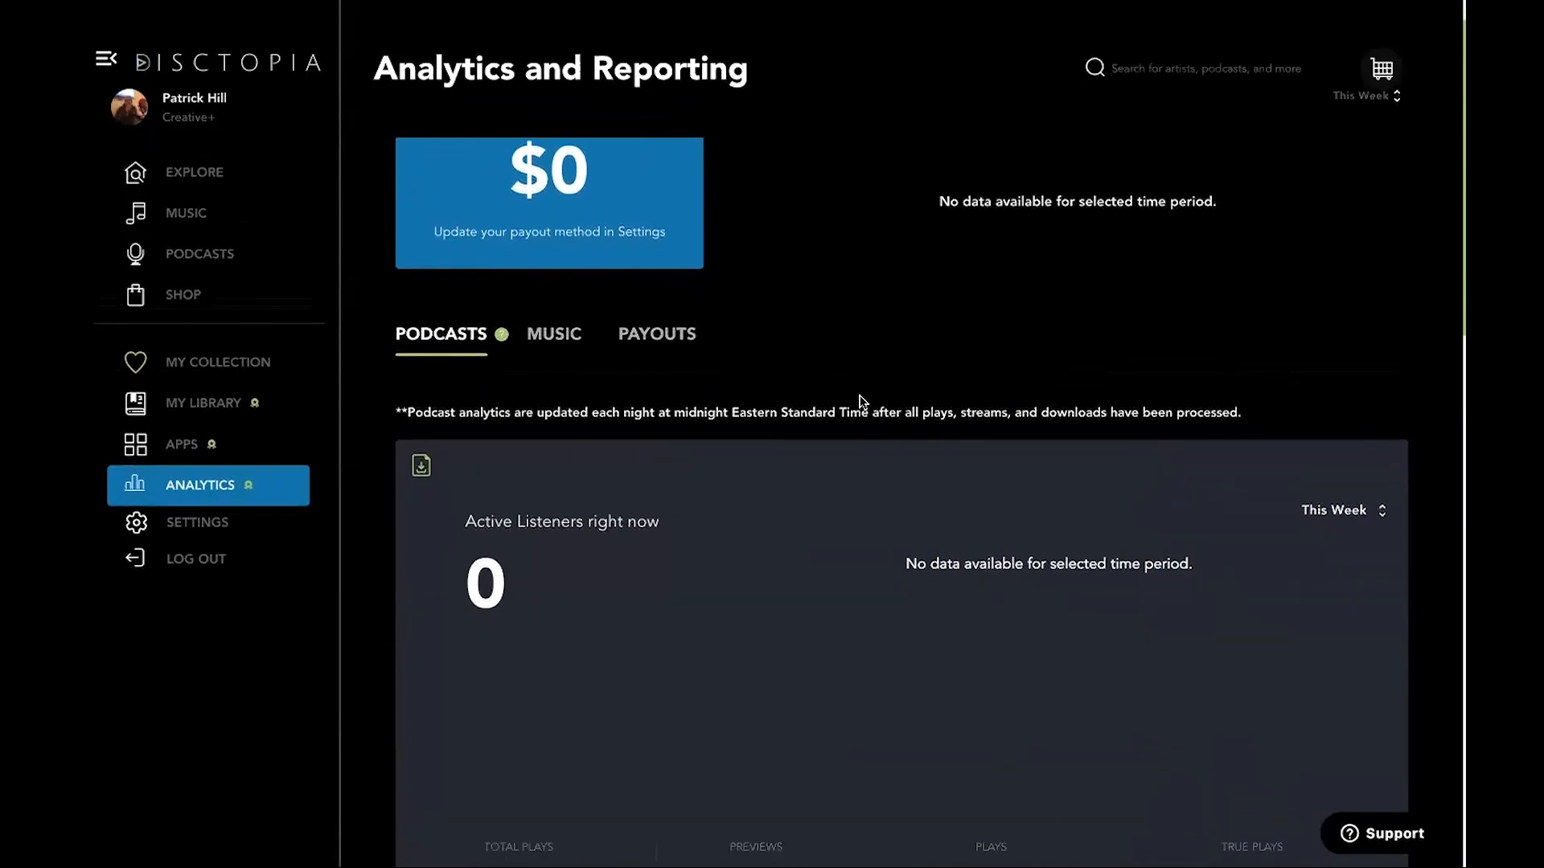
scroll(down, 3)
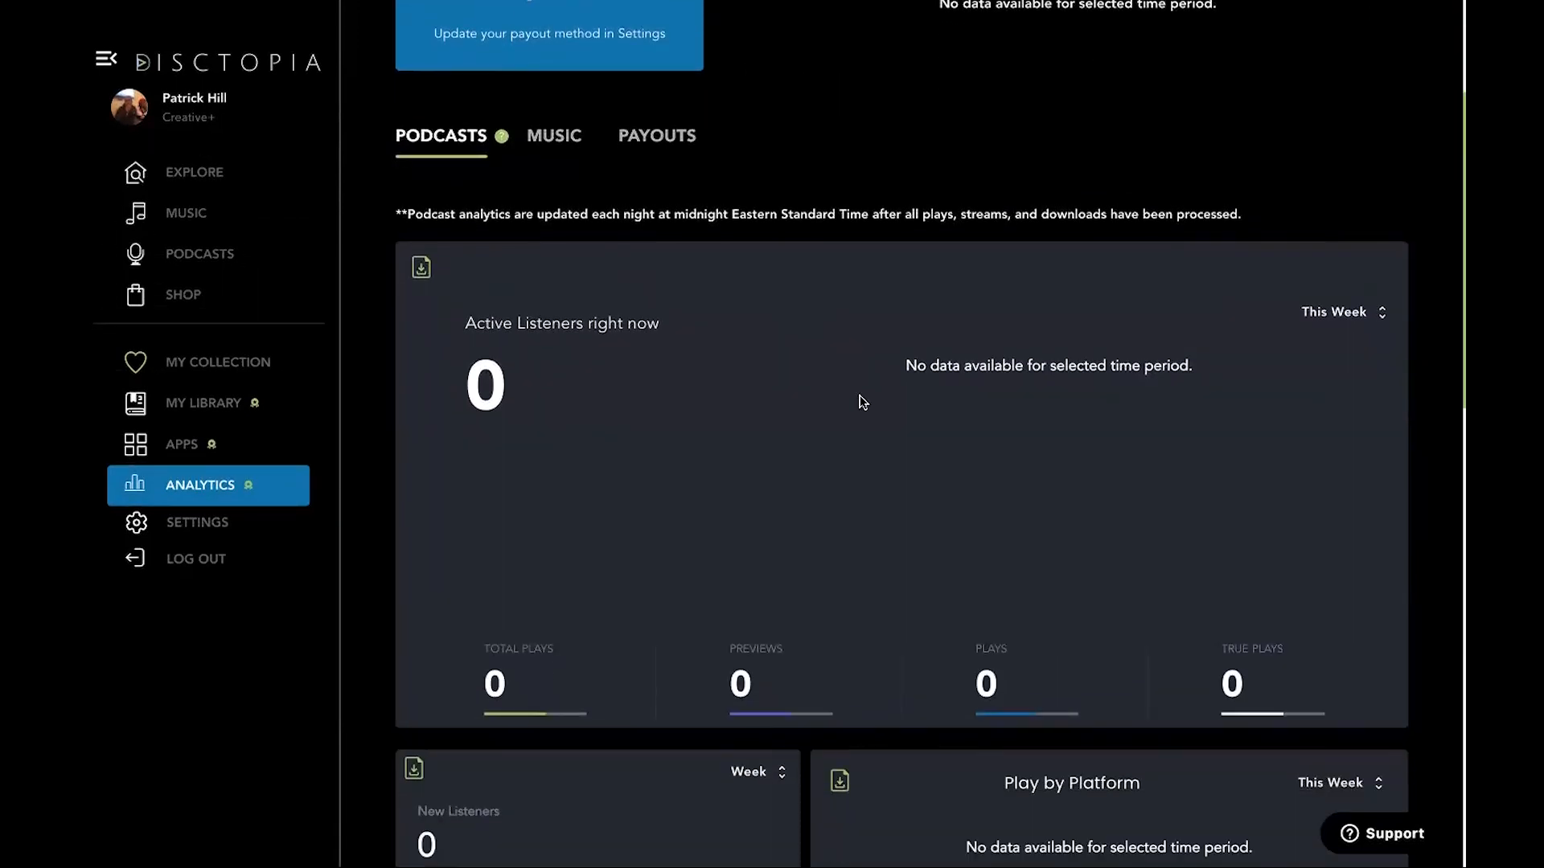
scroll(down, 3)
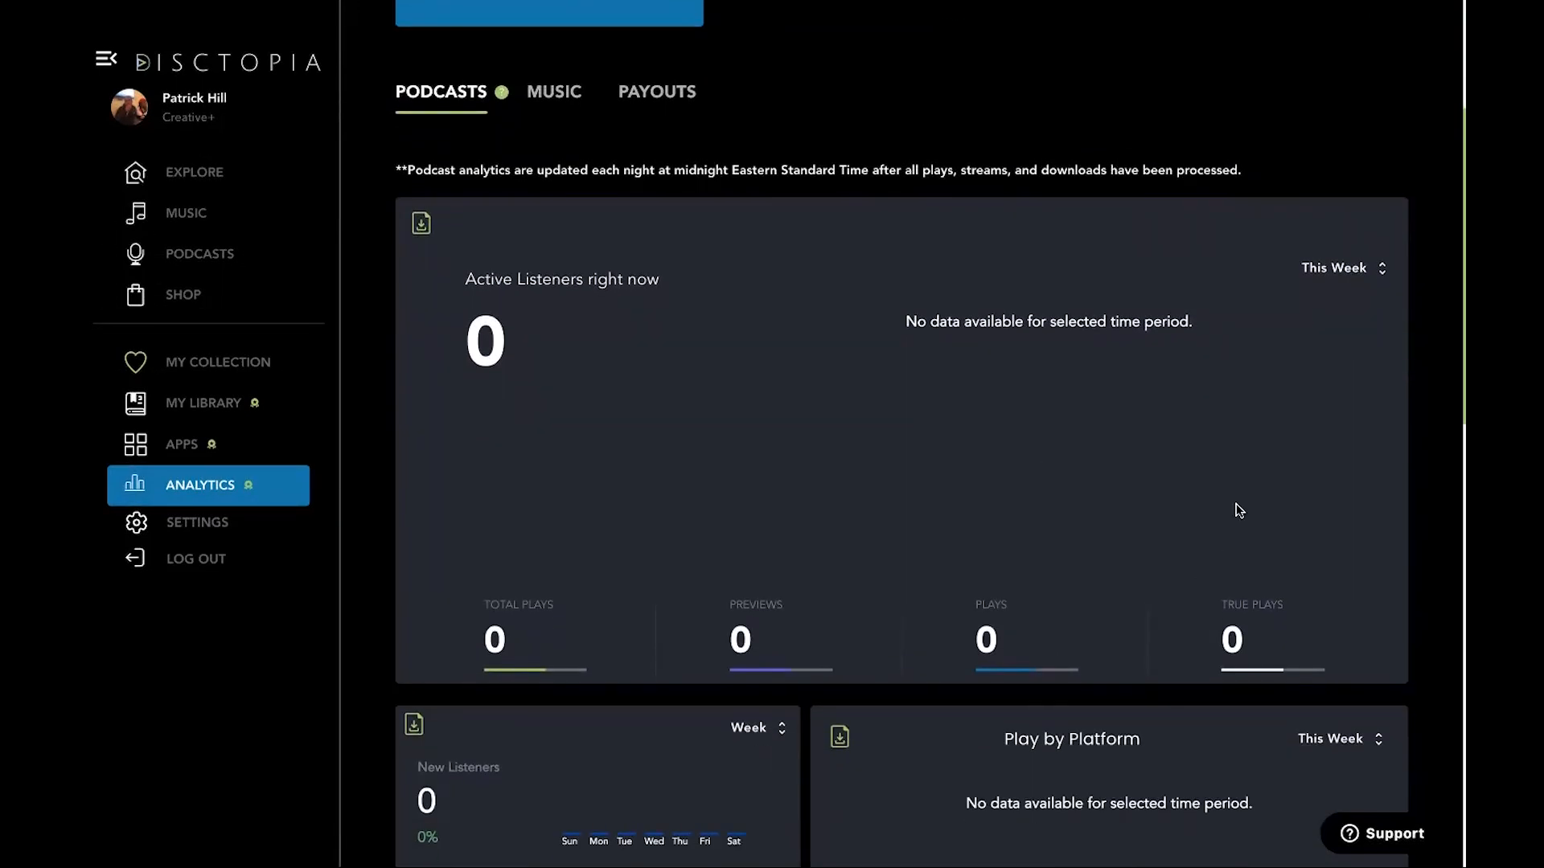
mouse_move(550, 558)
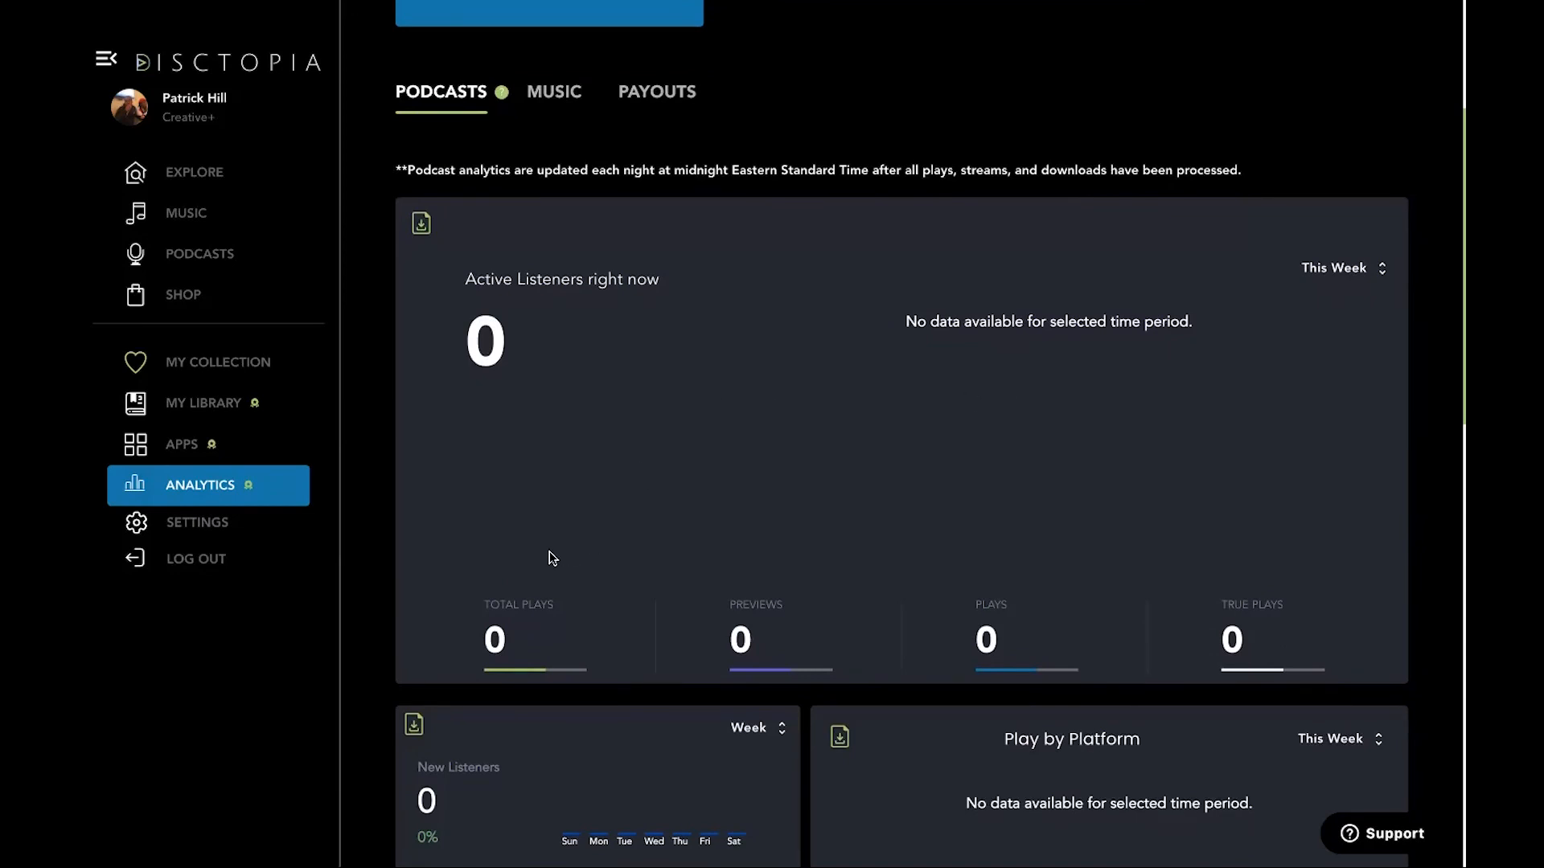
mouse_move(754, 589)
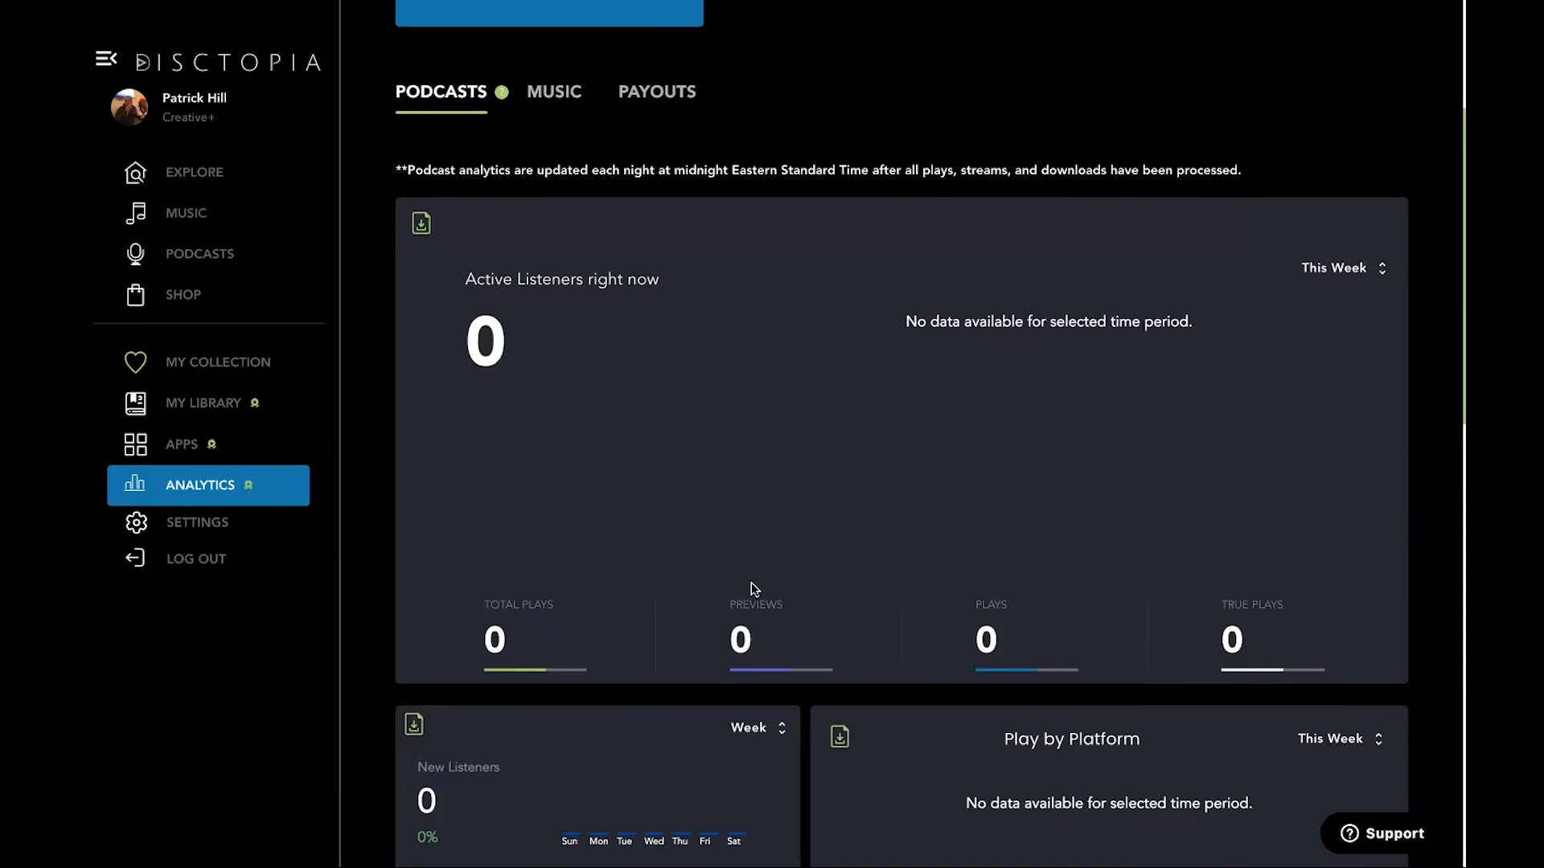
mouse_move(1219, 551)
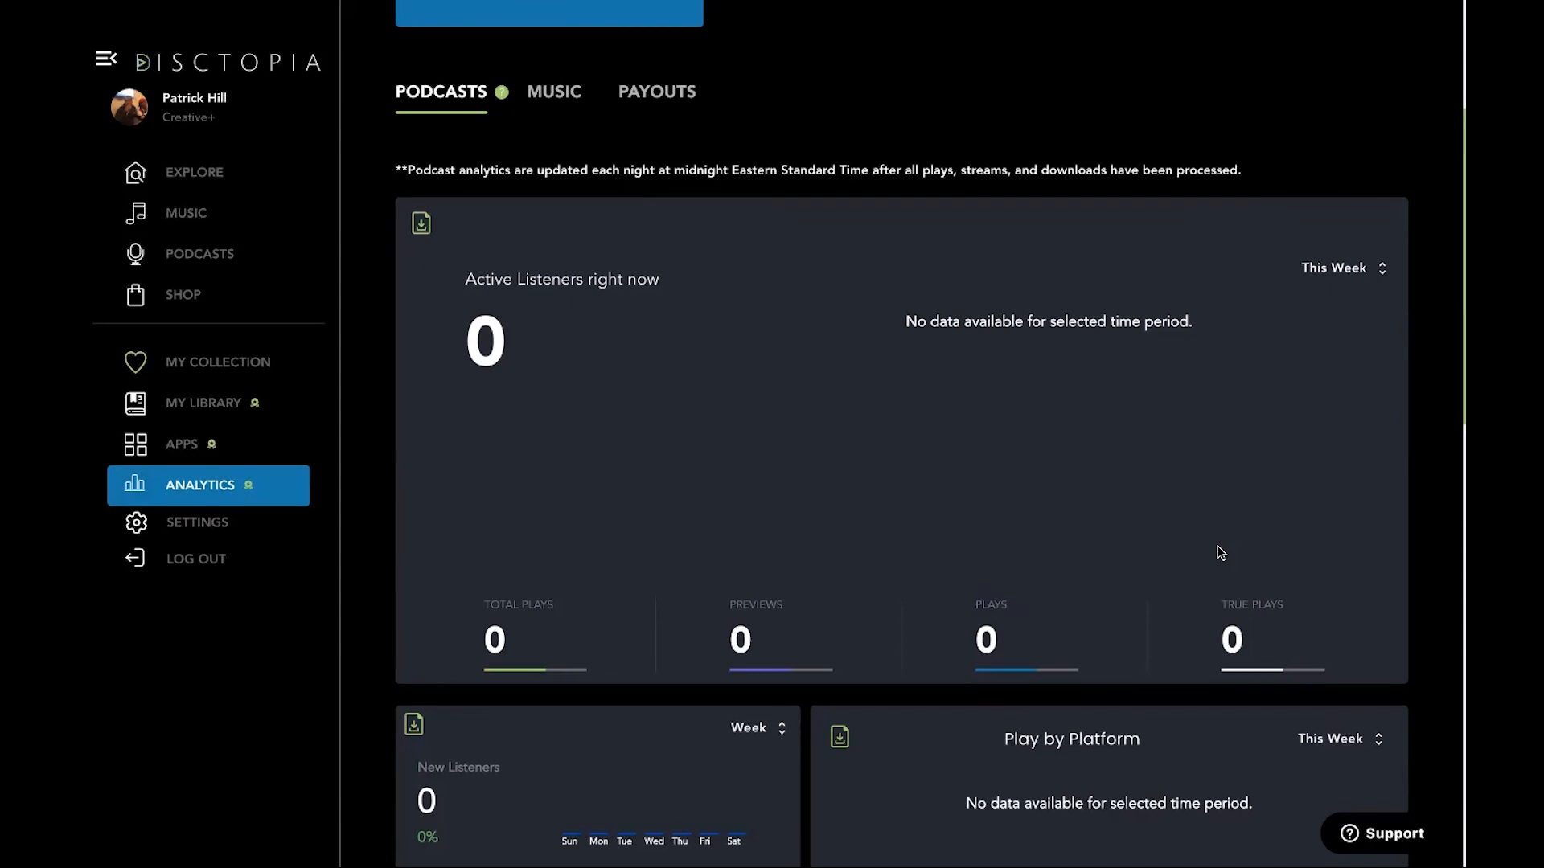
scroll(up, 3)
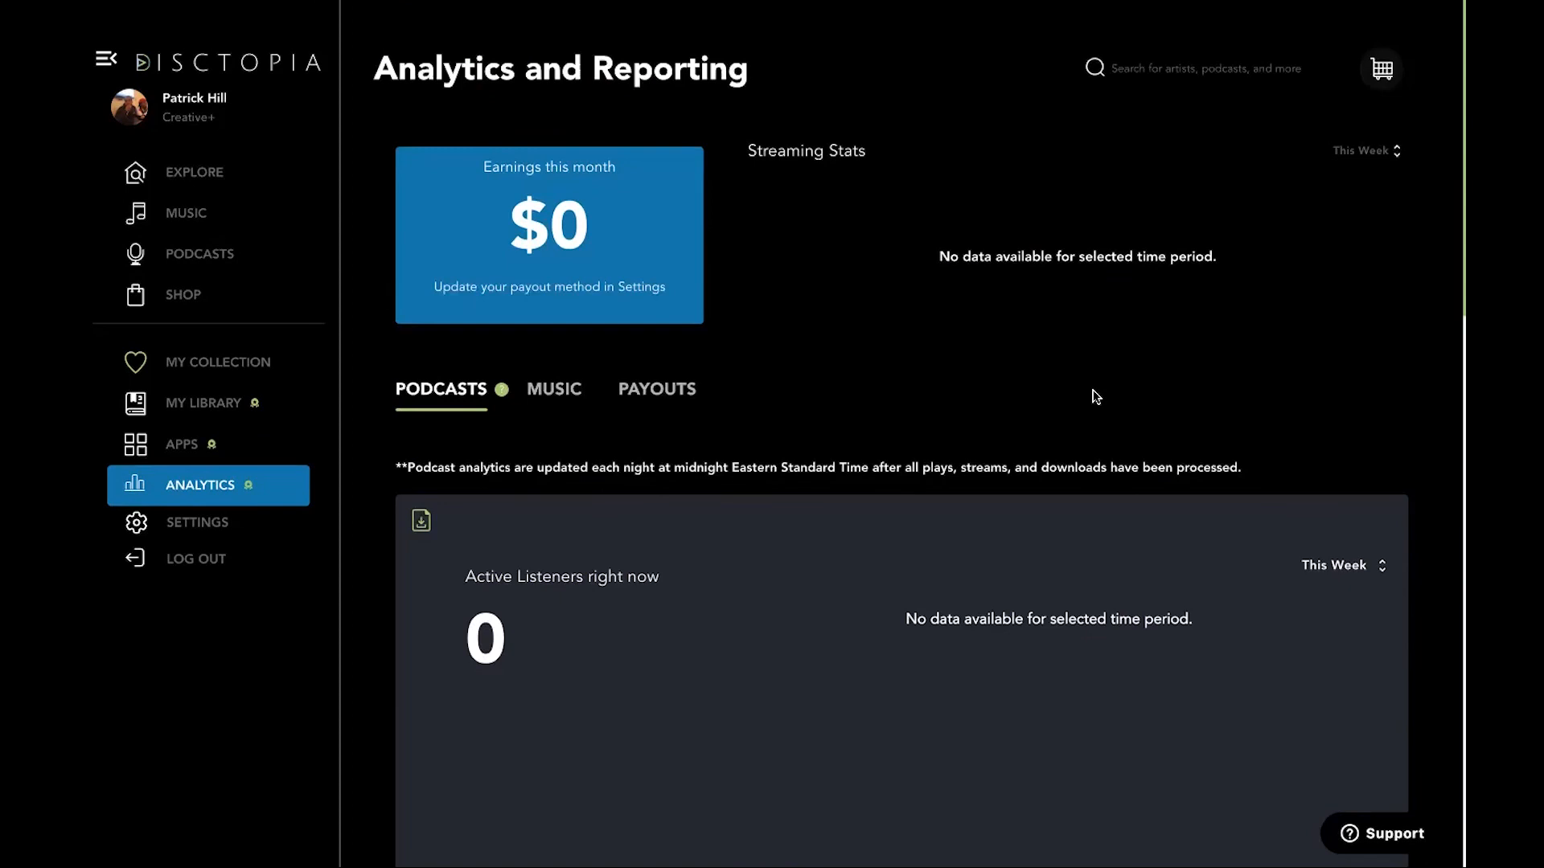